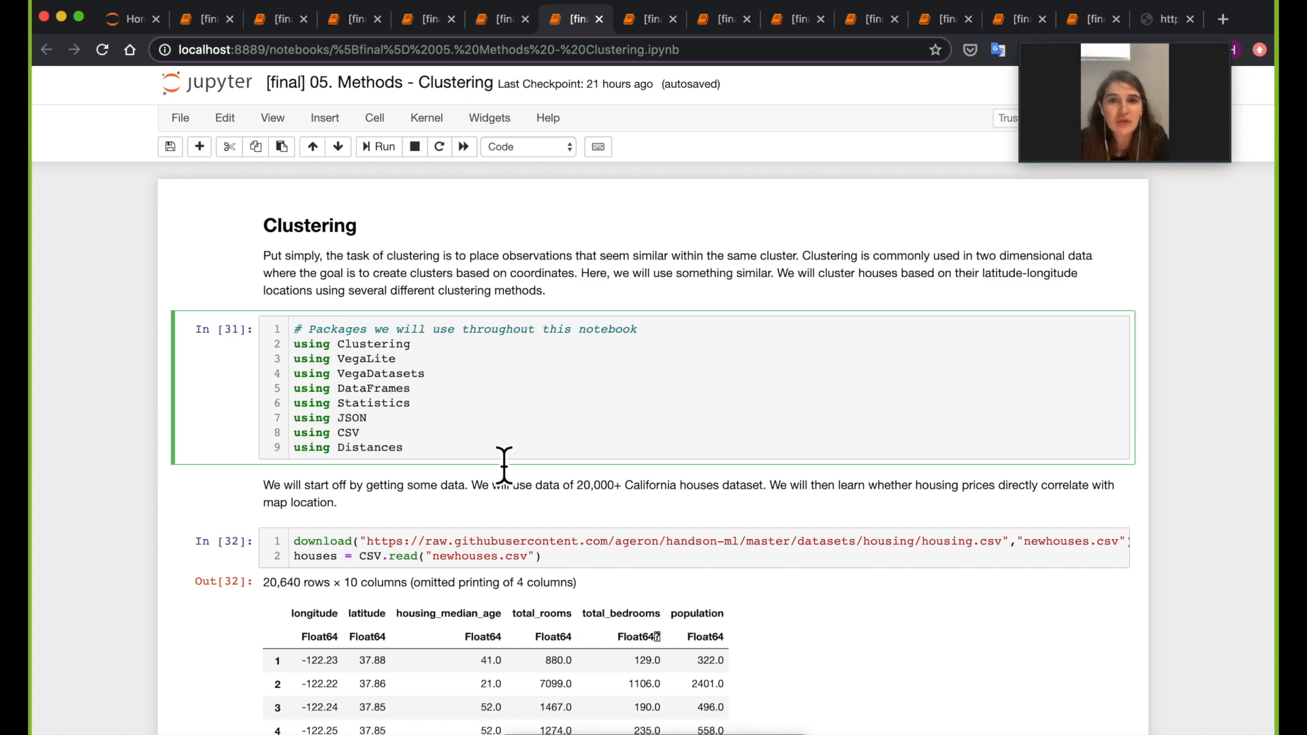
Rerun the 'using' package imports cell.
{"action": "scroll", "scroll_direction": "down", "scroll_amount": 3}
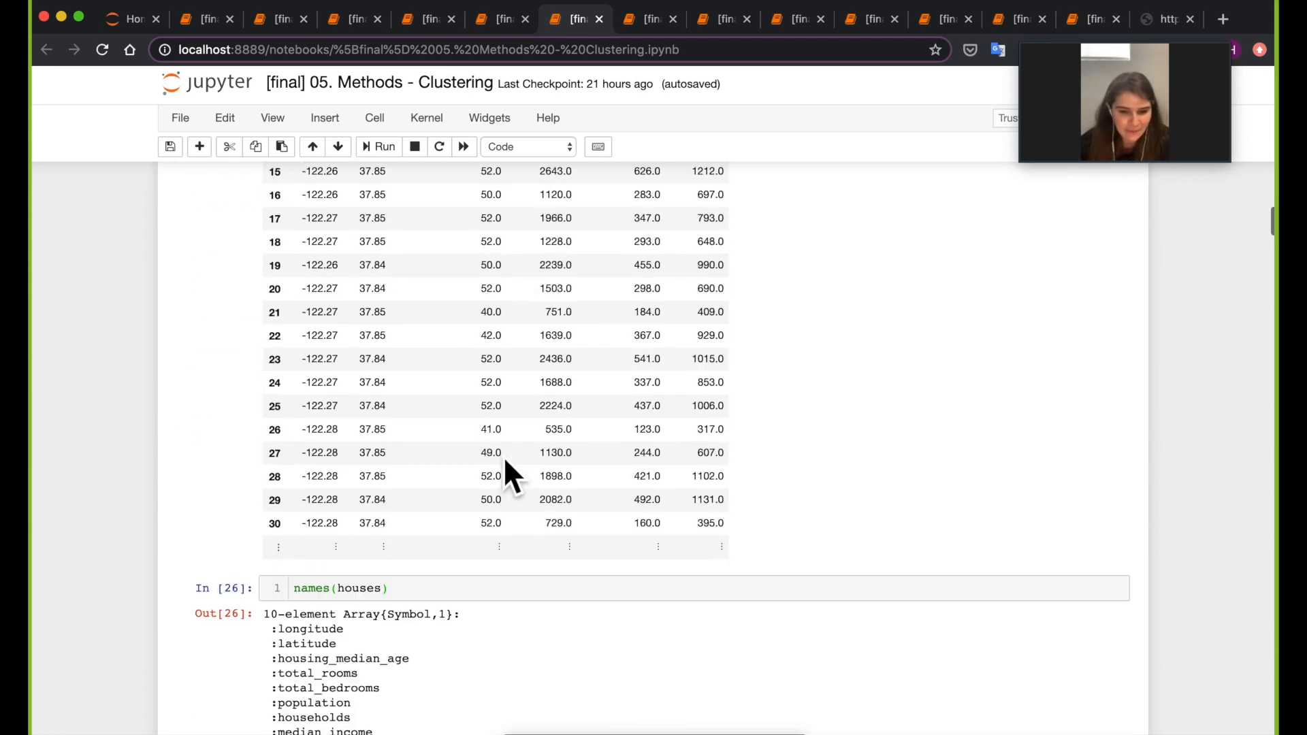
{"action": "scroll", "scroll_direction": "up", "scroll_amount": 3}
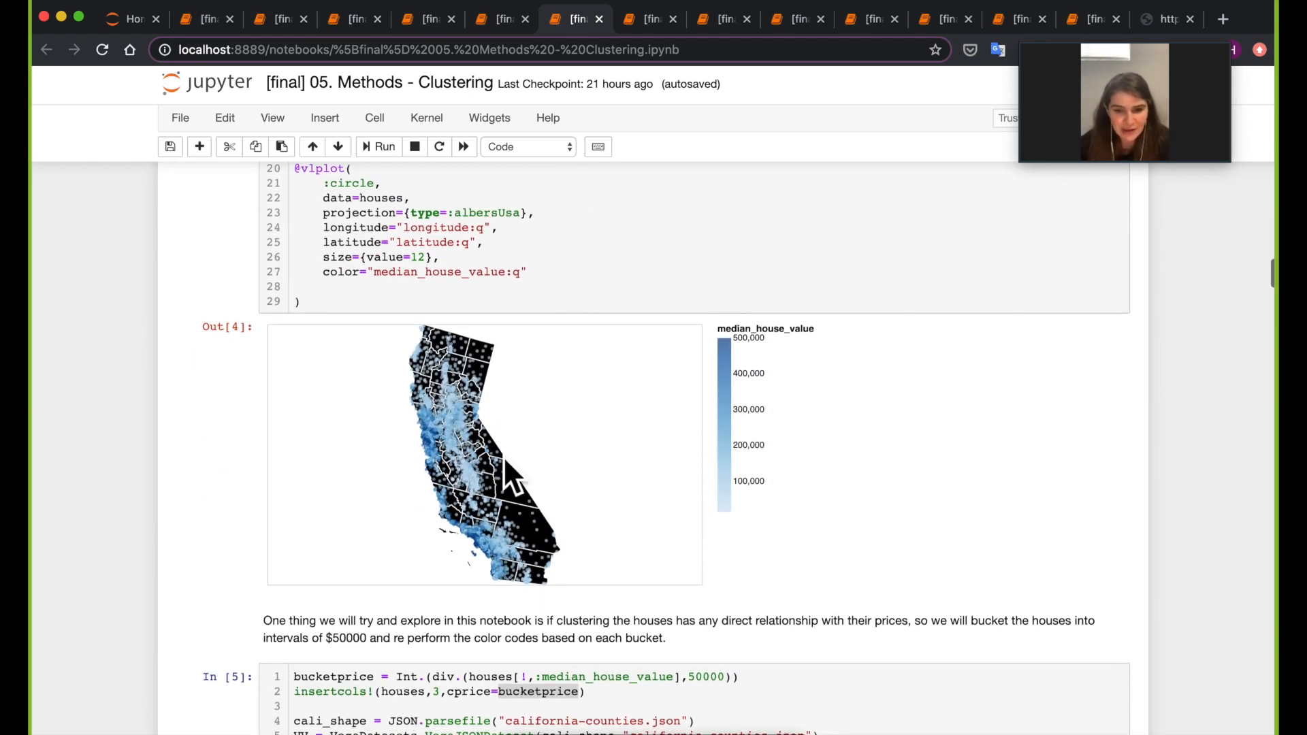
{"action": "scroll", "scroll_direction": "up", "scroll_amount": 3}
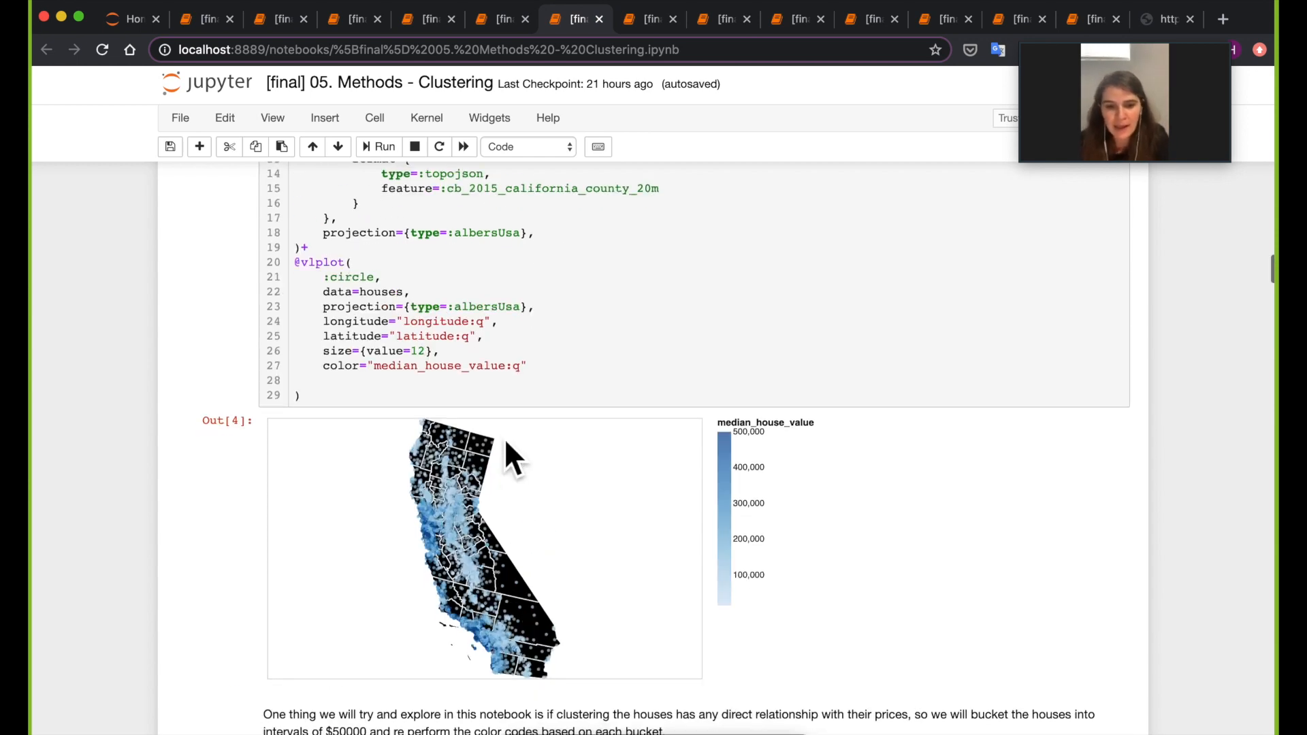
{"action": "scroll", "scroll_direction": "up", "scroll_amount": 3}
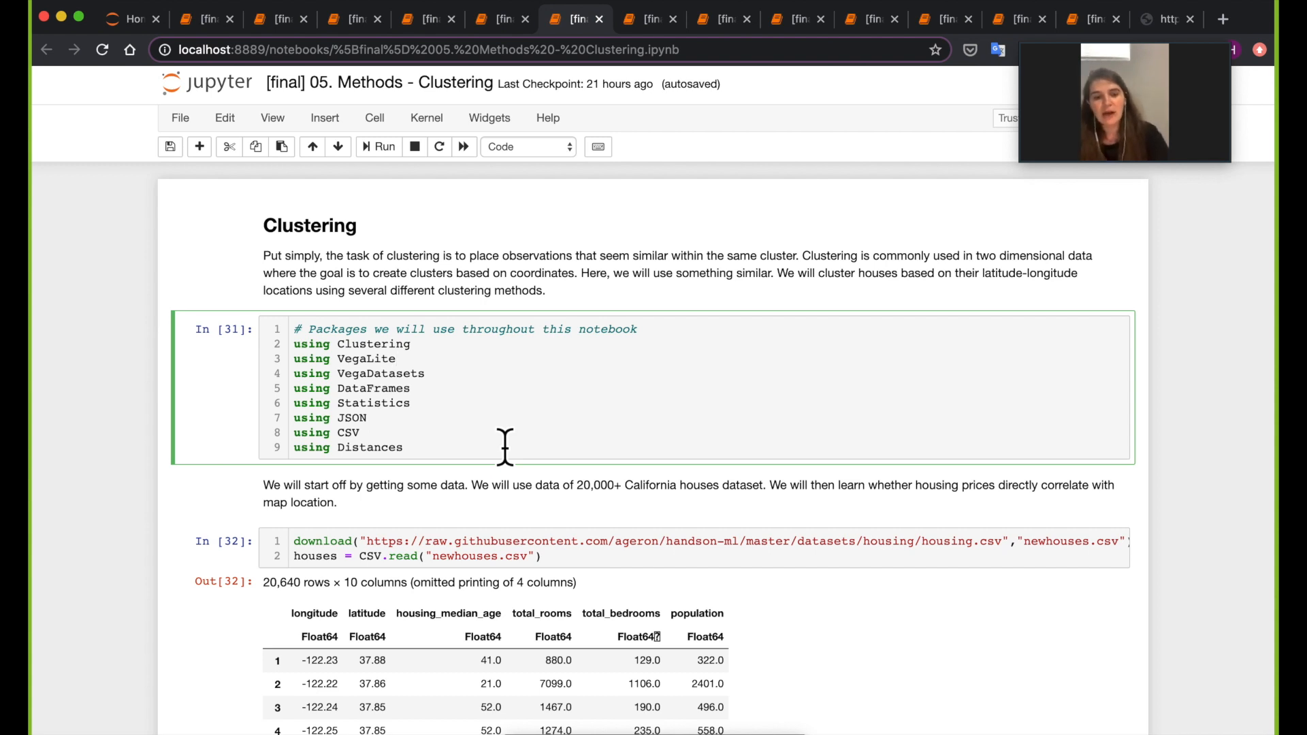
{"action": "scroll", "scroll_direction": "down", "scroll_amount": 3}
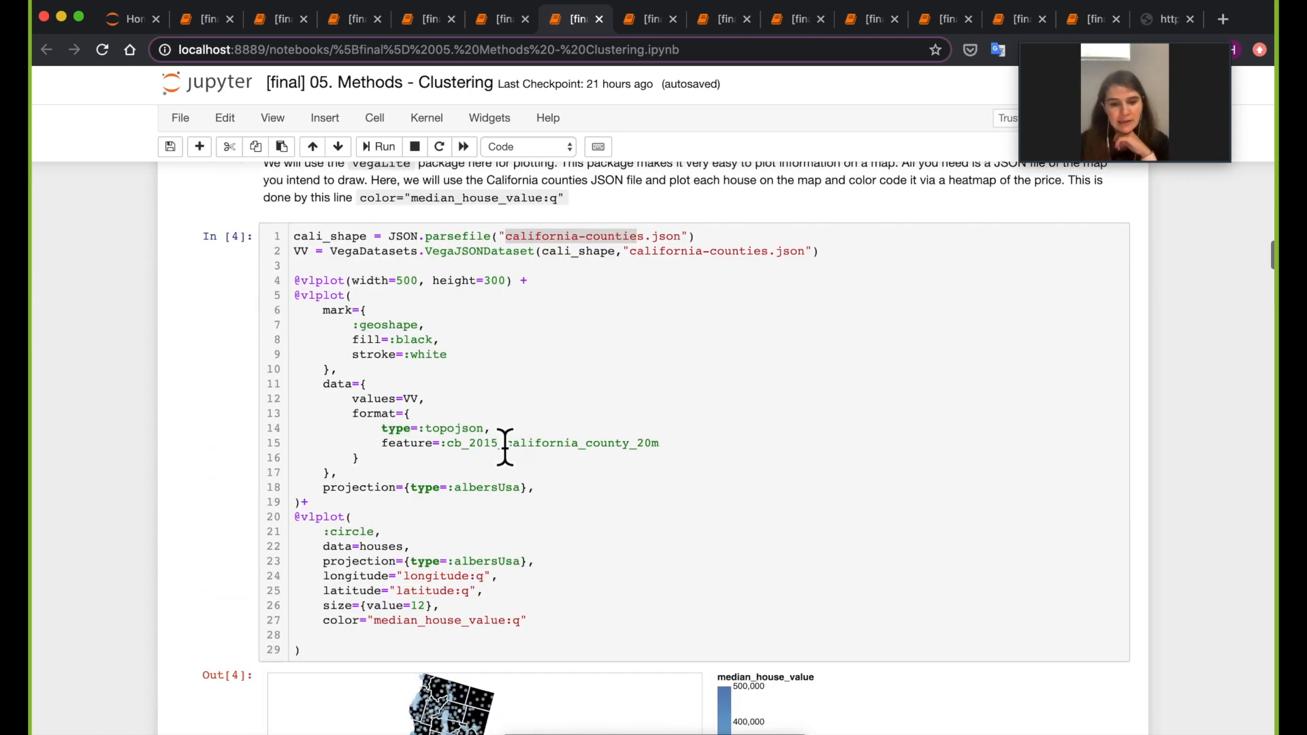
{"action": "scroll", "scroll_direction": "down", "scroll_amount": 3}
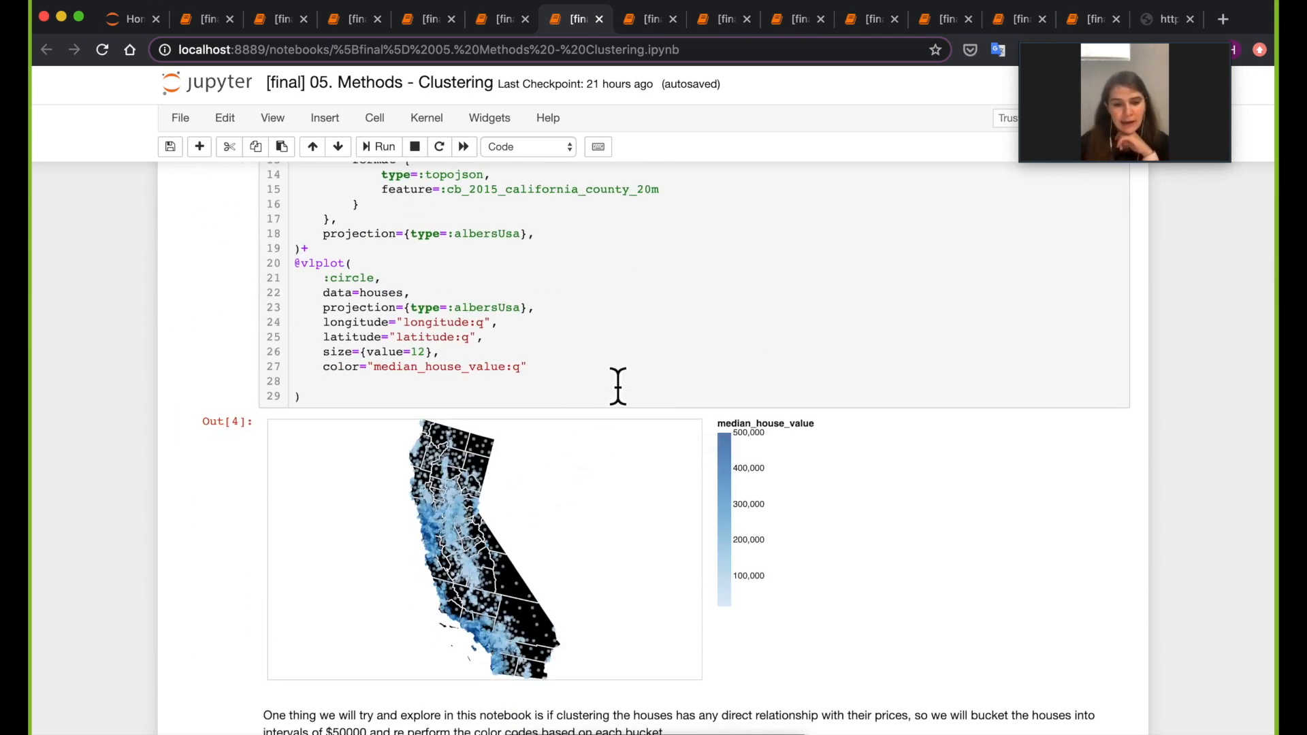
{"action": "mouse_move", "coordinate": [580, 509]}
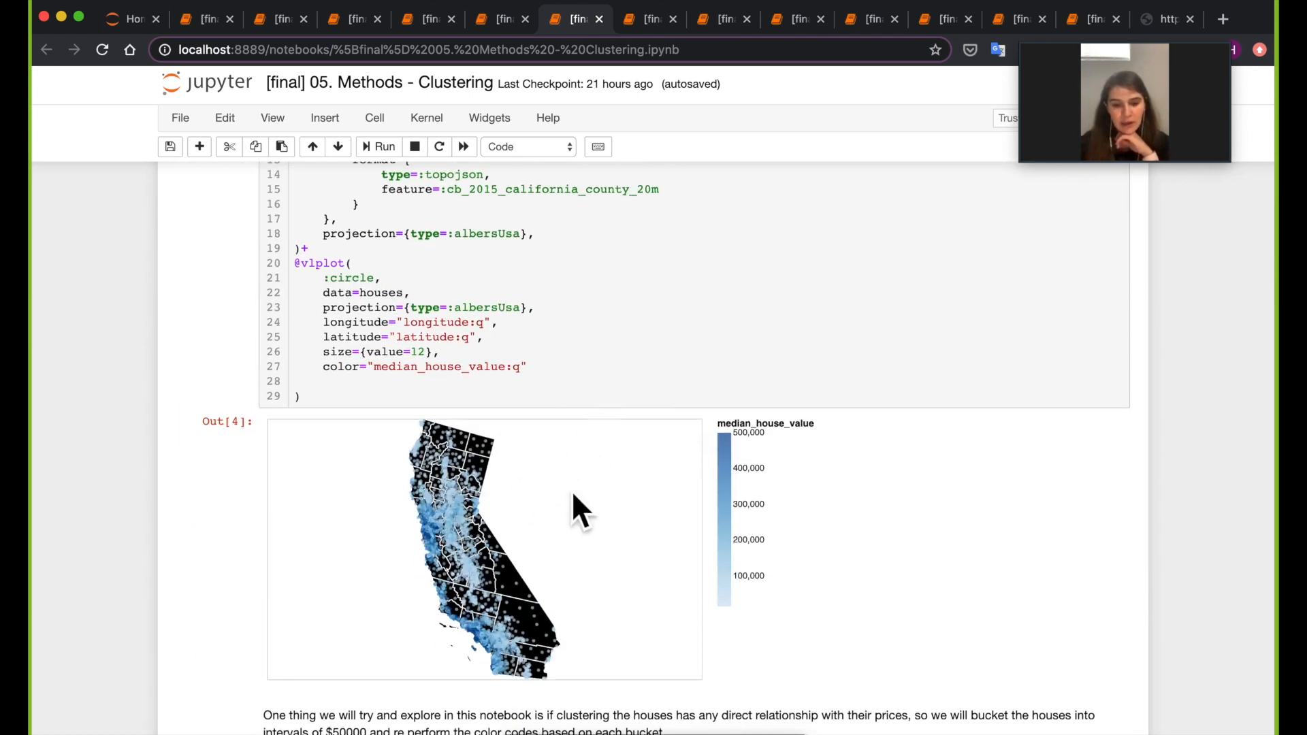
{"action": "scroll", "scroll_direction": "up", "scroll_amount": 3}
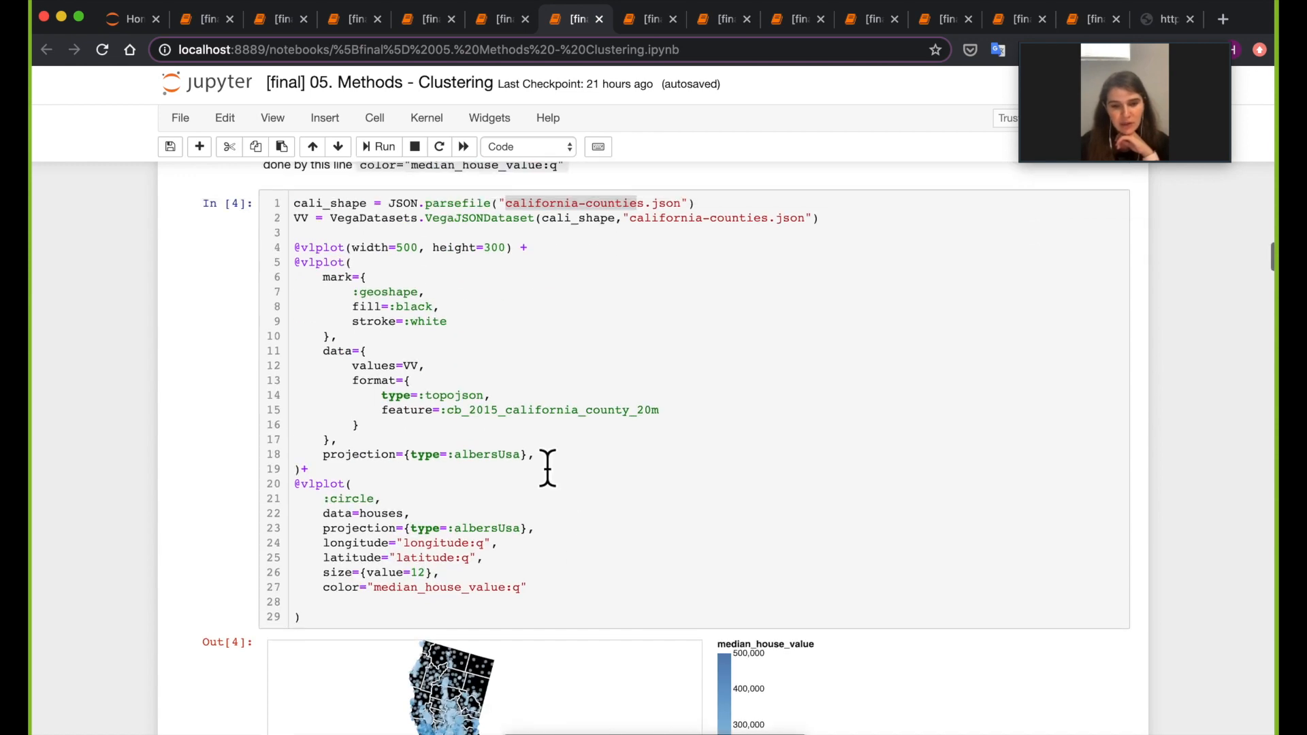
{"action": "scroll", "scroll_direction": "up", "scroll_amount": 3}
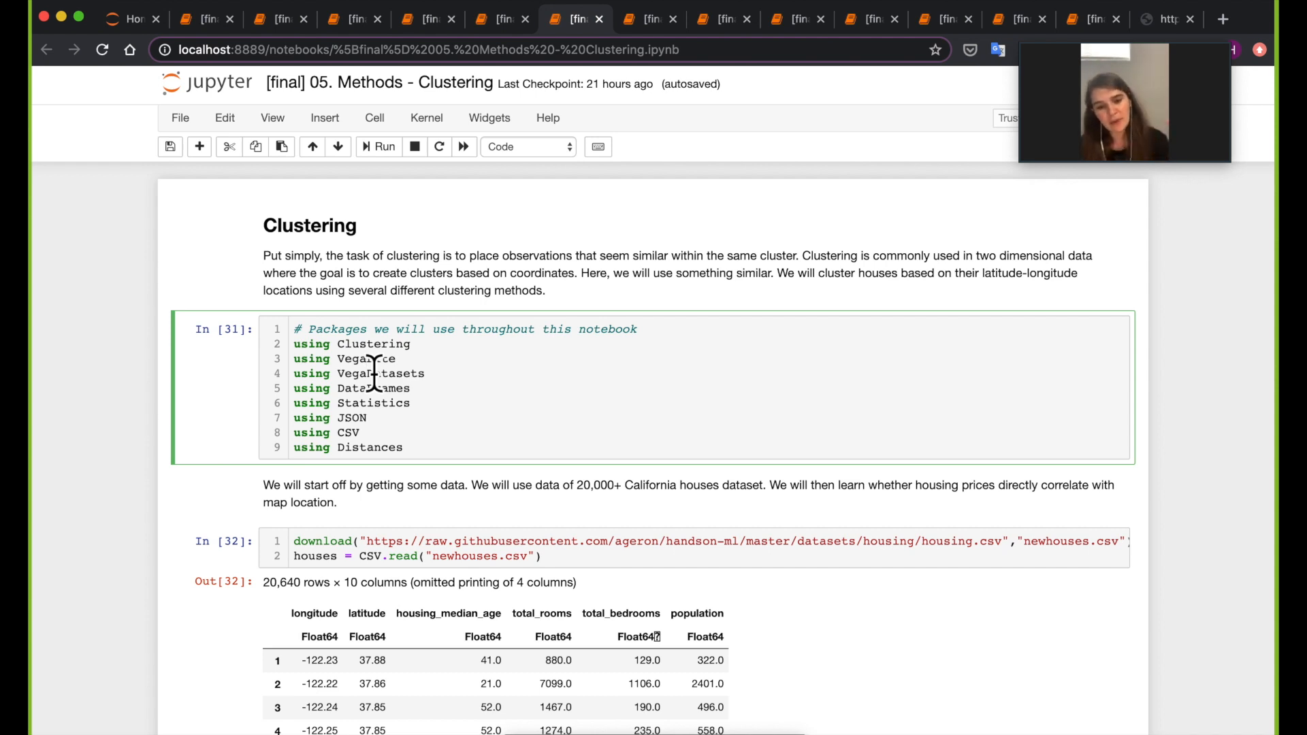
{"action": "scroll", "scroll_direction": "down", "scroll_amount": 3}
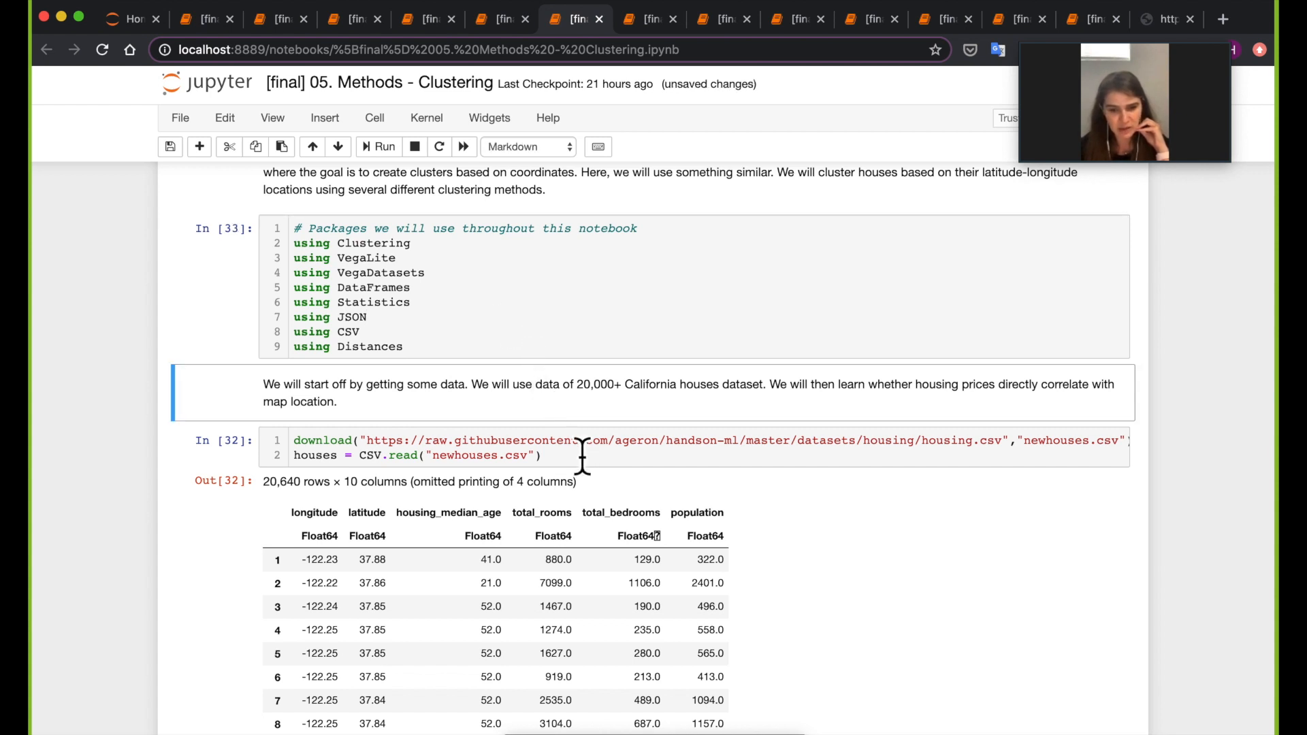
{"action": "mouse_move", "coordinate": [591, 480]}
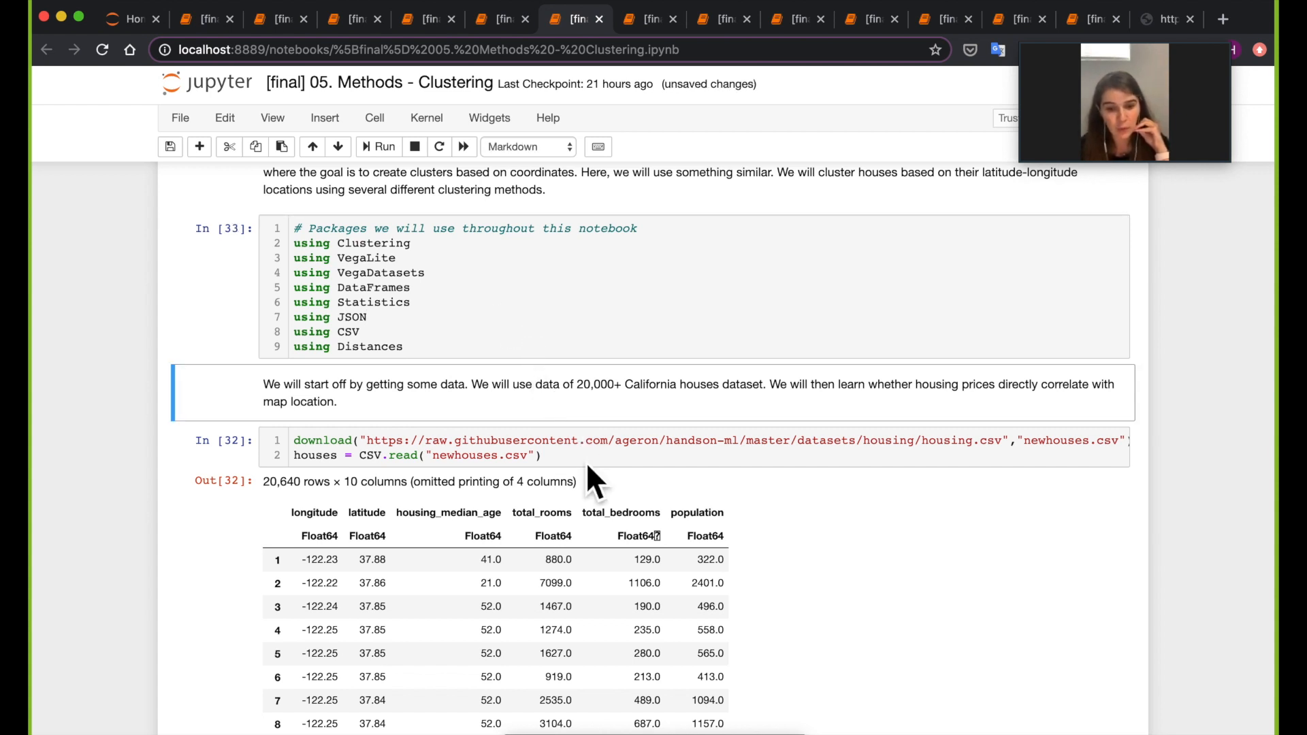
Rerun the housing download and CSV.read cell, reloading the 20,640-row table.
{"action": "left_click", "coordinate": [383, 147]}
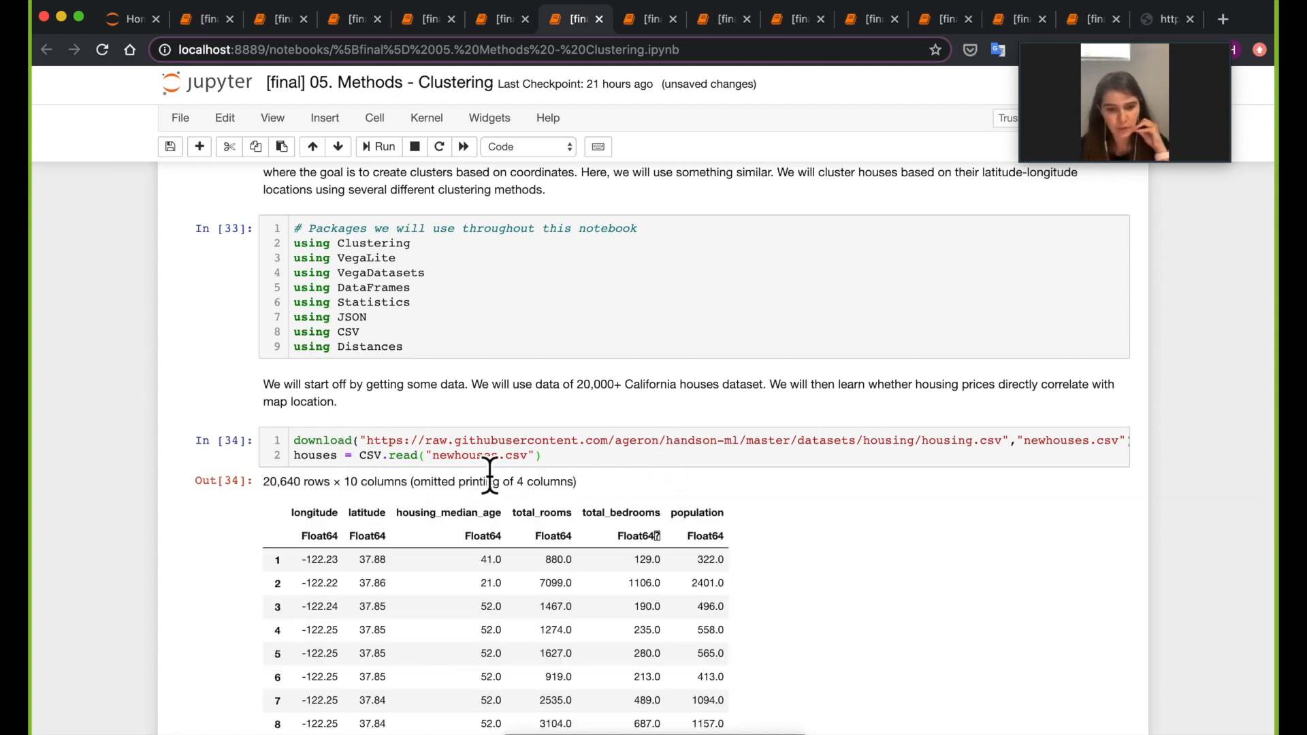
{"action": "left_click", "coordinate": [486, 454]}
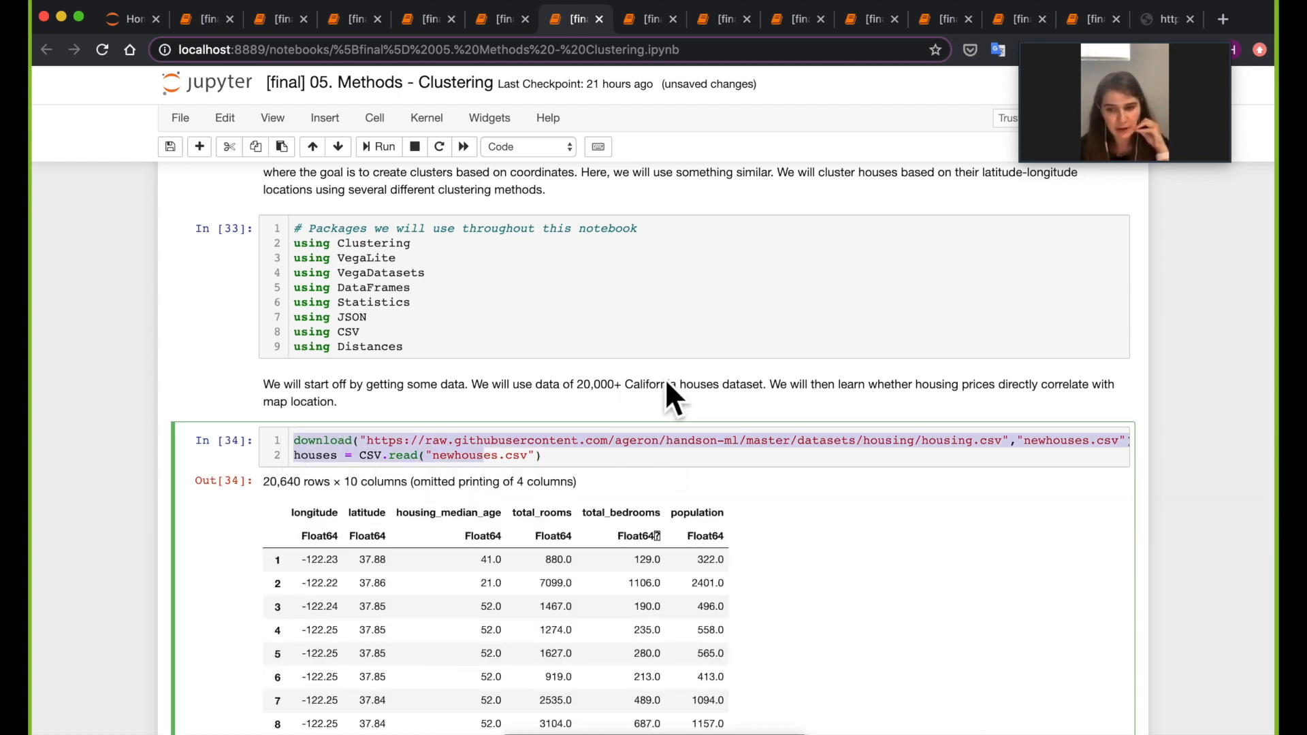
{"action": "scroll", "scroll_direction": "down", "scroll_amount": 3}
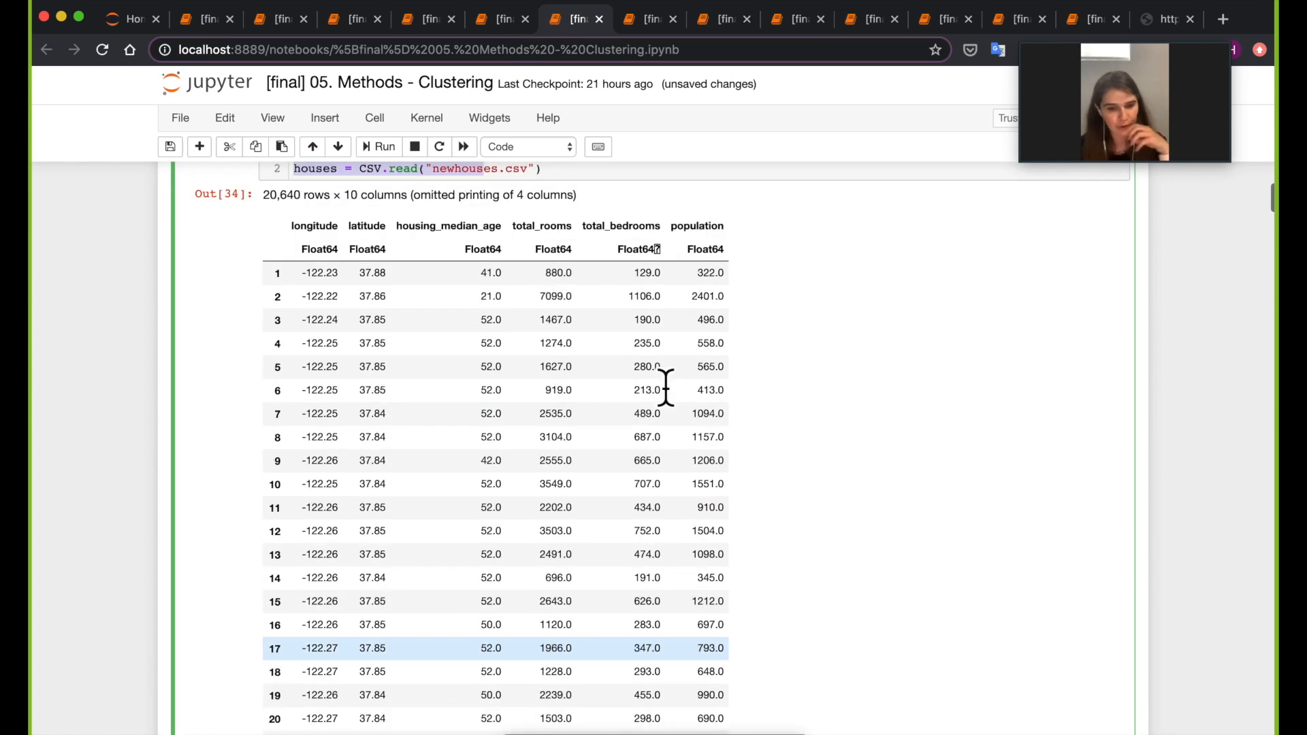
{"action": "scroll", "scroll_direction": "down", "scroll_amount": 3}
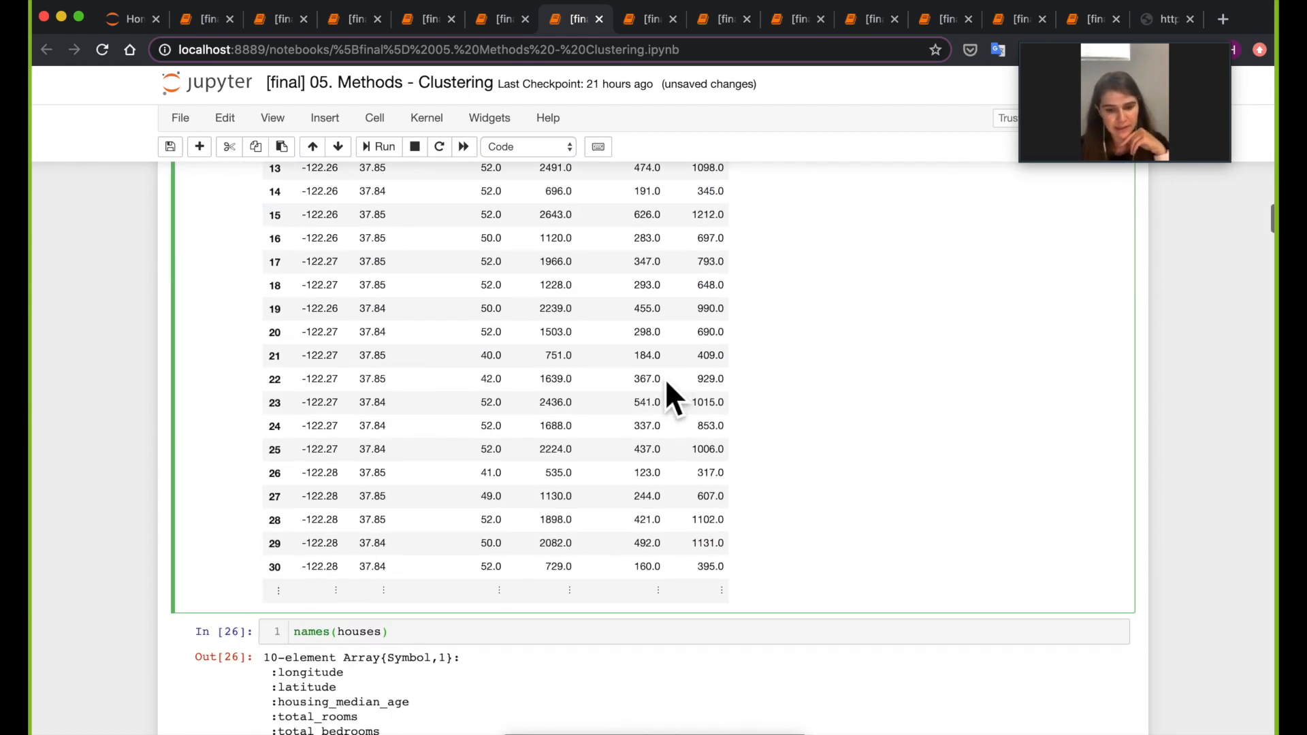
Rerun names(houses) to list the ten columns, longitude through ocean_proximity.
{"action": "scroll", "scroll_direction": "down", "scroll_amount": 3}
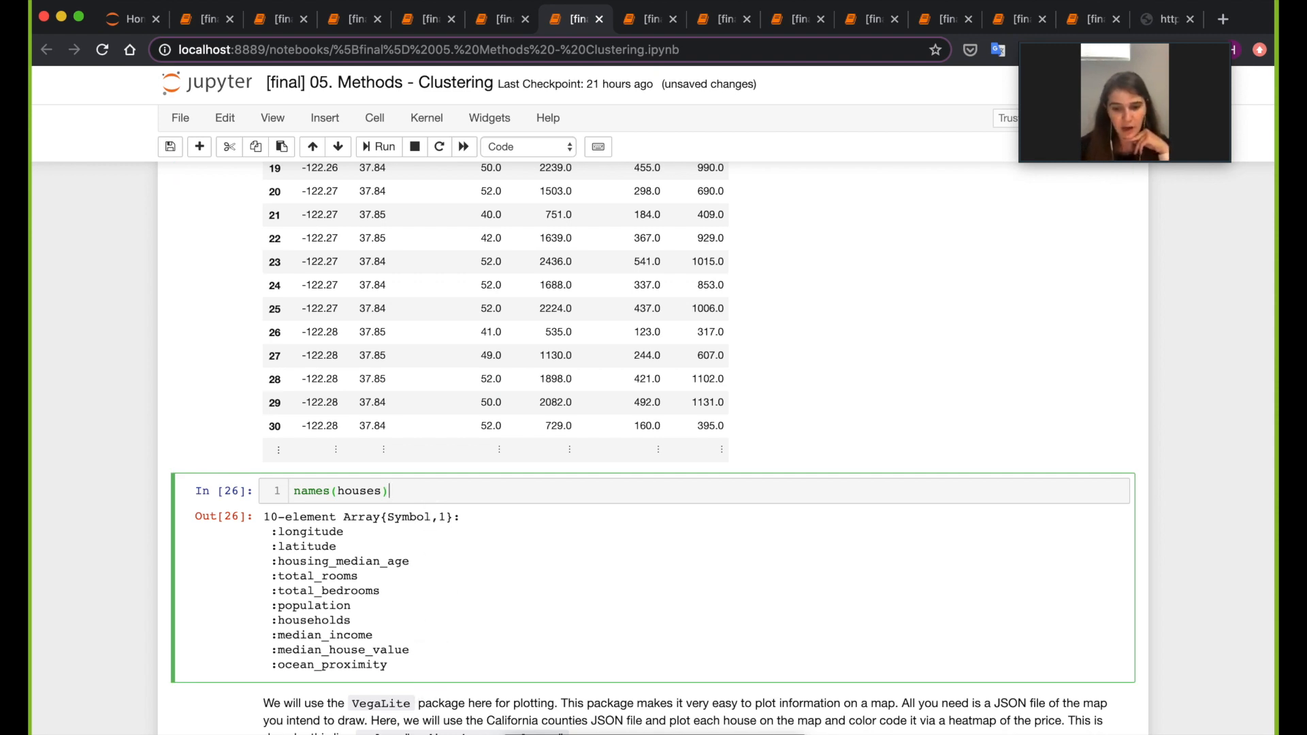
{"action": "scroll", "scroll_direction": "down", "scroll_amount": 3}
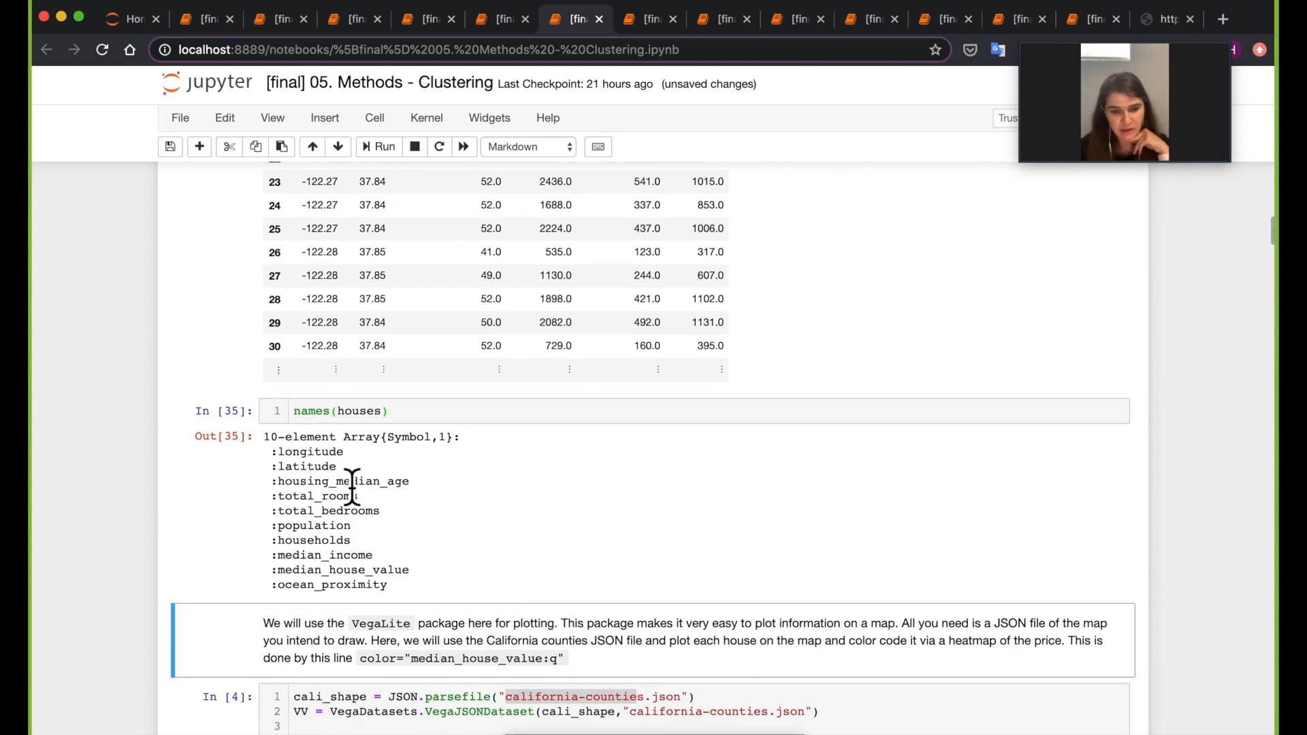
{"action": "mouse_move", "coordinate": [367, 525]}
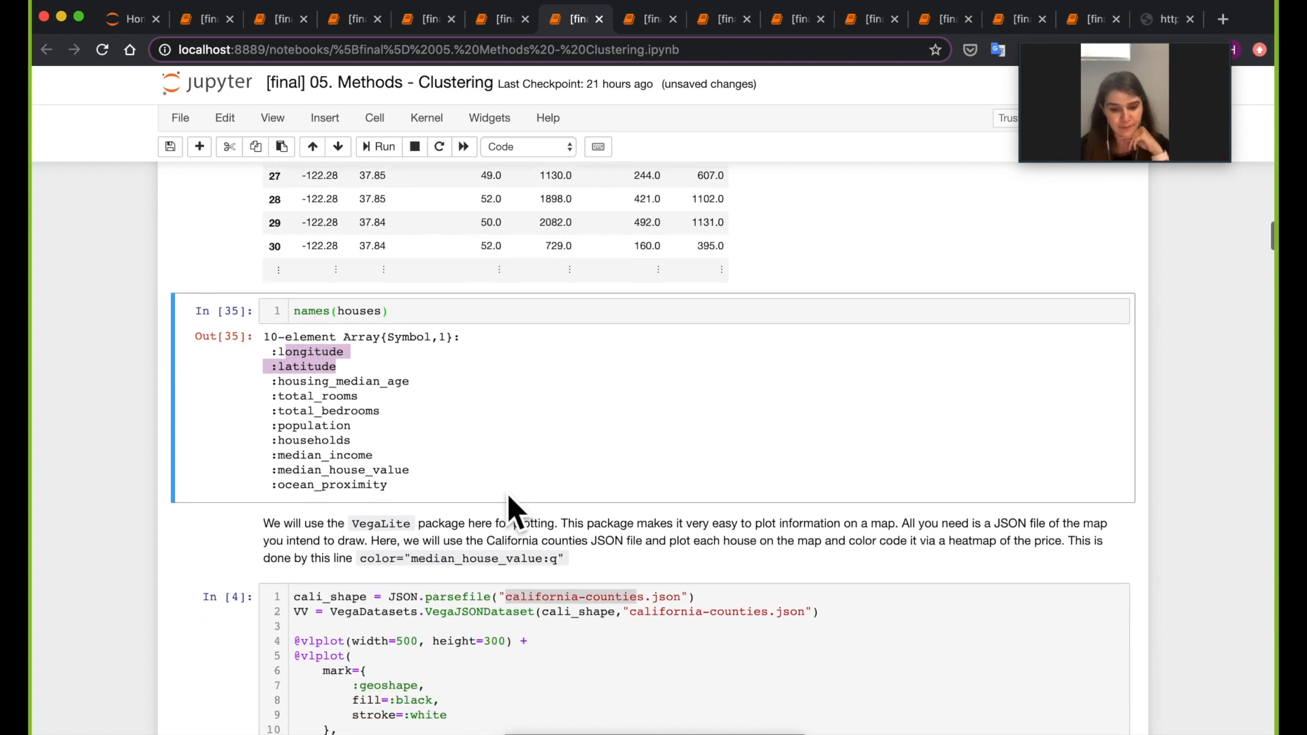
{"action": "scroll", "scroll_direction": "down", "scroll_amount": 3}
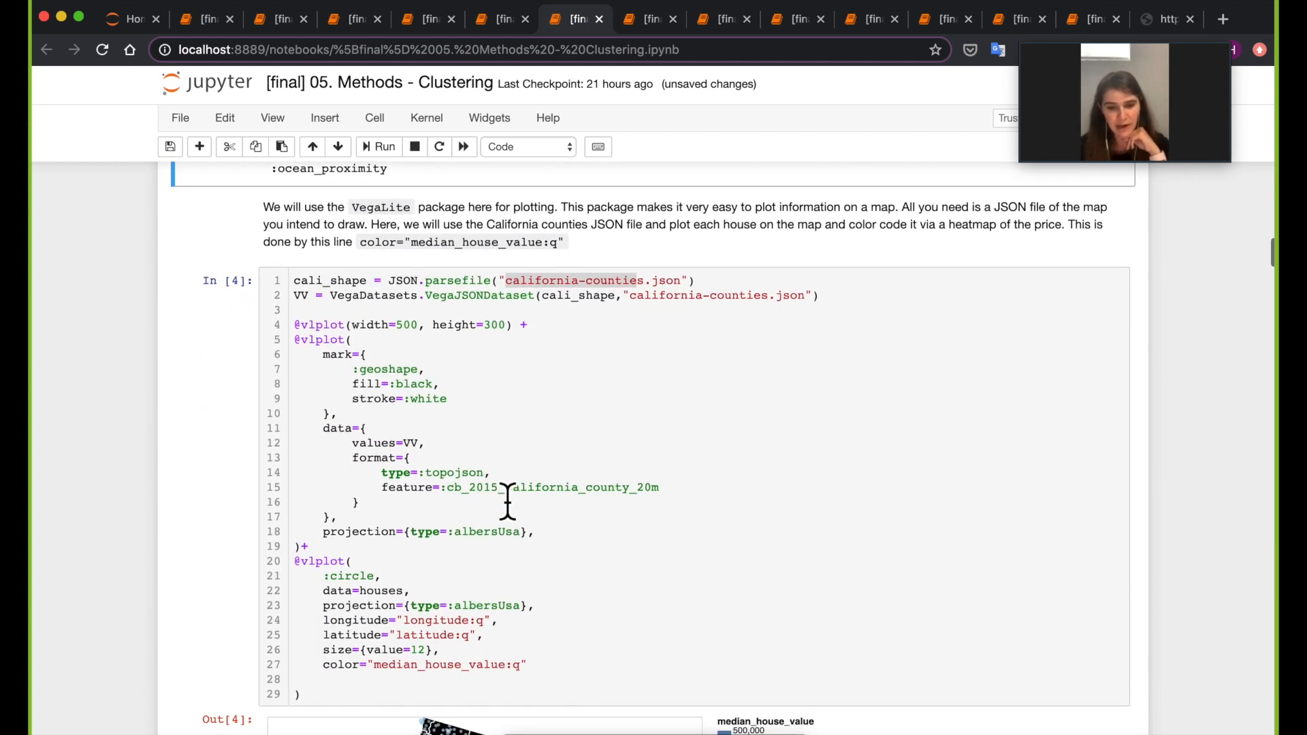
{"action": "scroll", "scroll_direction": "up", "scroll_amount": 3}
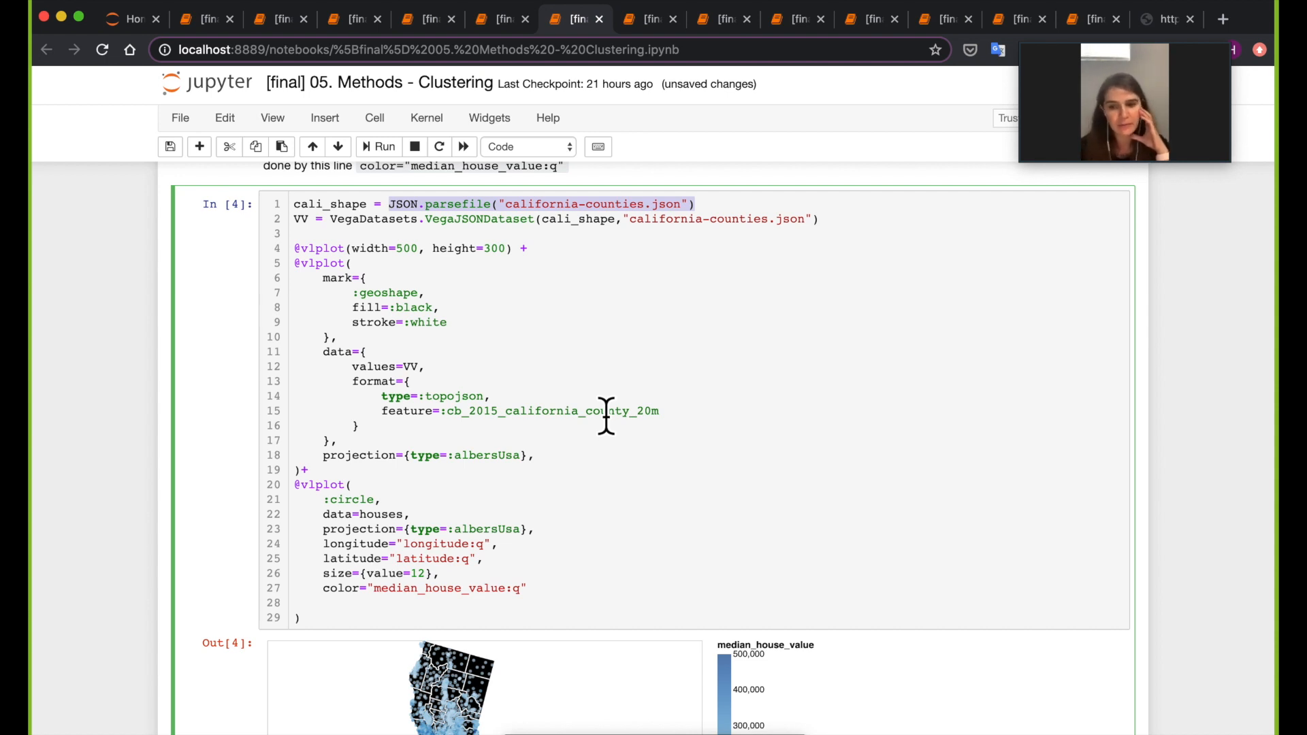
{"action": "mouse_move", "coordinate": [621, 479]}
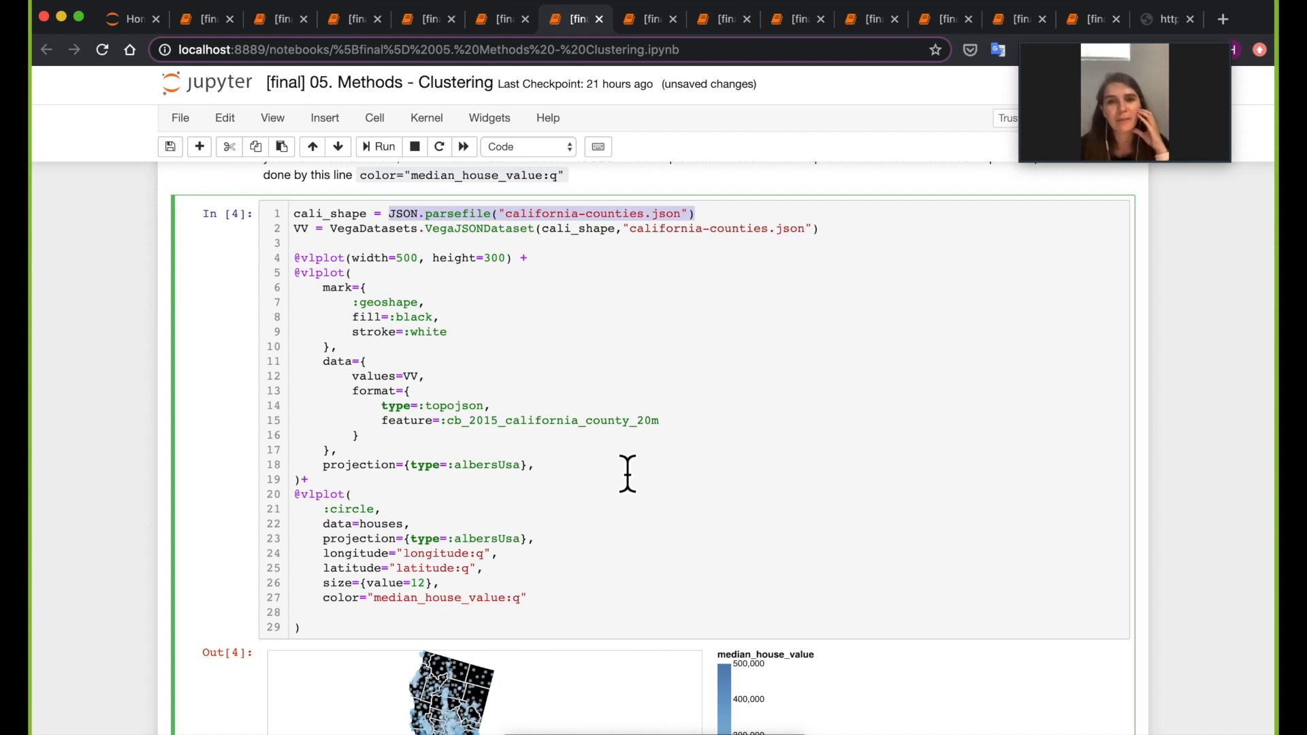
{"action": "scroll", "scroll_direction": "down", "scroll_amount": 3}
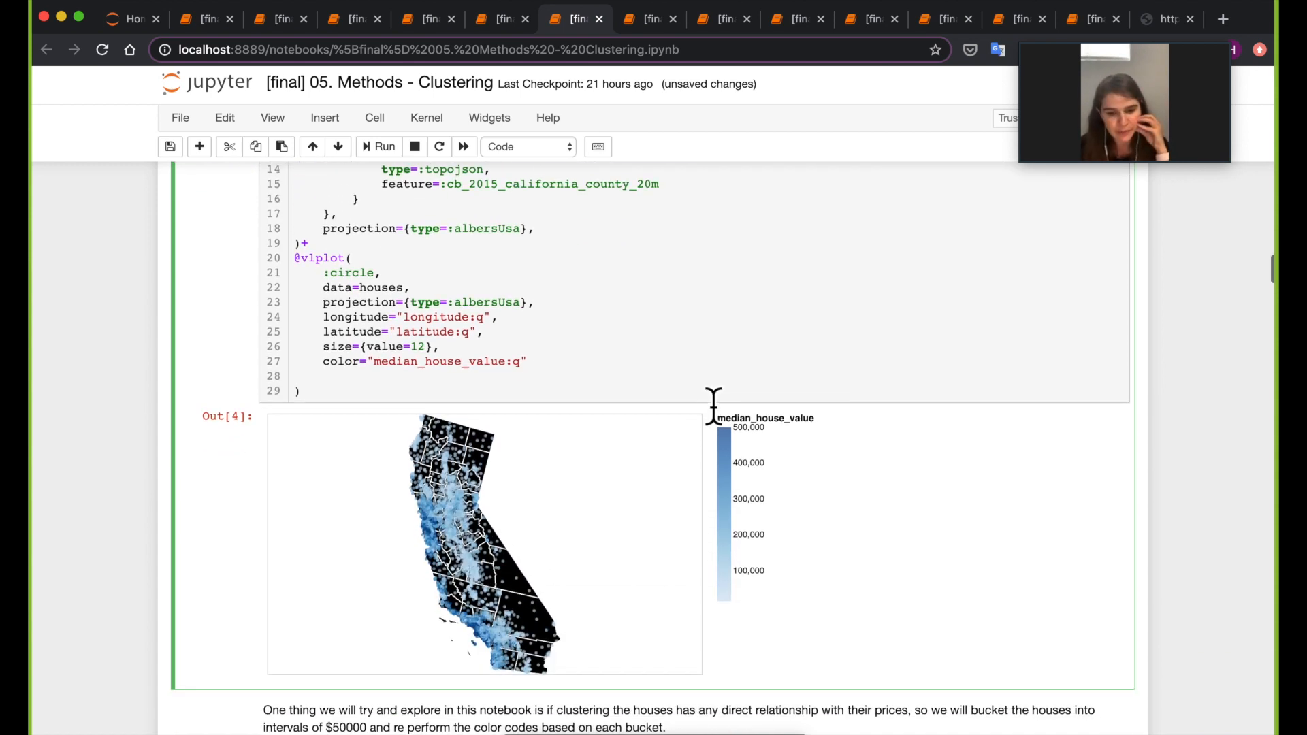
{"action": "scroll", "scroll_direction": "down", "scroll_amount": 3}
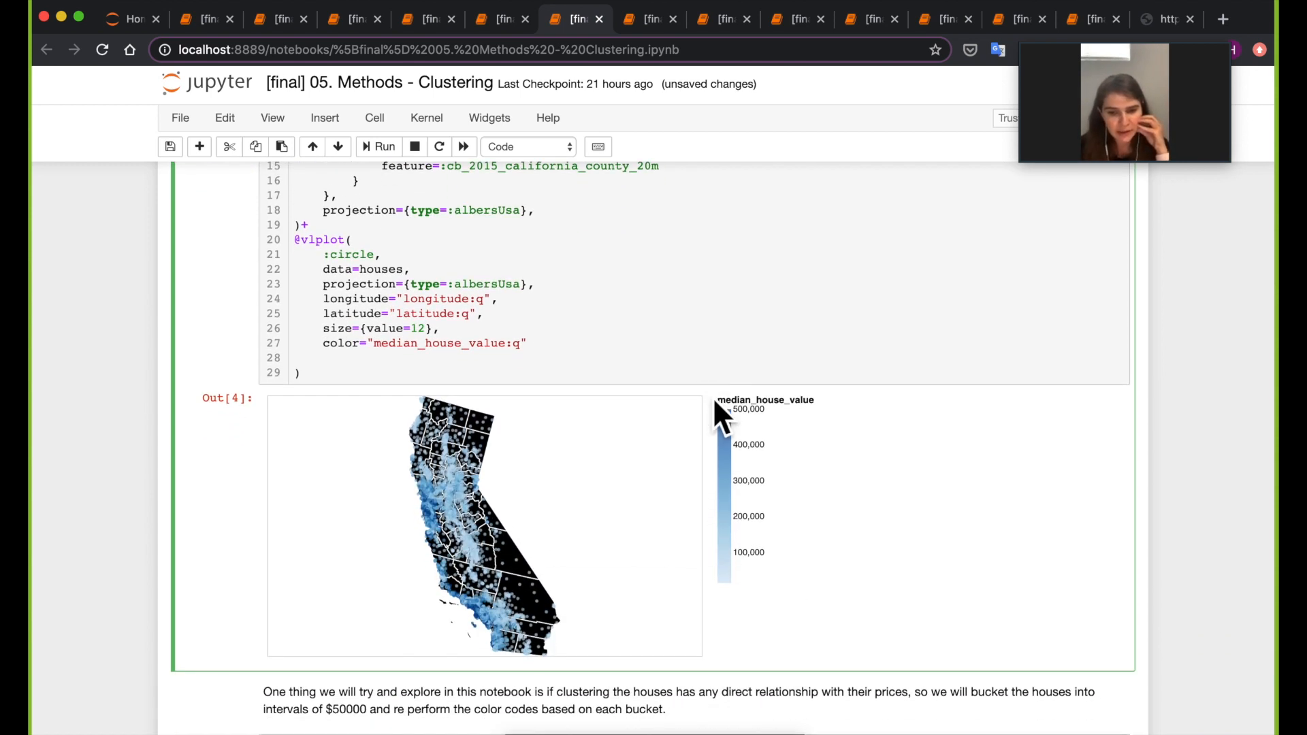
{"action": "mouse_move", "coordinate": [578, 476]}
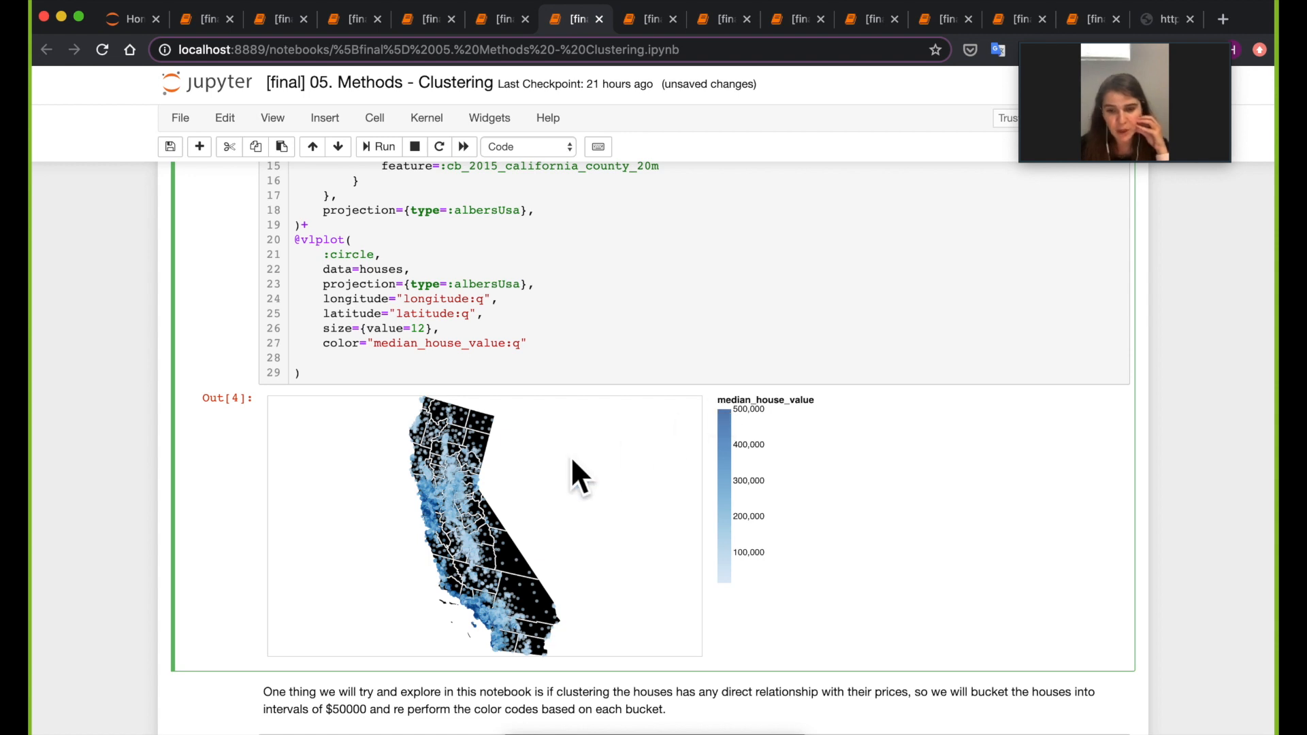
{"action": "scroll", "scroll_direction": "up", "scroll_amount": 3}
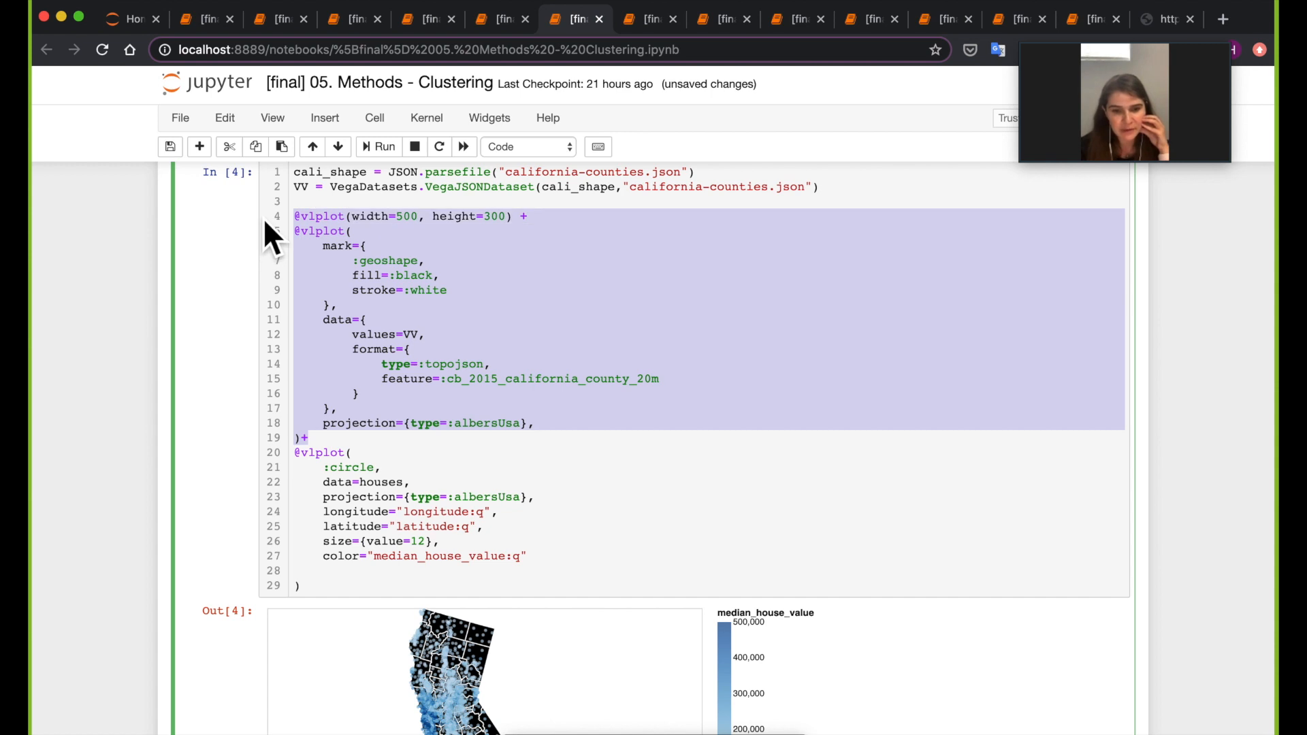
{"action": "mouse_move", "coordinate": [501, 671]}
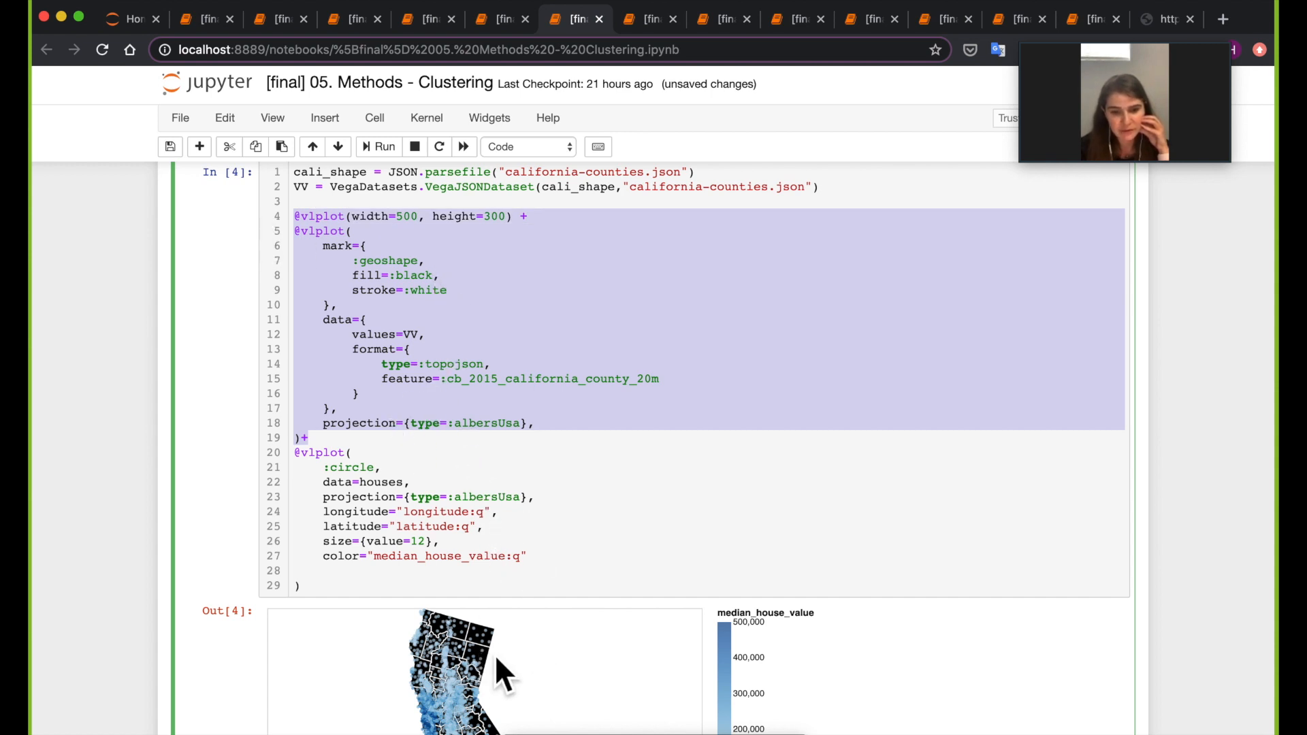
{"action": "scroll", "scroll_direction": "down", "scroll_amount": 3}
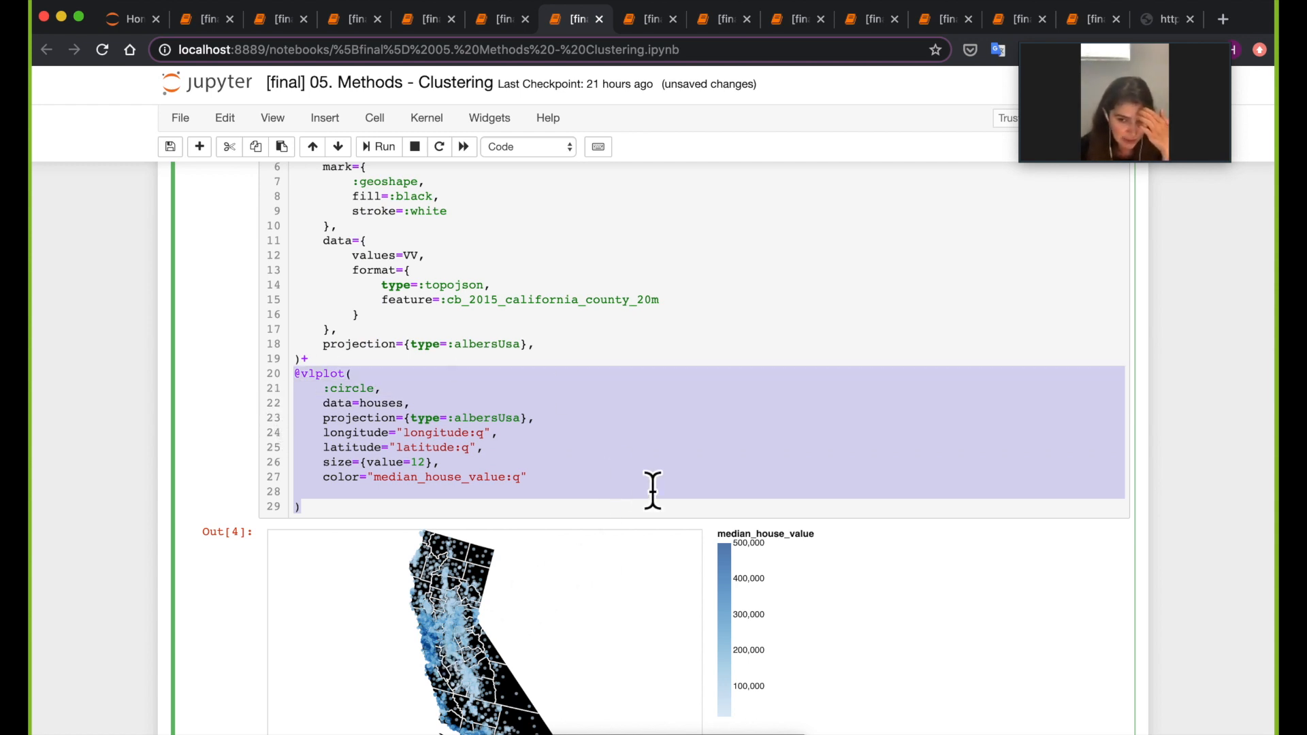
{"action": "mouse_move", "coordinate": [540, 509]}
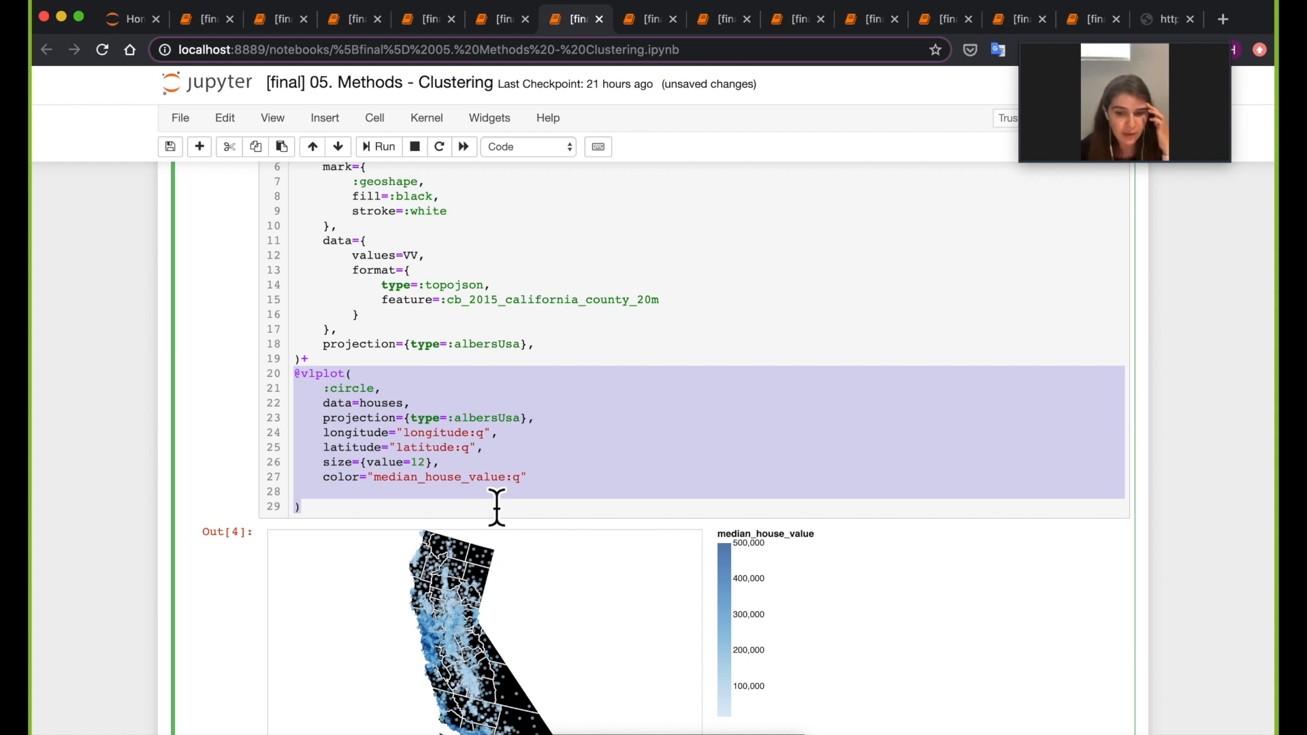
{"action": "scroll", "scroll_direction": "down", "scroll_amount": 3}
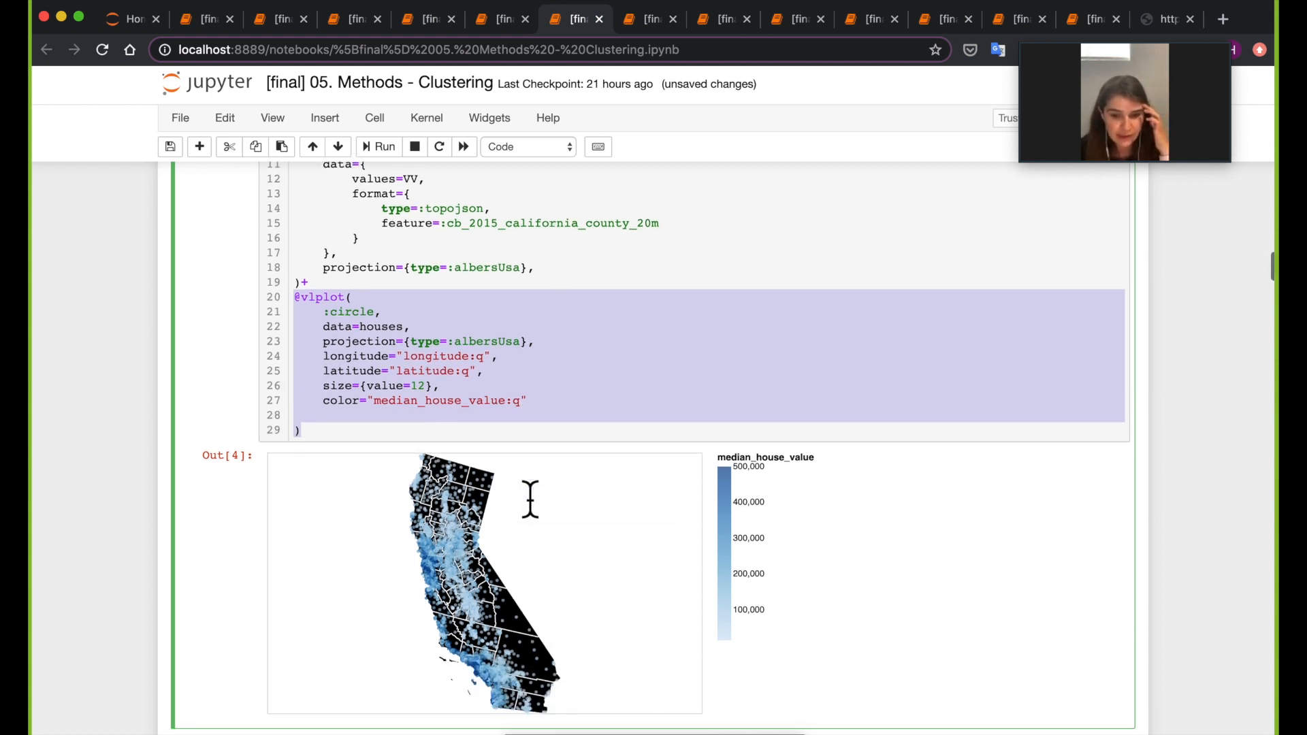
{"action": "mouse_move", "coordinate": [605, 396]}
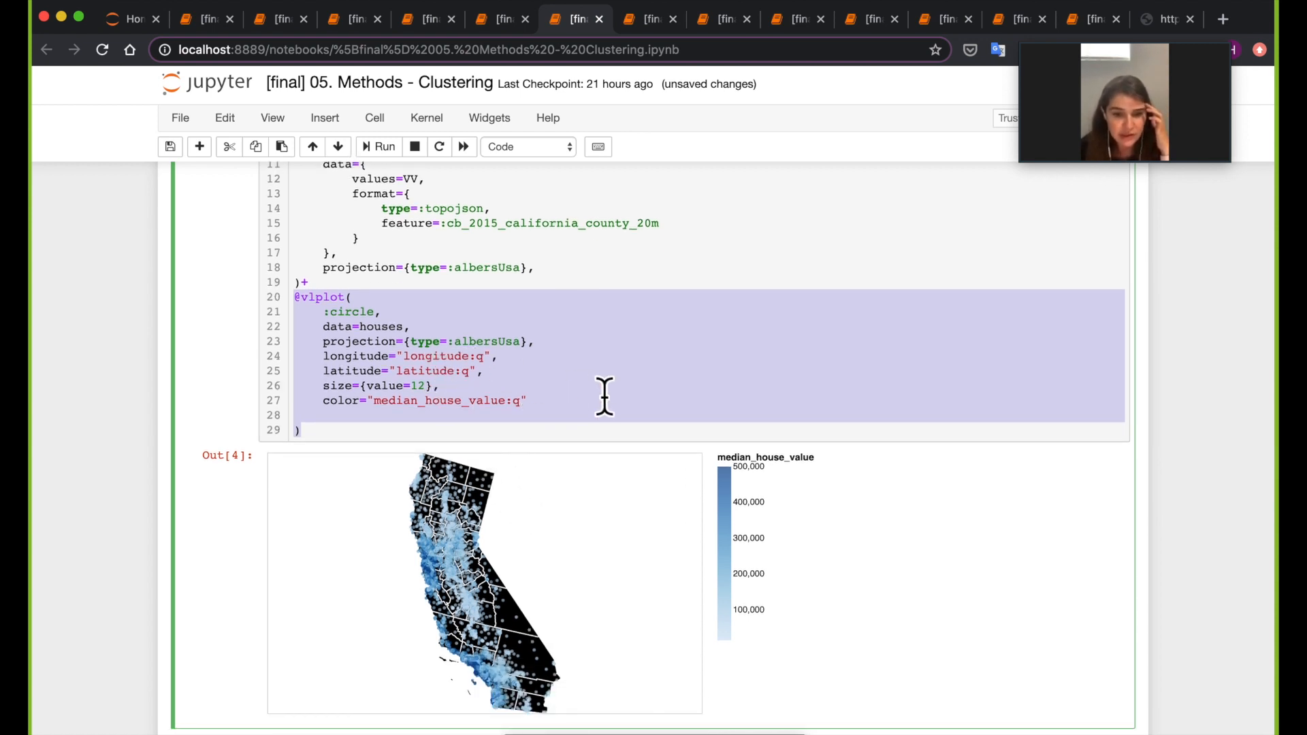
{"action": "scroll", "scroll_direction": "down", "scroll_amount": 3}
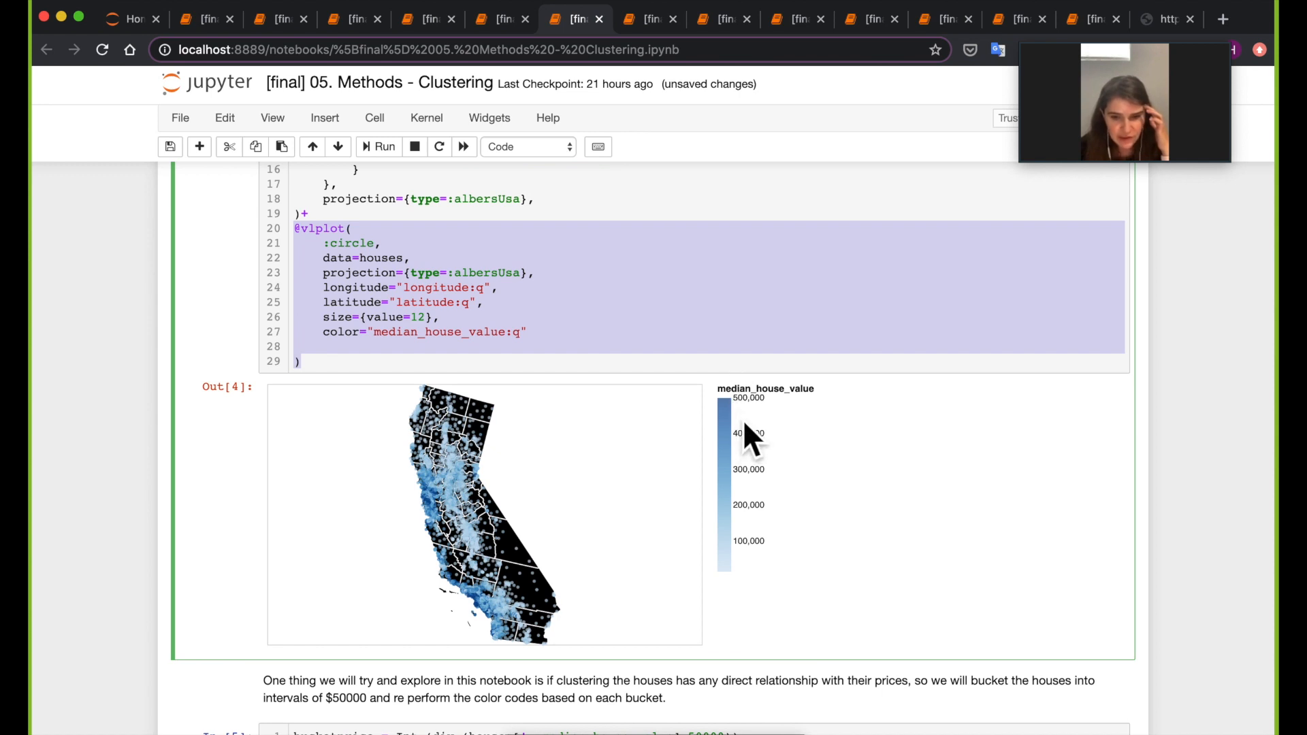
{"action": "mouse_move", "coordinate": [446, 542]}
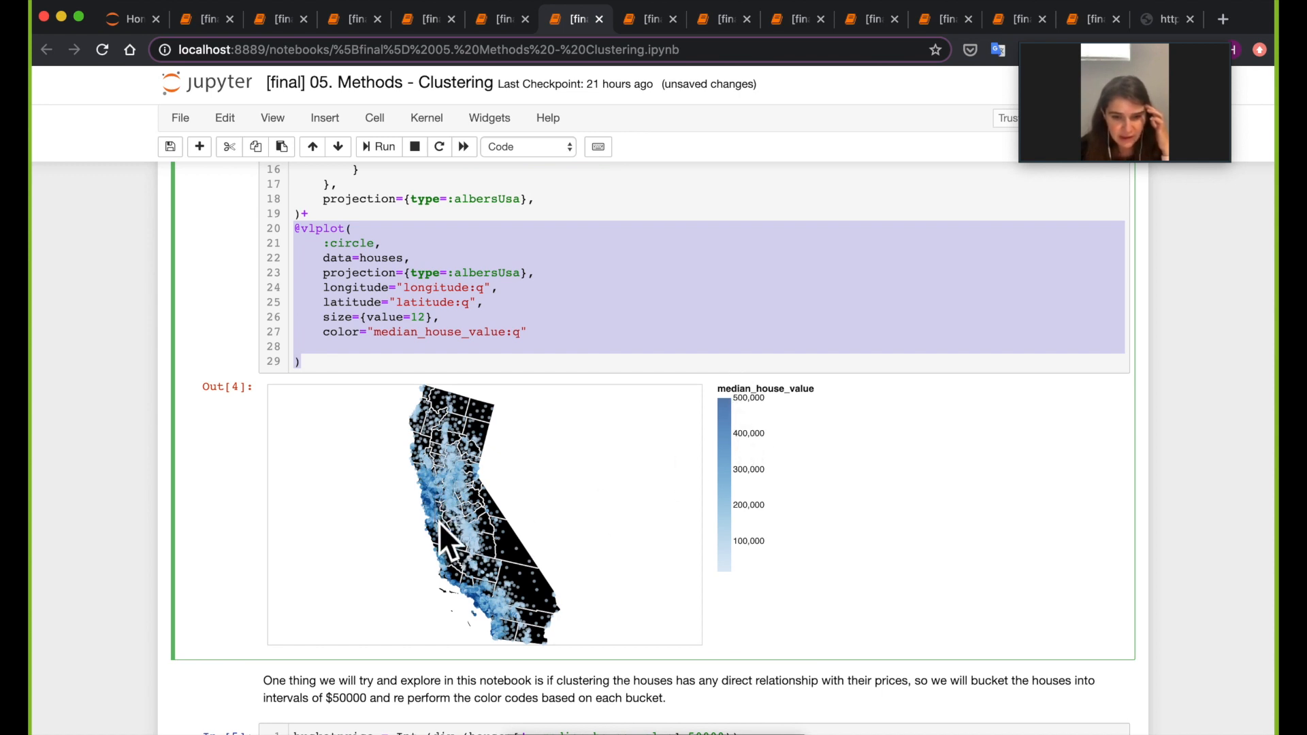
{"action": "mouse_move", "coordinate": [442, 525]}
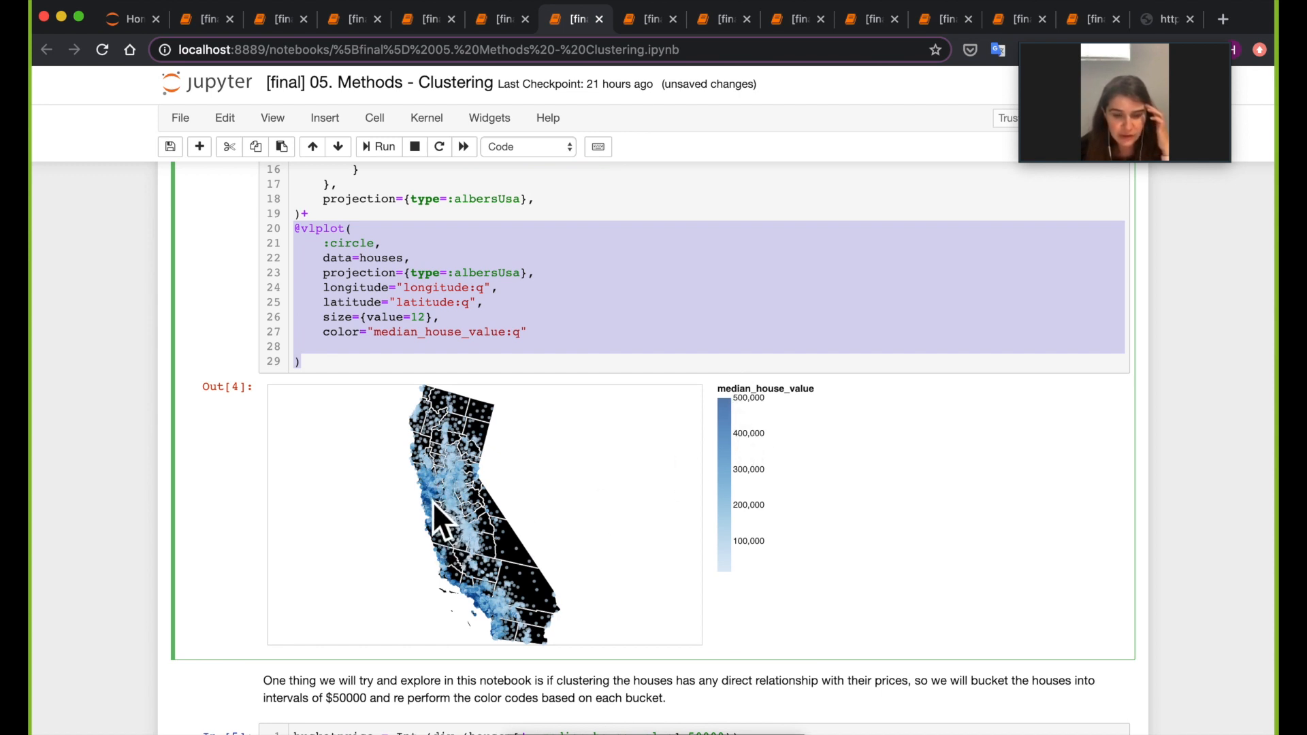
{"action": "mouse_move", "coordinate": [472, 634]}
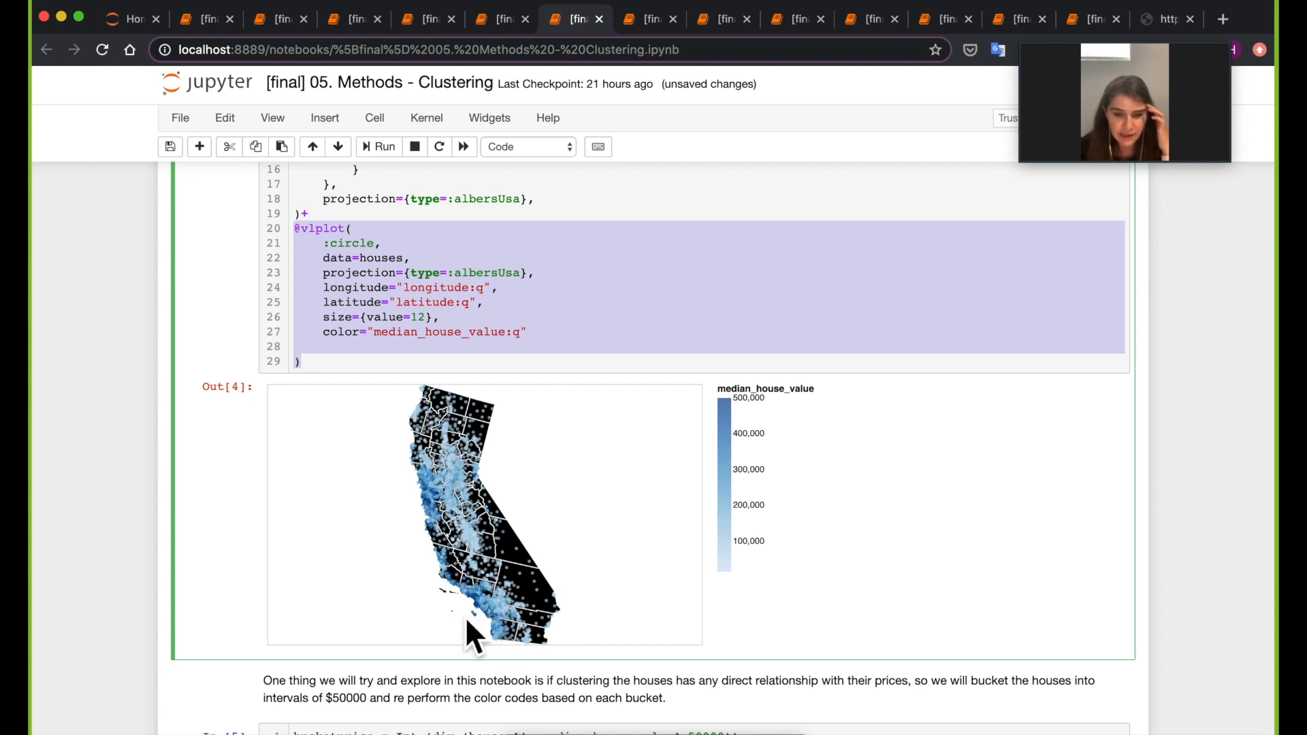
{"action": "mouse_move", "coordinate": [490, 534]}
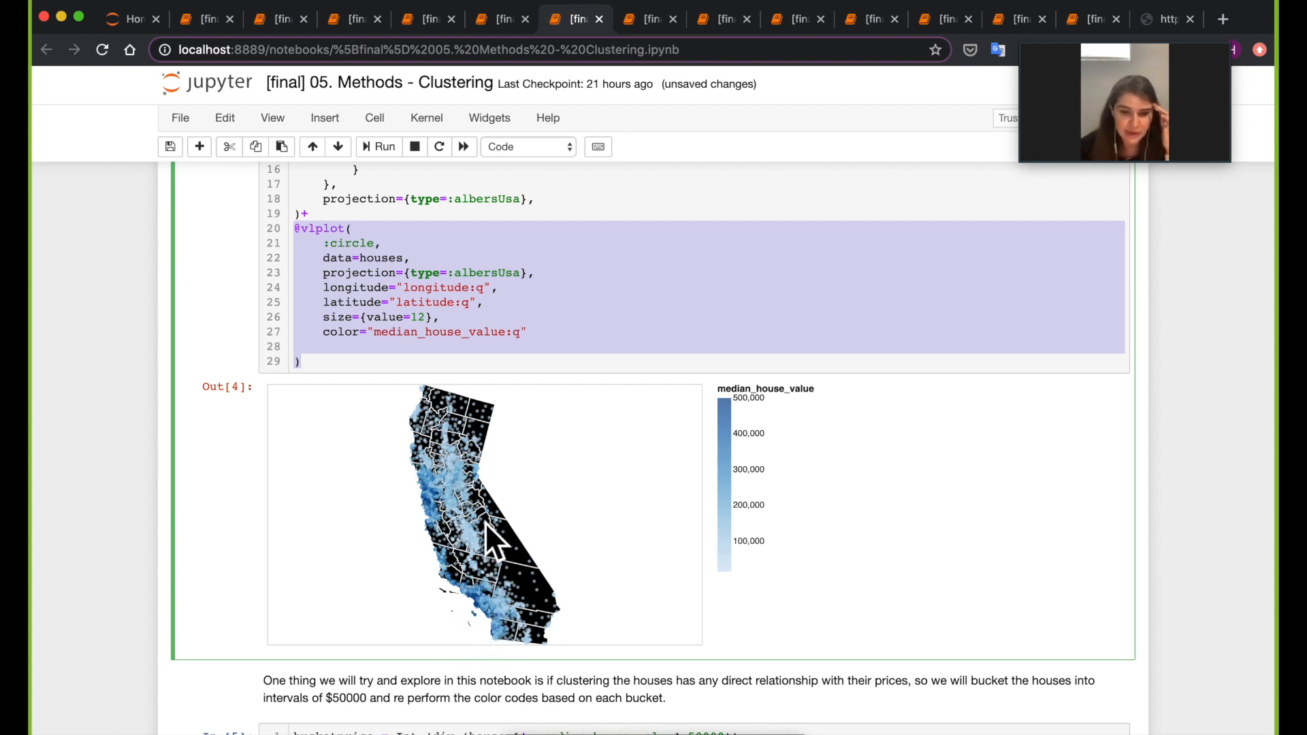
{"action": "mouse_move", "coordinate": [479, 509]}
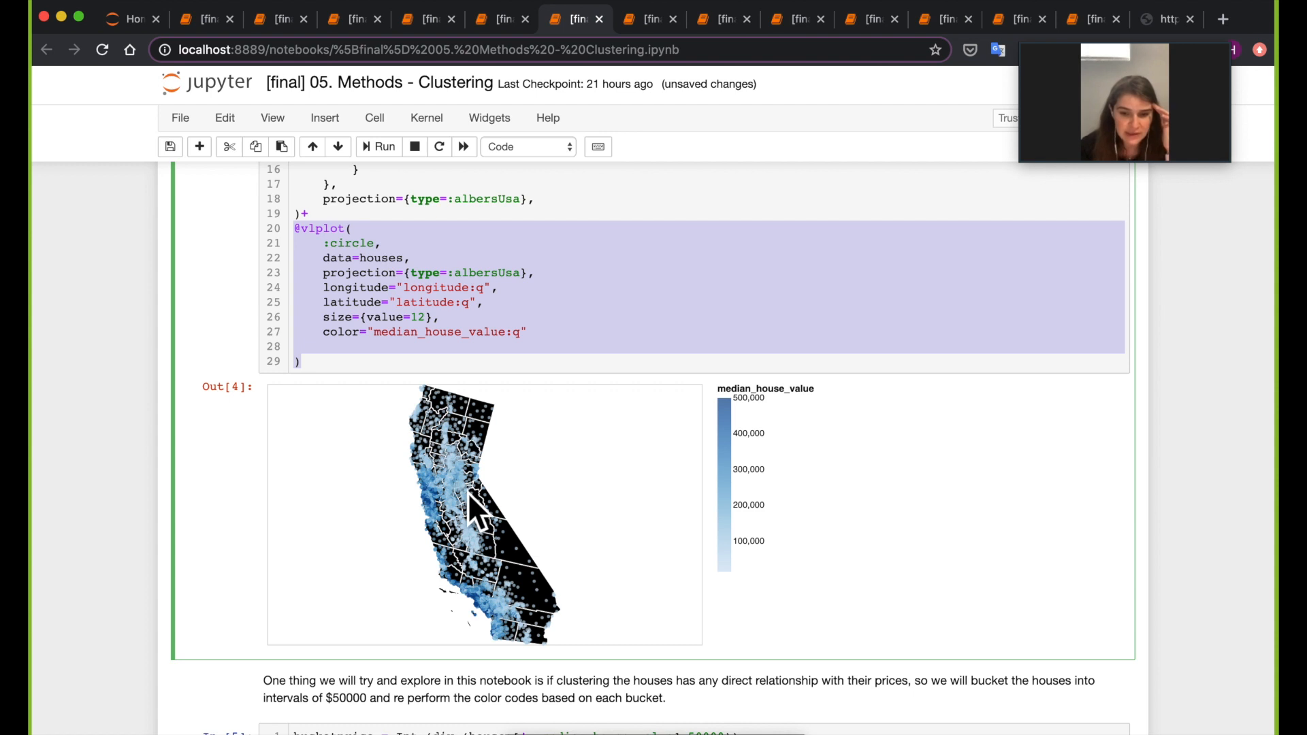
{"action": "scroll", "scroll_direction": "down", "scroll_amount": 3}
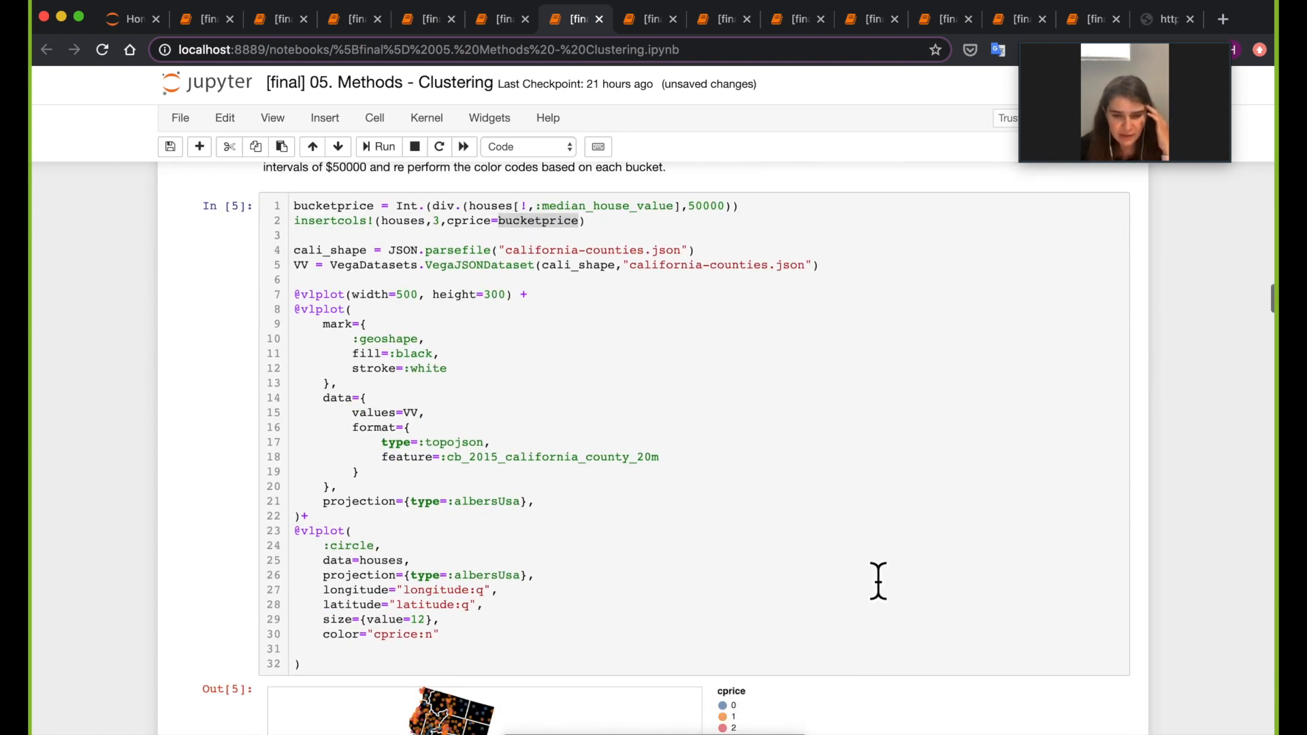
{"action": "scroll", "scroll_direction": "up", "scroll_amount": 3}
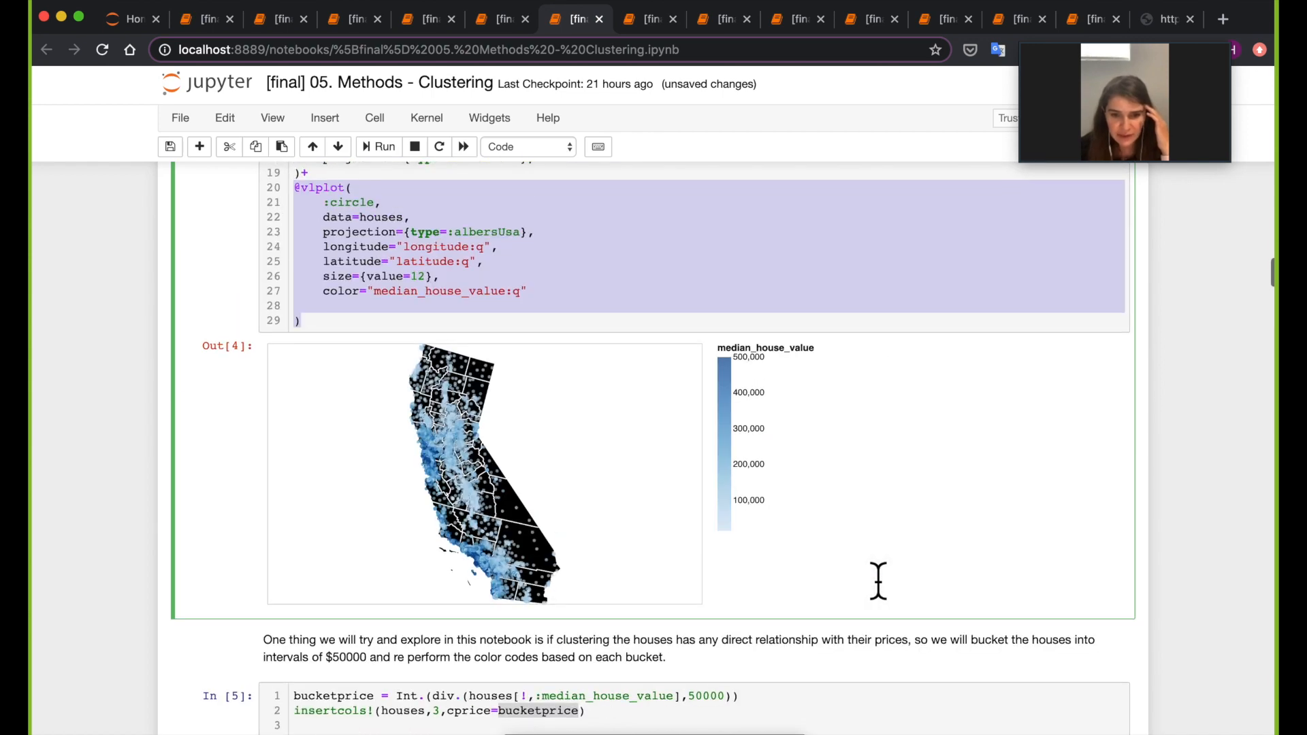
{"action": "scroll", "scroll_direction": "down", "scroll_amount": 3}
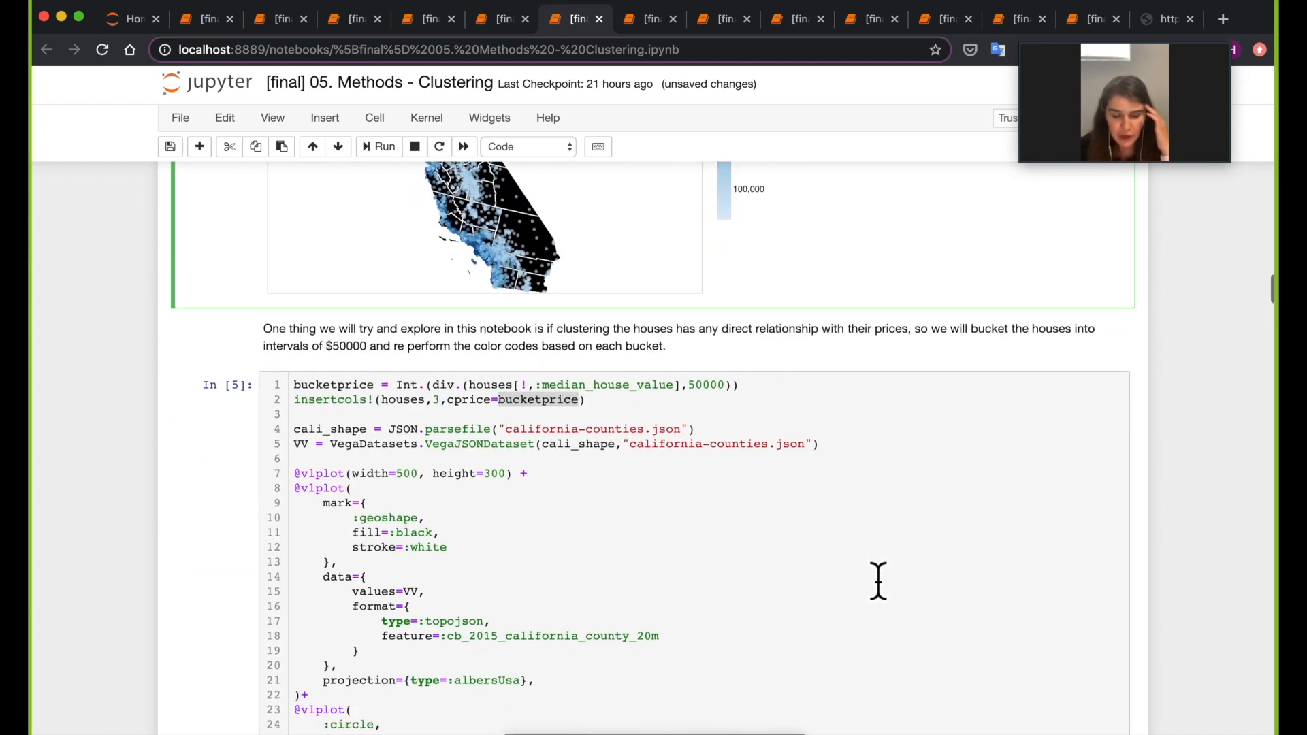
{"action": "scroll", "scroll_direction": "up", "scroll_amount": 3}
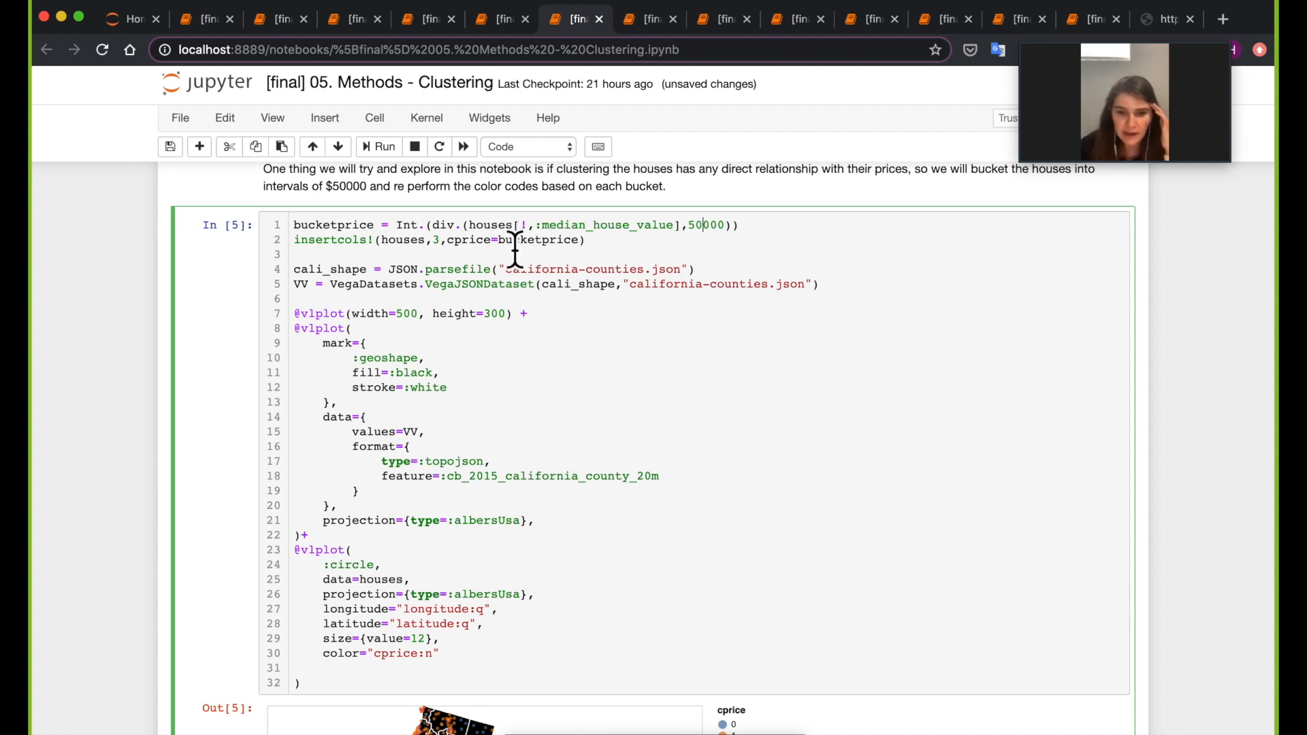
{"action": "scroll", "scroll_direction": "down", "scroll_amount": 3}
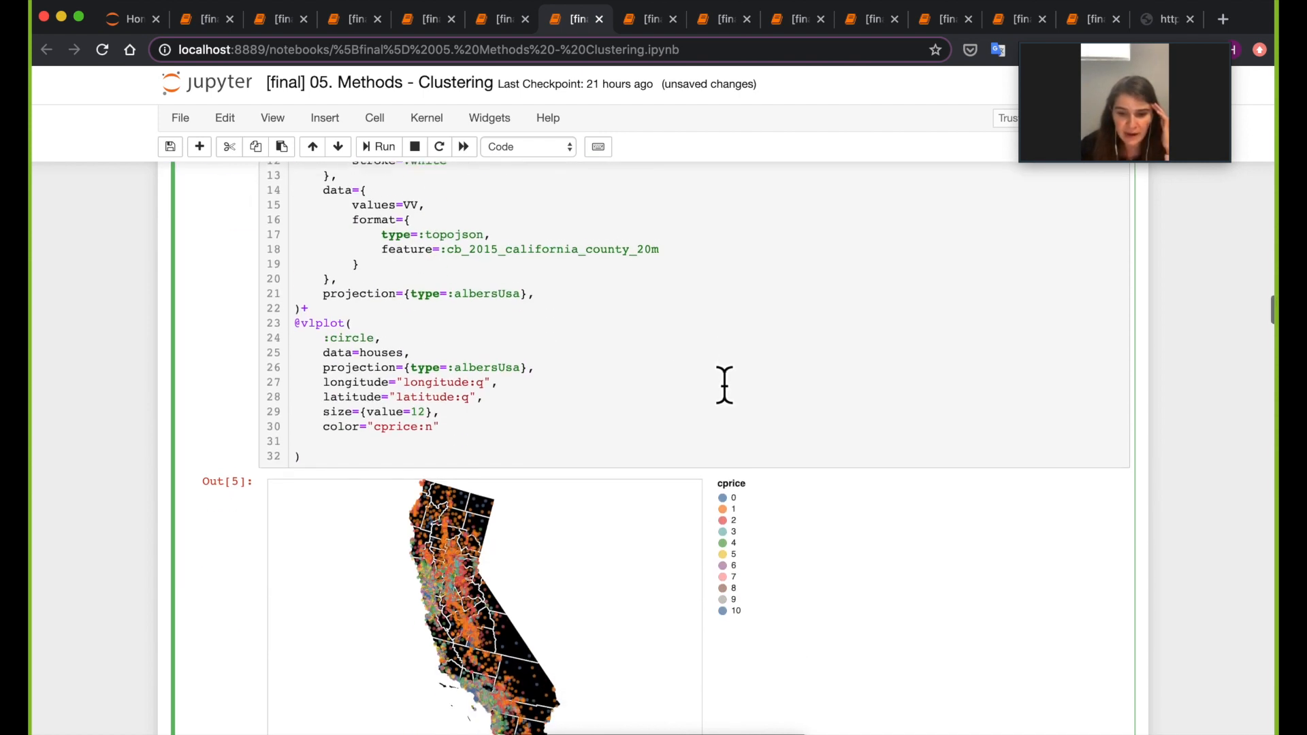
{"action": "scroll", "scroll_direction": "up", "scroll_amount": 3}
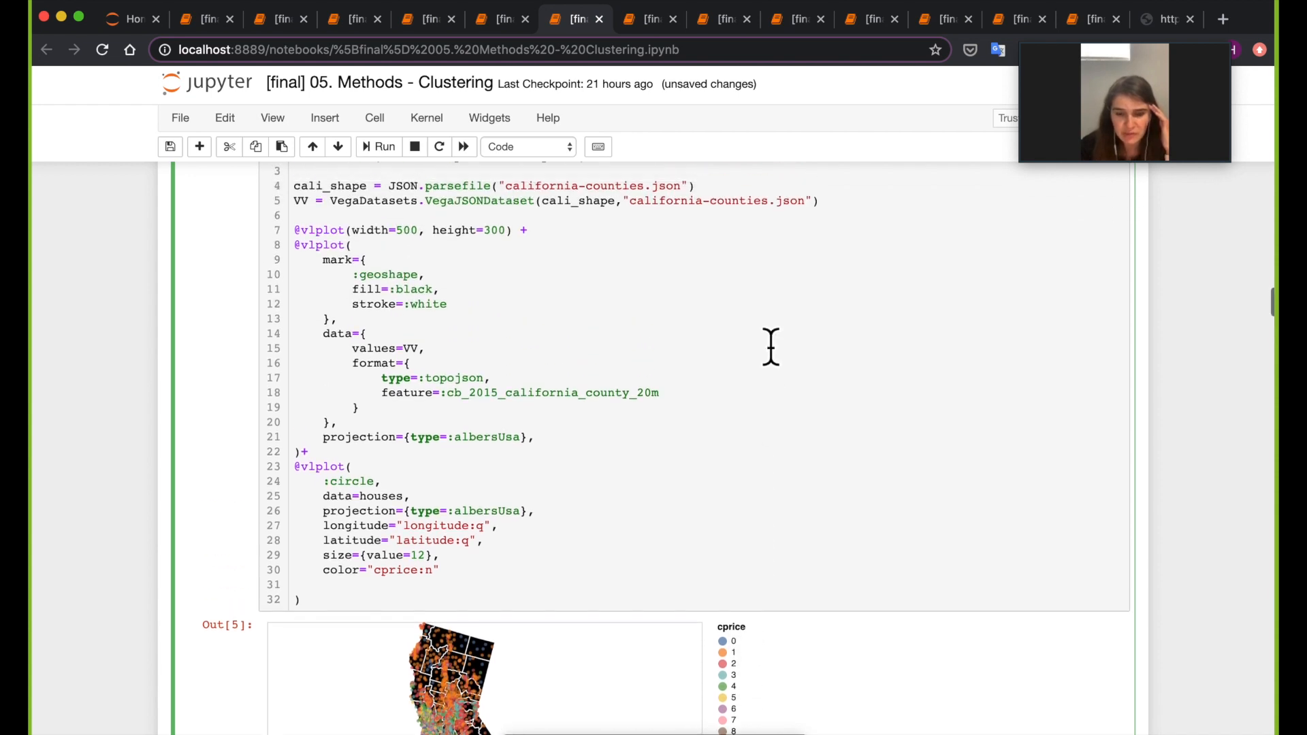
{"action": "scroll", "scroll_direction": "up", "scroll_amount": 3}
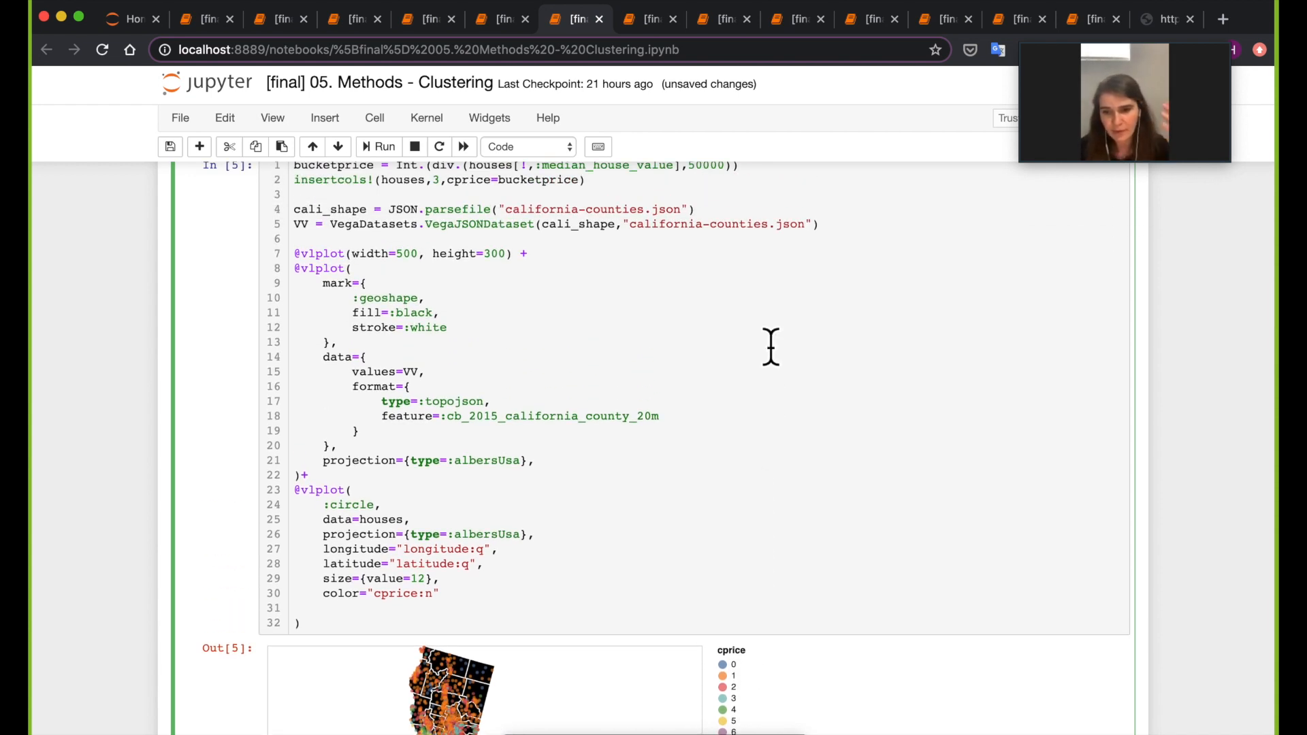
{"action": "mouse_move", "coordinate": [872, 356]}
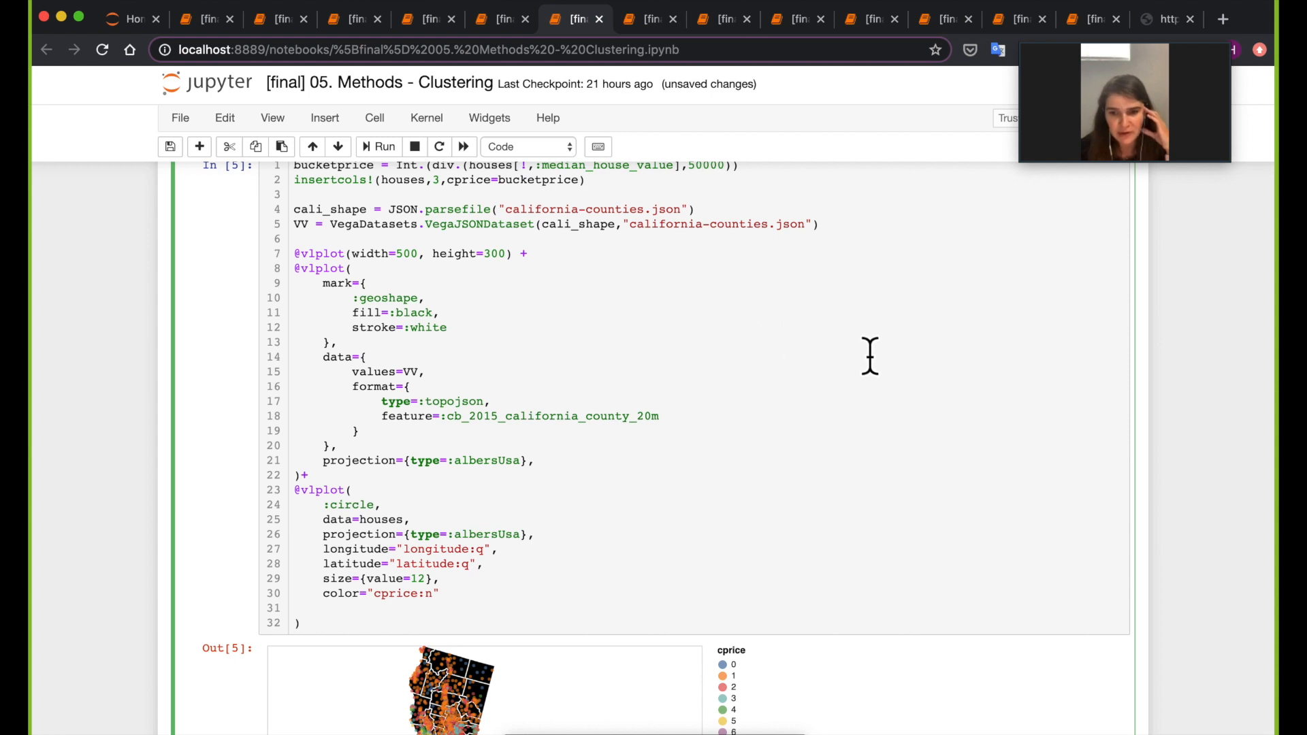
{"action": "scroll", "scroll_direction": "up", "scroll_amount": 3}
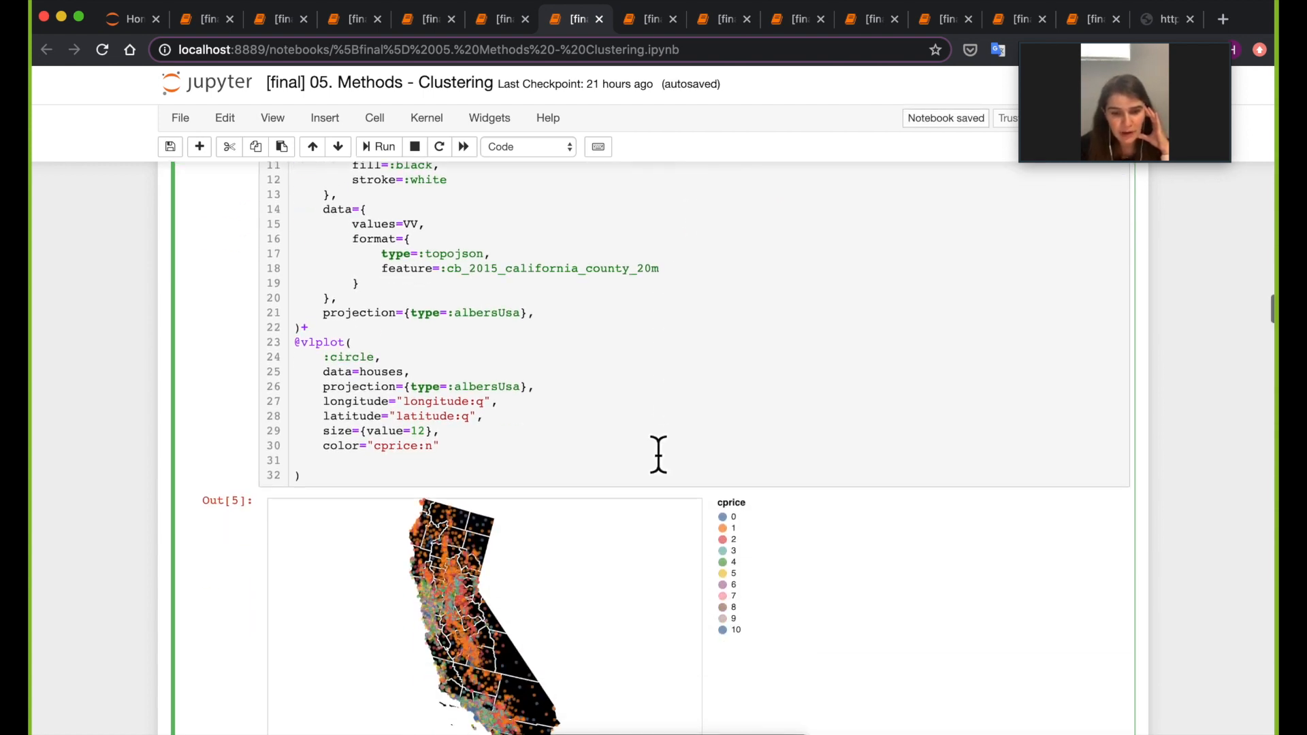
{"action": "scroll", "scroll_direction": "up", "scroll_amount": 3}
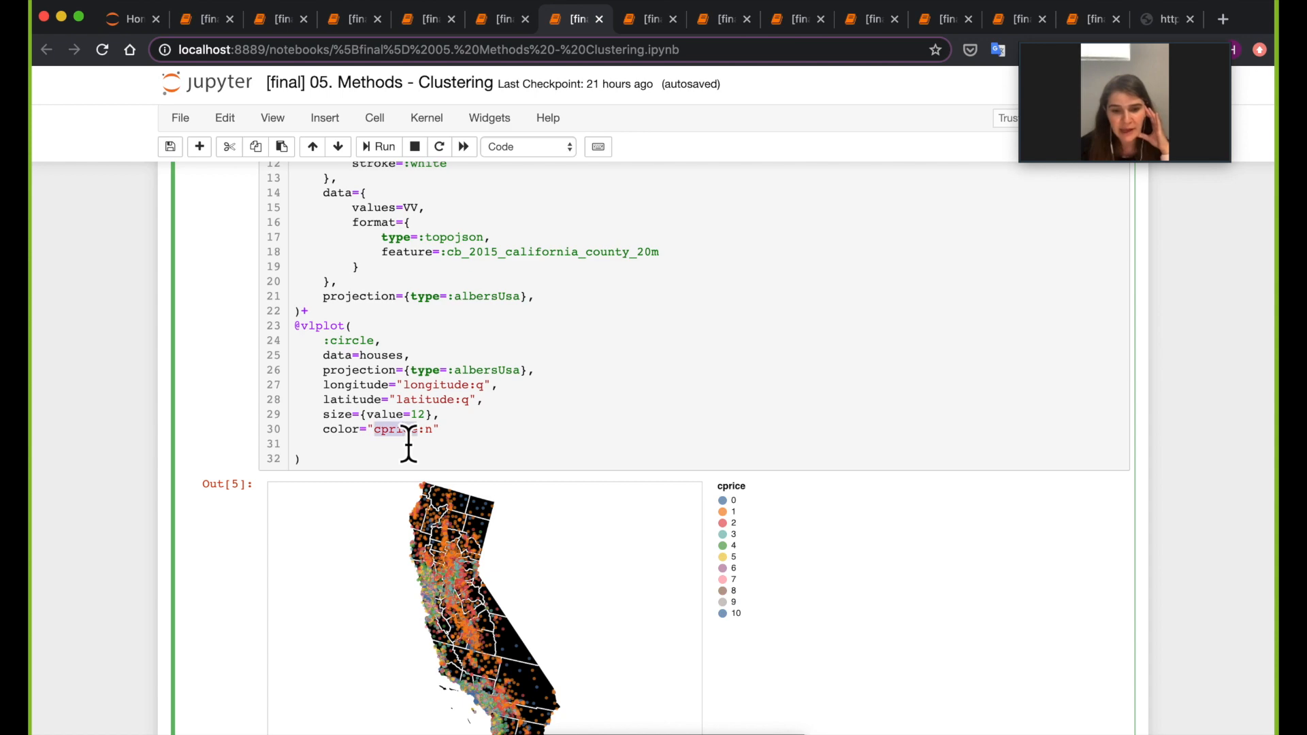
{"action": "scroll", "scroll_direction": "up", "scroll_amount": 3}
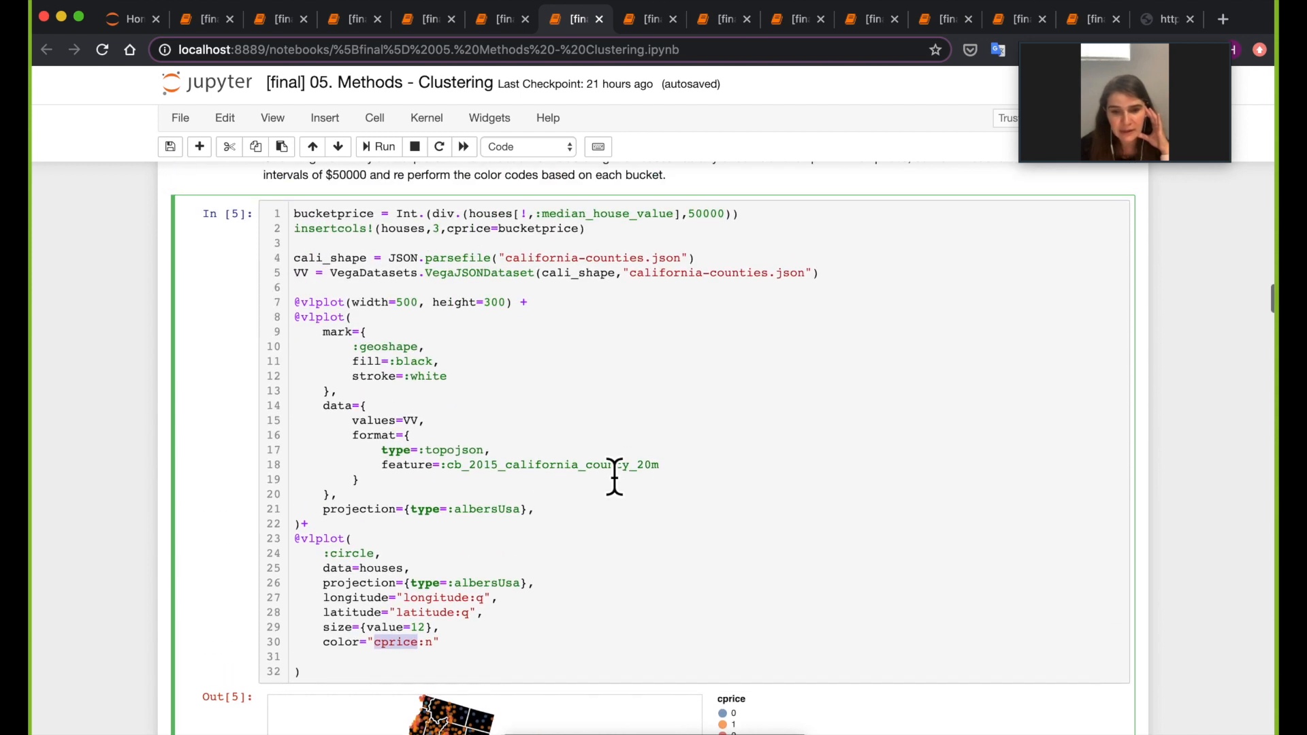
{"action": "scroll", "scroll_direction": "down", "scroll_amount": 3}
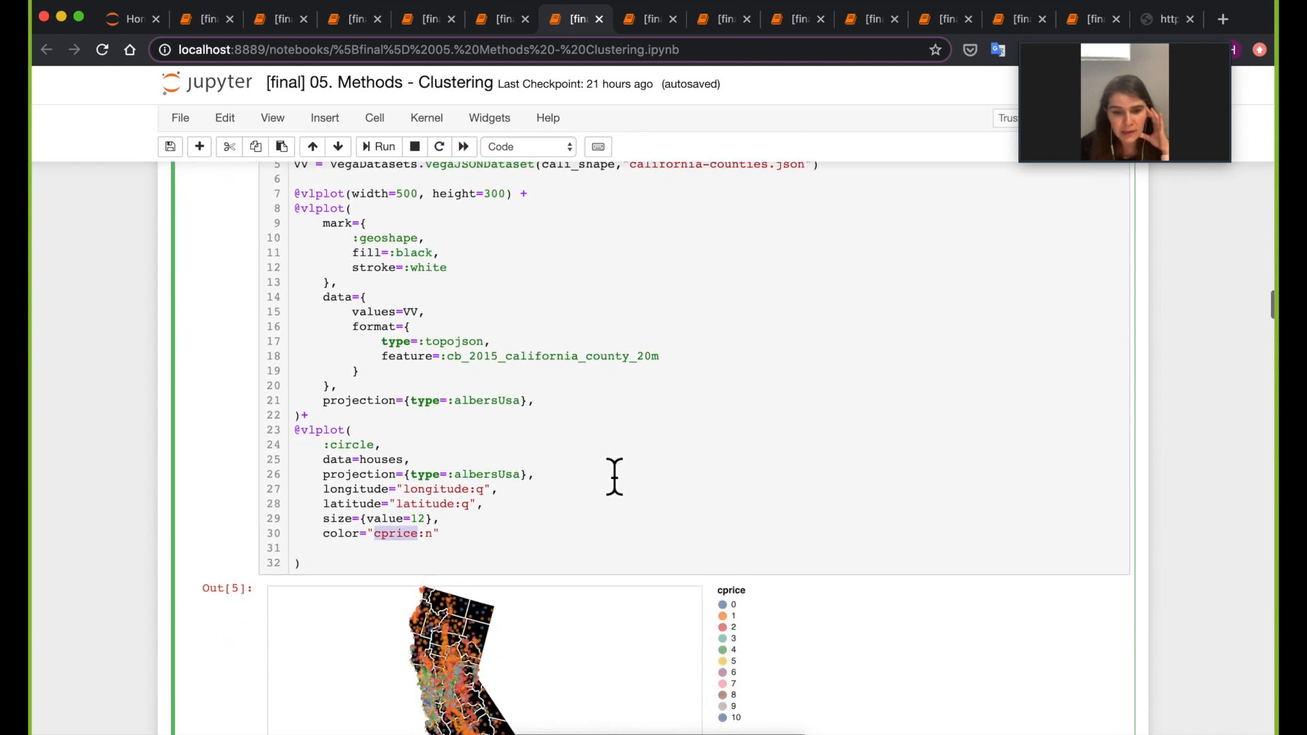
{"action": "scroll", "scroll_direction": "down", "scroll_amount": 3}
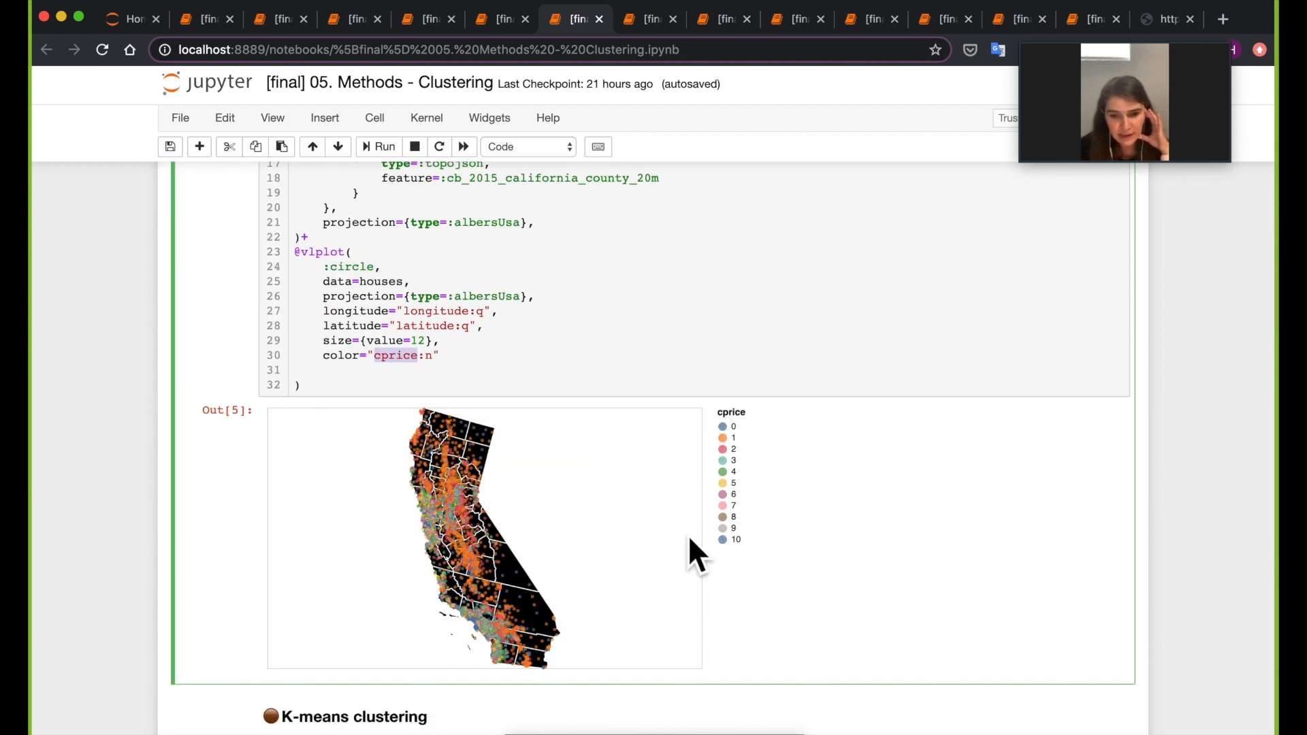
{"action": "mouse_move", "coordinate": [751, 463]}
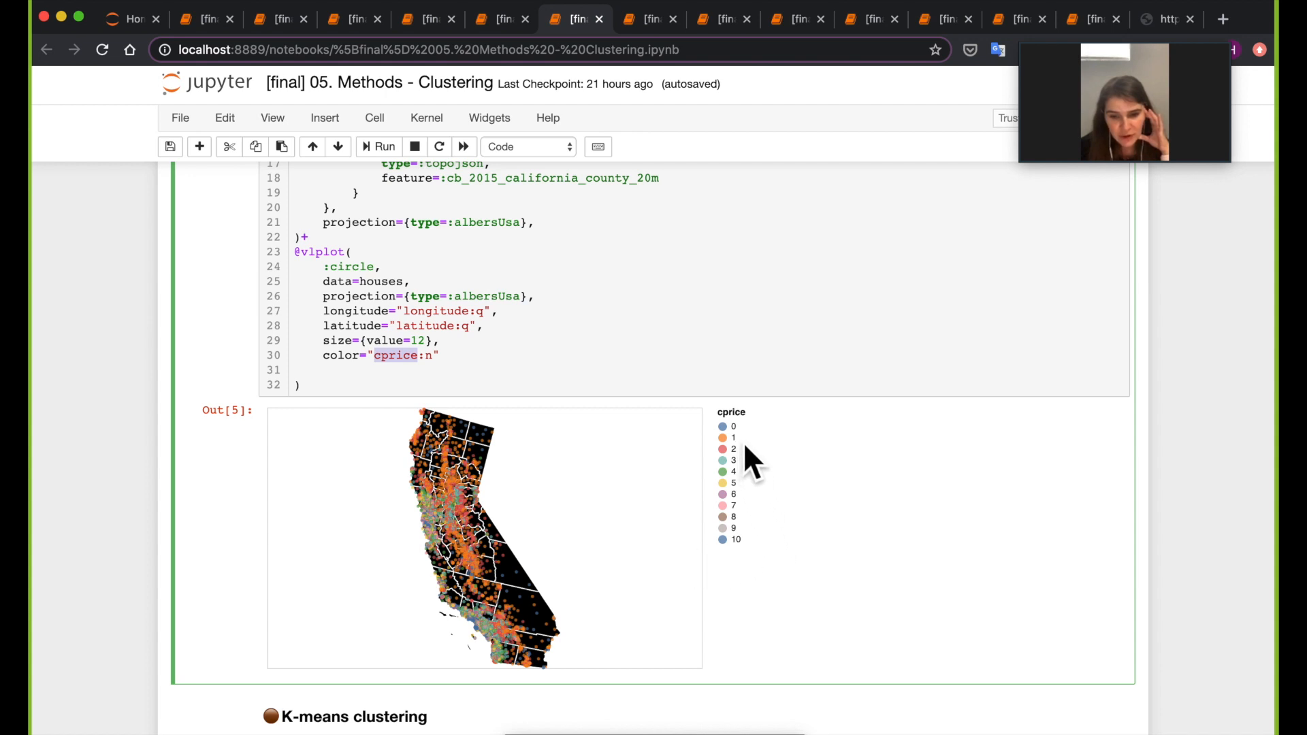
{"action": "mouse_move", "coordinate": [546, 696]}
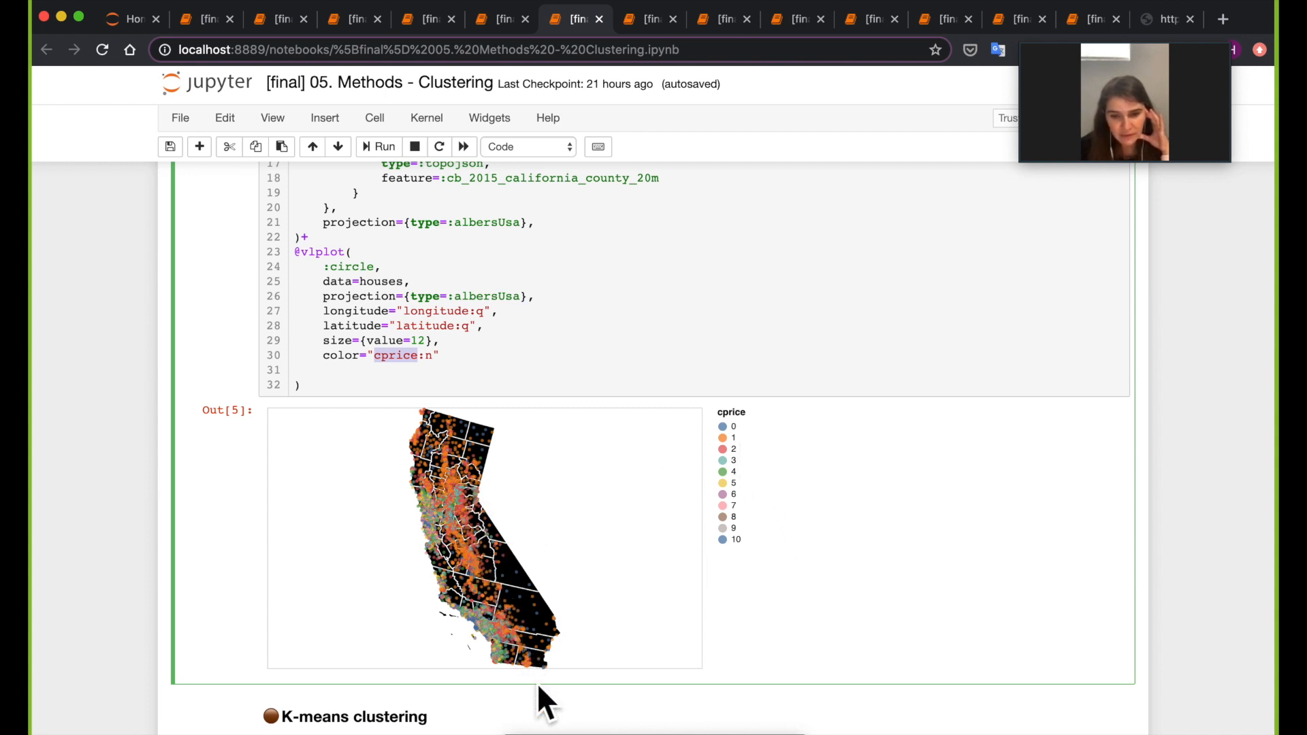
{"action": "mouse_move", "coordinate": [646, 538]}
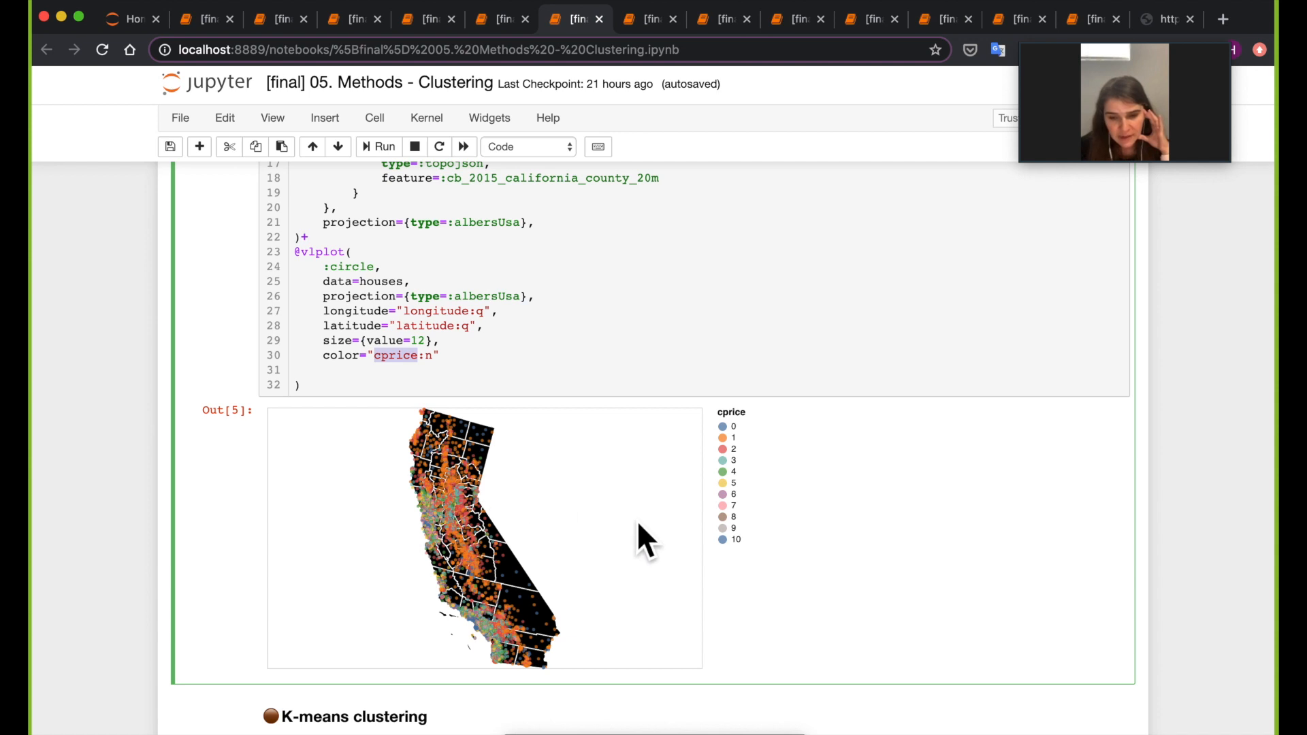
{"action": "mouse_move", "coordinate": [755, 496]}
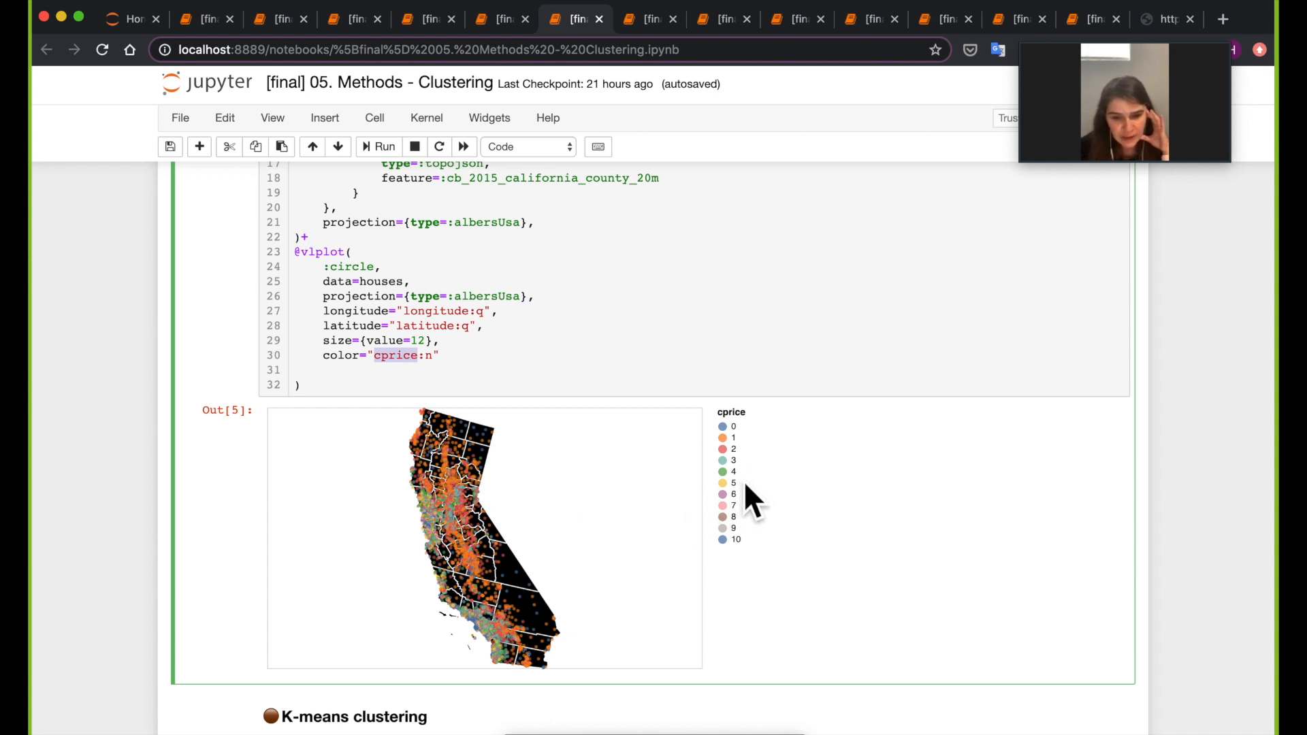
{"action": "mouse_move", "coordinate": [446, 525]}
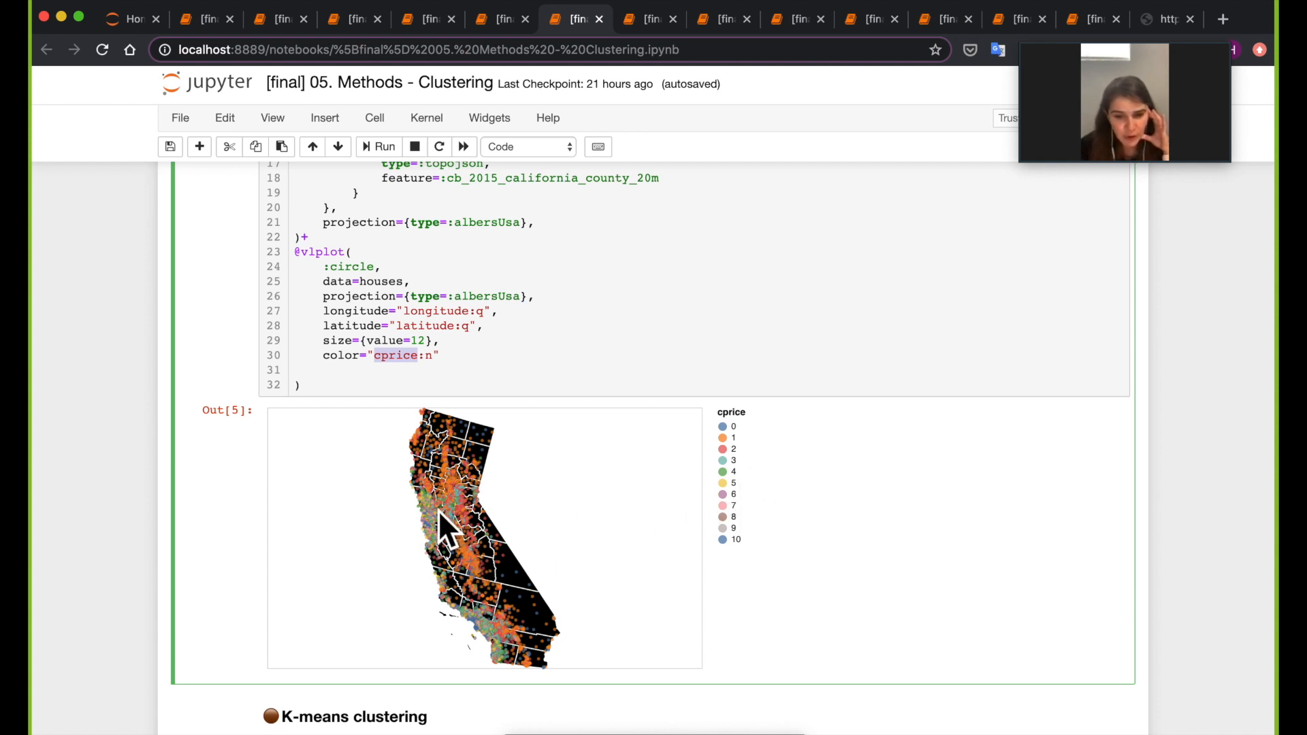
{"action": "mouse_move", "coordinate": [516, 608]}
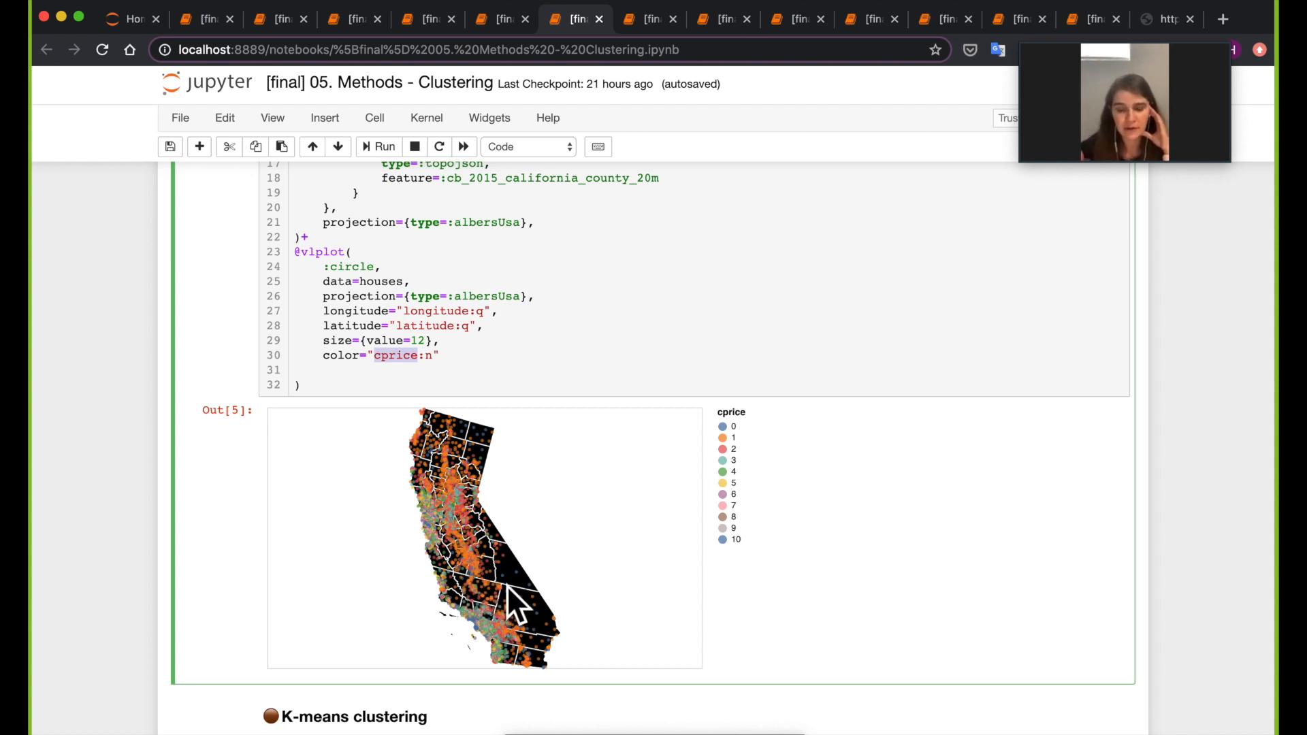
{"action": "mouse_move", "coordinate": [838, 574]}
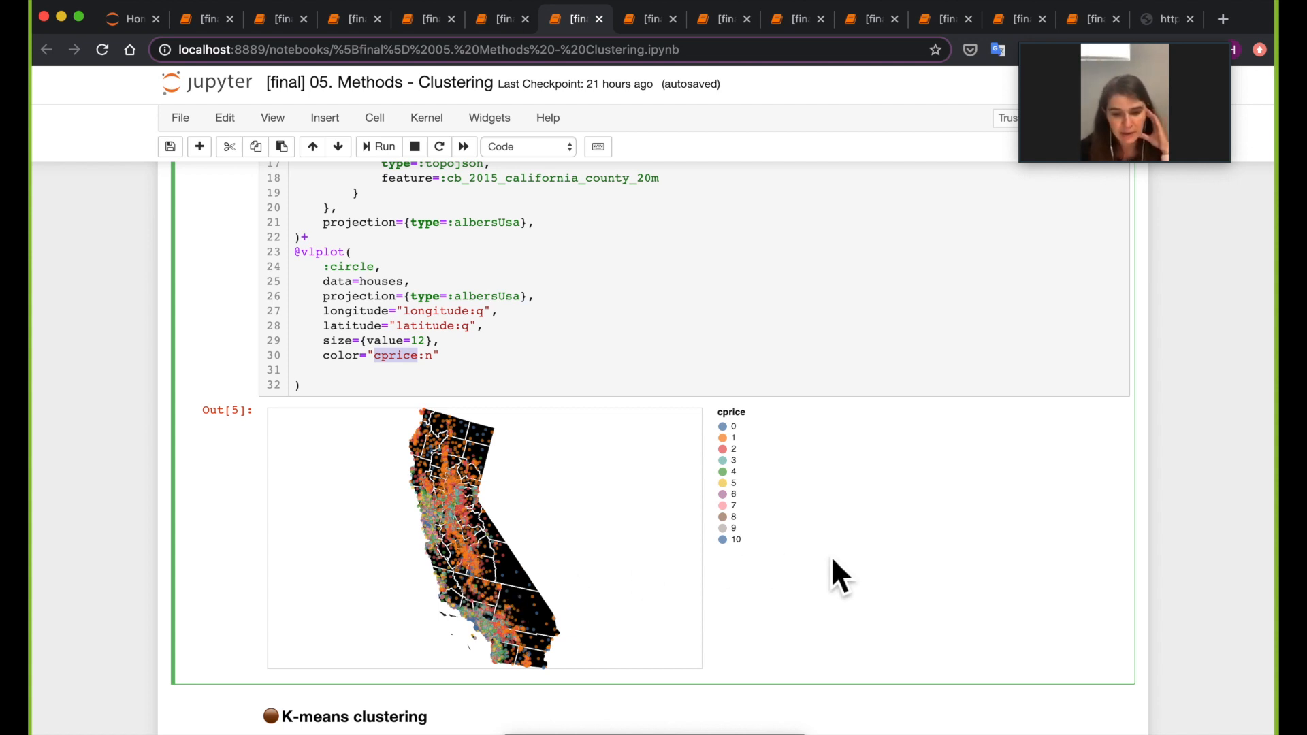
{"action": "mouse_move", "coordinate": [838, 589]}
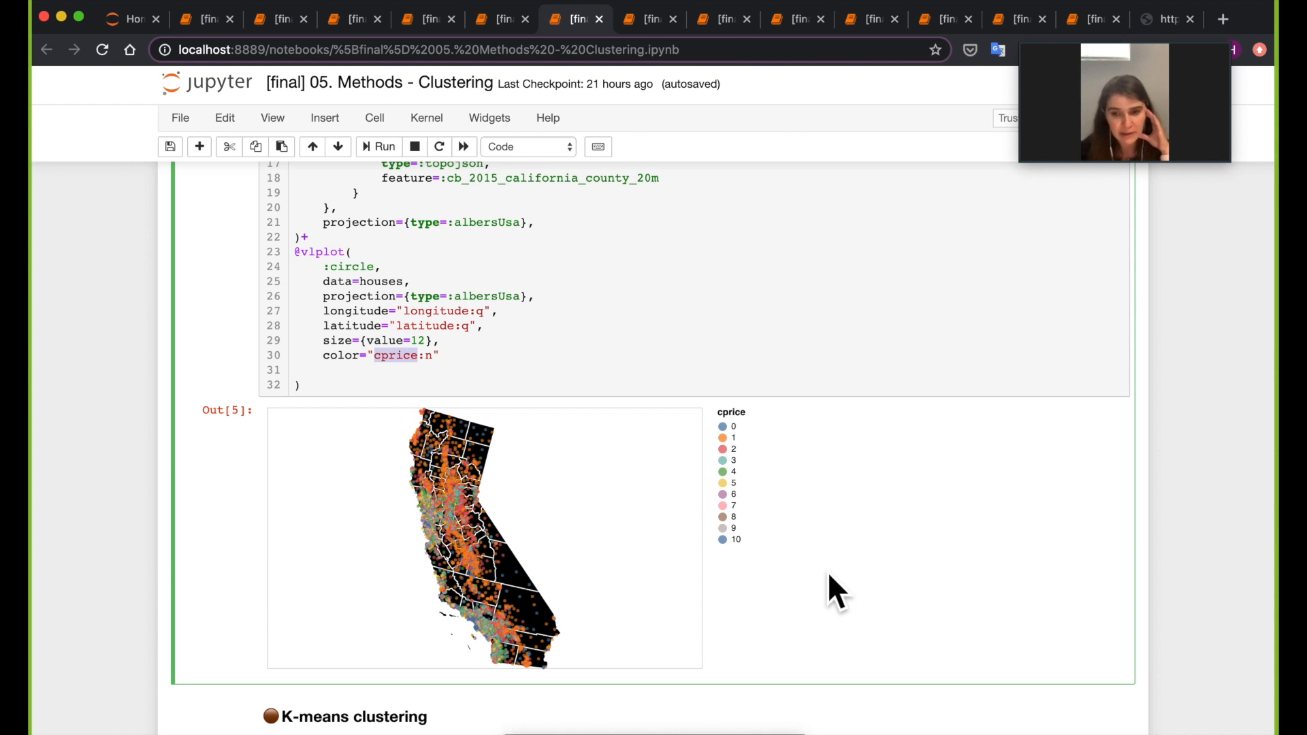
{"action": "scroll", "scroll_direction": "down", "scroll_amount": 3}
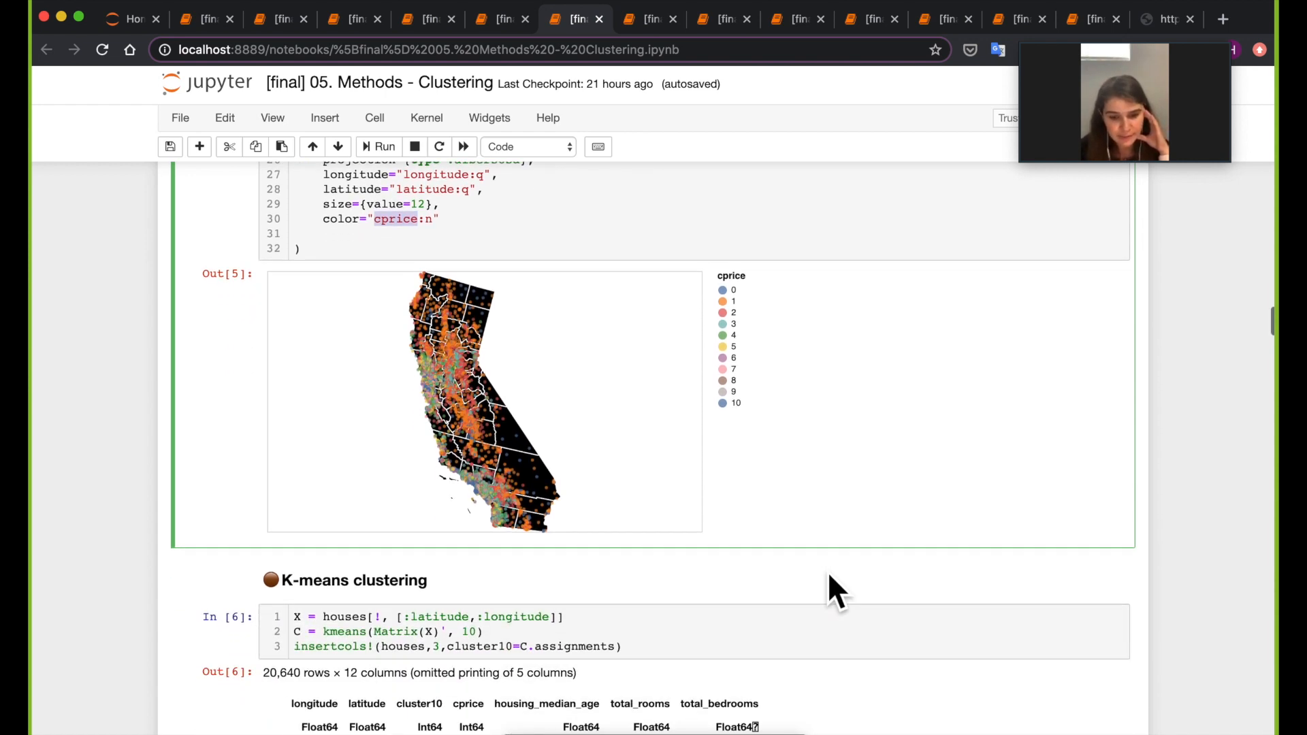
Insert a cell above the k-means code that displays the two-column latitude–longitude table X.
{"action": "scroll", "scroll_direction": "down", "scroll_amount": 3}
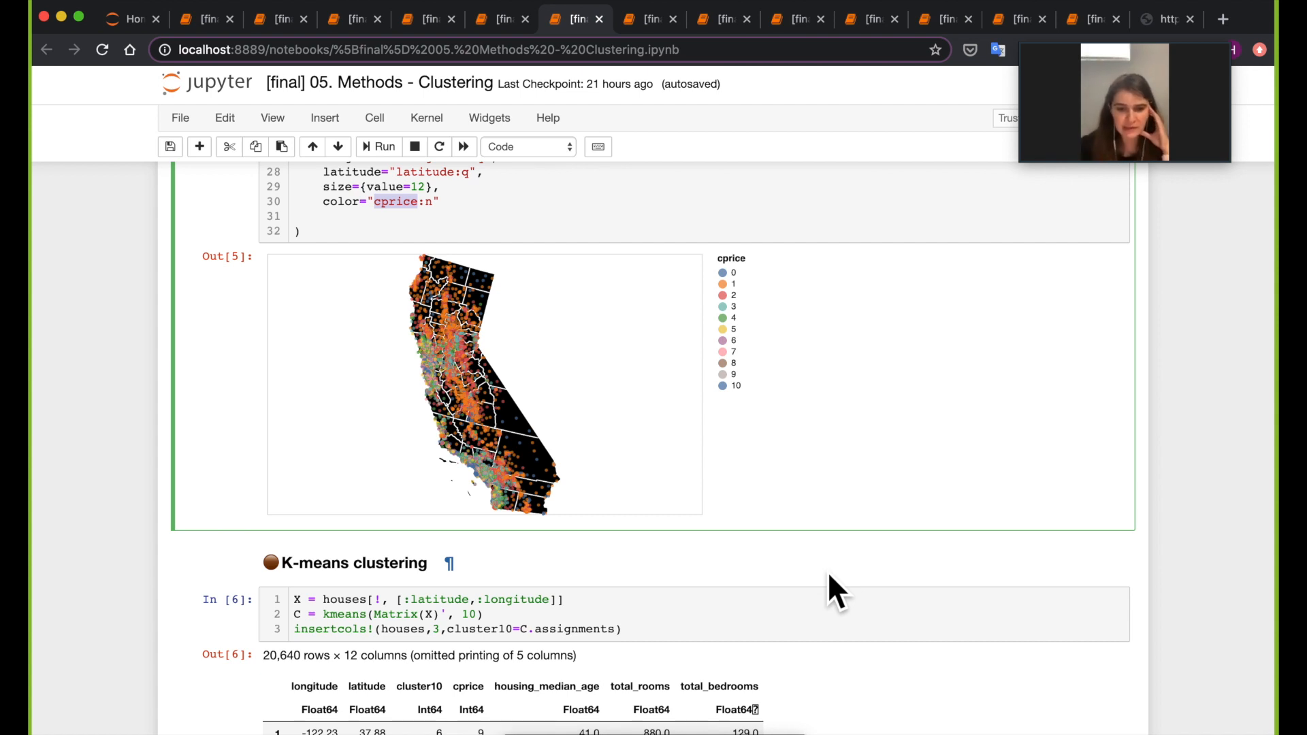
{"action": "scroll", "scroll_direction": "down", "scroll_amount": 3}
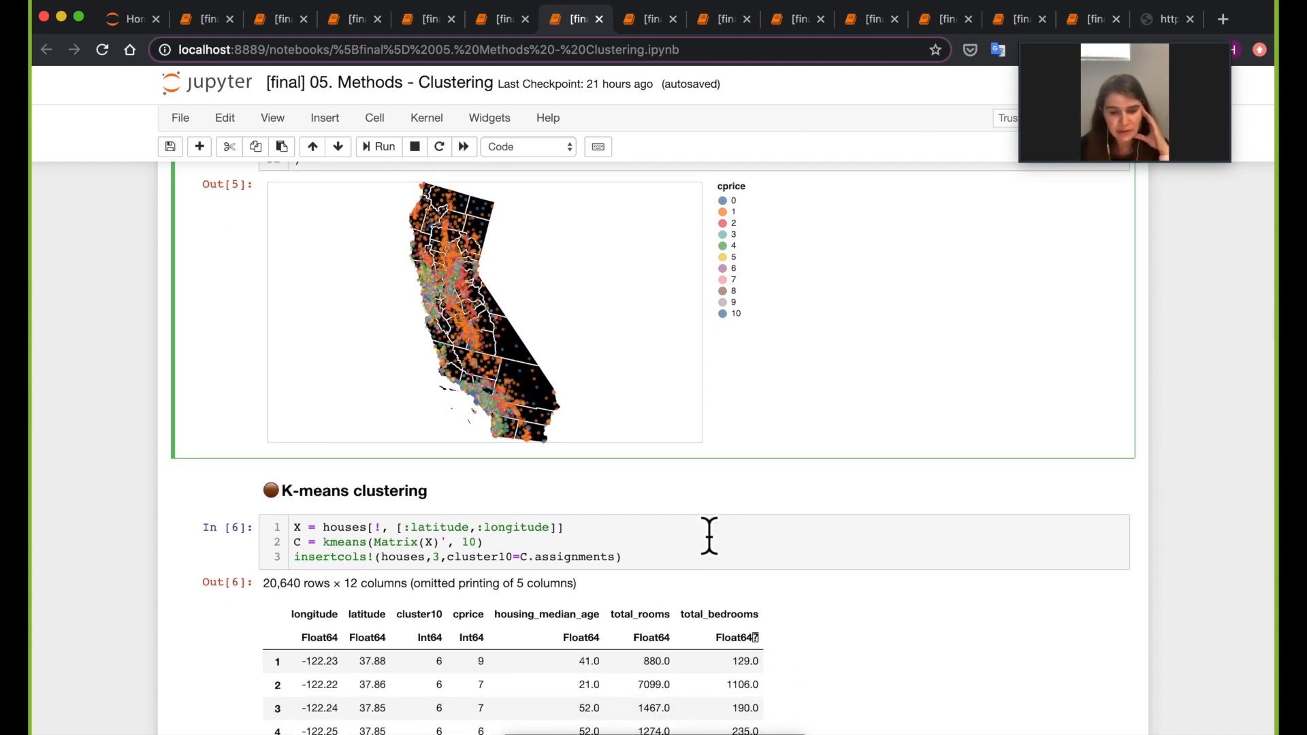
{"action": "left_click", "coordinate": [542, 527]}
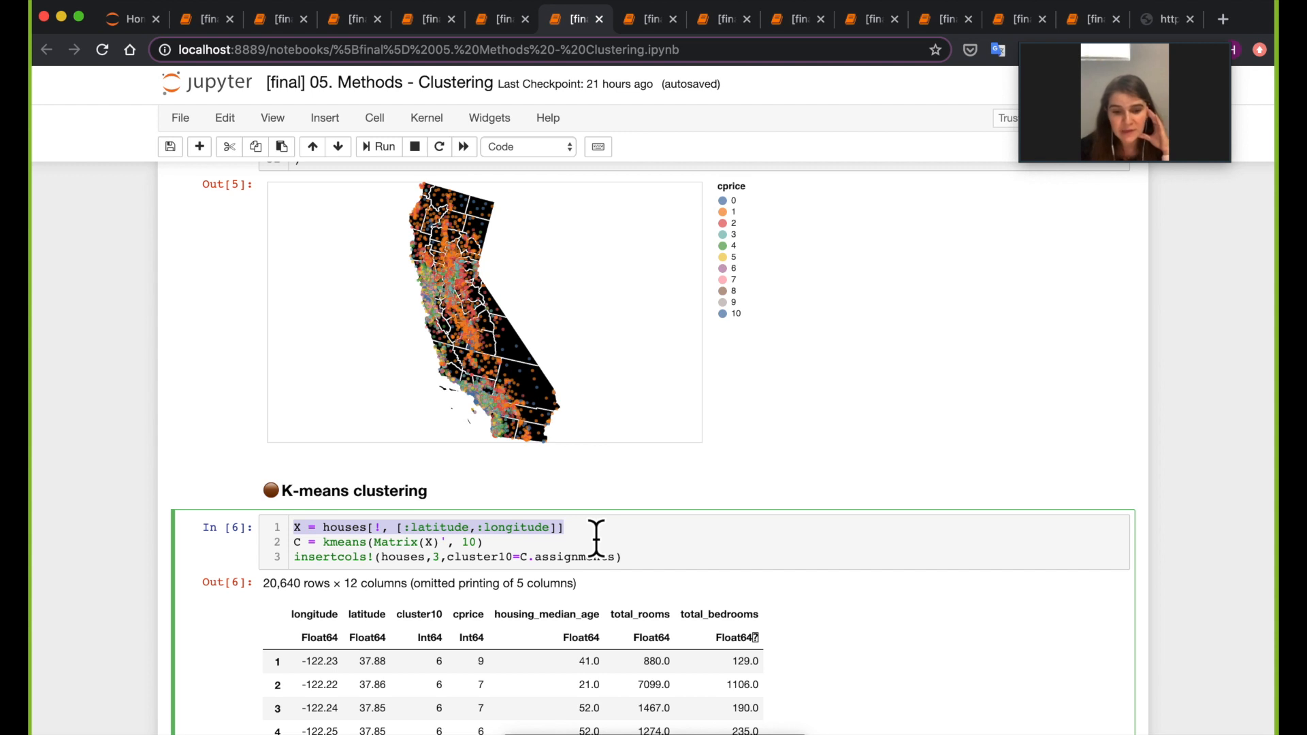
{"action": "mouse_move", "coordinate": [492, 471]}
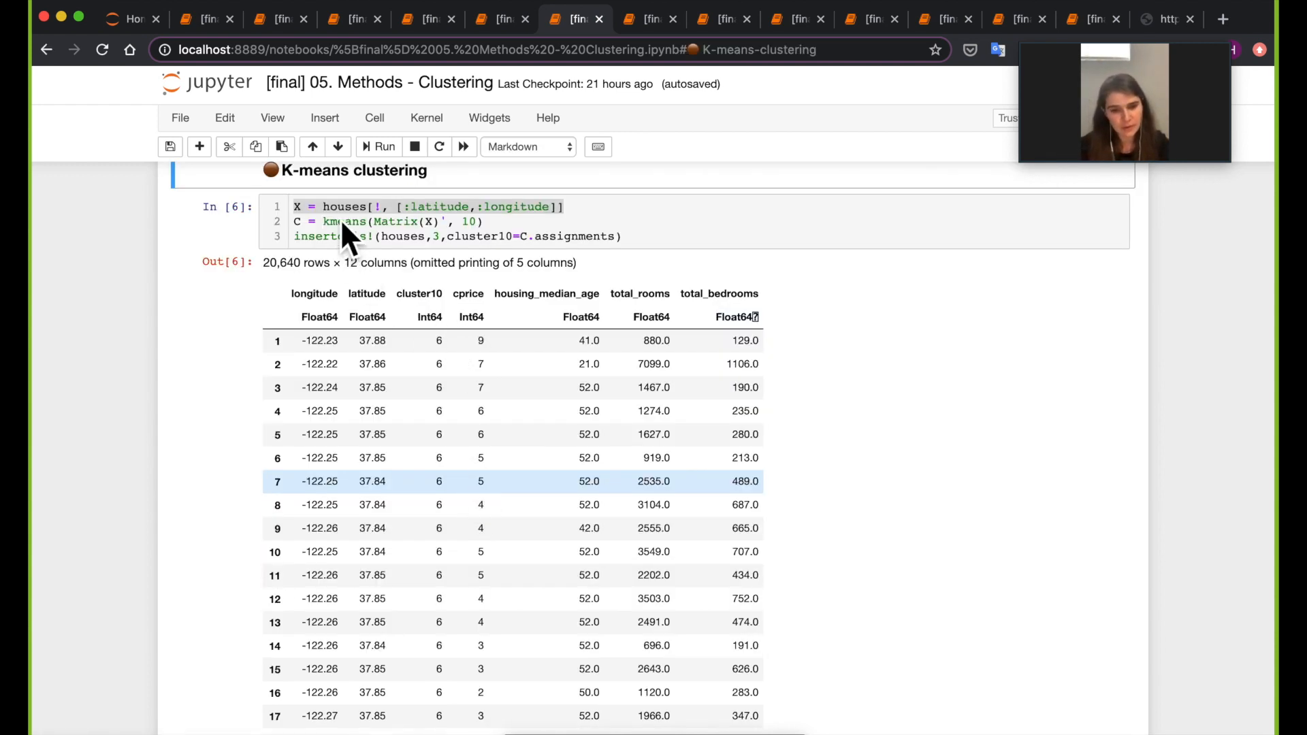
{"action": "scroll", "scroll_direction": "up", "scroll_amount": 3}
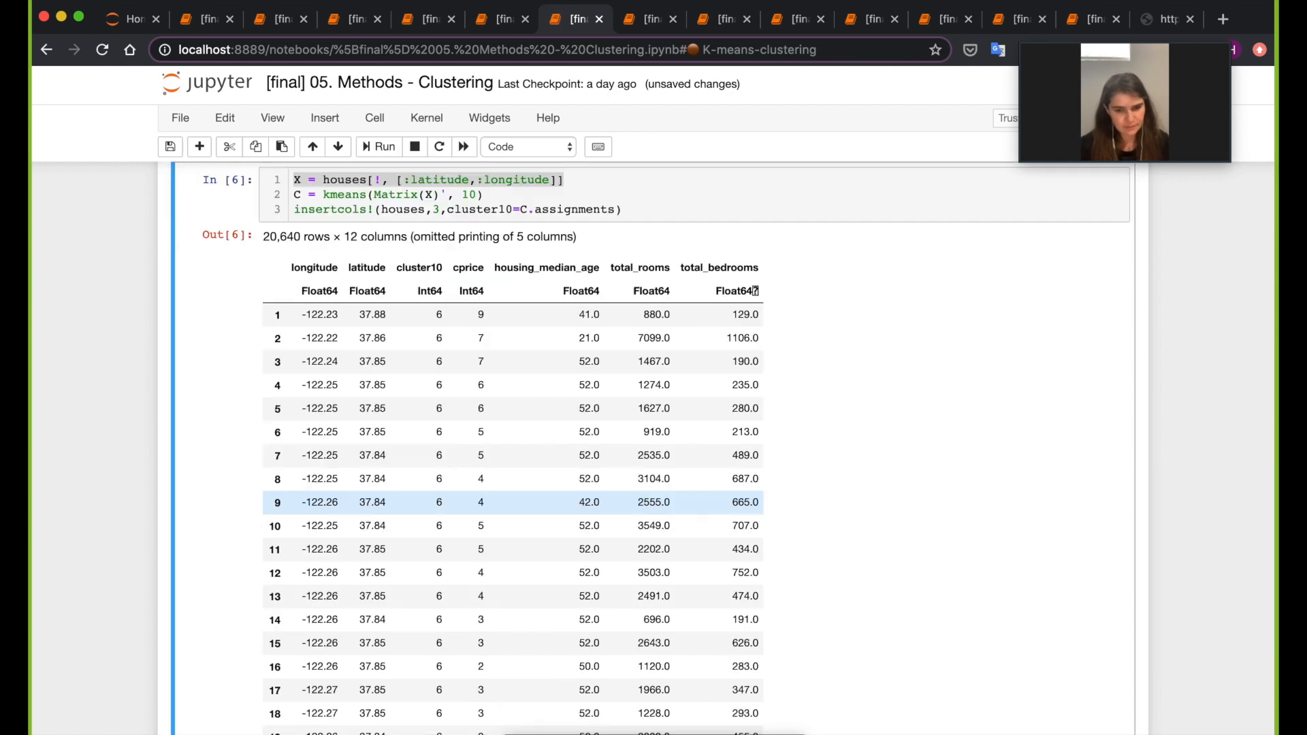
{"action": "scroll", "scroll_direction": "down", "scroll_amount": 3}
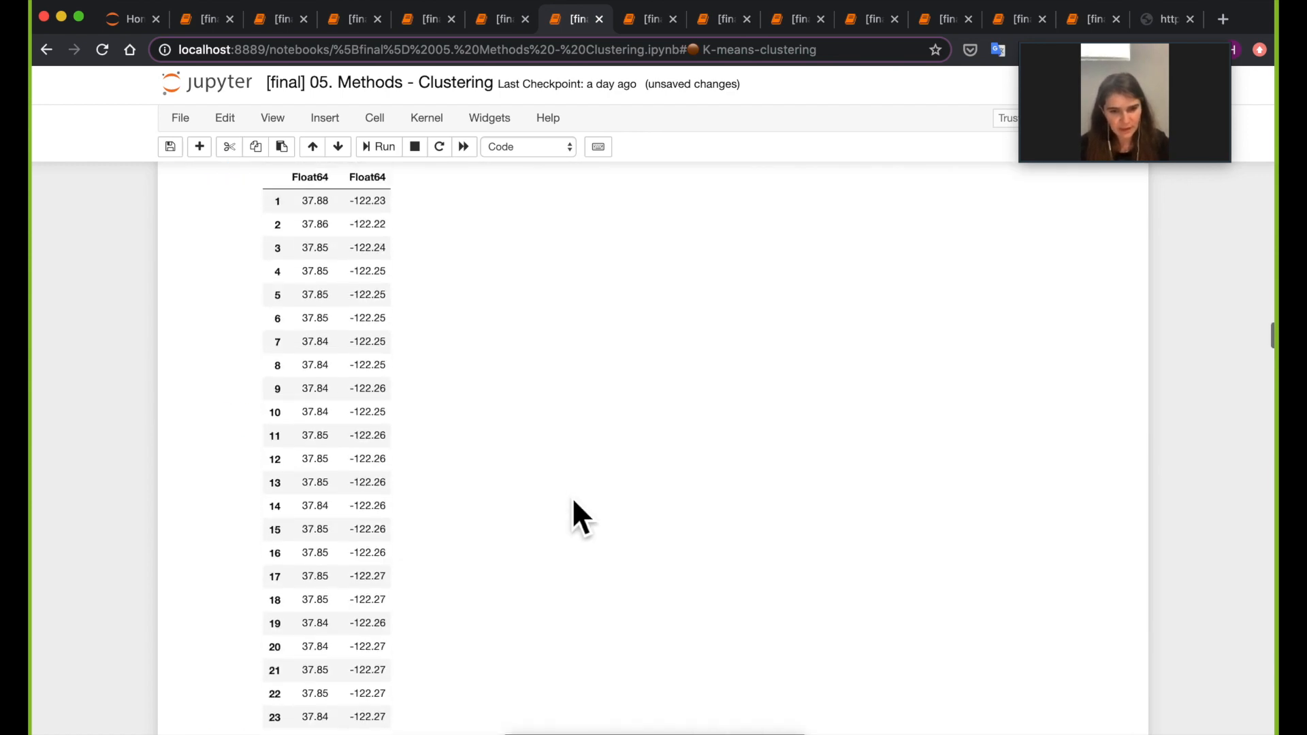
{"action": "scroll", "scroll_direction": "down", "scroll_amount": 3}
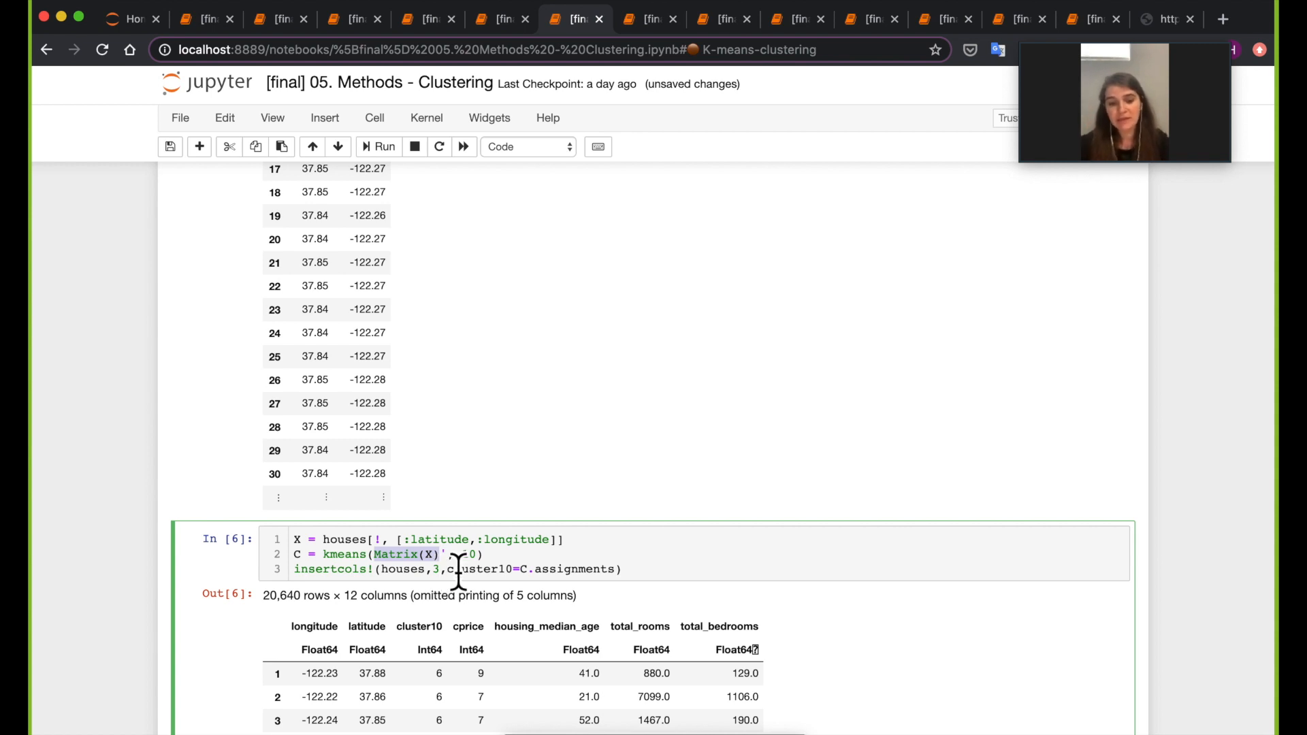
{"action": "left_click", "coordinate": [459, 554]}
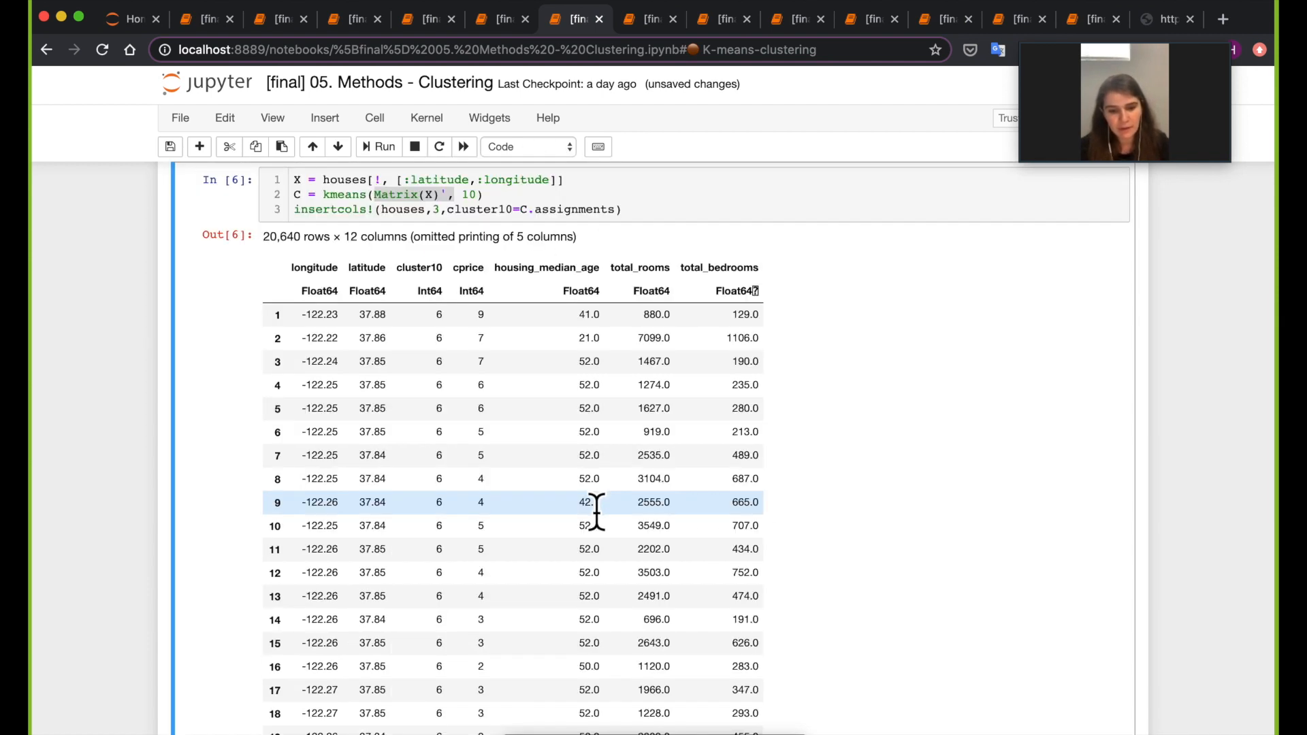
Evaluate Matrix(X)' in the test cell, fixing the incomplete input to show a 2×20640 matrix.
{"action": "scroll", "scroll_direction": "up", "scroll_amount": 3}
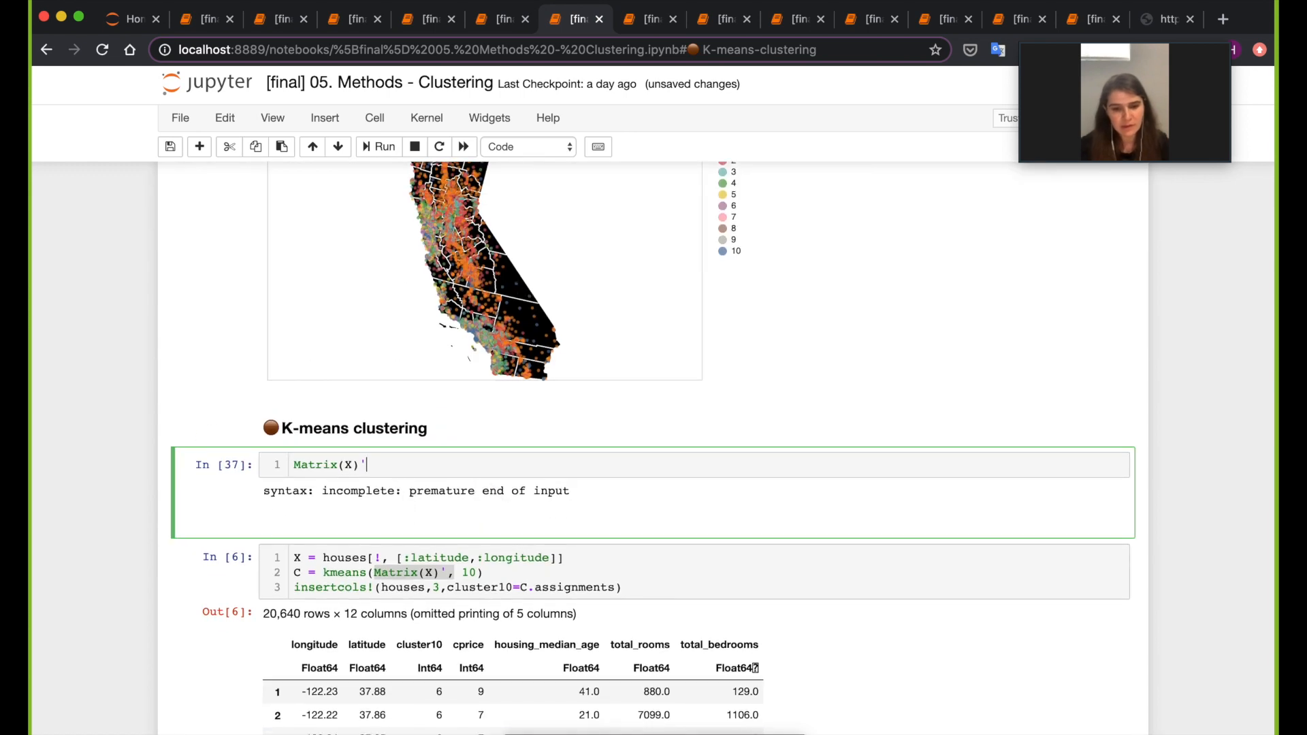
{"action": "left_click", "coordinate": [378, 148]}
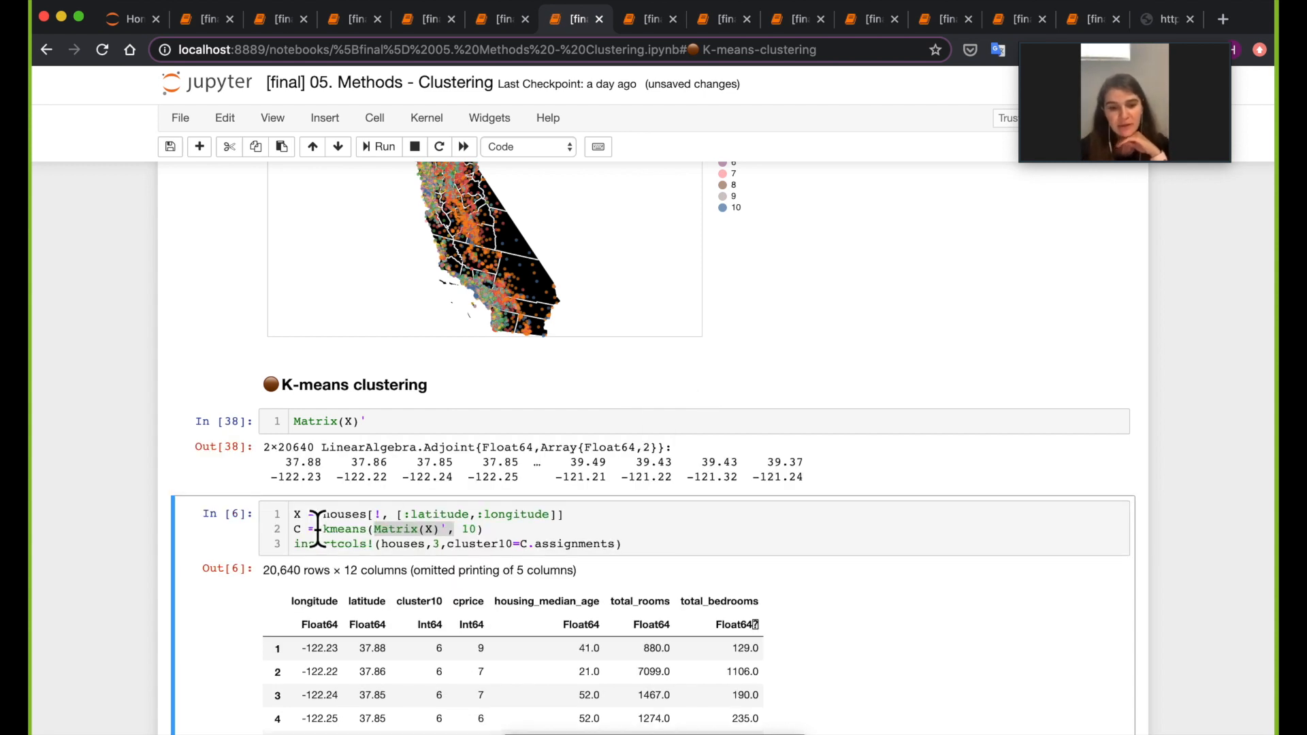
{"action": "scroll", "scroll_direction": "down", "scroll_amount": 3}
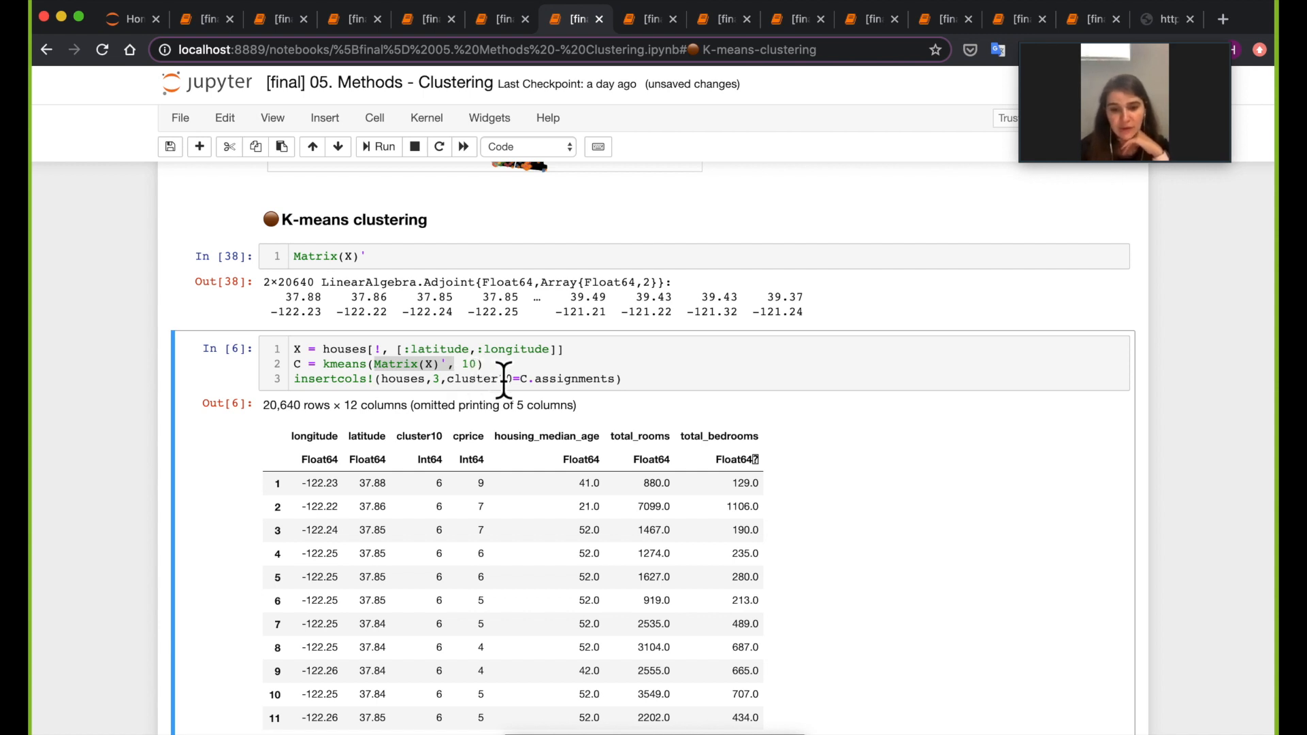
{"action": "scroll", "scroll_direction": "up", "scroll_amount": 3}
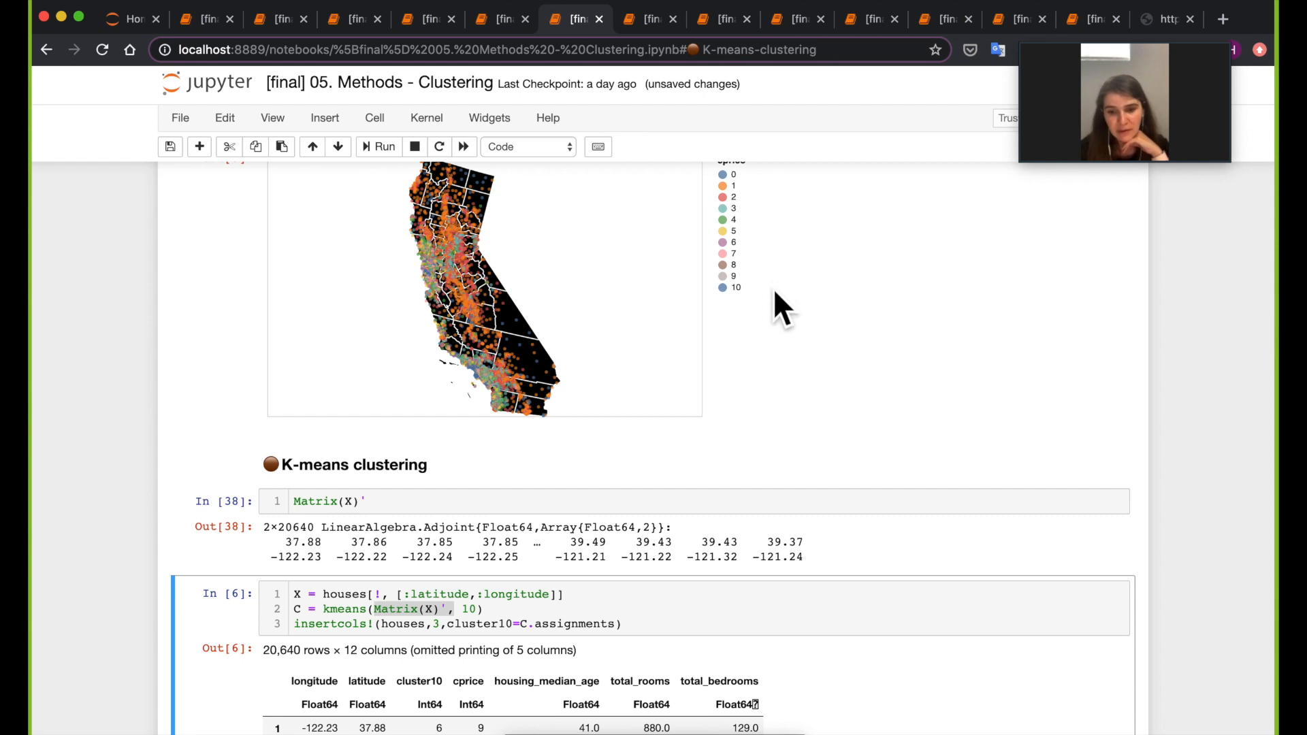
{"action": "mouse_move", "coordinate": [784, 288]}
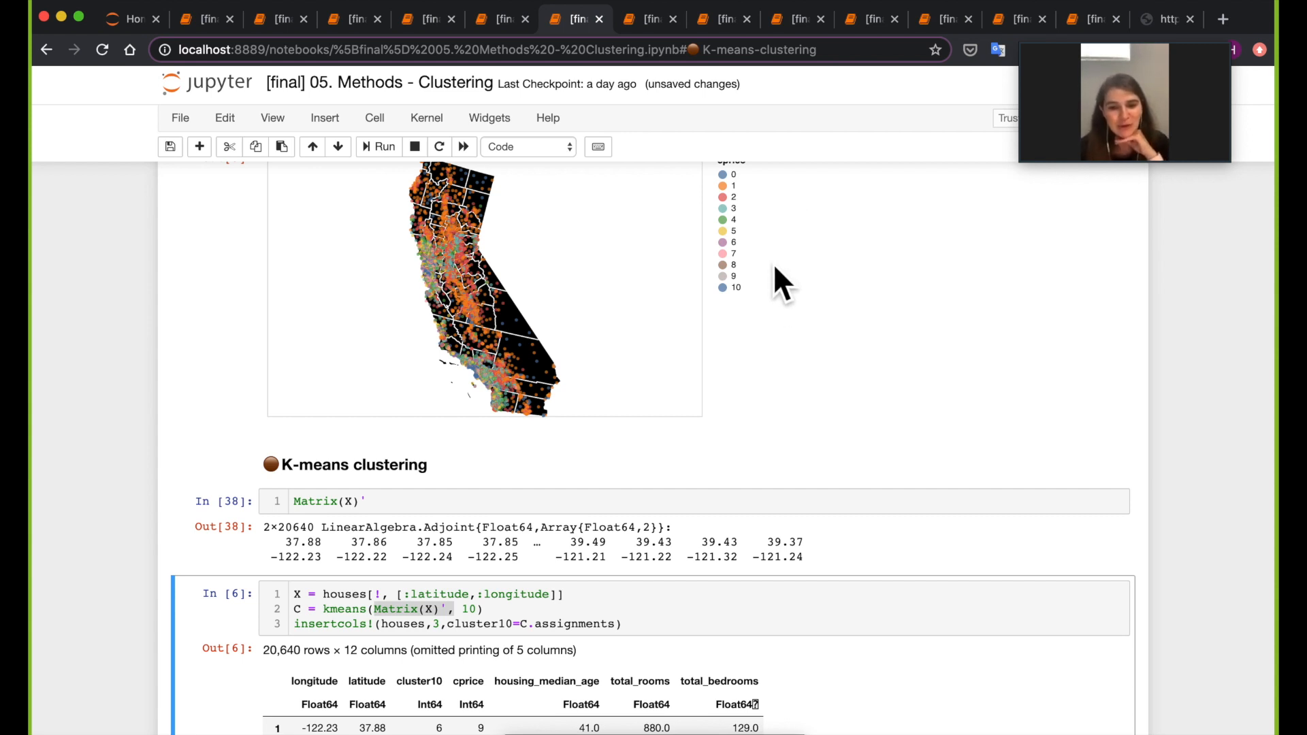
{"action": "mouse_move", "coordinate": [572, 334]}
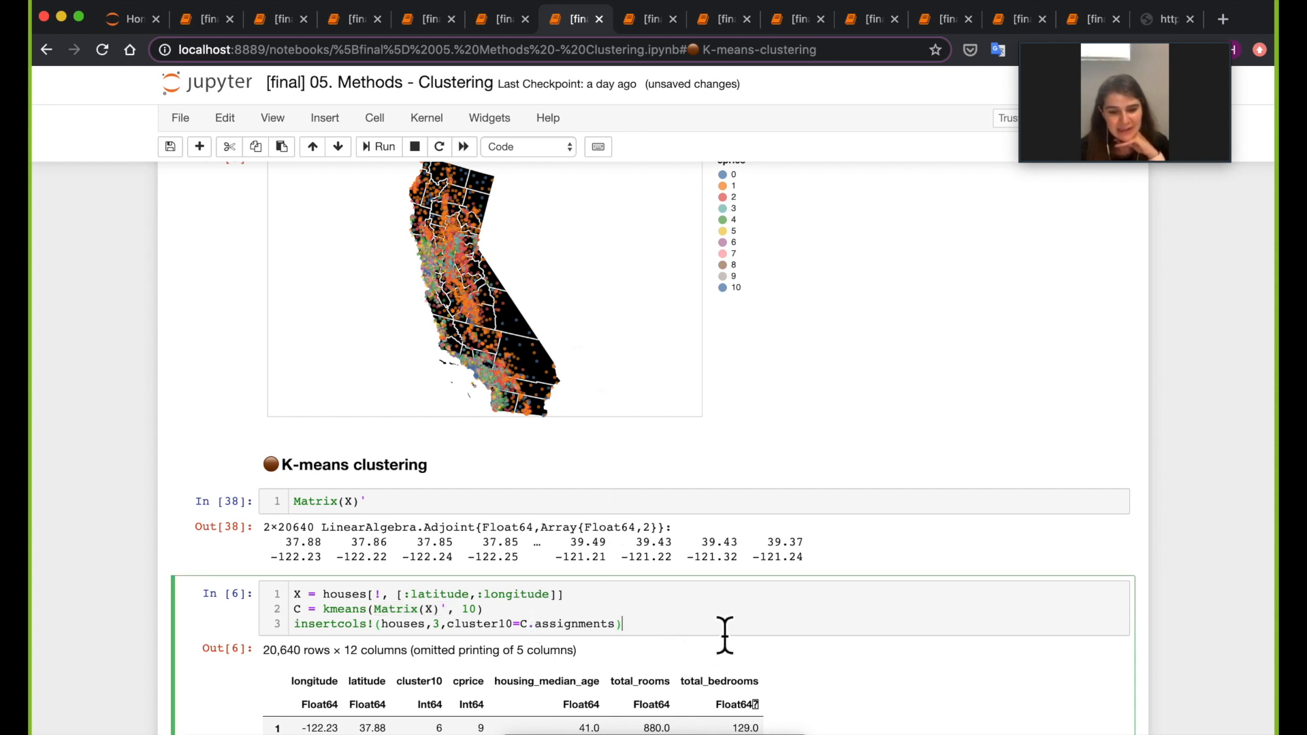
{"action": "mouse_move", "coordinate": [359, 623]}
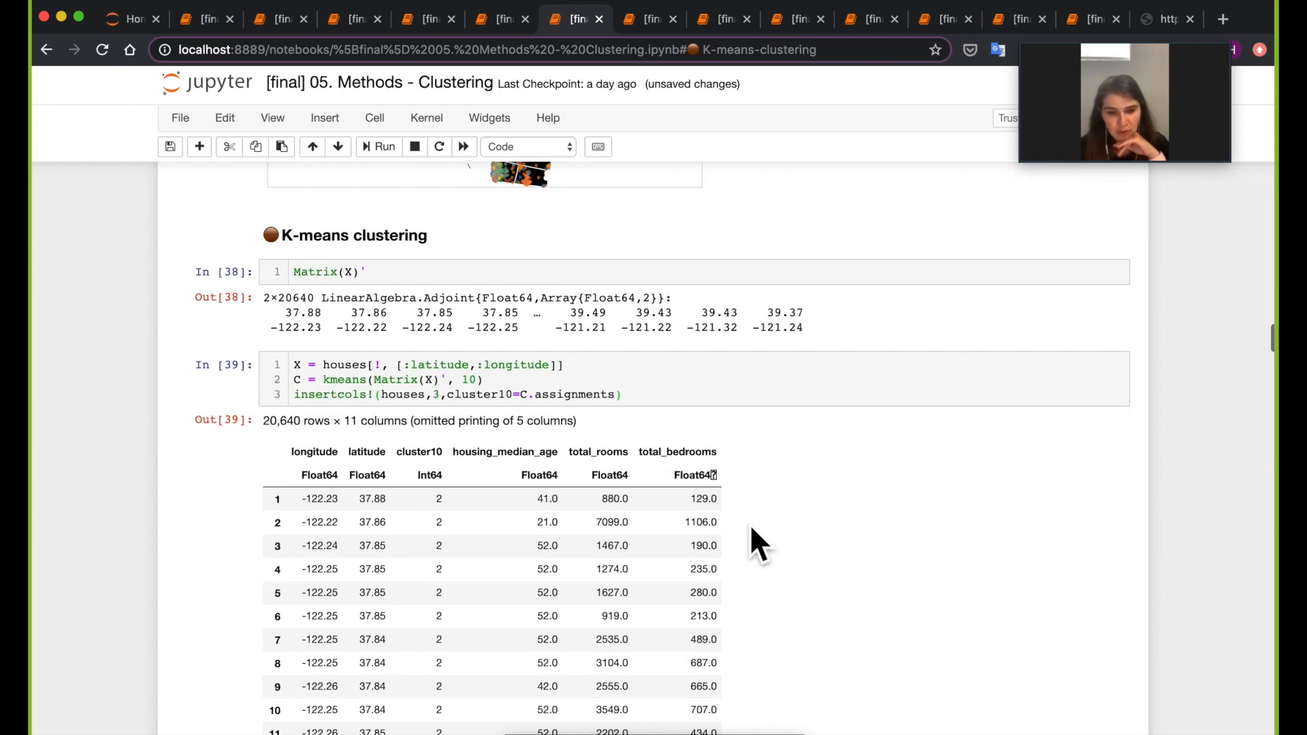
{"action": "mouse_move", "coordinate": [433, 501]}
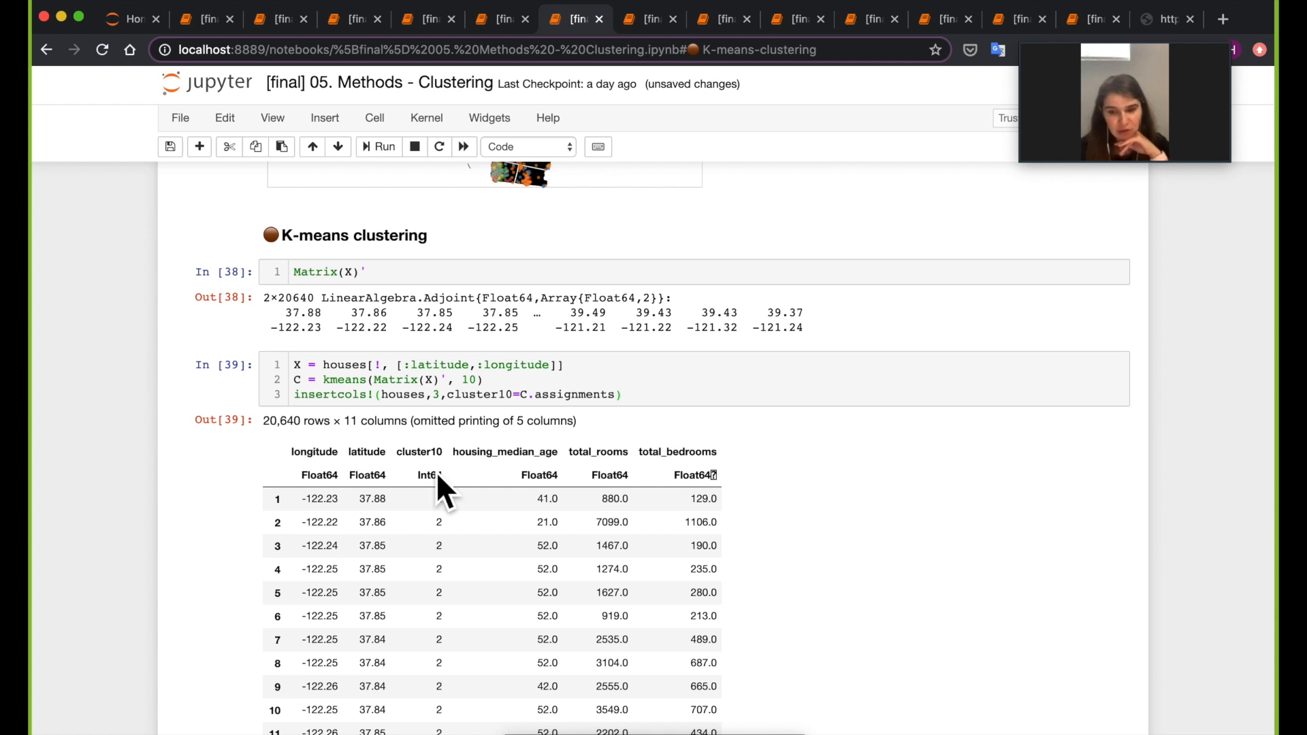
{"action": "mouse_move", "coordinate": [563, 413]}
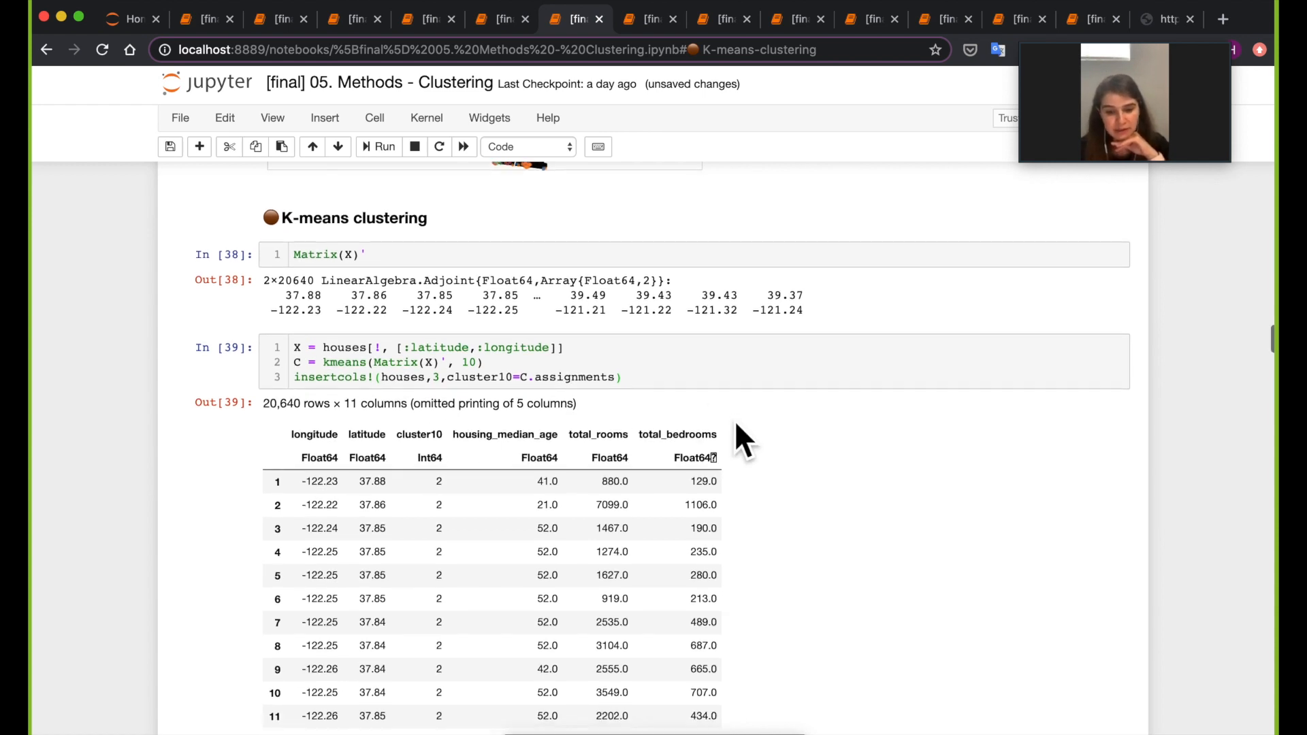
Re-execute k-means cell In [6], giving 20,640 rows × 11 columns with cluster10.
{"action": "scroll", "scroll_direction": "down", "scroll_amount": 3}
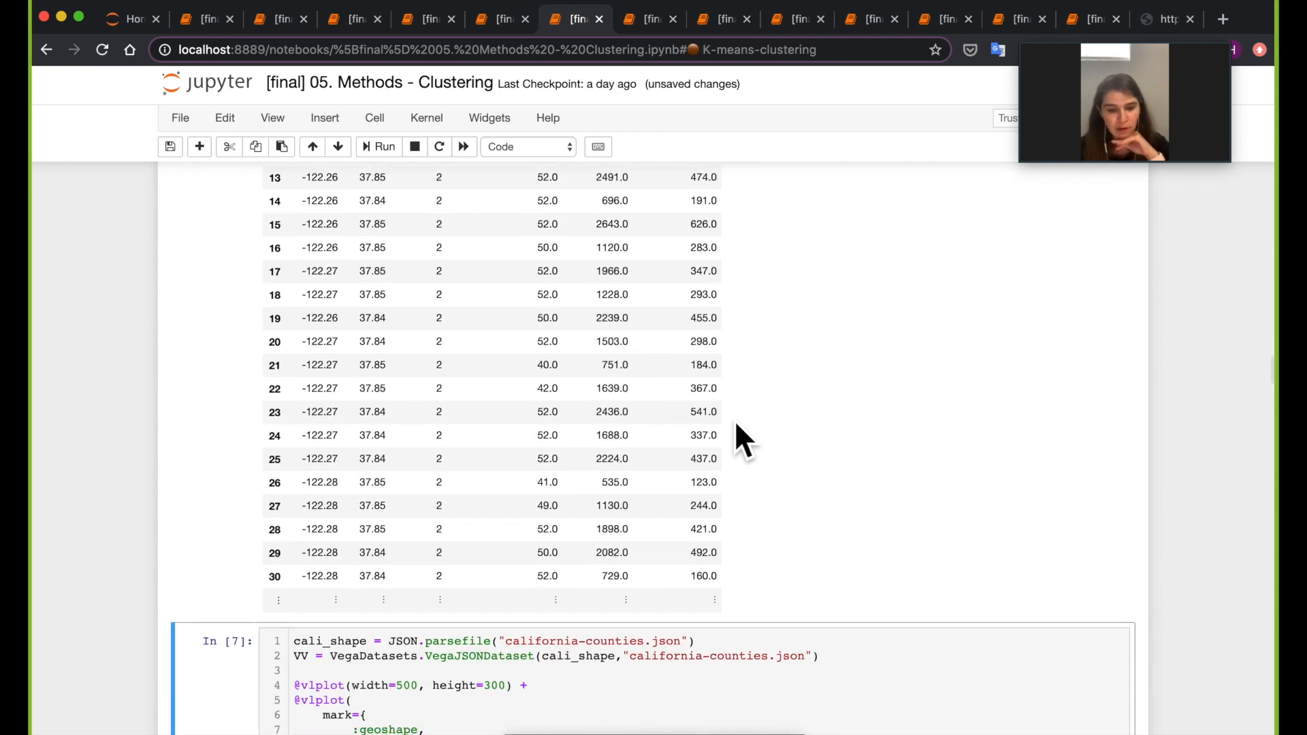
{"action": "scroll", "scroll_direction": "down", "scroll_amount": 3}
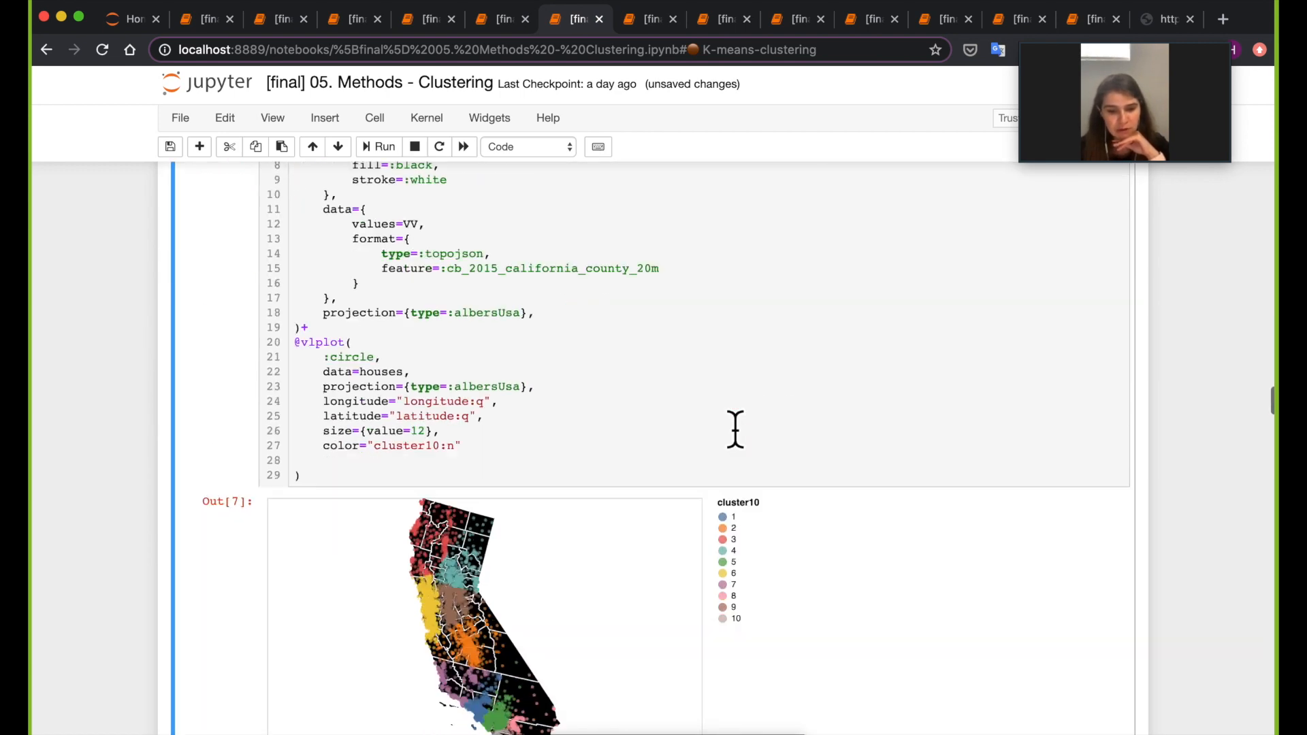
{"action": "scroll", "scroll_direction": "up", "scroll_amount": 3}
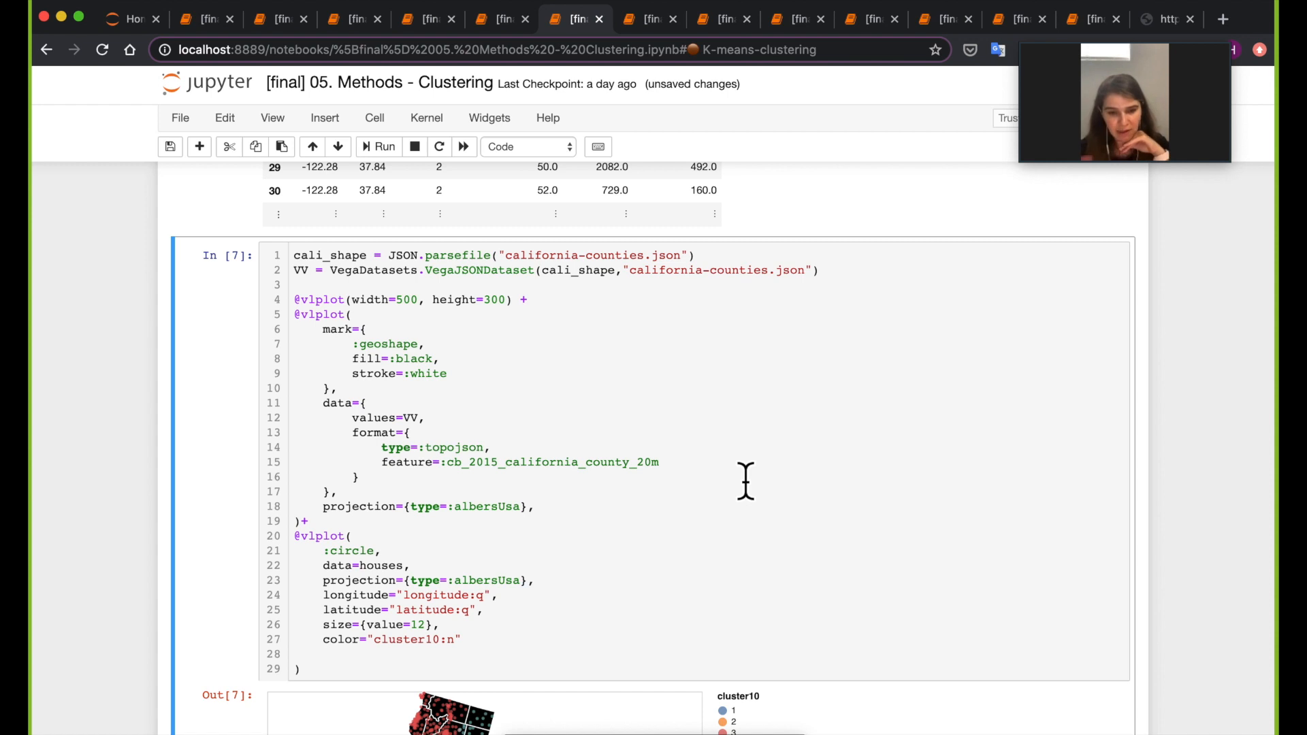
{"action": "scroll", "scroll_direction": "down", "scroll_amount": 3}
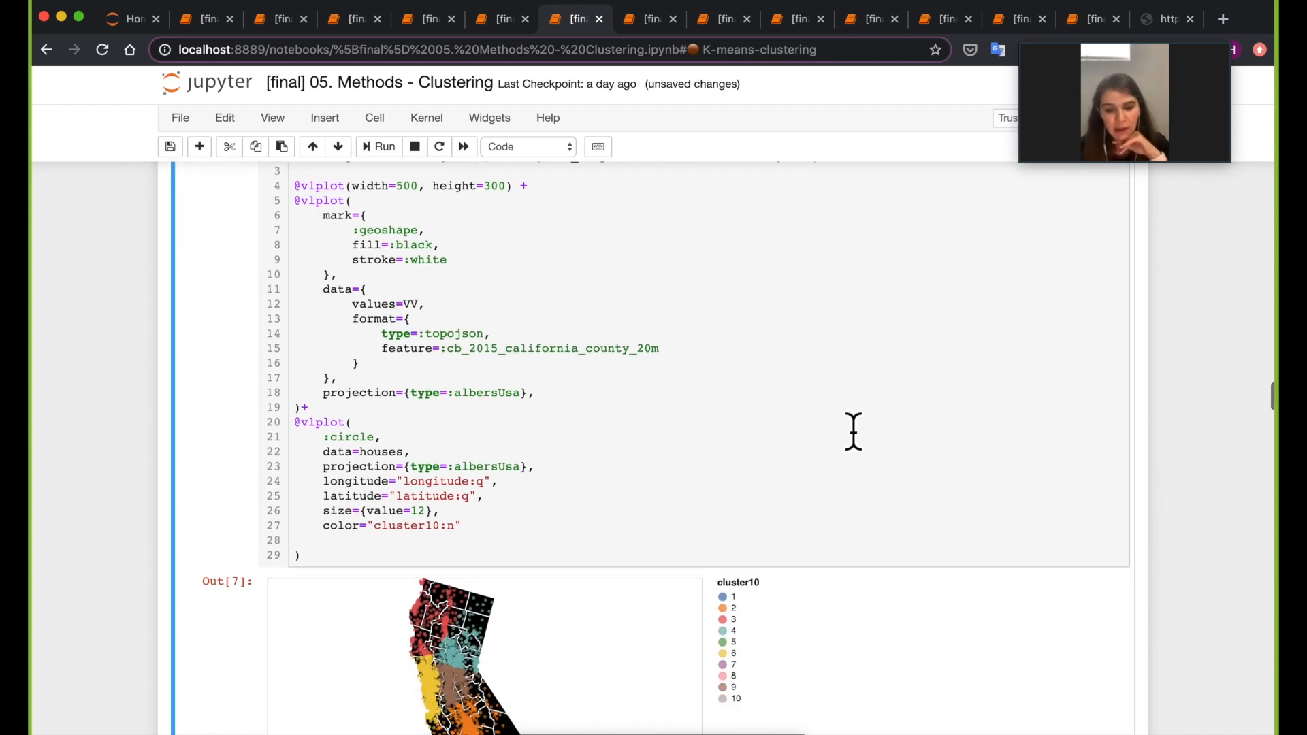
{"action": "scroll", "scroll_direction": "down", "scroll_amount": 3}
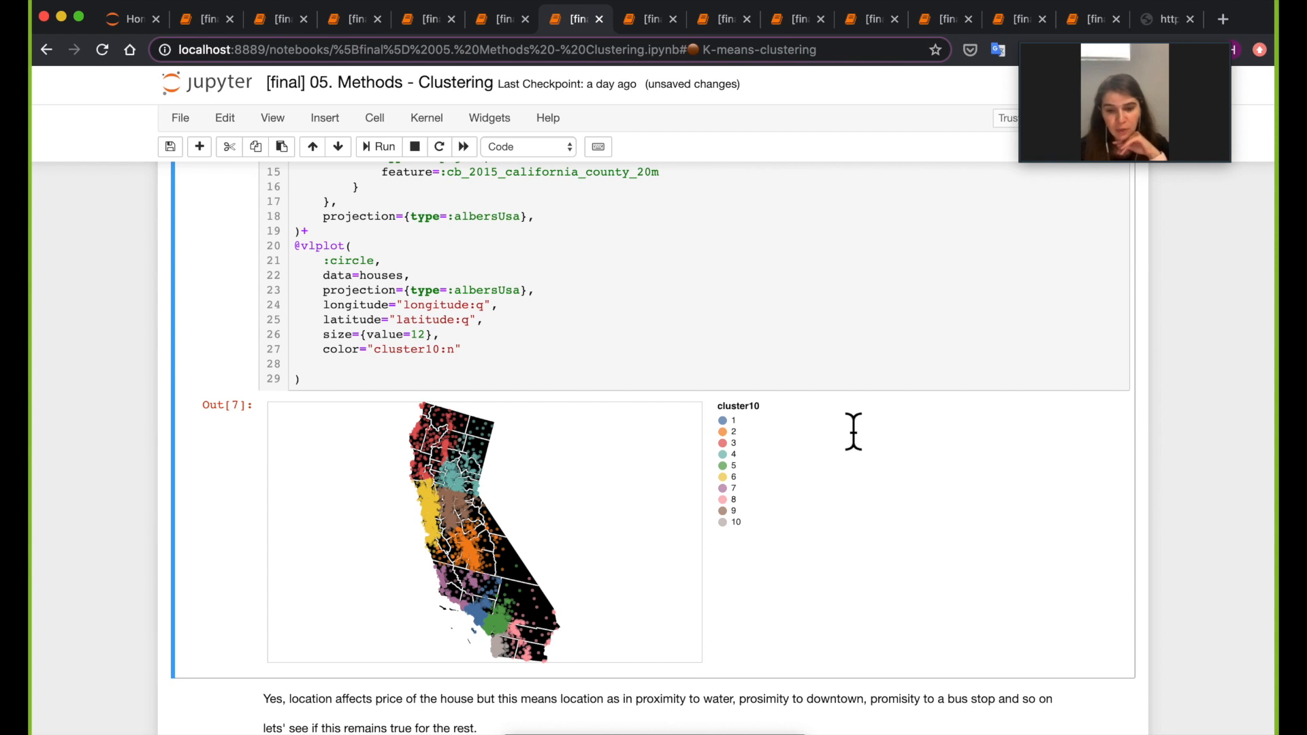
{"action": "mouse_move", "coordinate": [862, 442]}
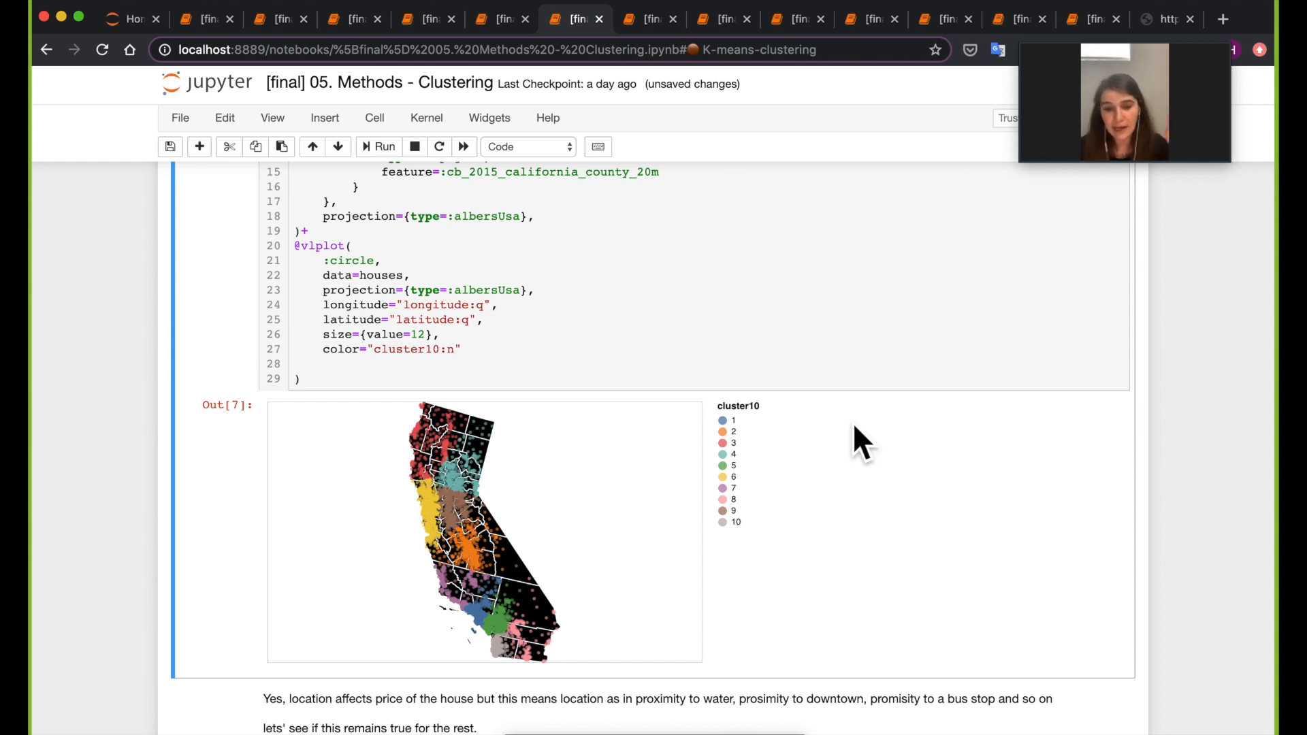
{"action": "mouse_move", "coordinate": [817, 406]}
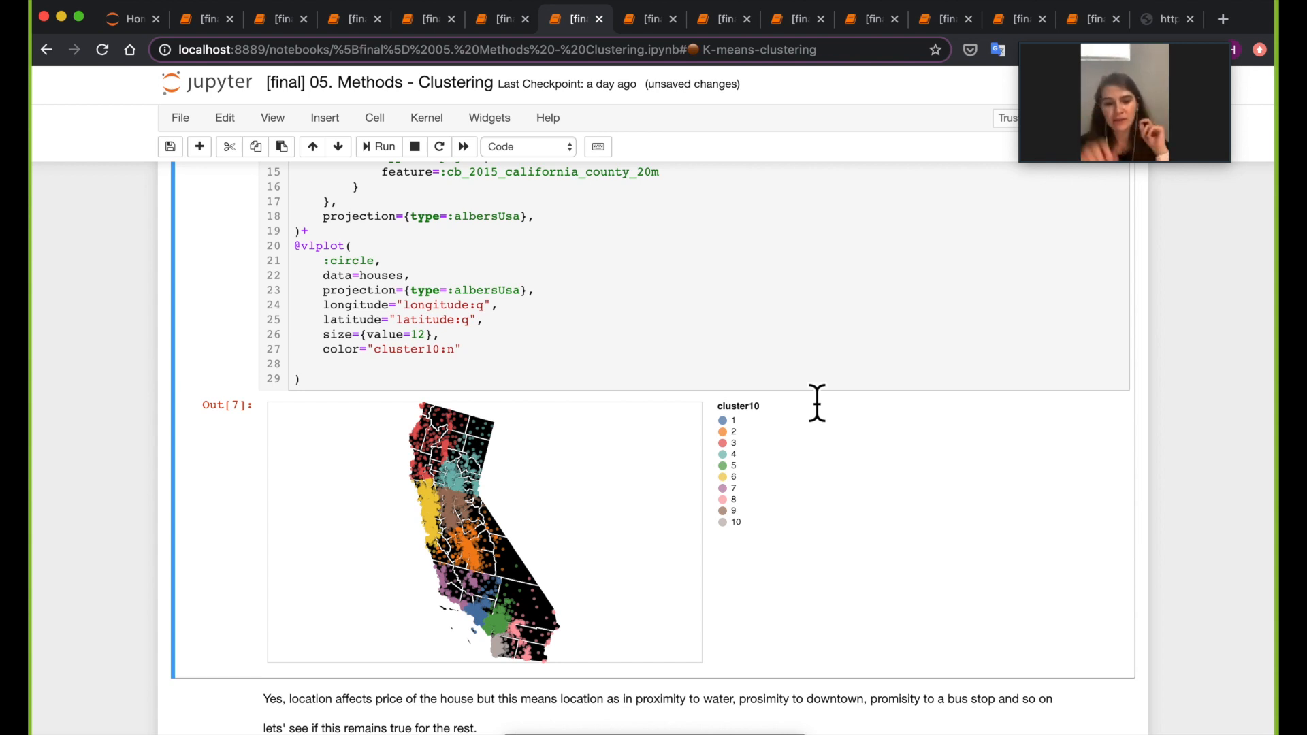
{"action": "mouse_move", "coordinate": [467, 521]}
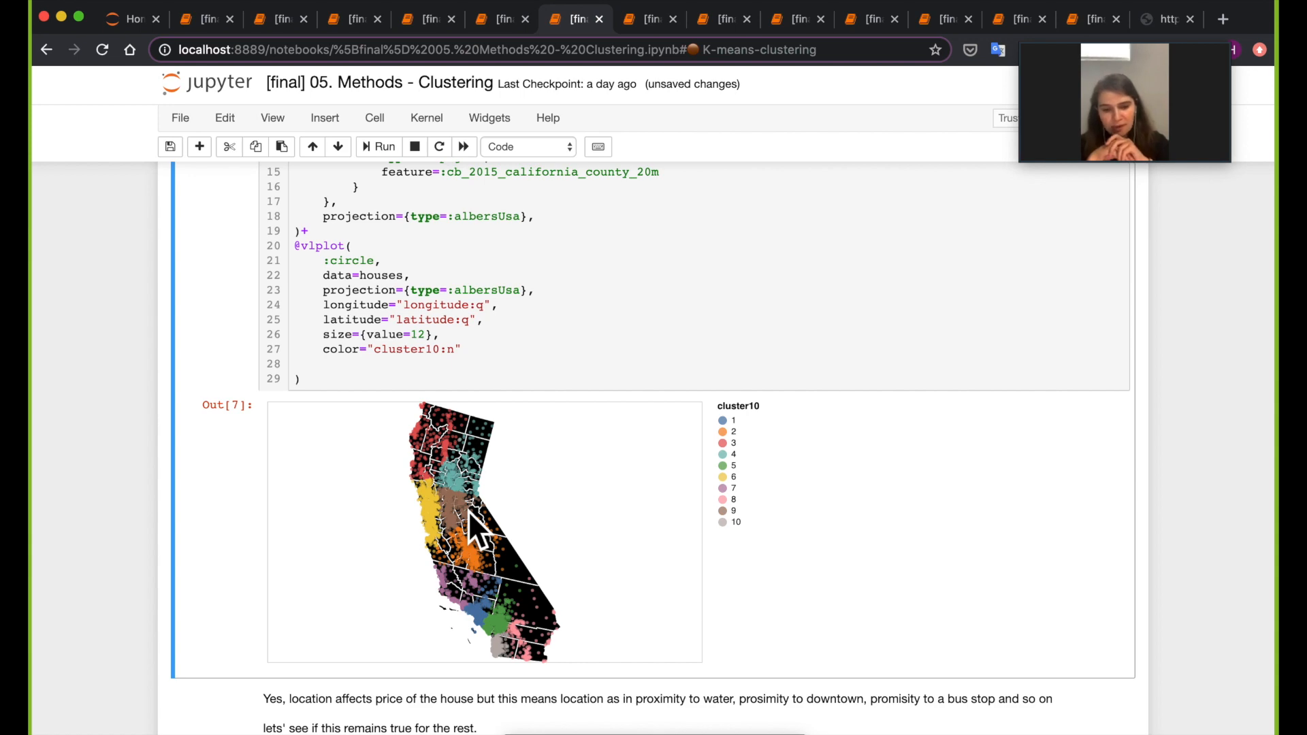
{"action": "scroll", "scroll_direction": "up", "scroll_amount": 3}
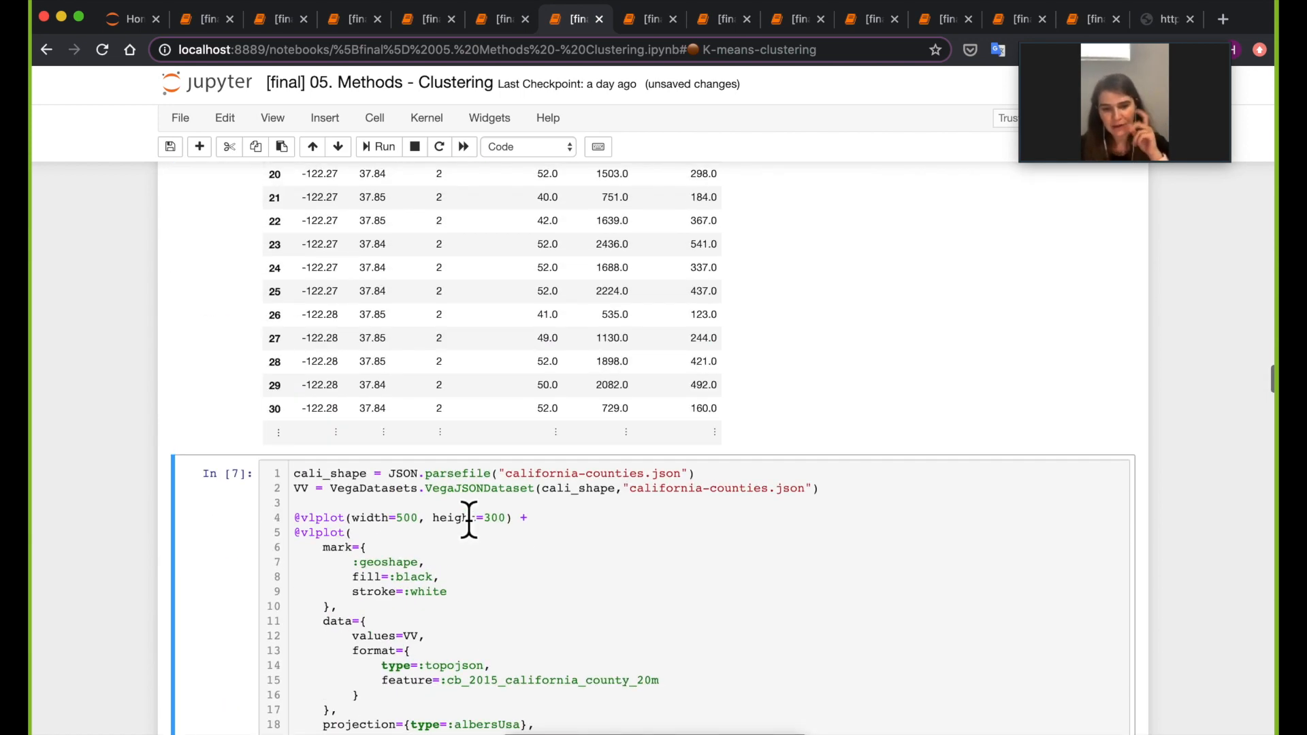
{"action": "scroll", "scroll_direction": "down", "scroll_amount": 3}
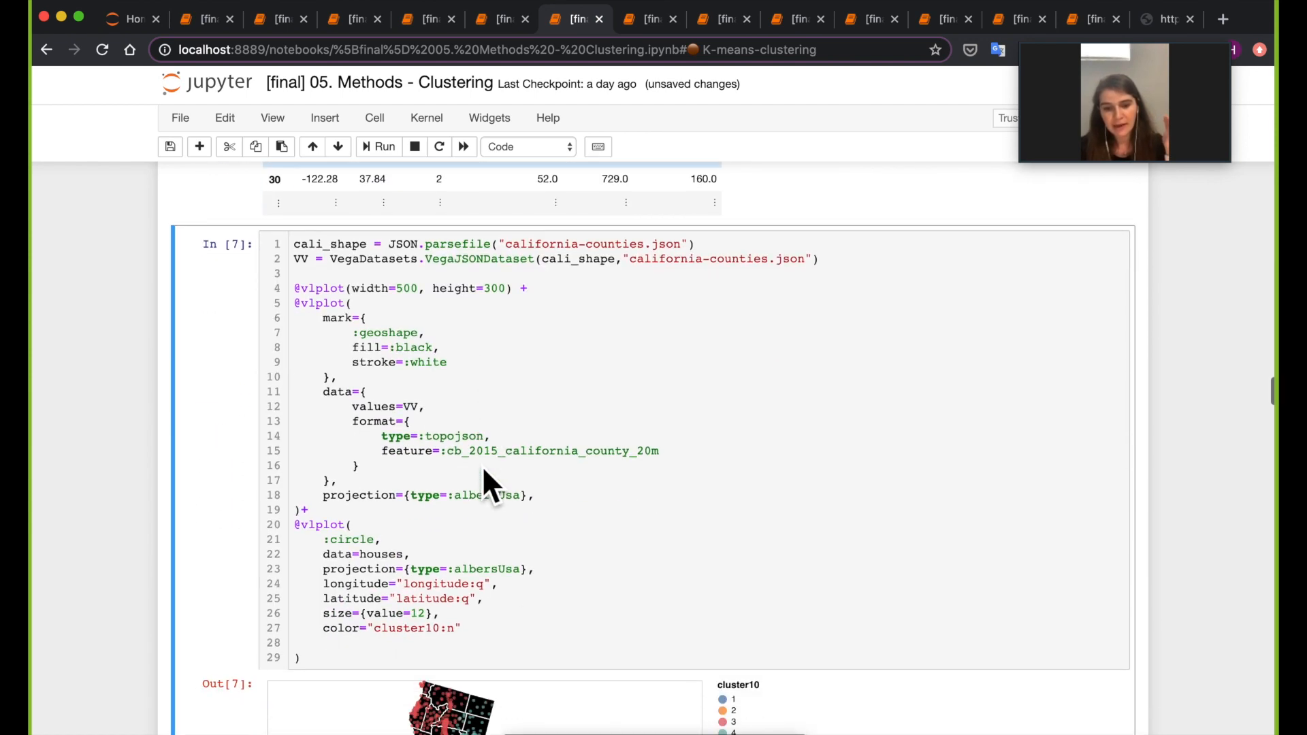
{"action": "scroll", "scroll_direction": "down", "scroll_amount": 3}
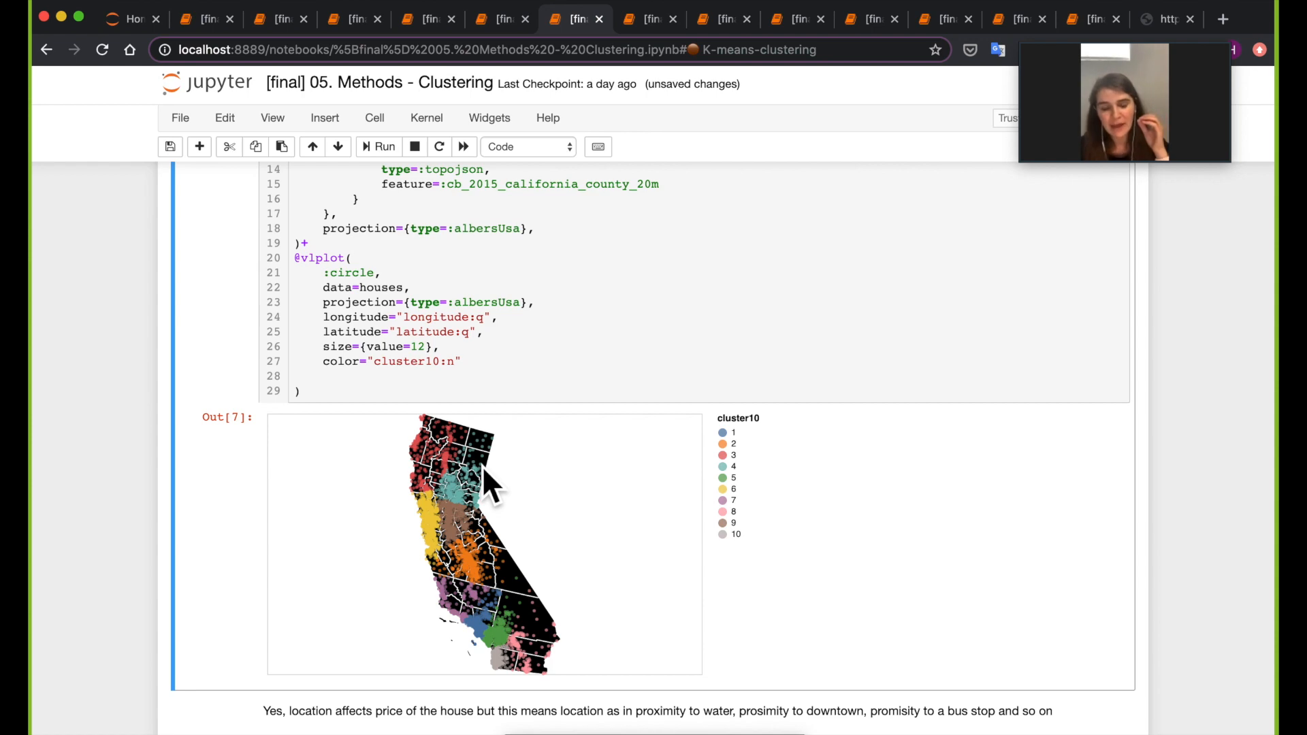
{"action": "scroll", "scroll_direction": "down", "scroll_amount": 3}
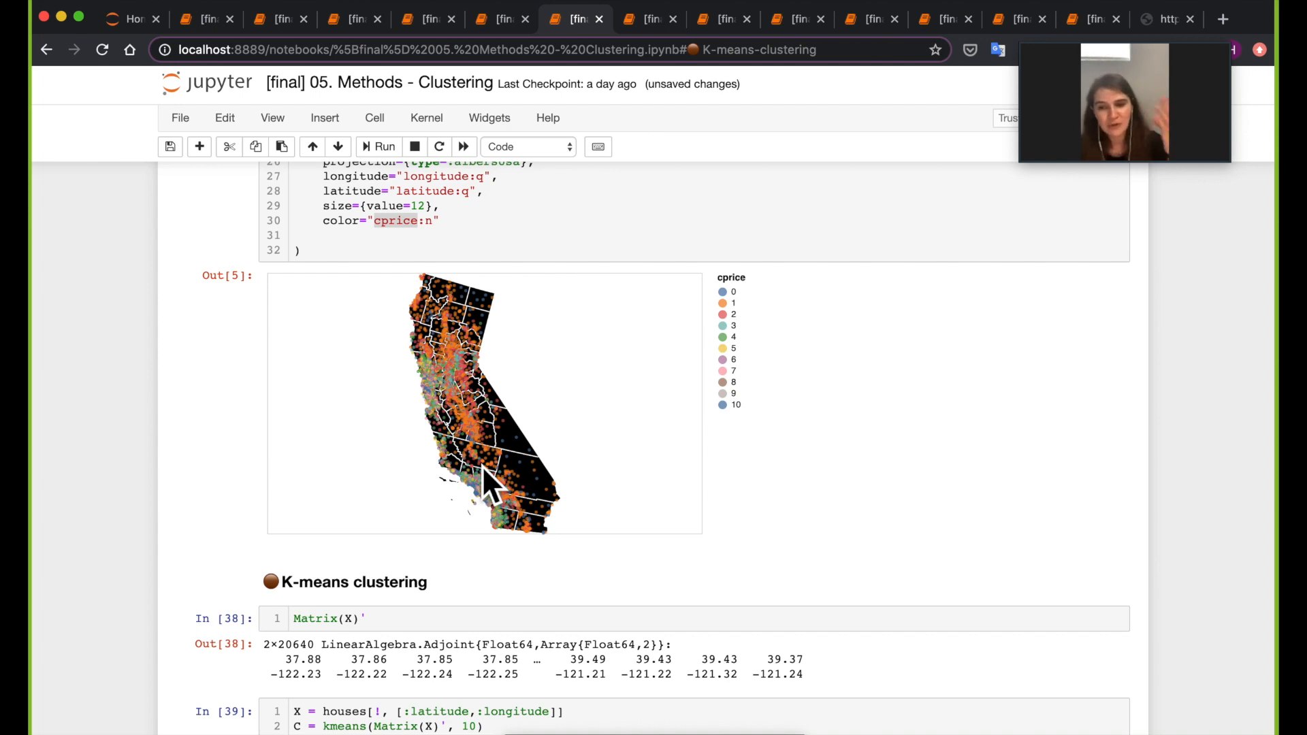
{"action": "scroll", "scroll_direction": "down", "scroll_amount": 3}
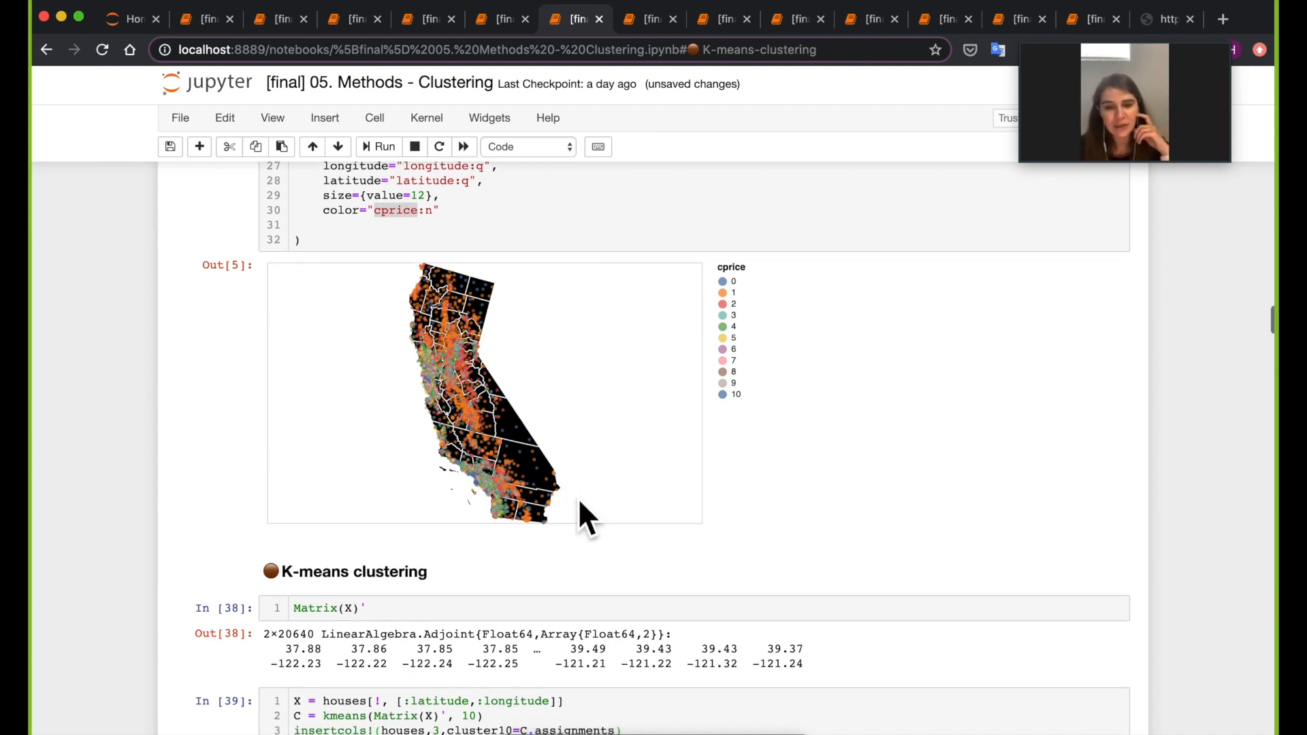
{"action": "scroll", "scroll_direction": "down", "scroll_amount": 3}
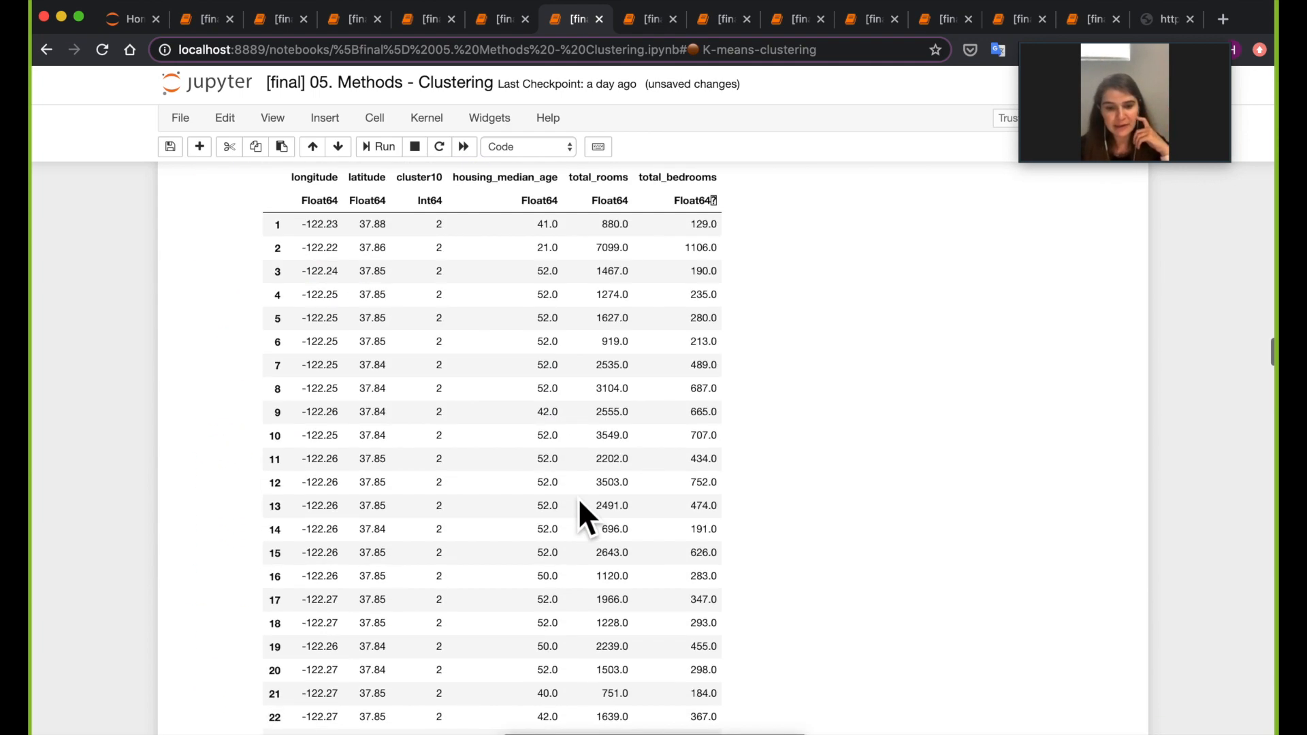
{"action": "scroll", "scroll_direction": "down", "scroll_amount": 3}
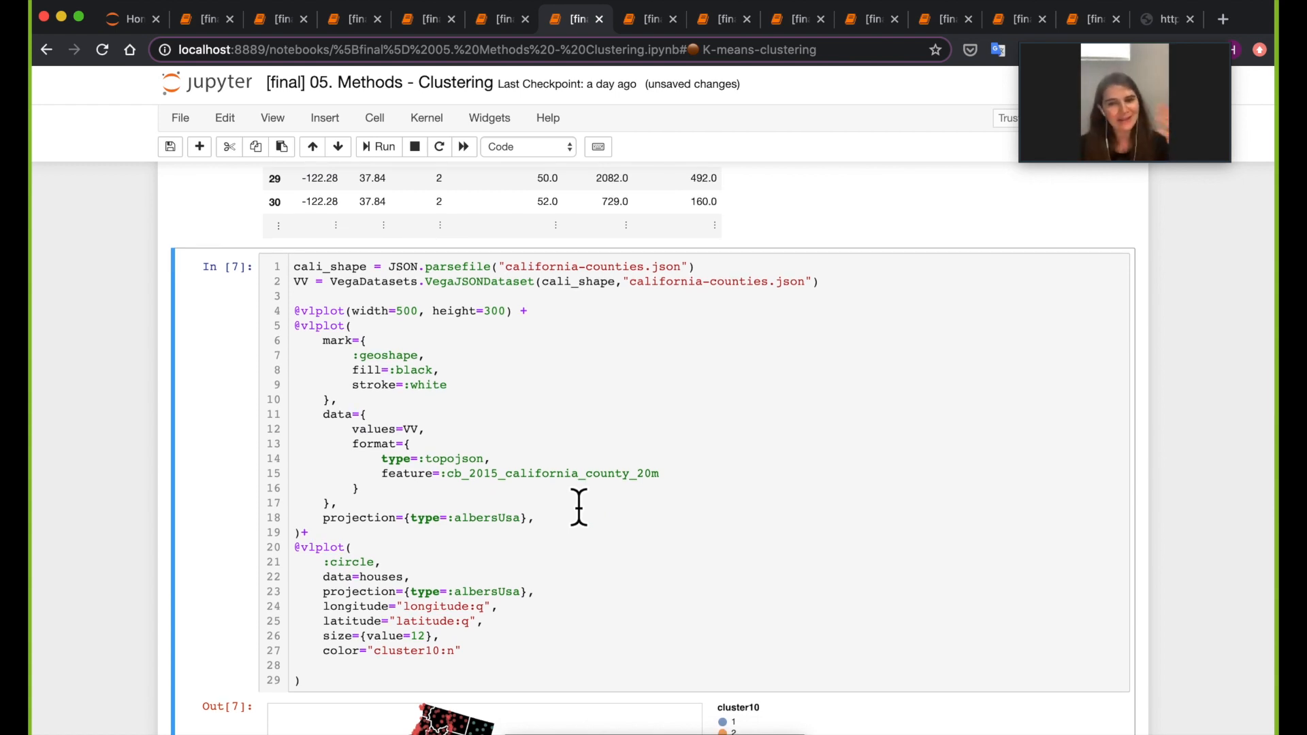
{"action": "scroll", "scroll_direction": "down", "scroll_amount": 3}
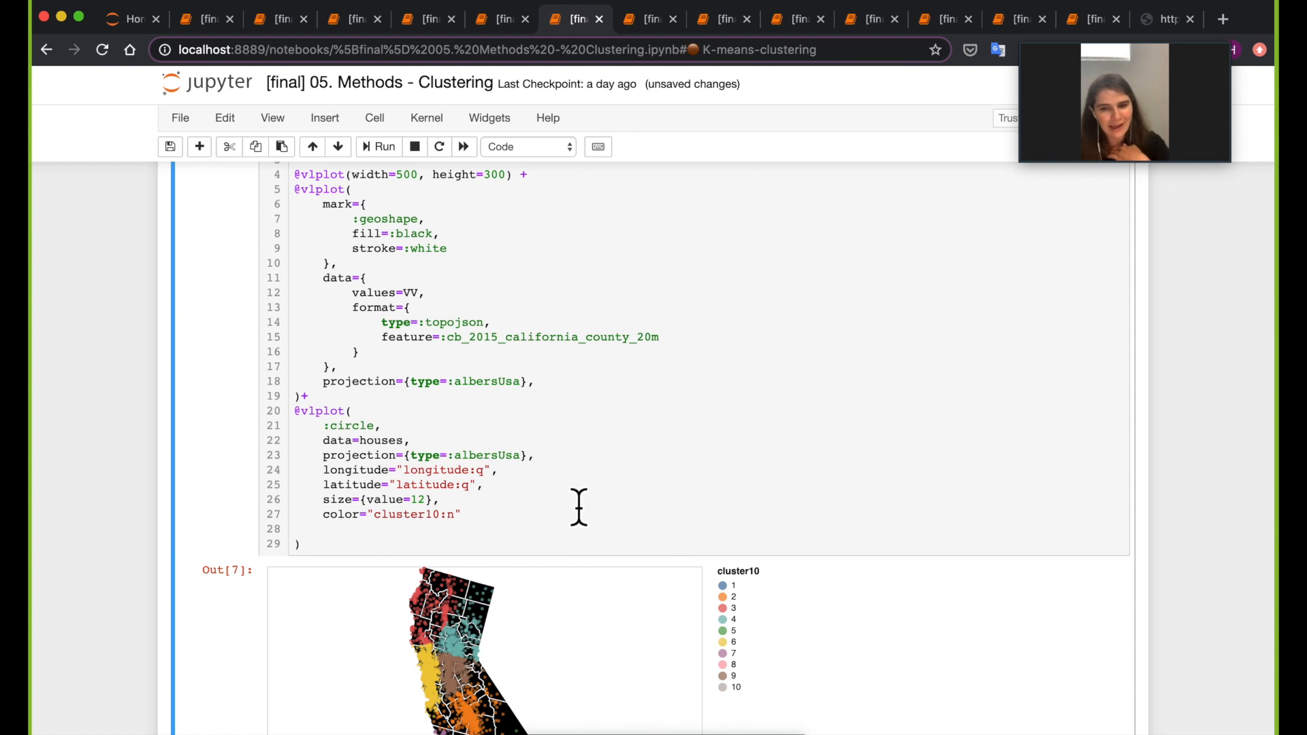
{"action": "scroll", "scroll_direction": "down", "scroll_amount": 3}
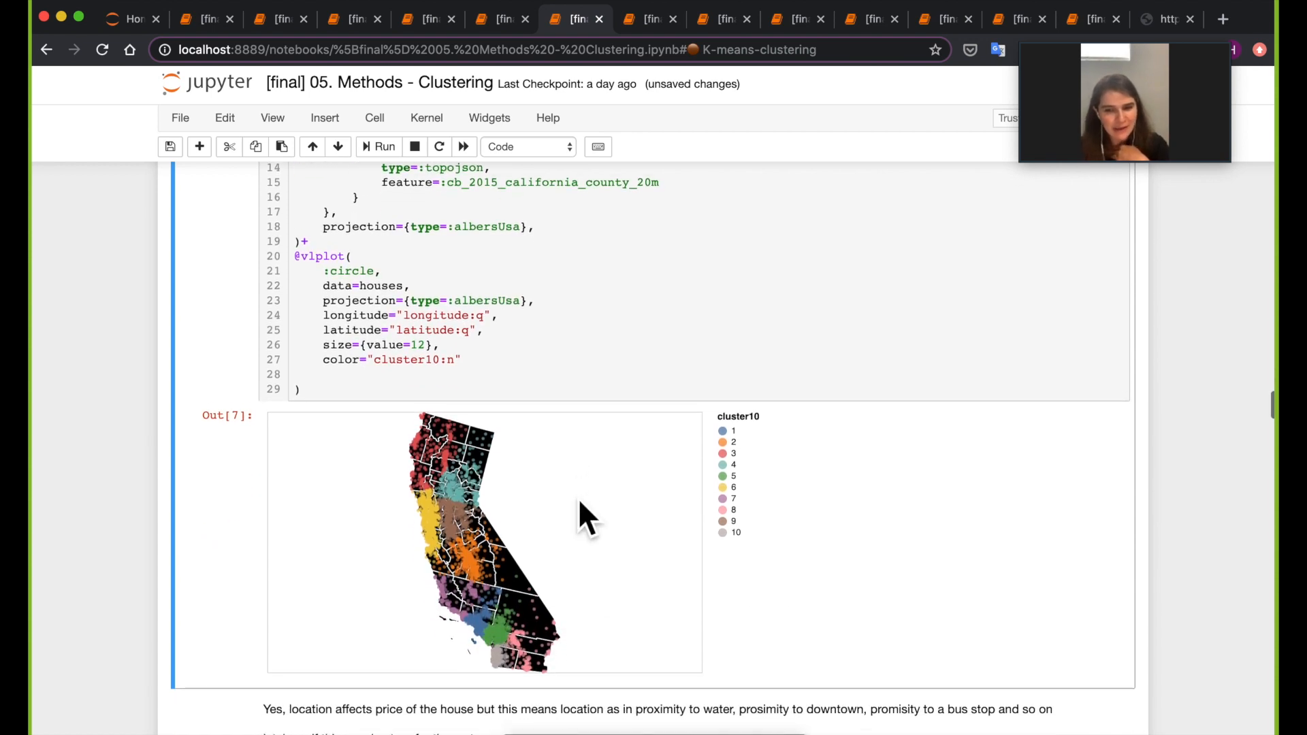
{"action": "scroll", "scroll_direction": "down", "scroll_amount": 3}
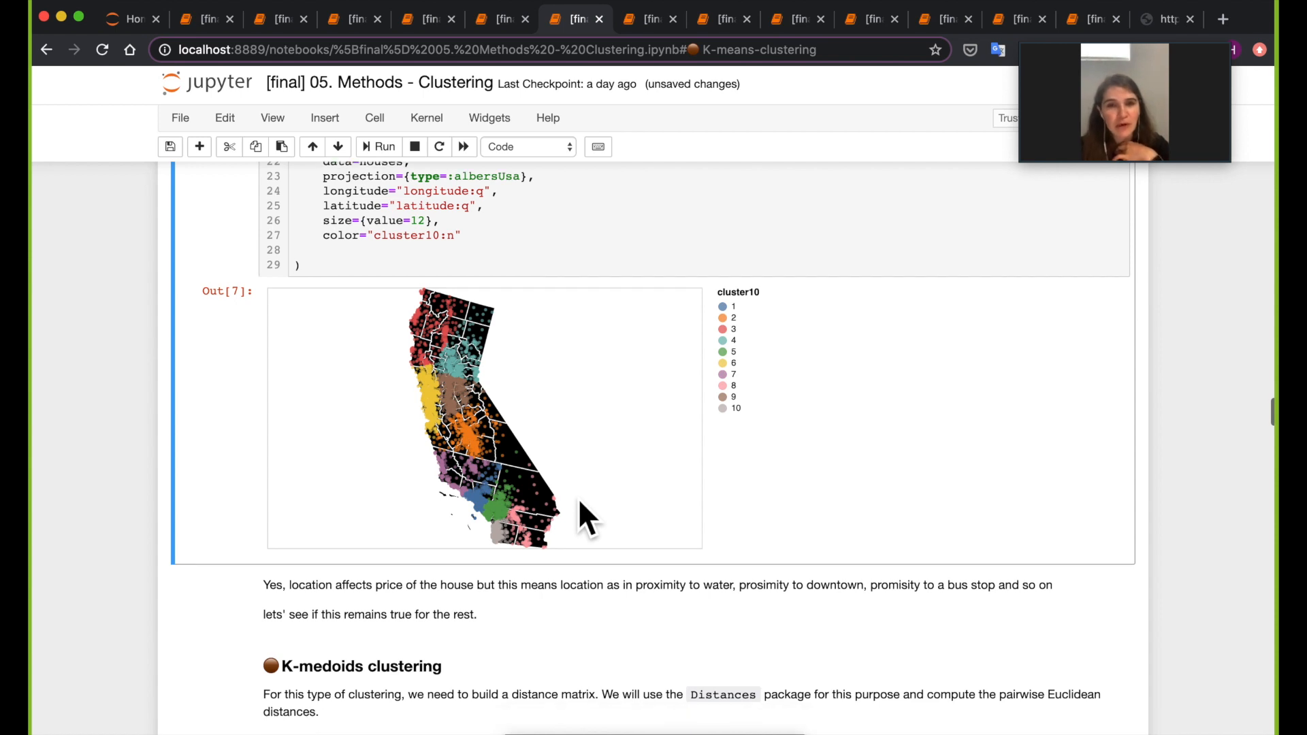
{"action": "scroll", "scroll_direction": "down", "scroll_amount": 3}
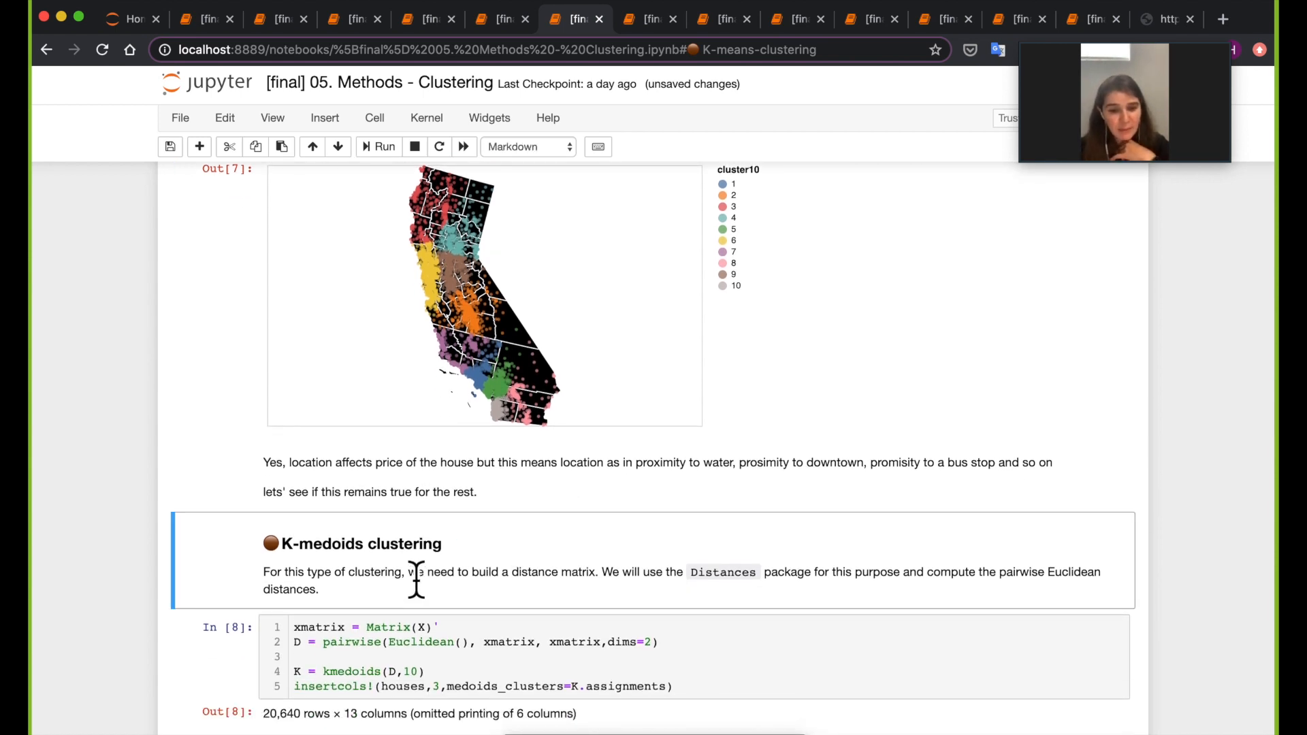
{"action": "mouse_move", "coordinate": [434, 675]}
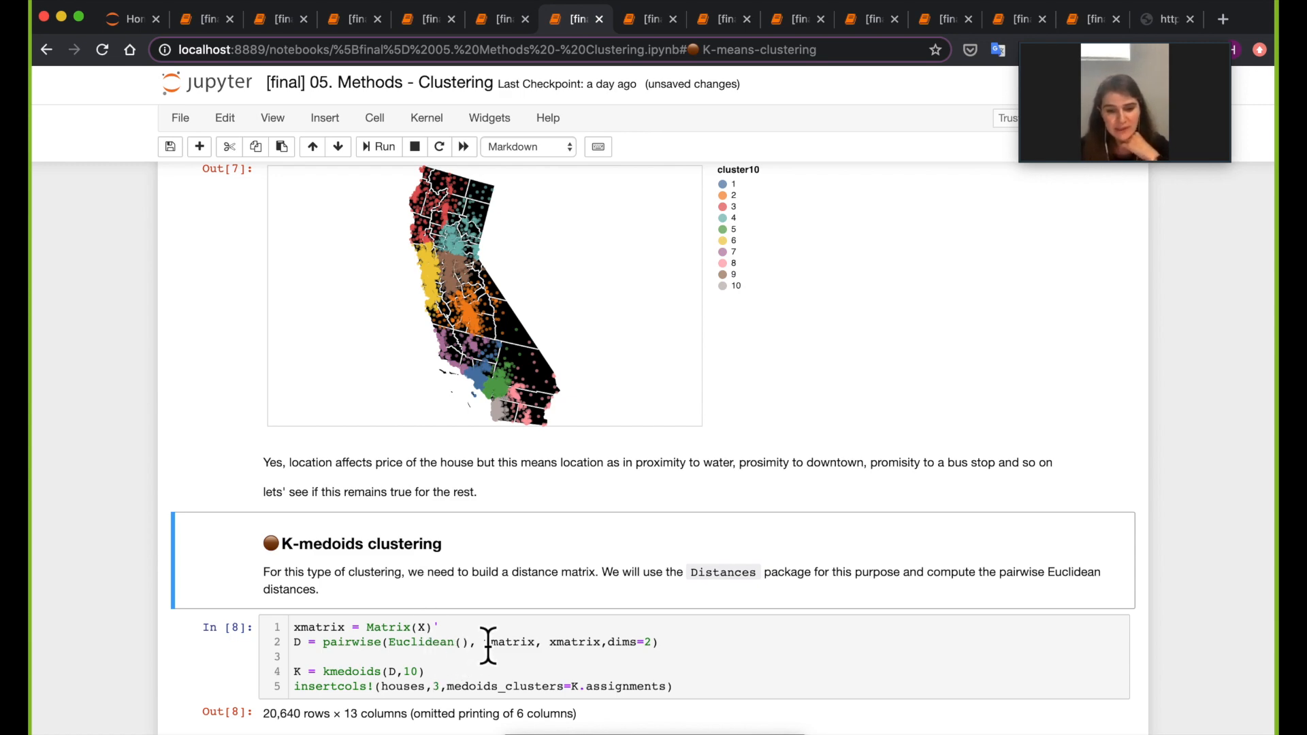
{"action": "scroll", "scroll_direction": "up", "scroll_amount": 3}
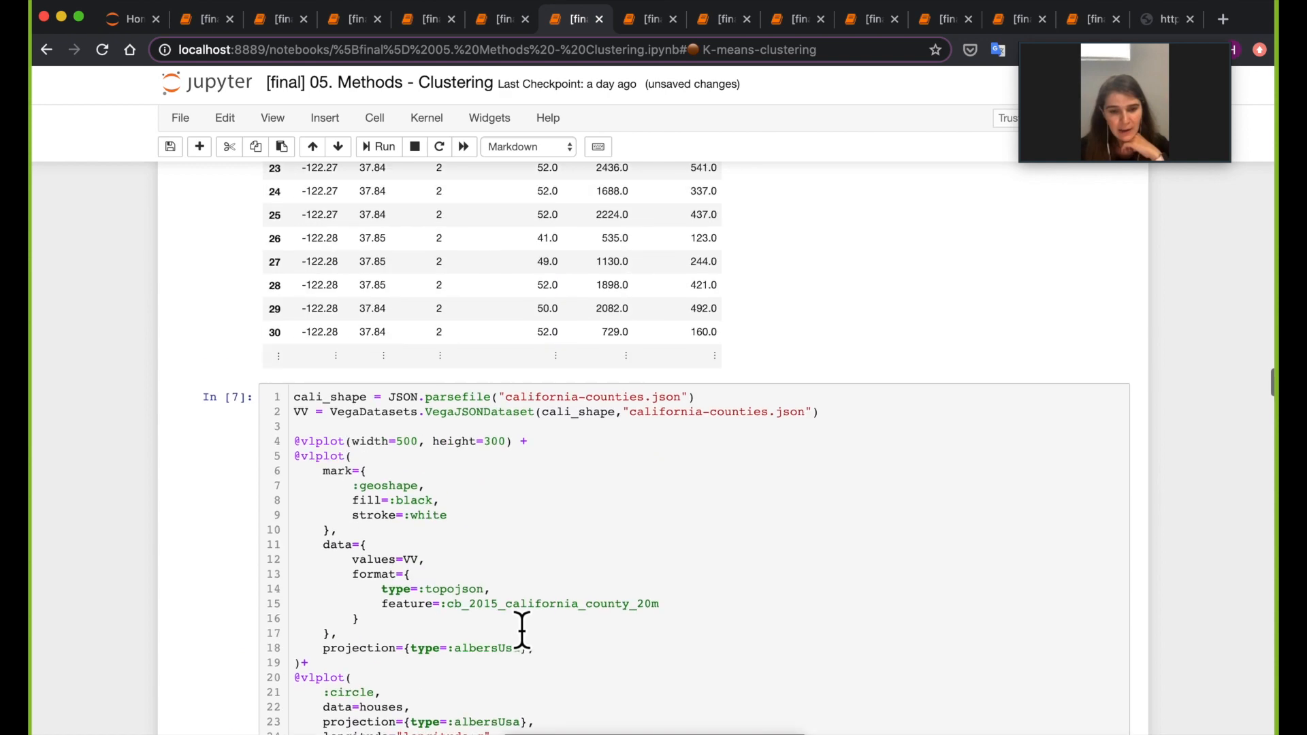
{"action": "scroll", "scroll_direction": "up", "scroll_amount": 3}
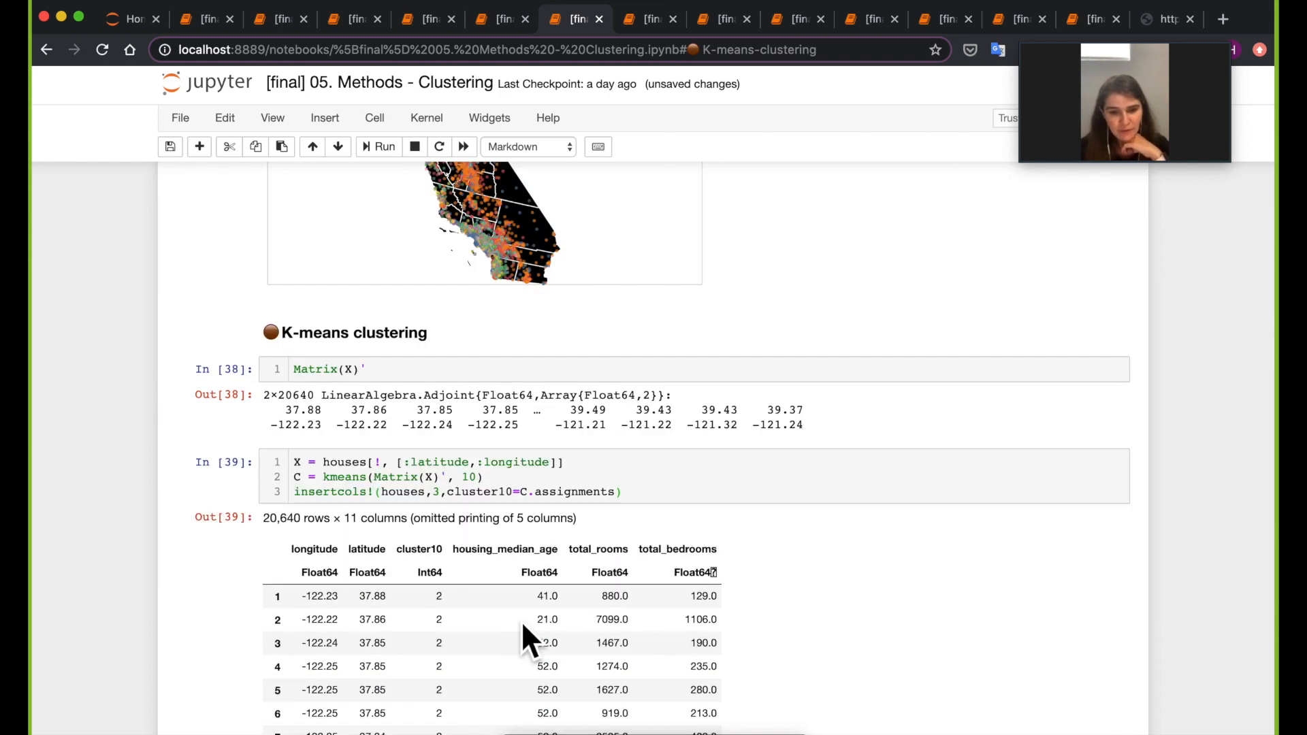
{"action": "mouse_move", "coordinate": [605, 559]}
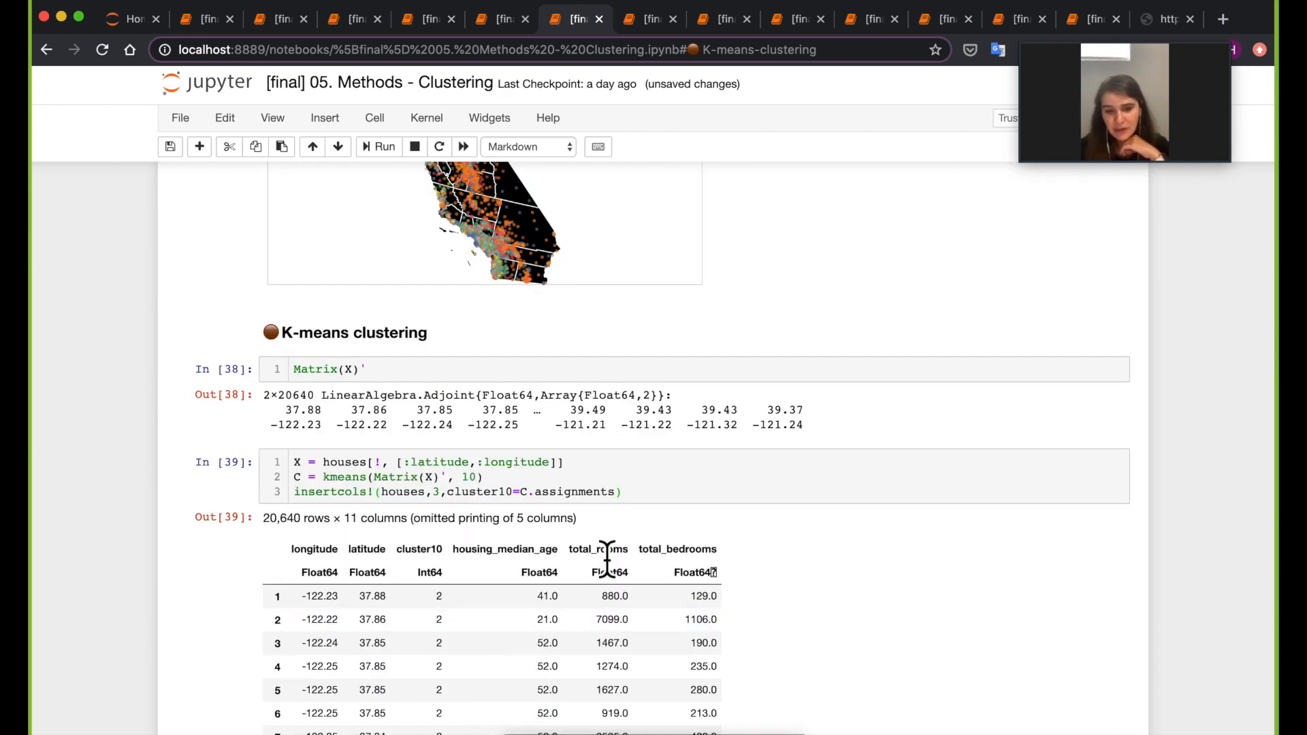
{"action": "scroll", "scroll_direction": "down", "scroll_amount": 3}
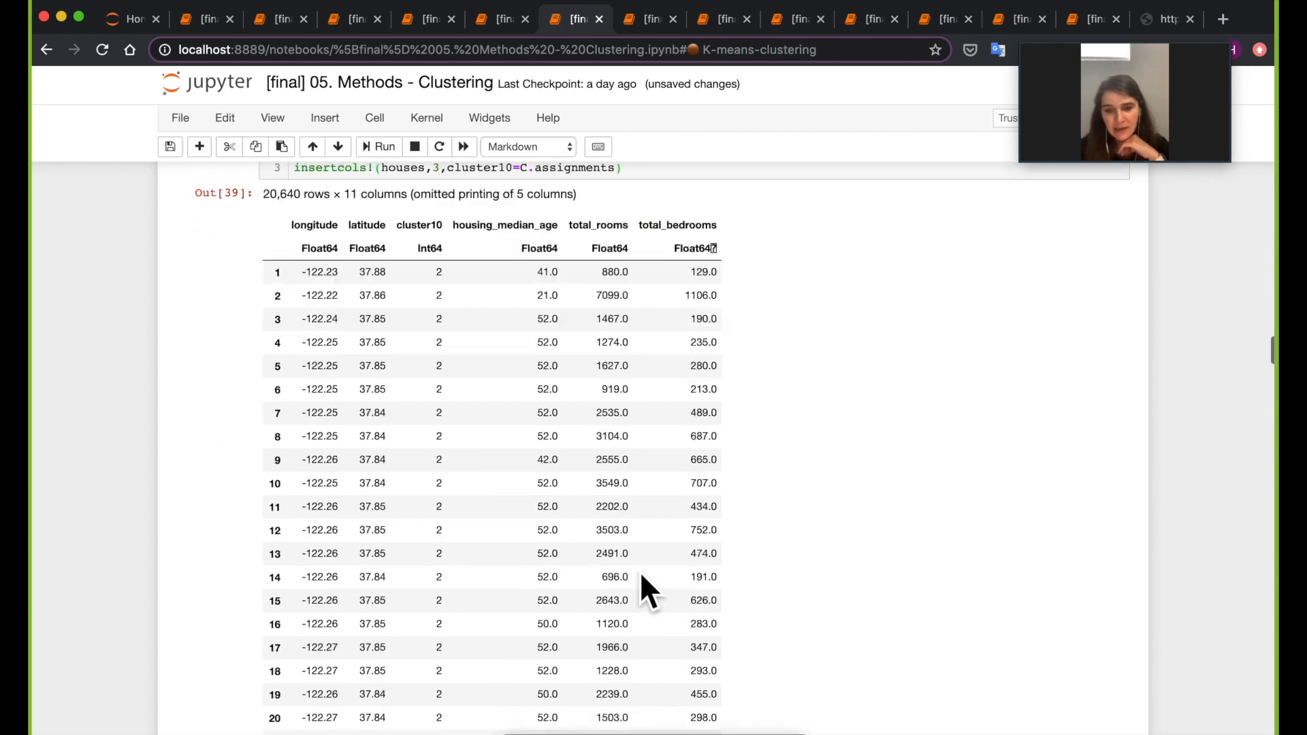
{"action": "scroll", "scroll_direction": "down", "scroll_amount": 3}
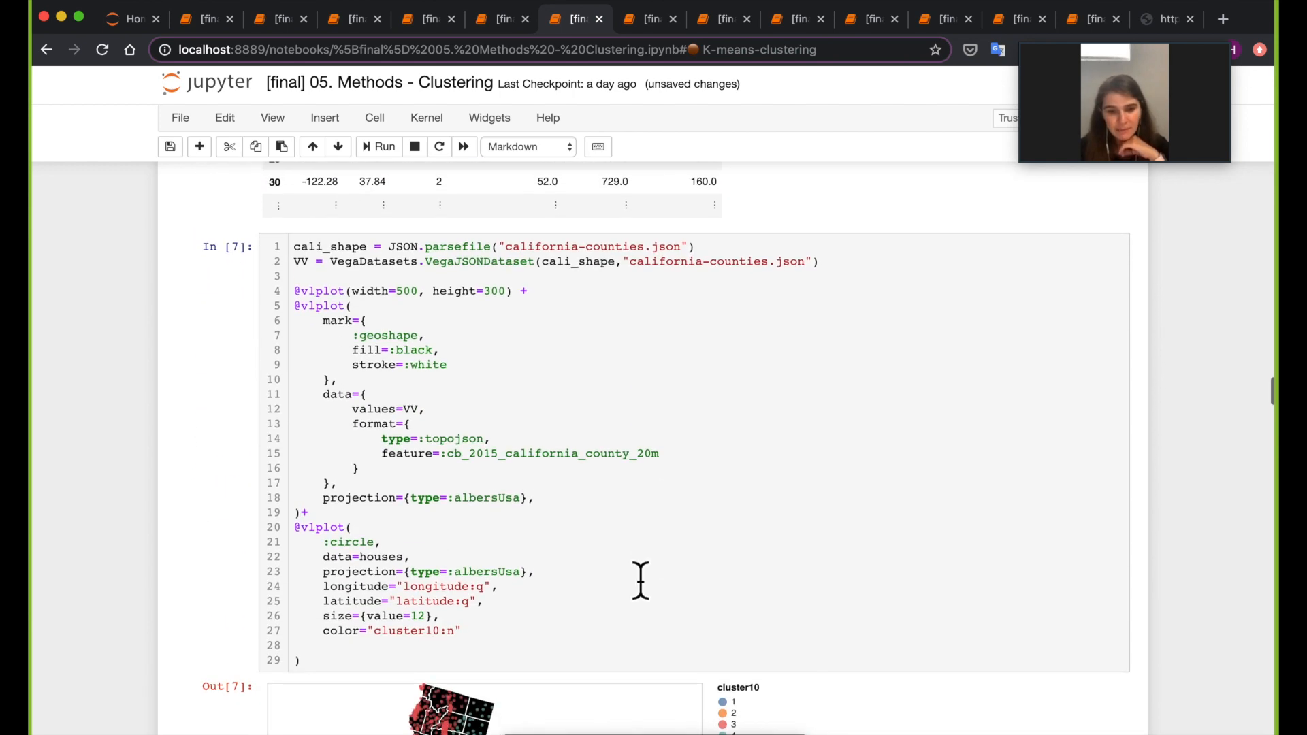
{"action": "scroll", "scroll_direction": "down", "scroll_amount": 3}
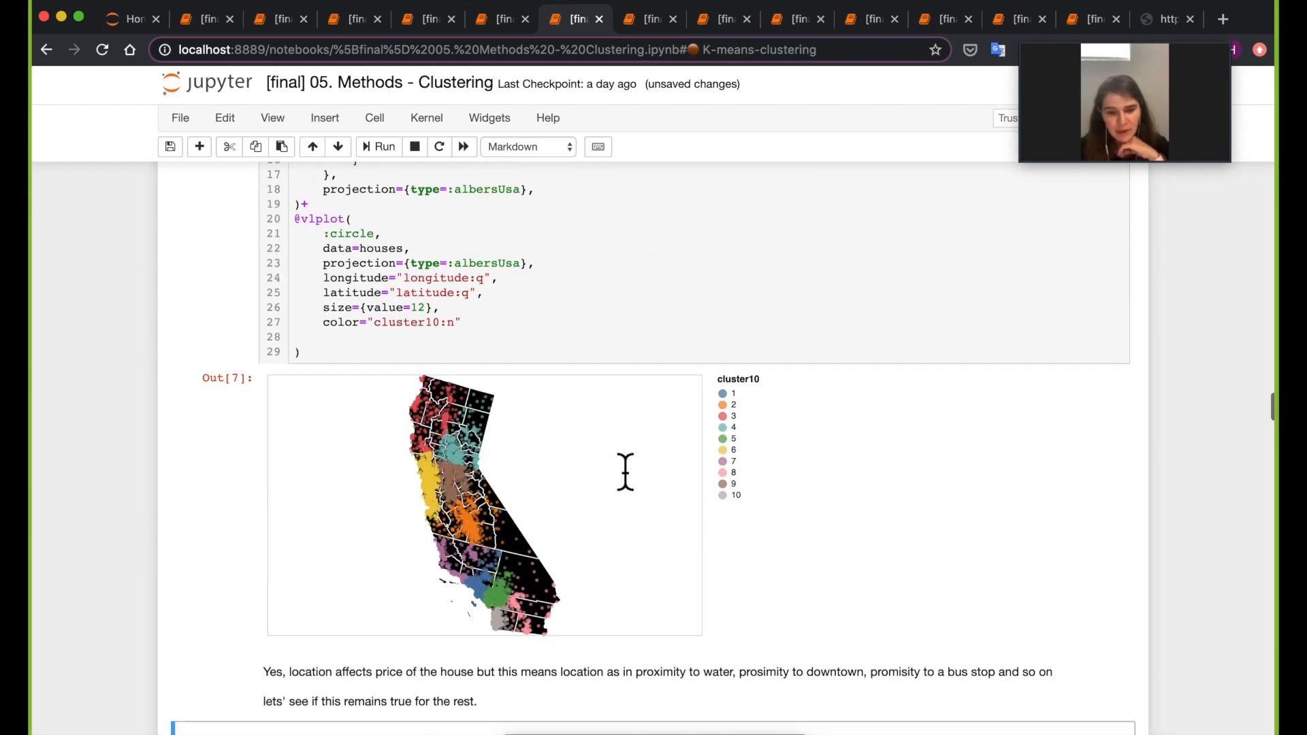
{"action": "scroll", "scroll_direction": "down", "scroll_amount": 3}
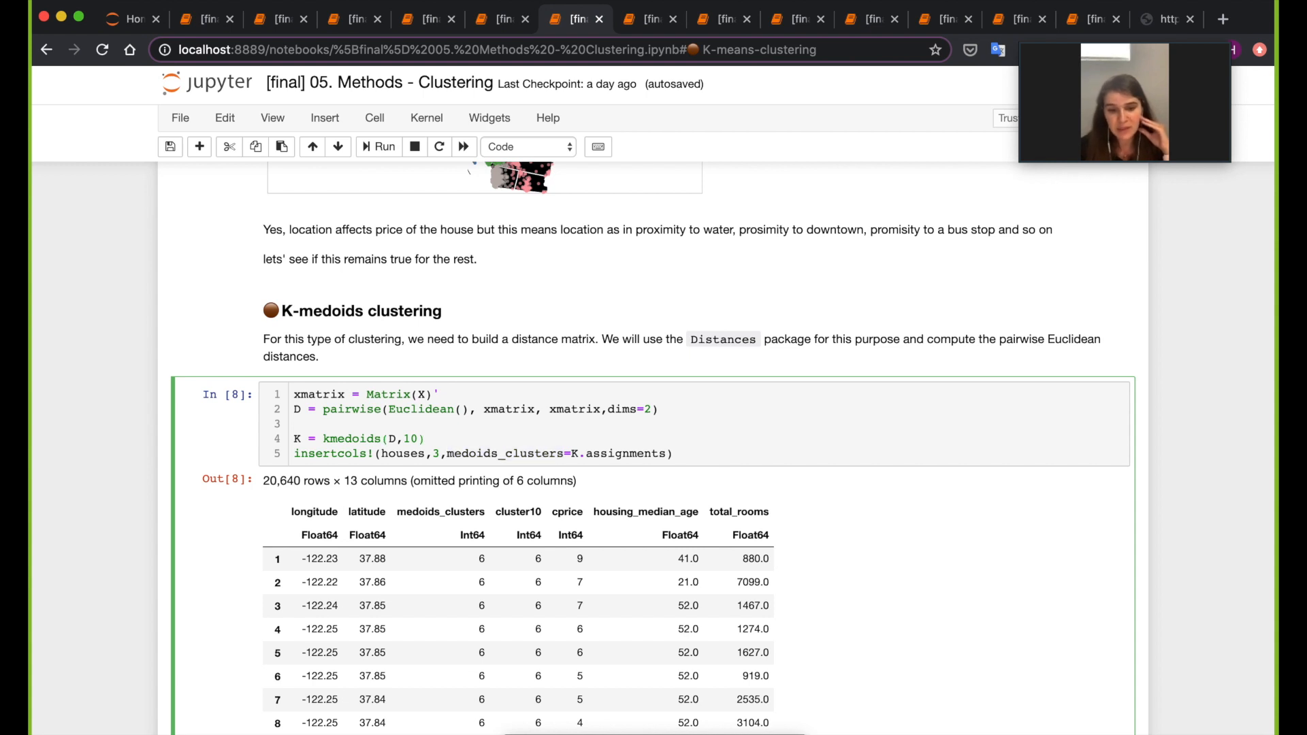
{"action": "scroll", "scroll_direction": "down", "scroll_amount": 3}
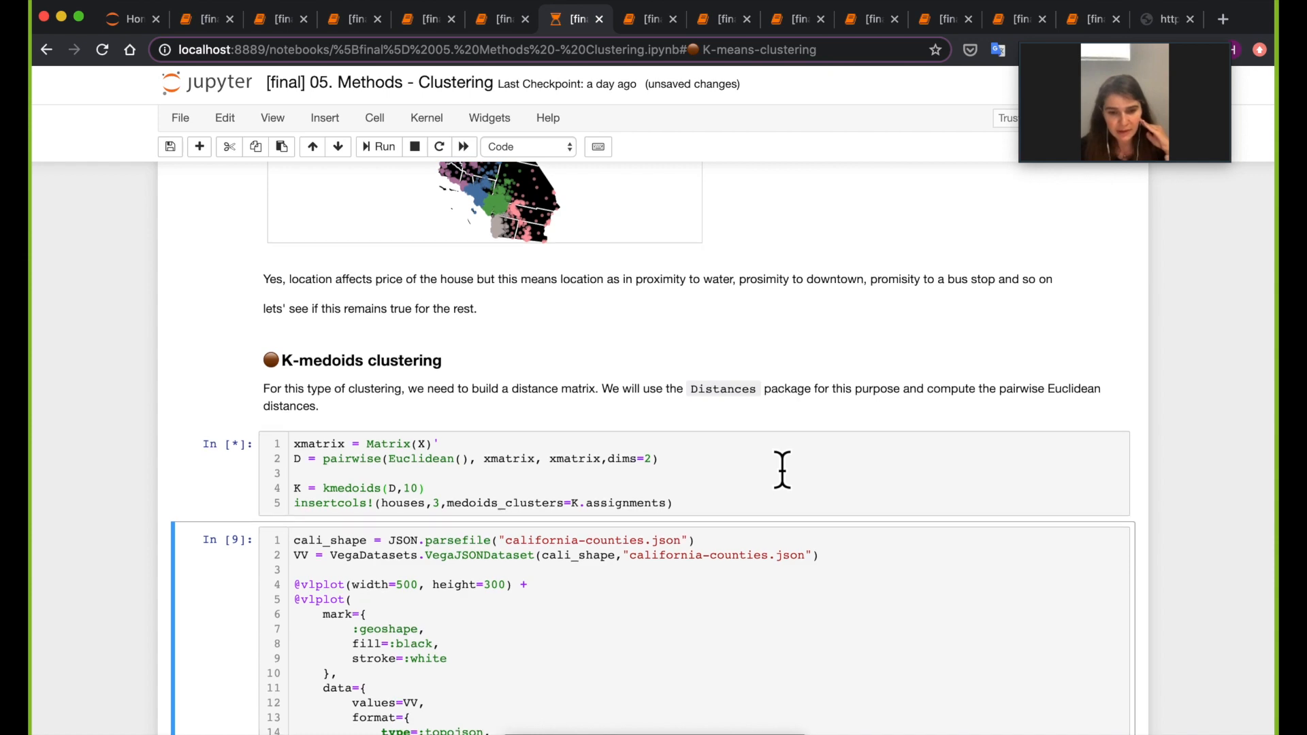
Run k-medoids and plot the California map coloured by medoids_clusters:n.
{"action": "scroll", "scroll_direction": "up", "scroll_amount": 3}
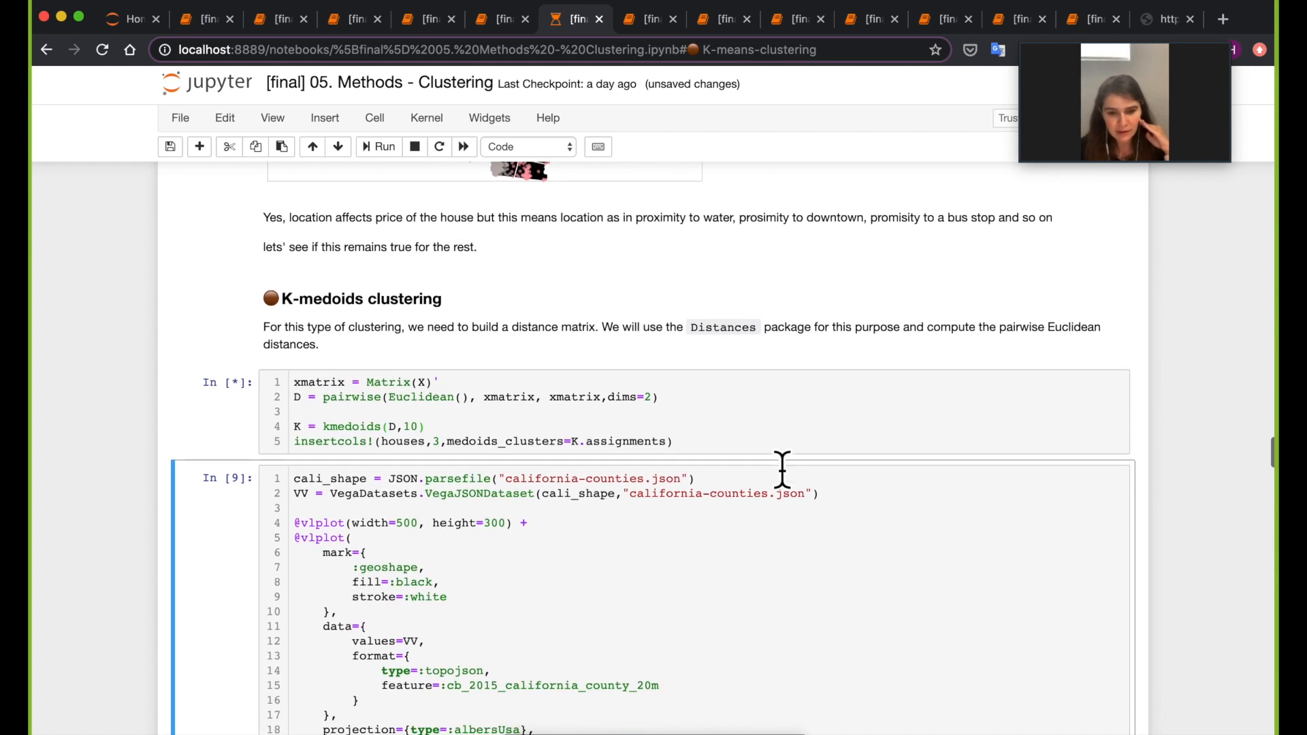
{"action": "scroll", "scroll_direction": "down", "scroll_amount": 3}
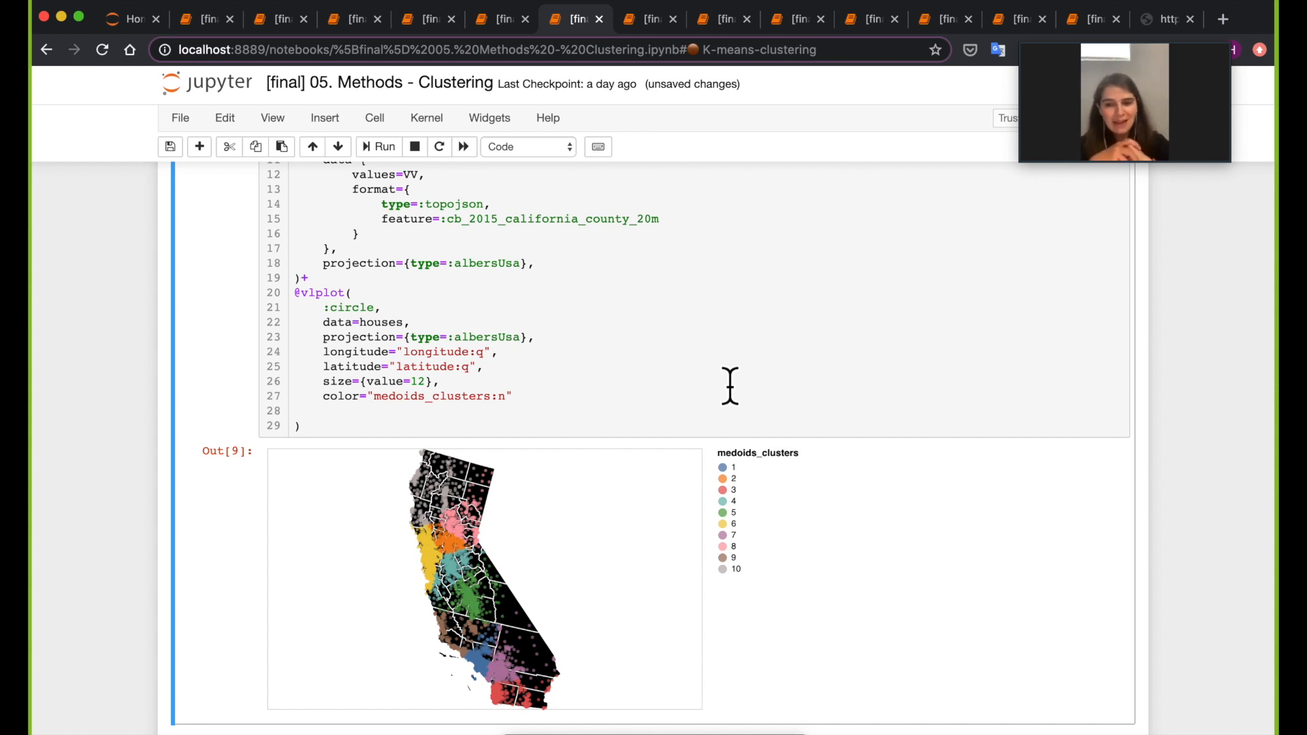
{"action": "scroll", "scroll_direction": "down", "scroll_amount": 3}
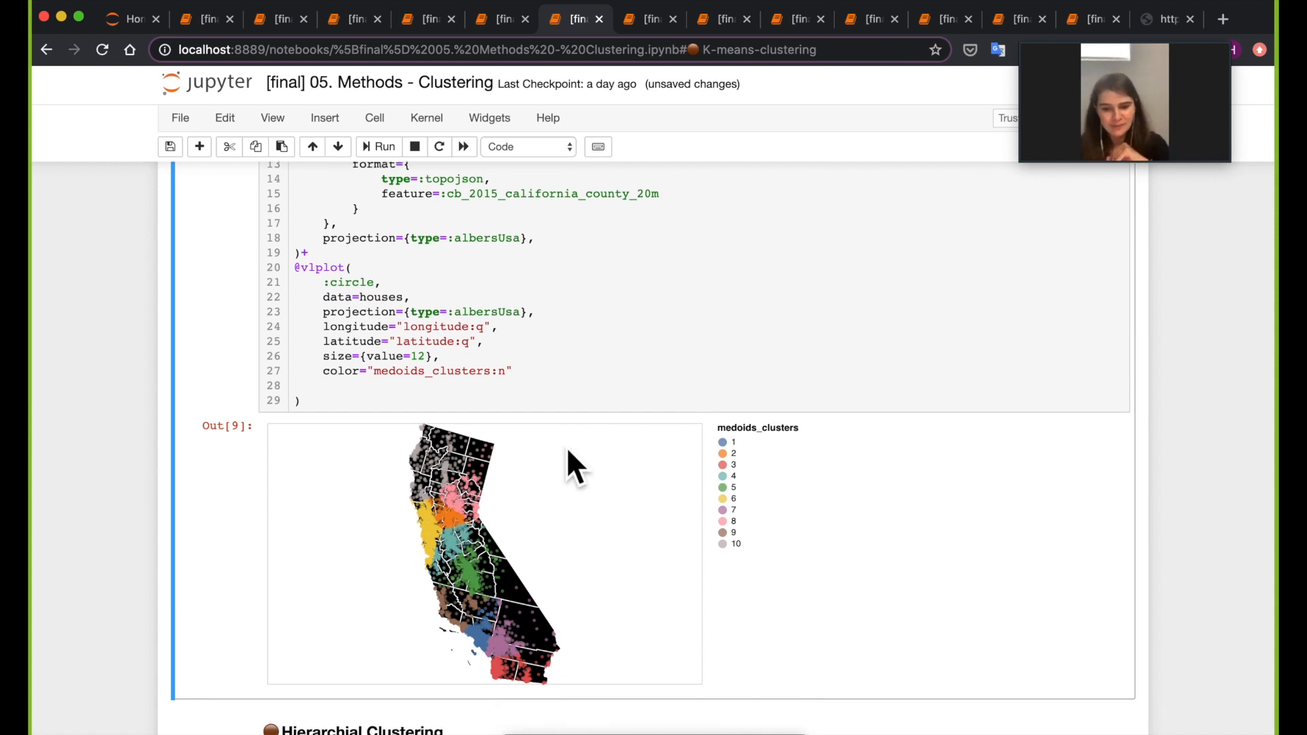
{"action": "scroll", "scroll_direction": "down", "scroll_amount": 3}
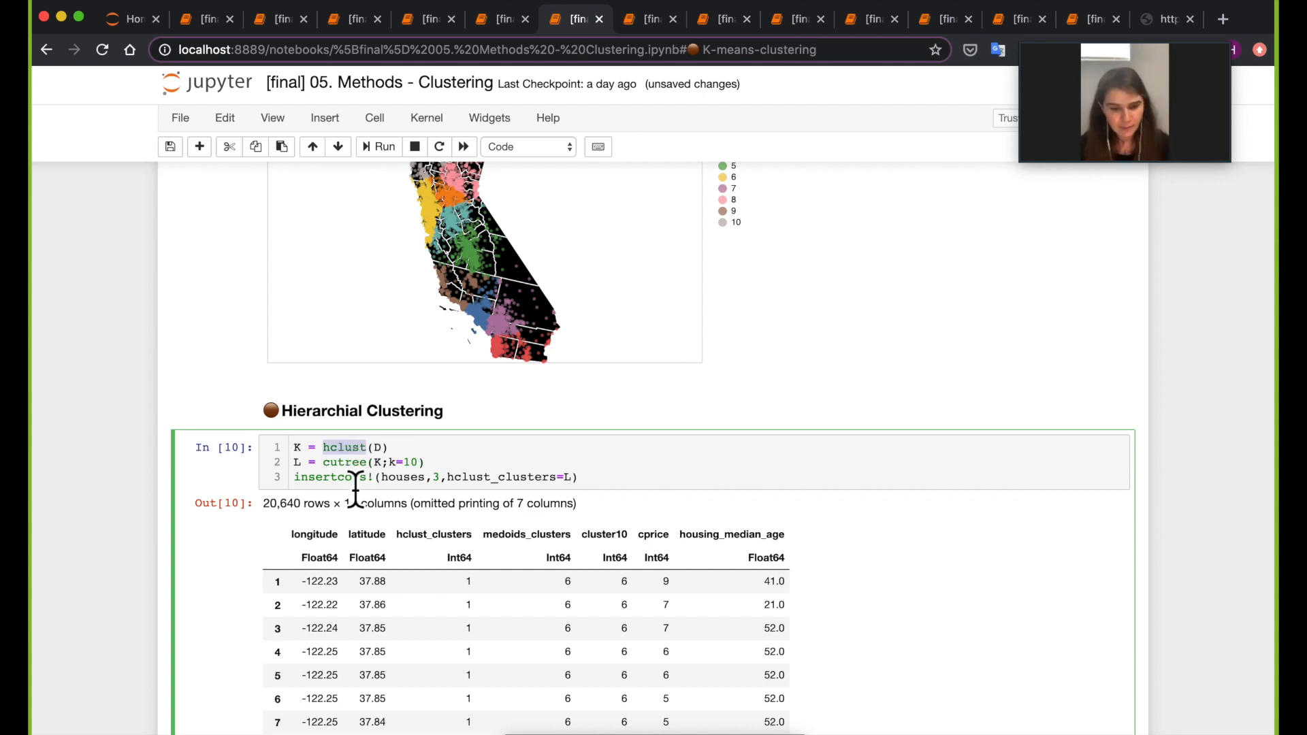
{"action": "scroll", "scroll_direction": "down", "scroll_amount": 3}
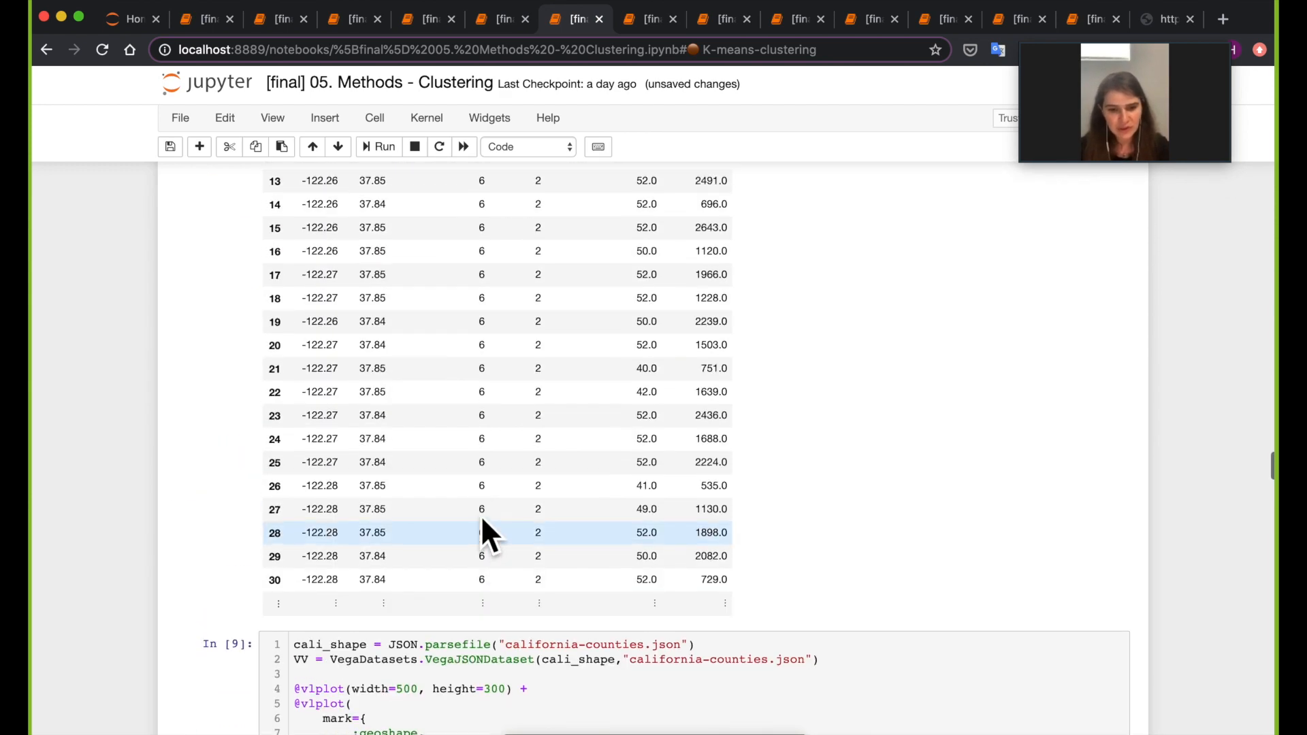
{"action": "scroll", "scroll_direction": "up", "scroll_amount": 3}
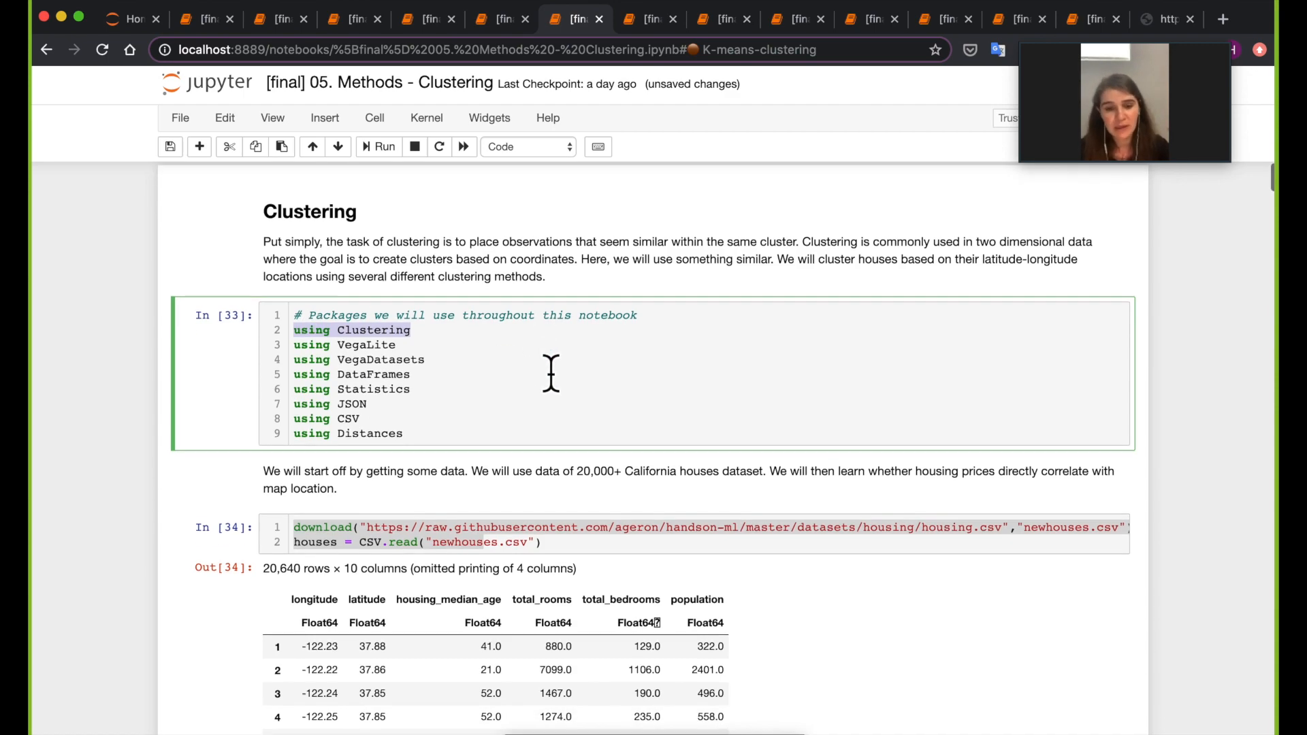
{"action": "scroll", "scroll_direction": "down", "scroll_amount": 3}
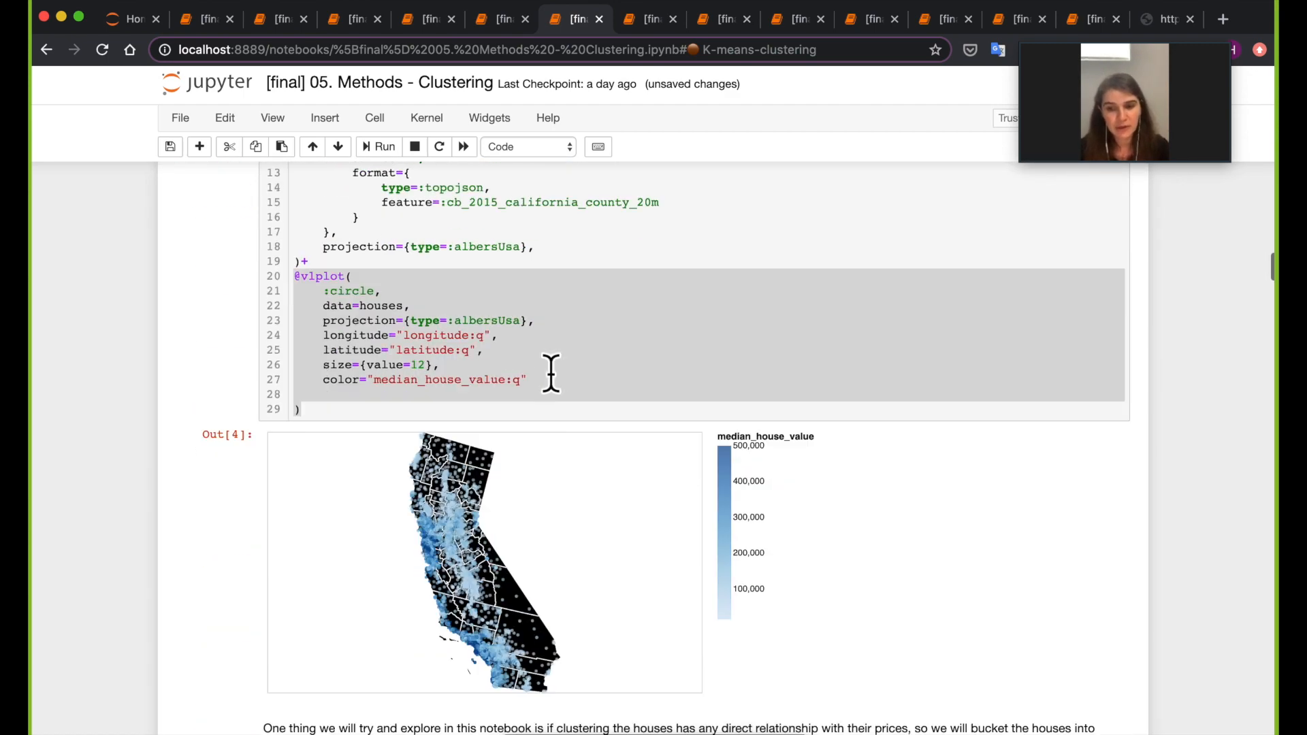
{"action": "scroll", "scroll_direction": "down", "scroll_amount": 3}
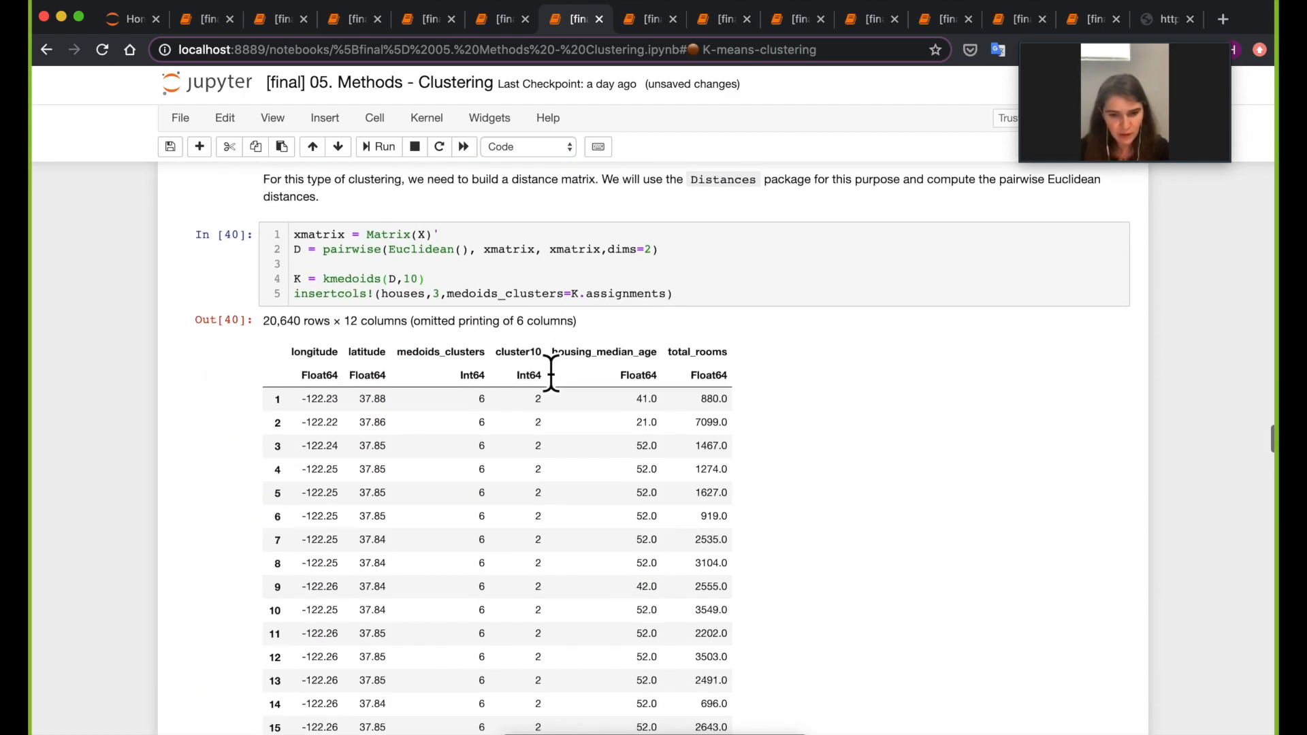
{"action": "scroll", "scroll_direction": "down", "scroll_amount": 3}
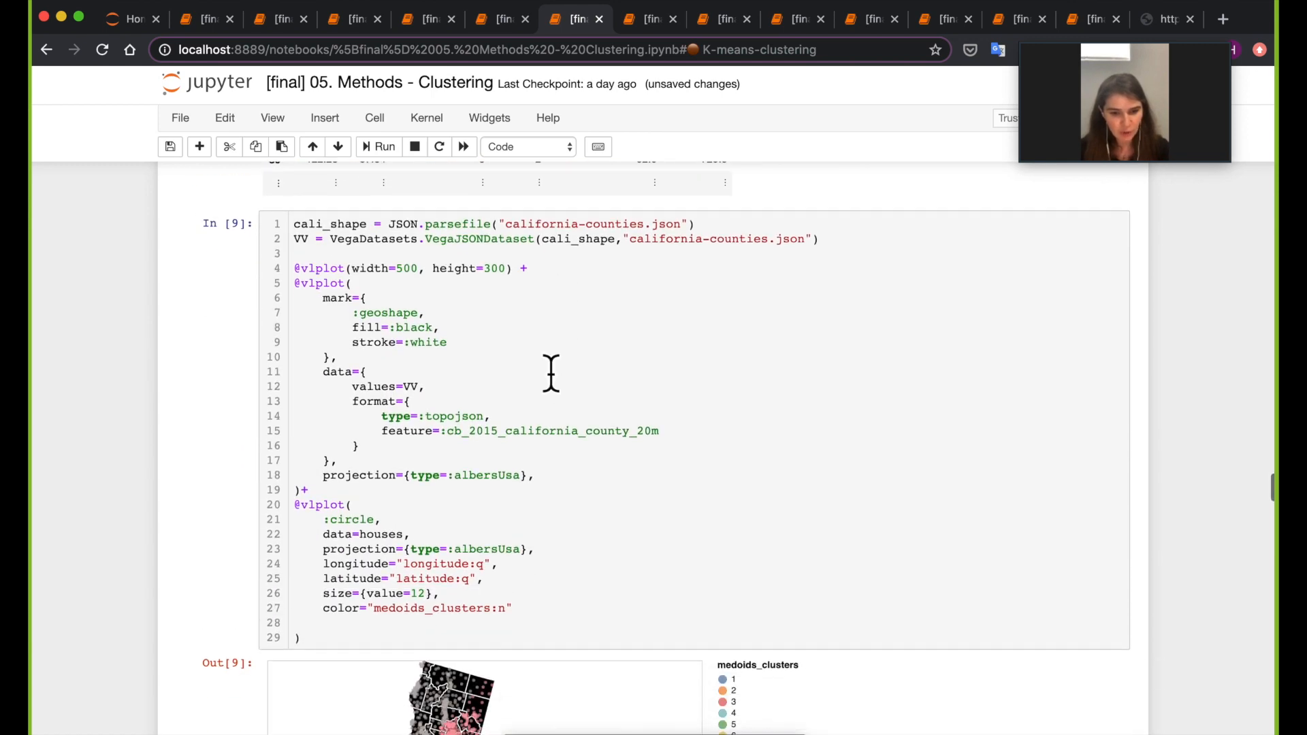
{"action": "scroll", "scroll_direction": "down", "scroll_amount": 3}
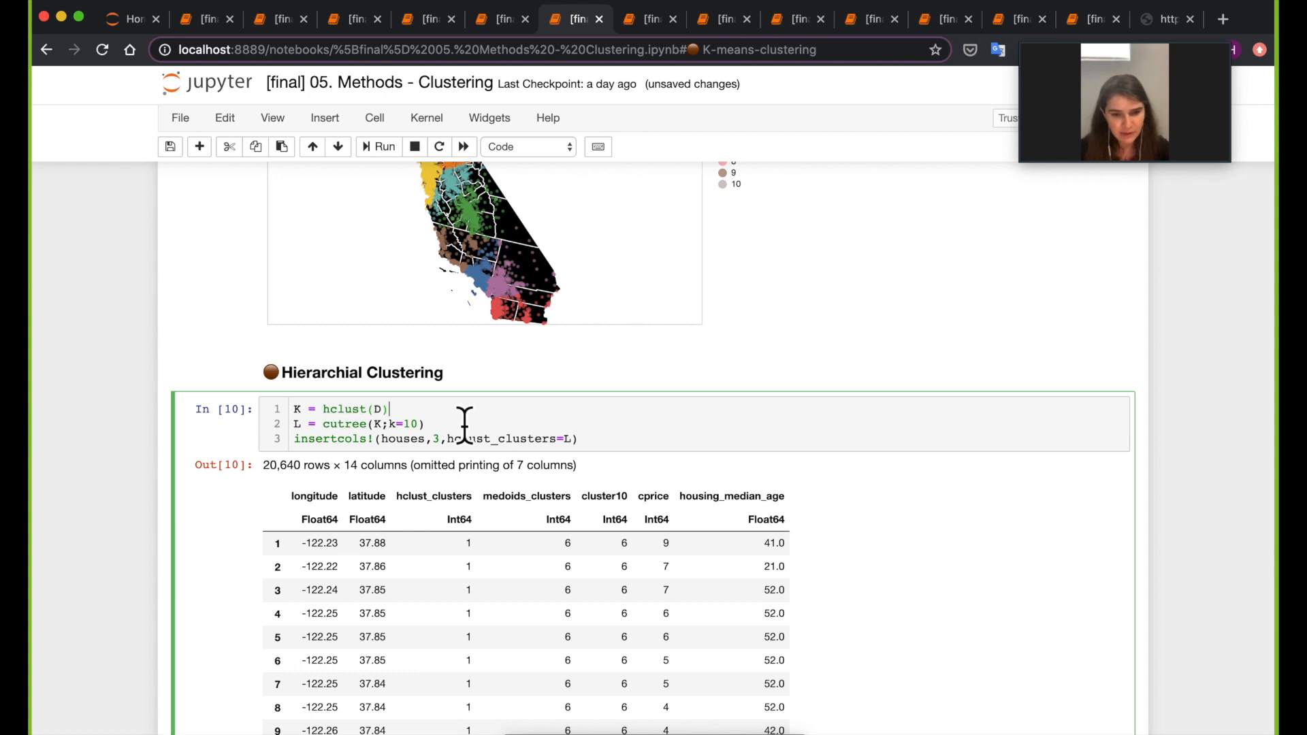
{"action": "left_click", "coordinate": [384, 147]}
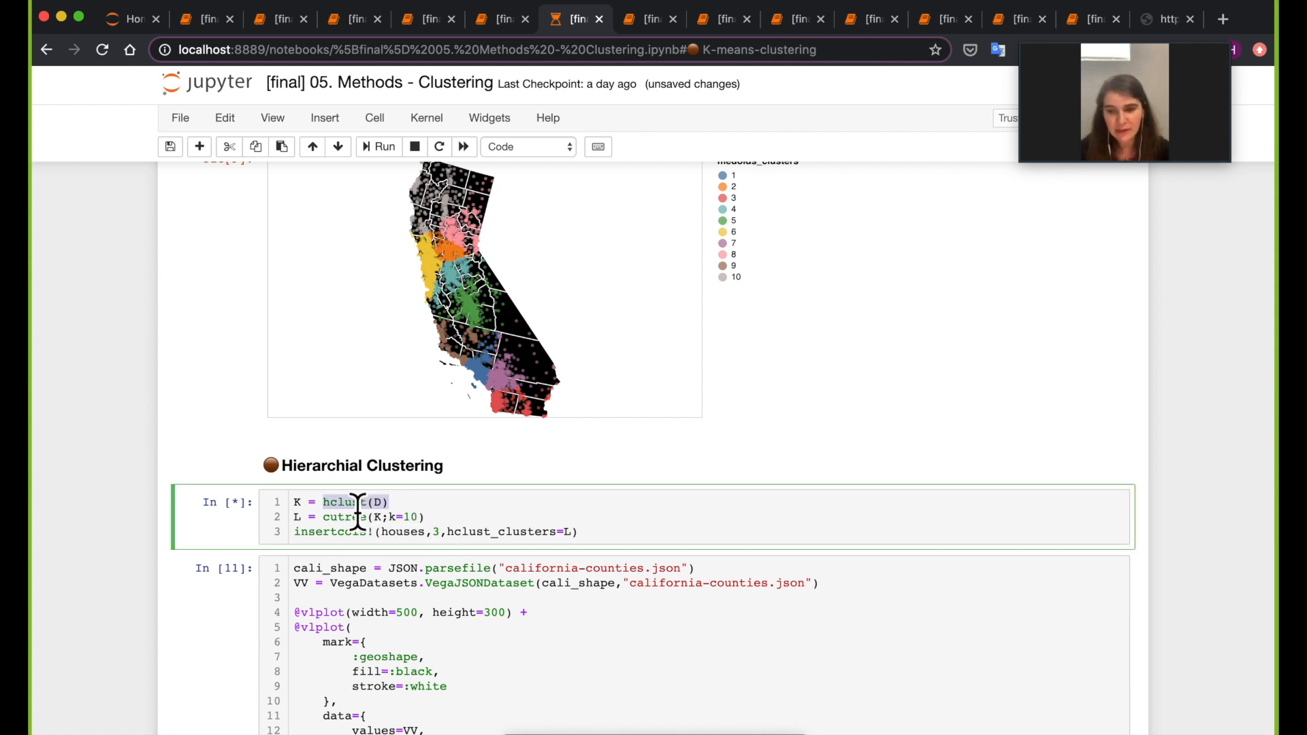
{"action": "mouse_move", "coordinate": [472, 547]}
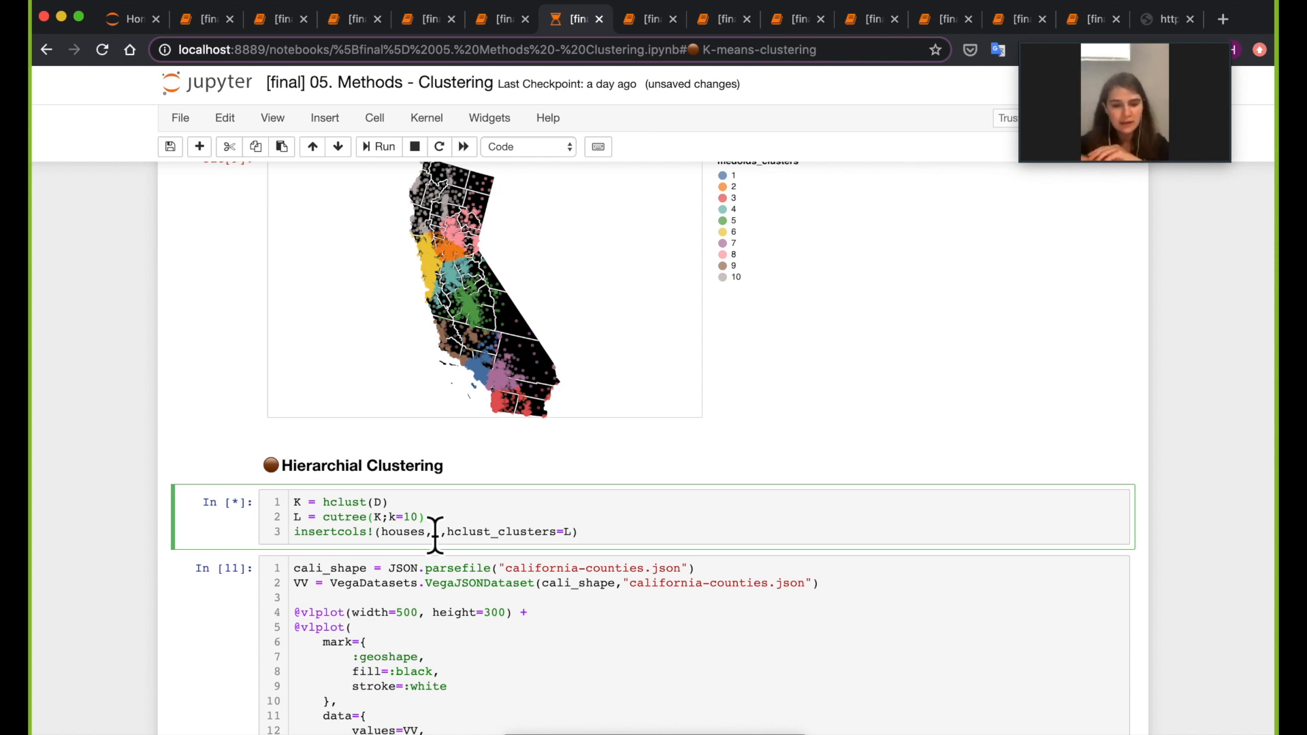
{"action": "type", "text": "3"}
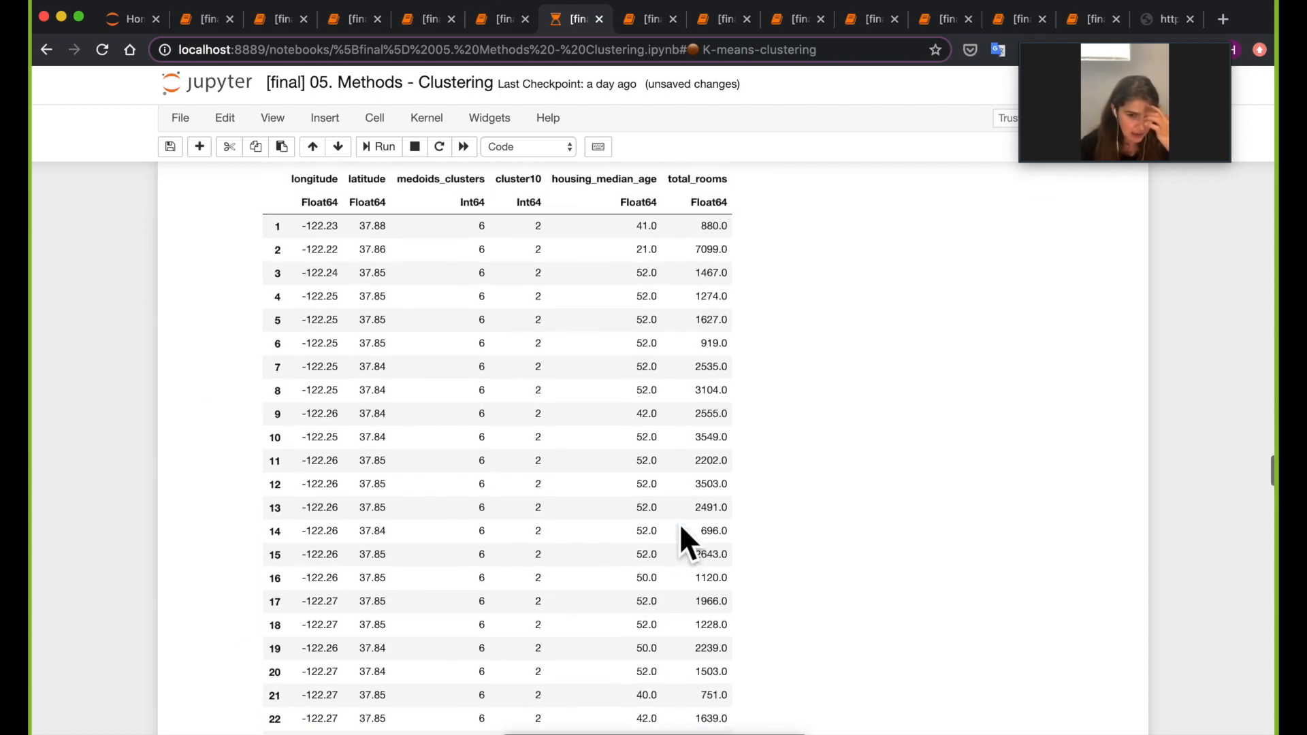
{"action": "scroll", "scroll_direction": "up", "scroll_amount": 3}
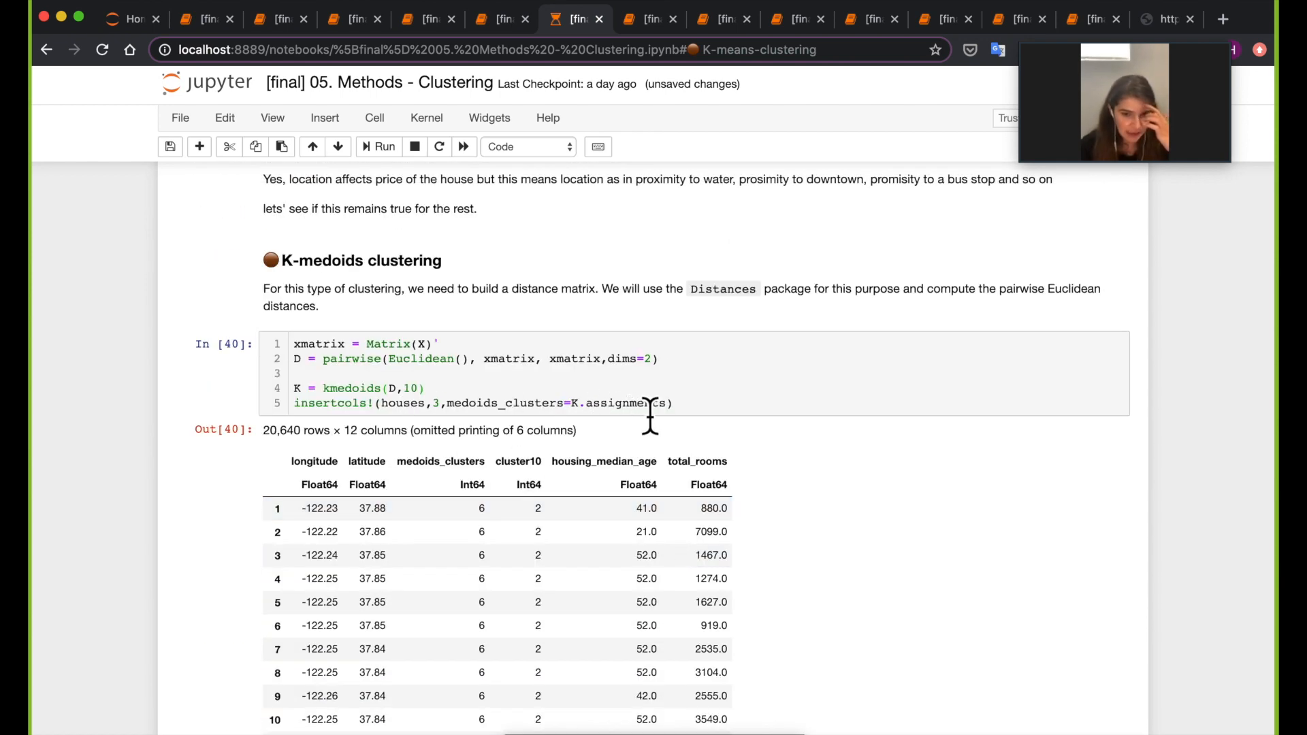
{"action": "scroll", "scroll_direction": "down", "scroll_amount": 3}
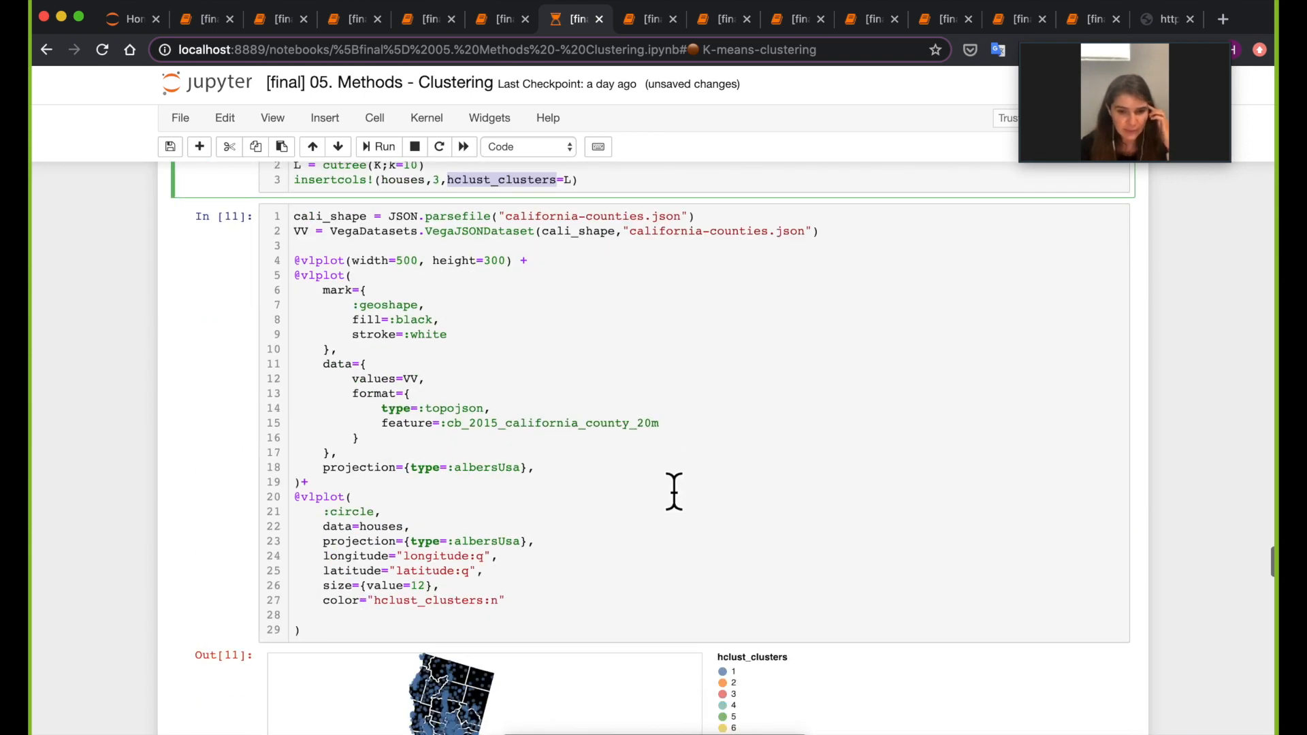
{"action": "scroll", "scroll_direction": "up", "scroll_amount": 3}
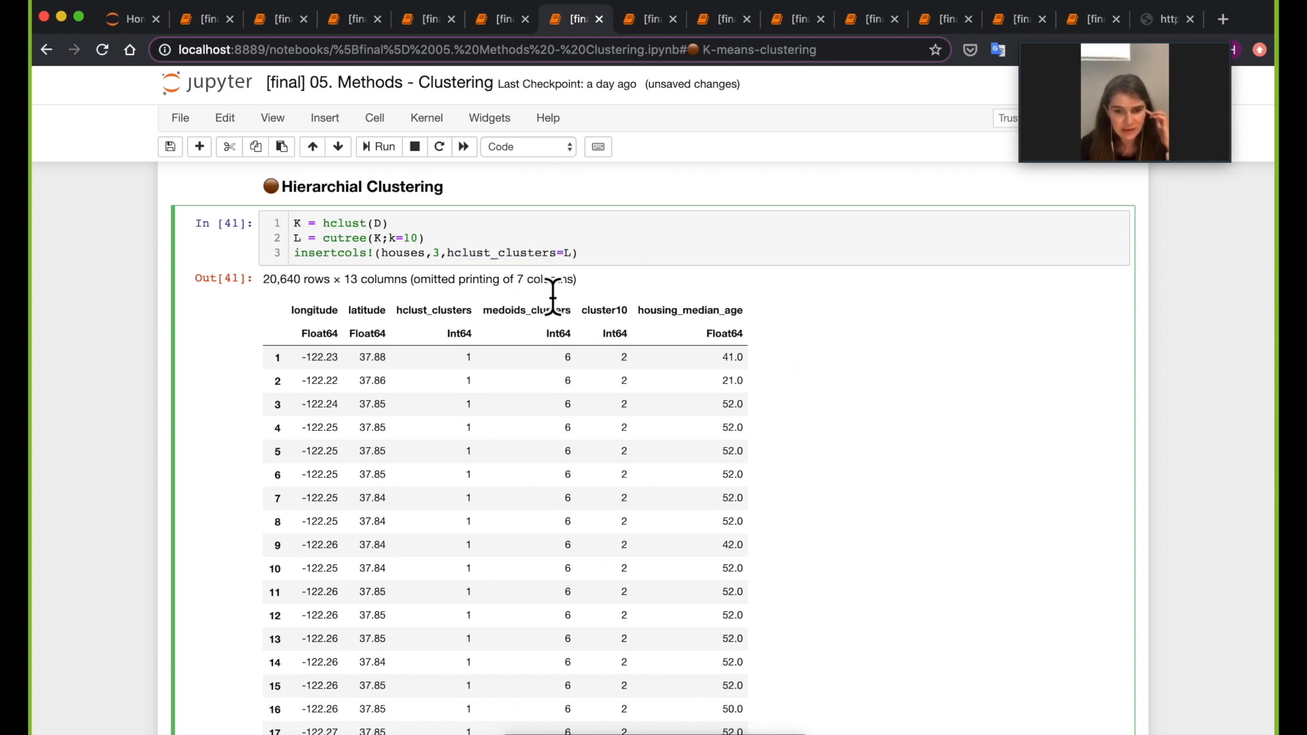
{"action": "double_click", "coordinate": [434, 309]}
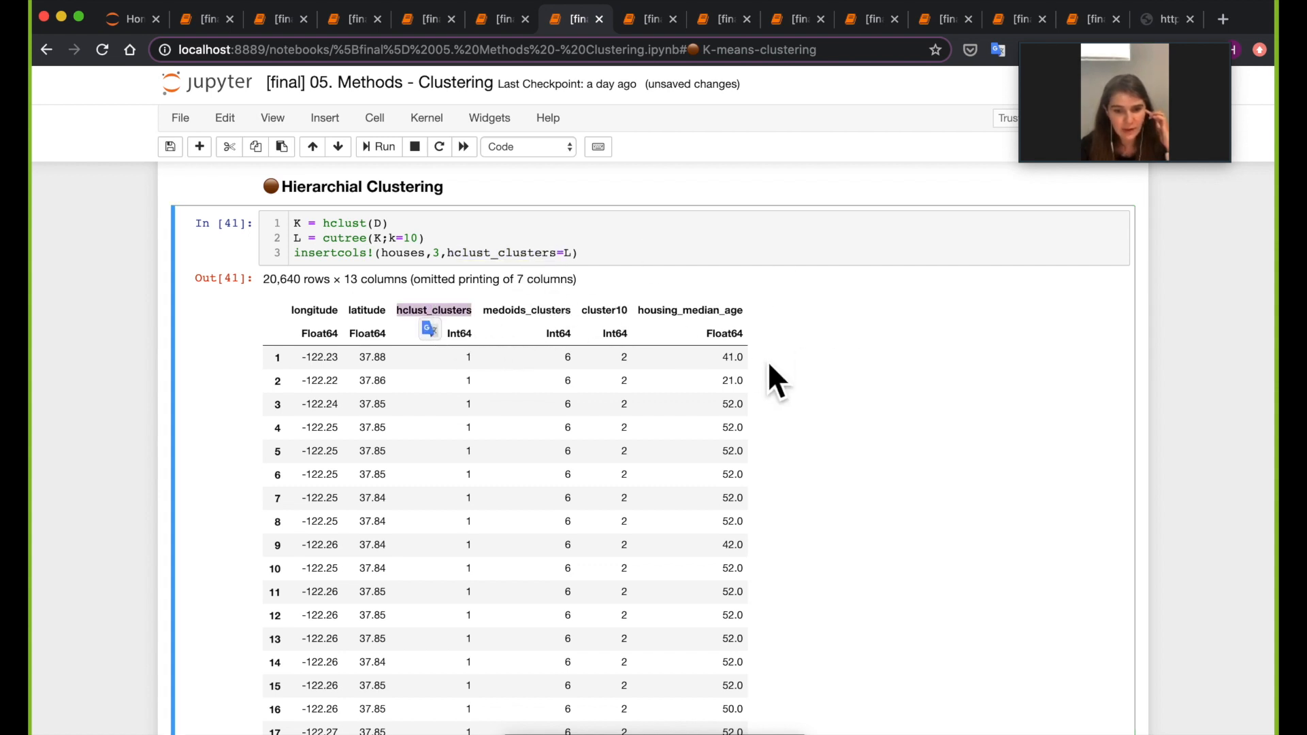
{"action": "scroll", "scroll_direction": "down", "scroll_amount": 3}
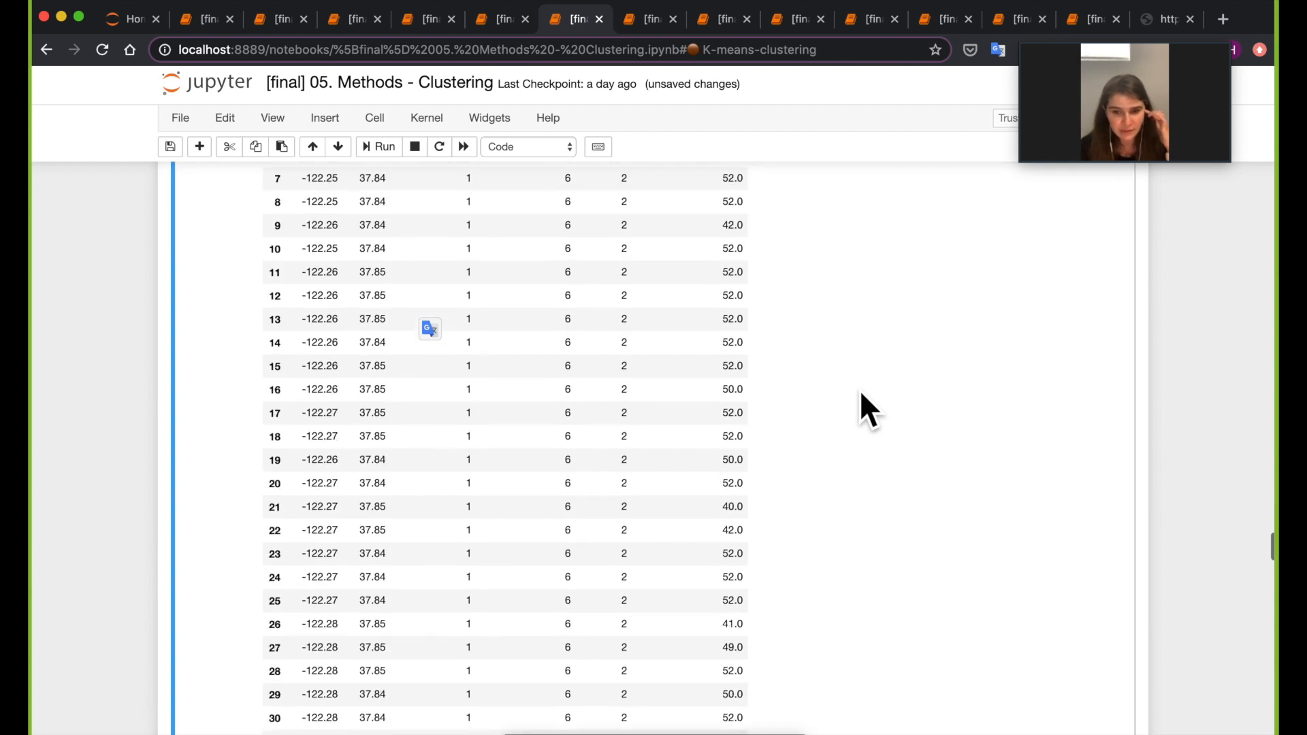
{"action": "scroll", "scroll_direction": "down", "scroll_amount": 3}
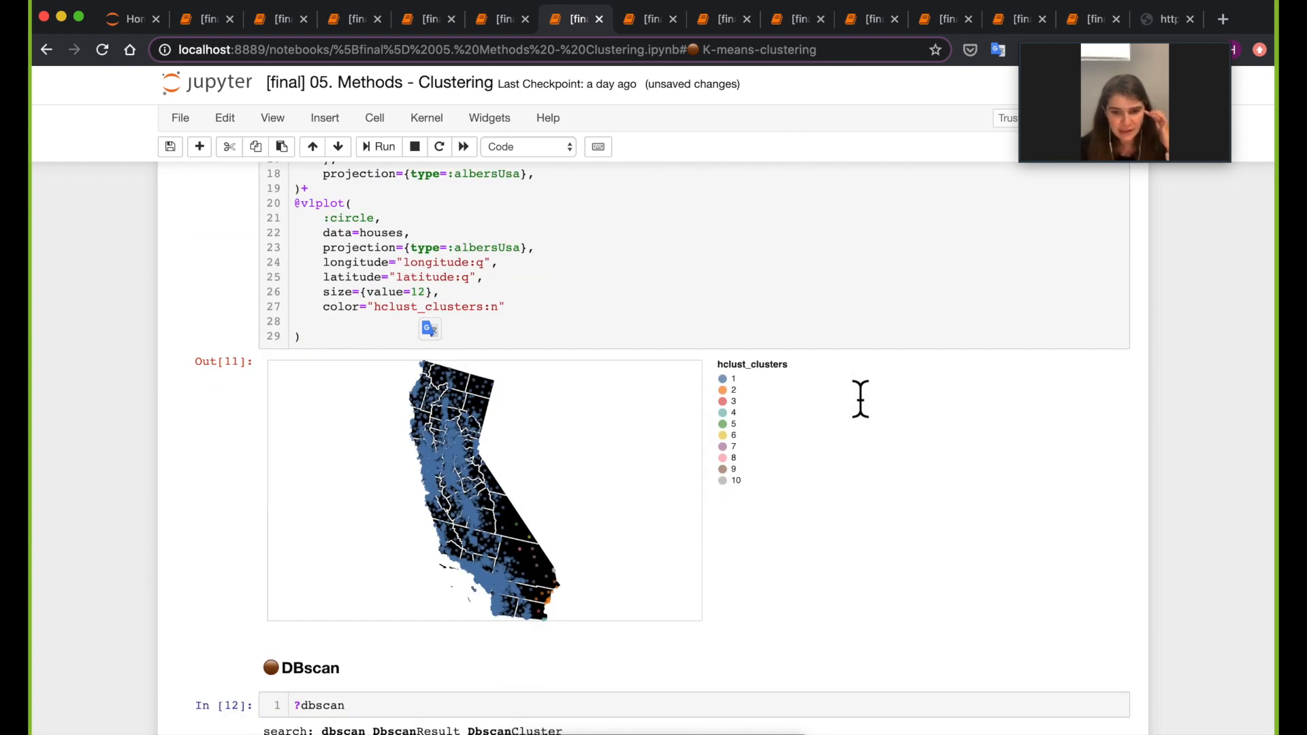
{"action": "mouse_move", "coordinate": [867, 413]}
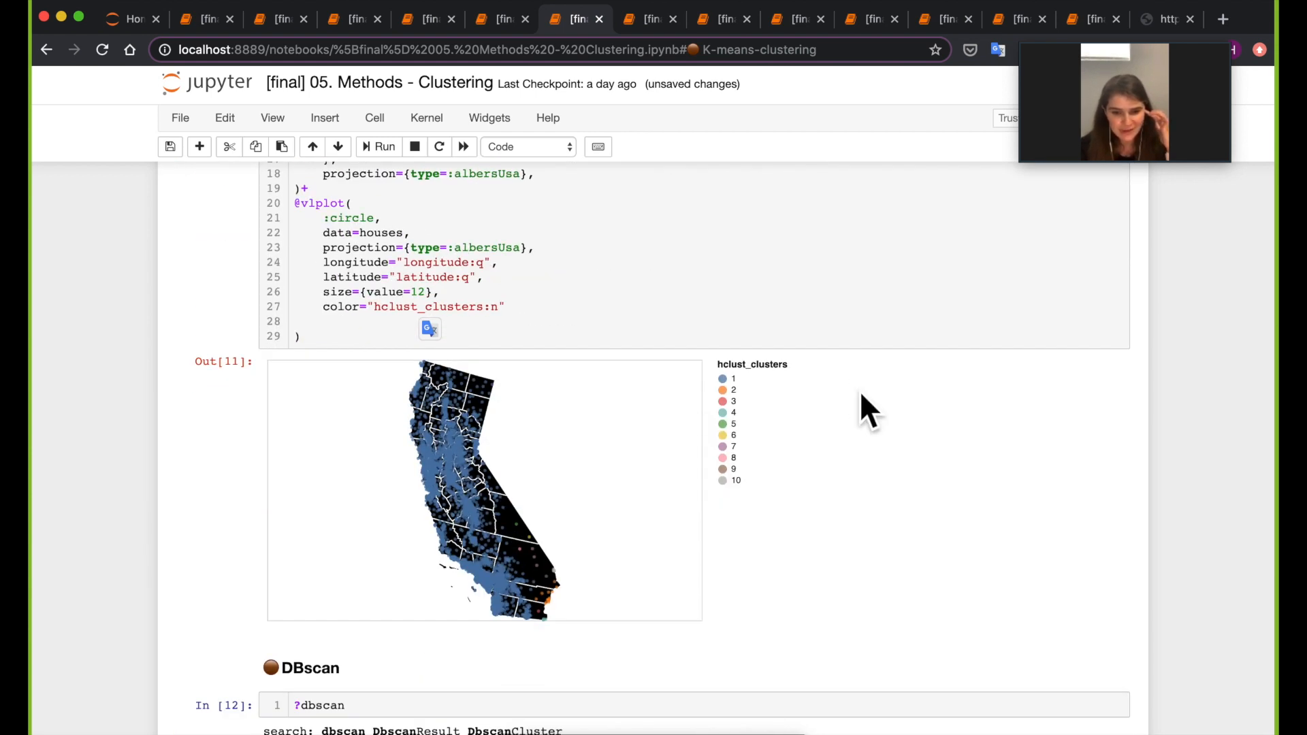
{"action": "mouse_move", "coordinate": [500, 572]}
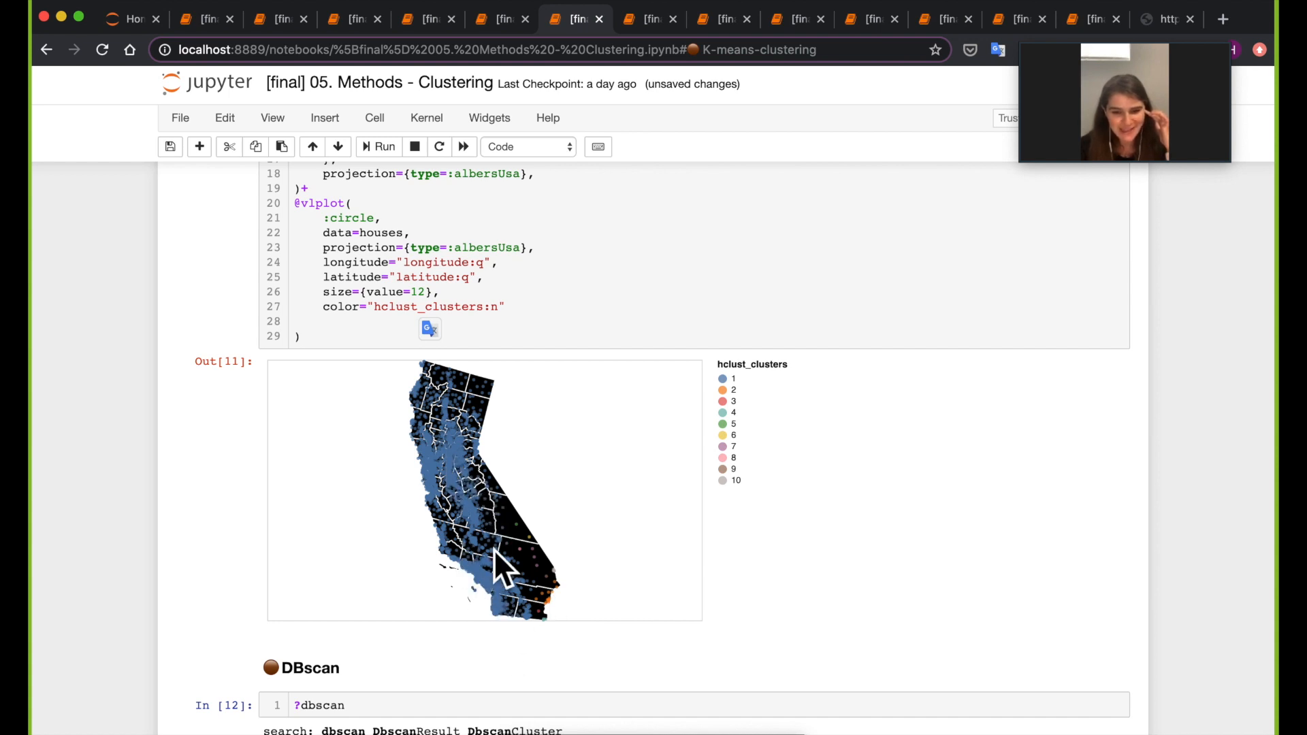
{"action": "mouse_move", "coordinate": [554, 647]}
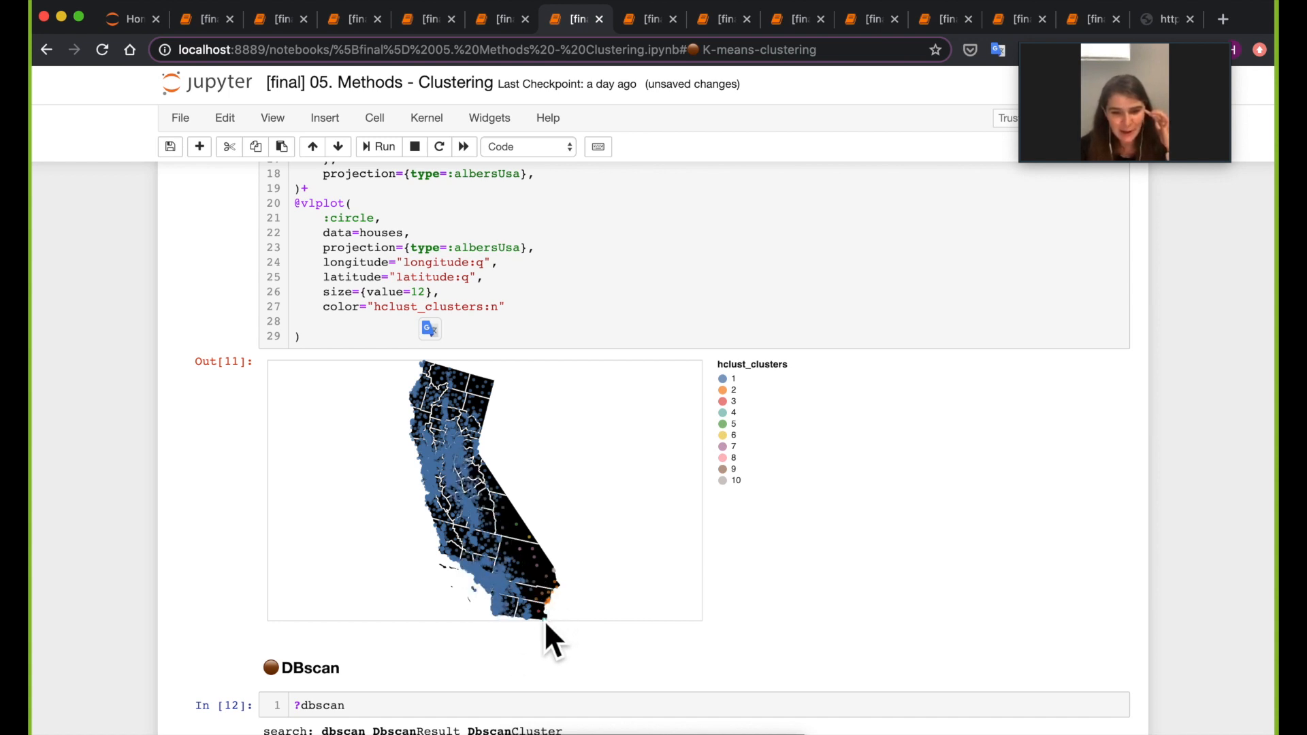
{"action": "mouse_move", "coordinate": [533, 542]}
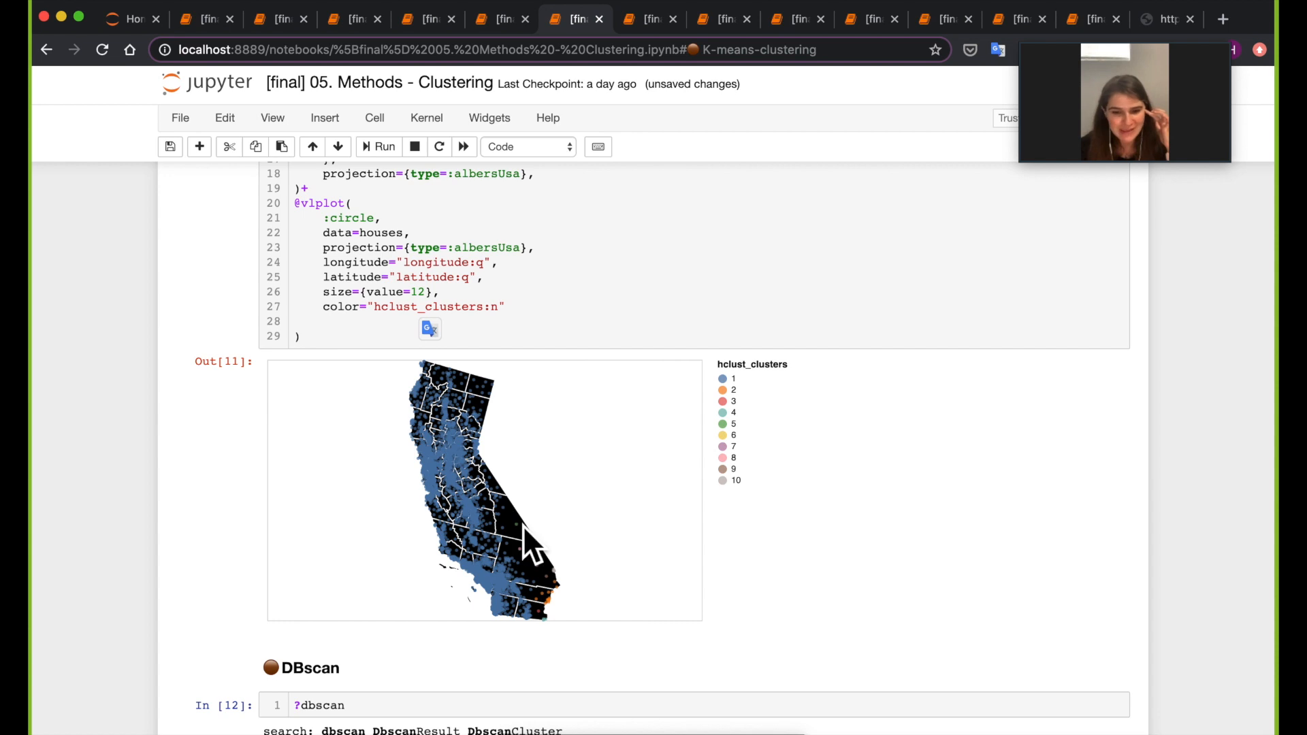
{"action": "mouse_move", "coordinate": [605, 584]}
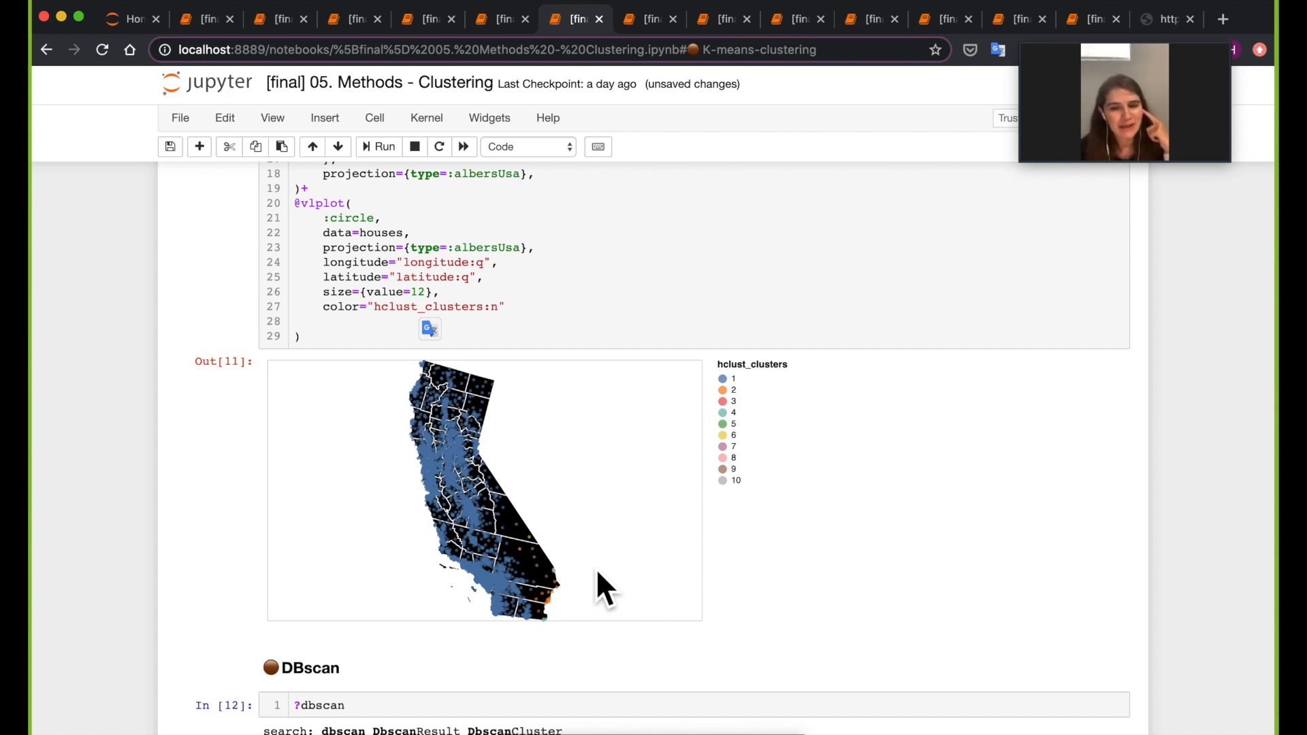
{"action": "mouse_move", "coordinate": [809, 597]}
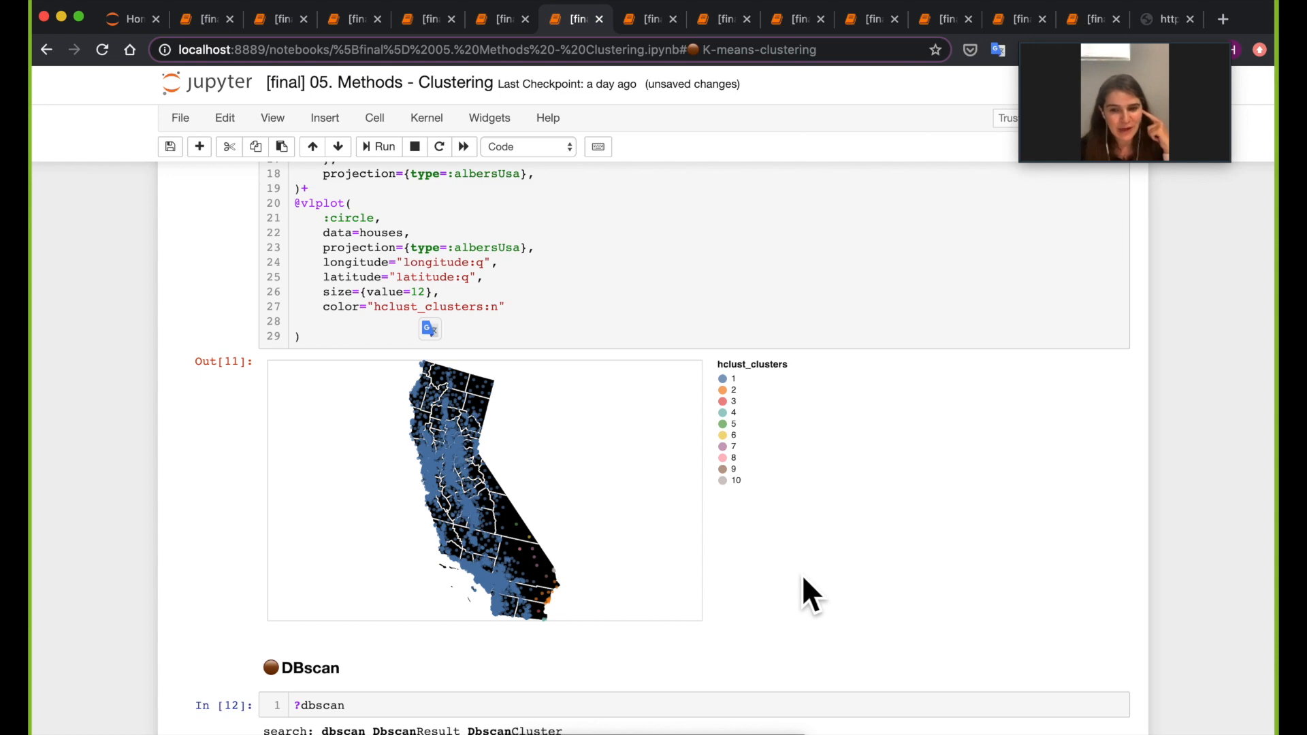
{"action": "scroll", "scroll_direction": "down", "scroll_amount": 3}
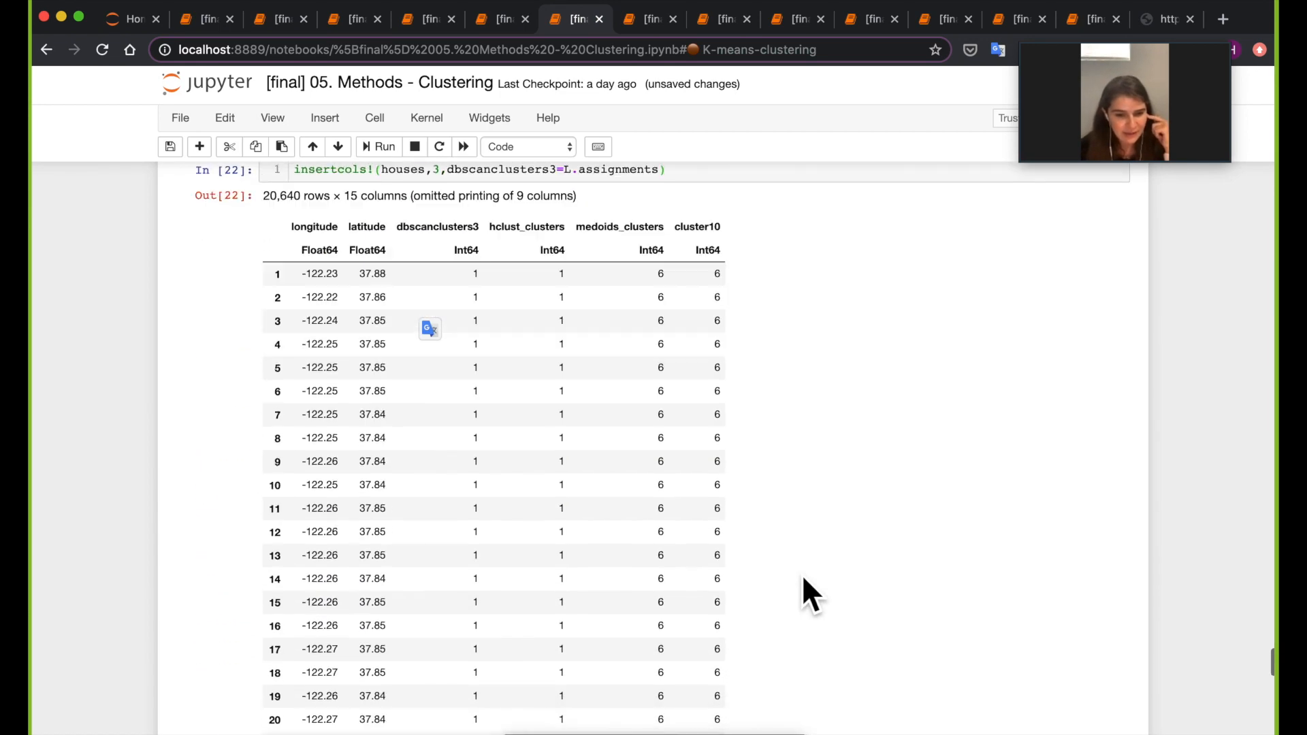
Rerun the DBSCAN cell computing pairwise squared Euclidean distances and unique cluster counts.
{"action": "scroll", "scroll_direction": "down", "scroll_amount": 3}
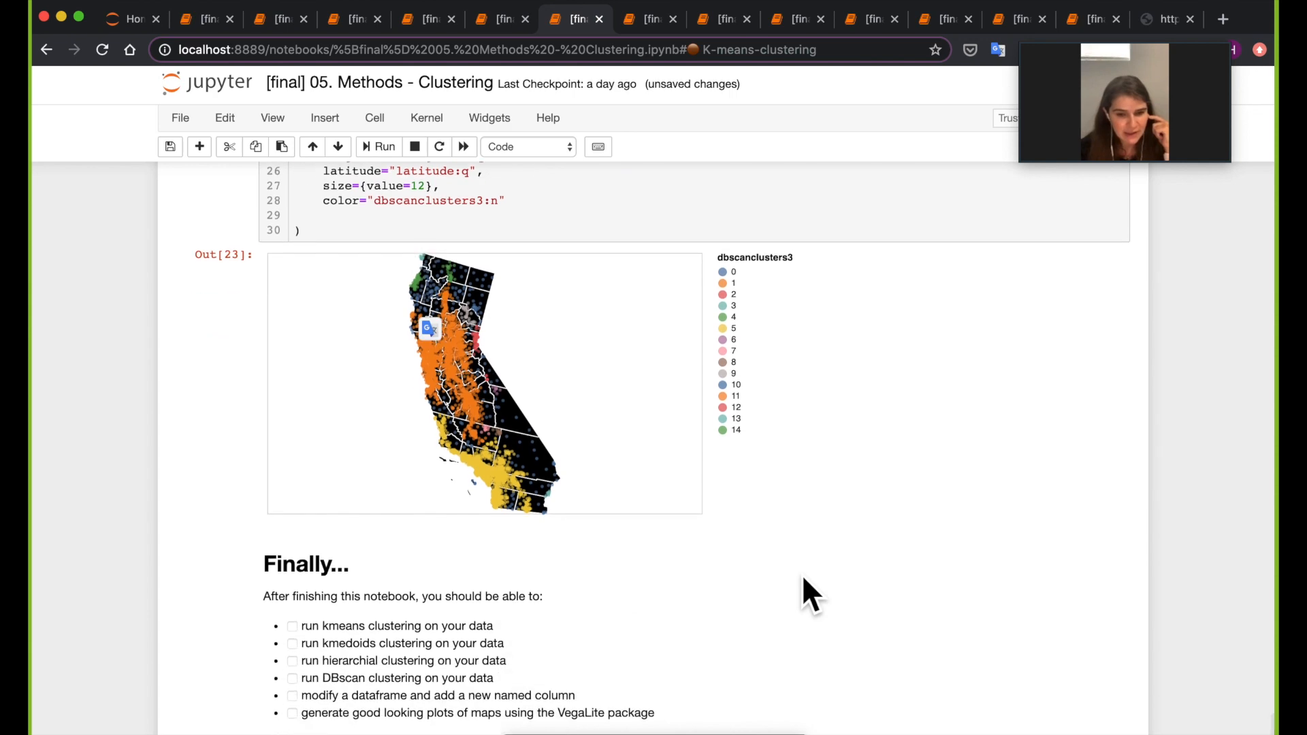
{"action": "scroll", "scroll_direction": "up", "scroll_amount": 3}
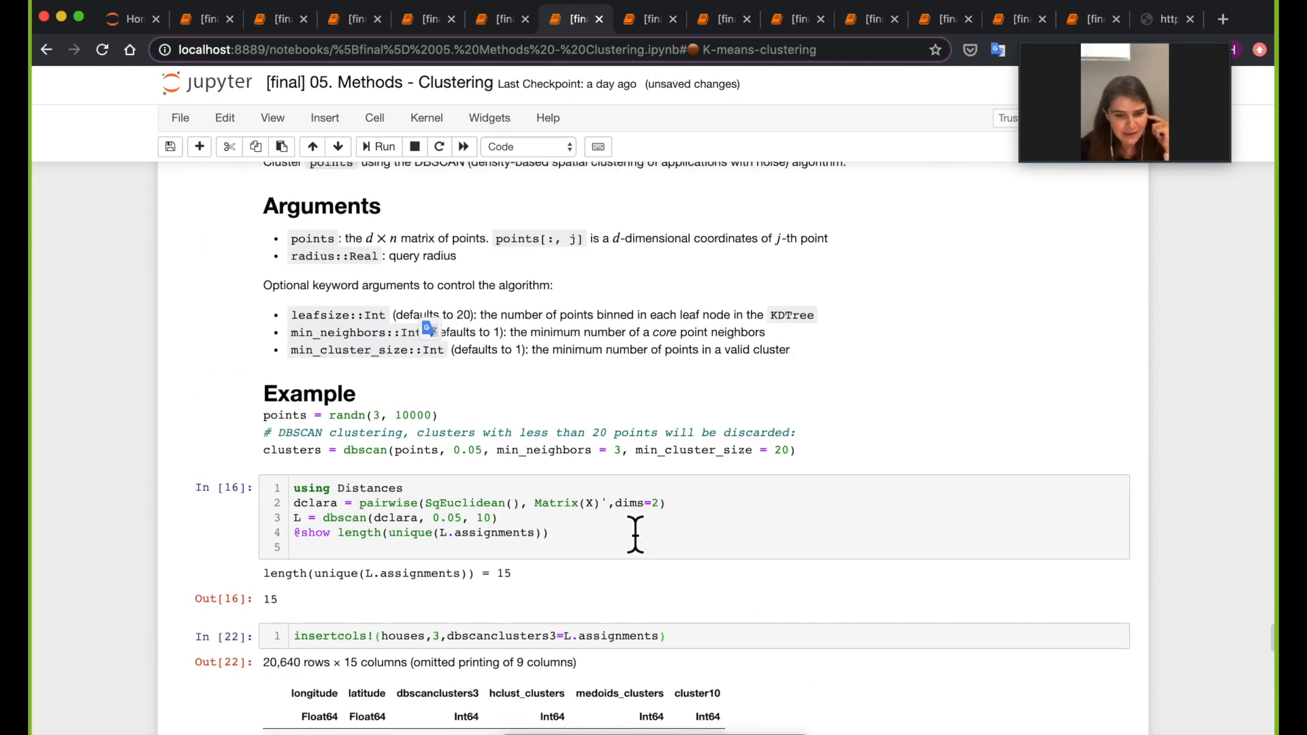
{"action": "left_click", "coordinate": [696, 551]}
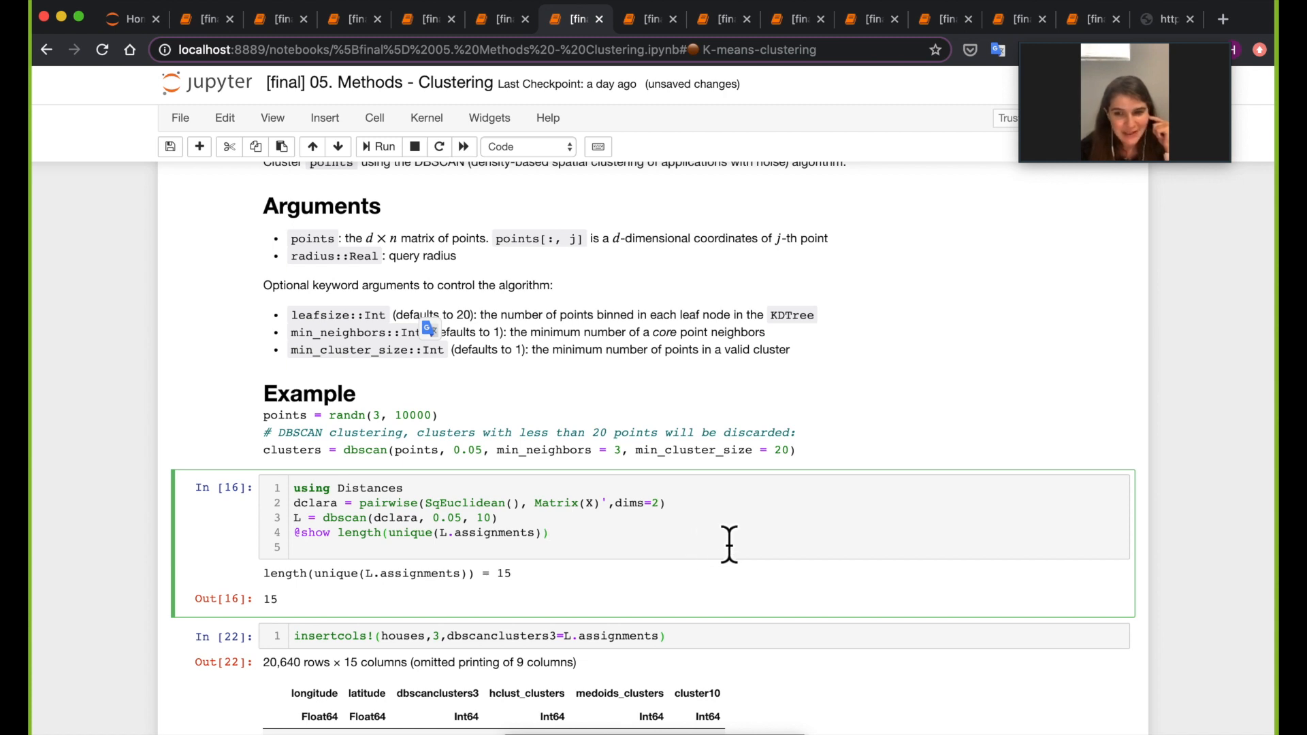
{"action": "mouse_move", "coordinate": [474, 532]}
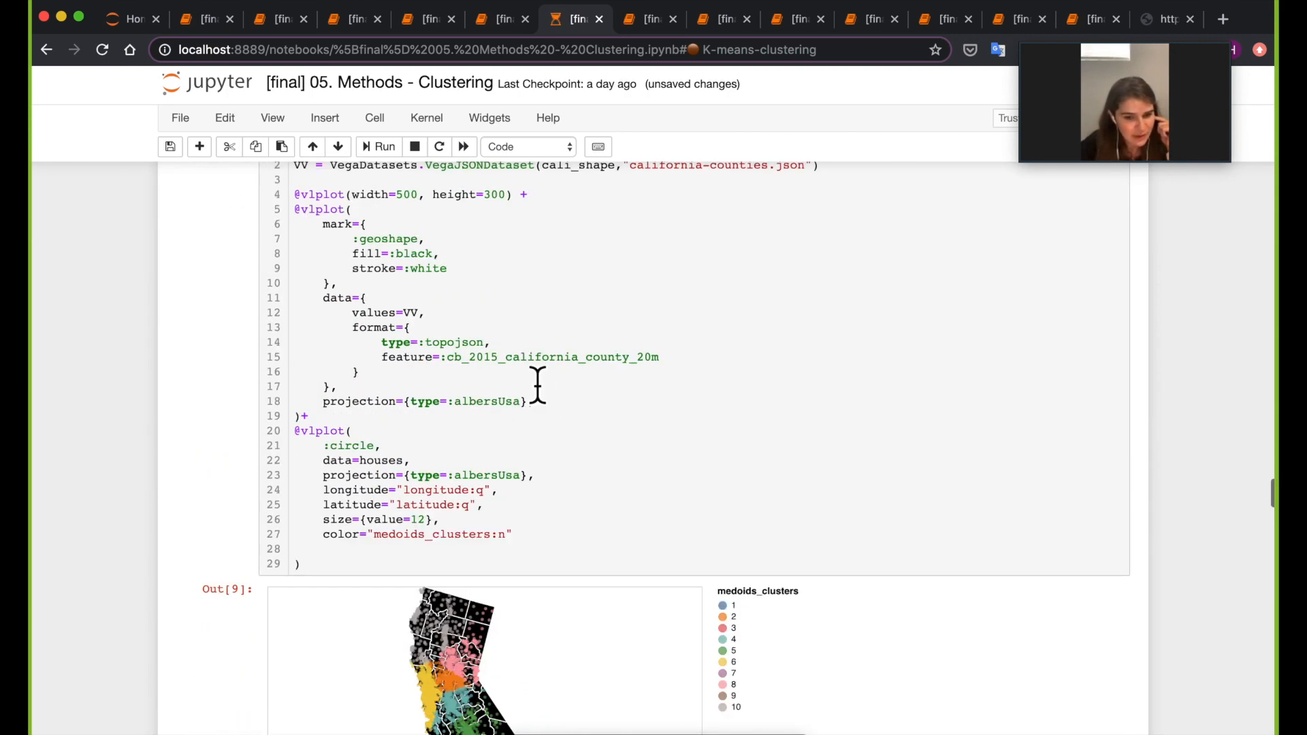
{"action": "scroll", "scroll_direction": "down", "scroll_amount": 3}
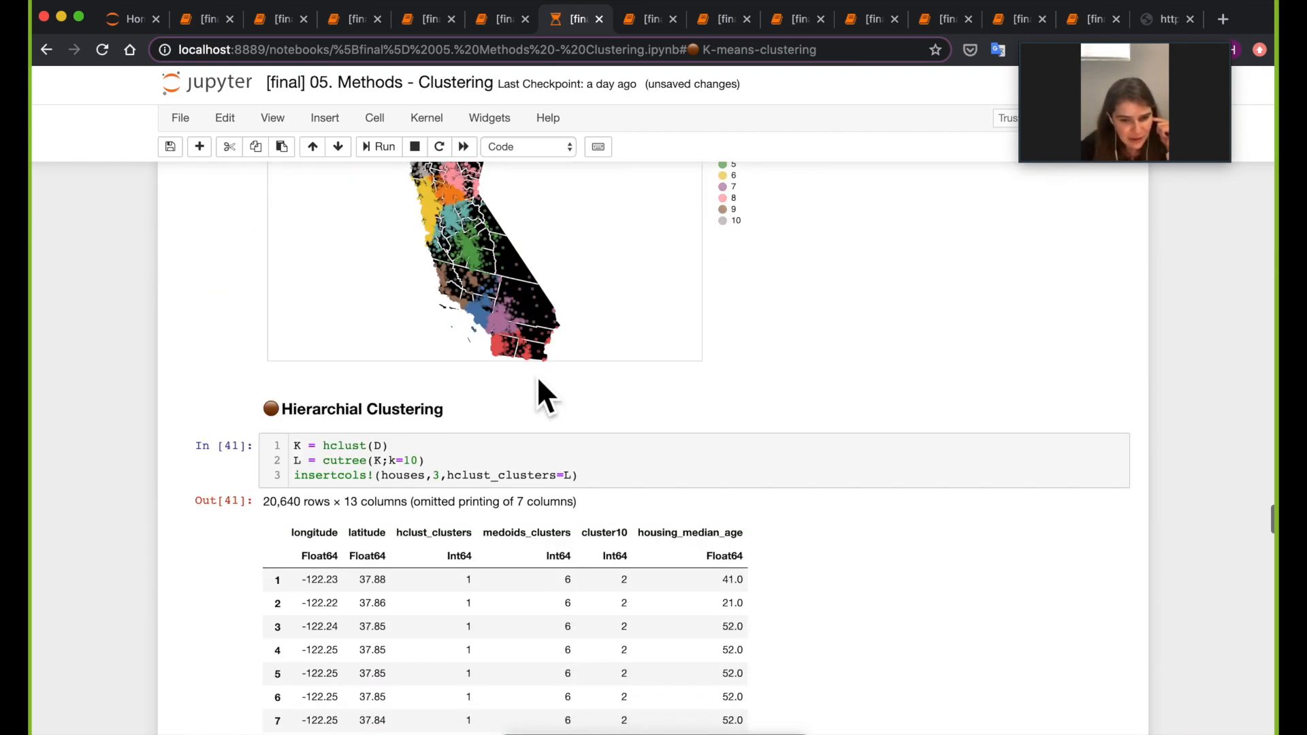
{"action": "scroll", "scroll_direction": "up", "scroll_amount": 3}
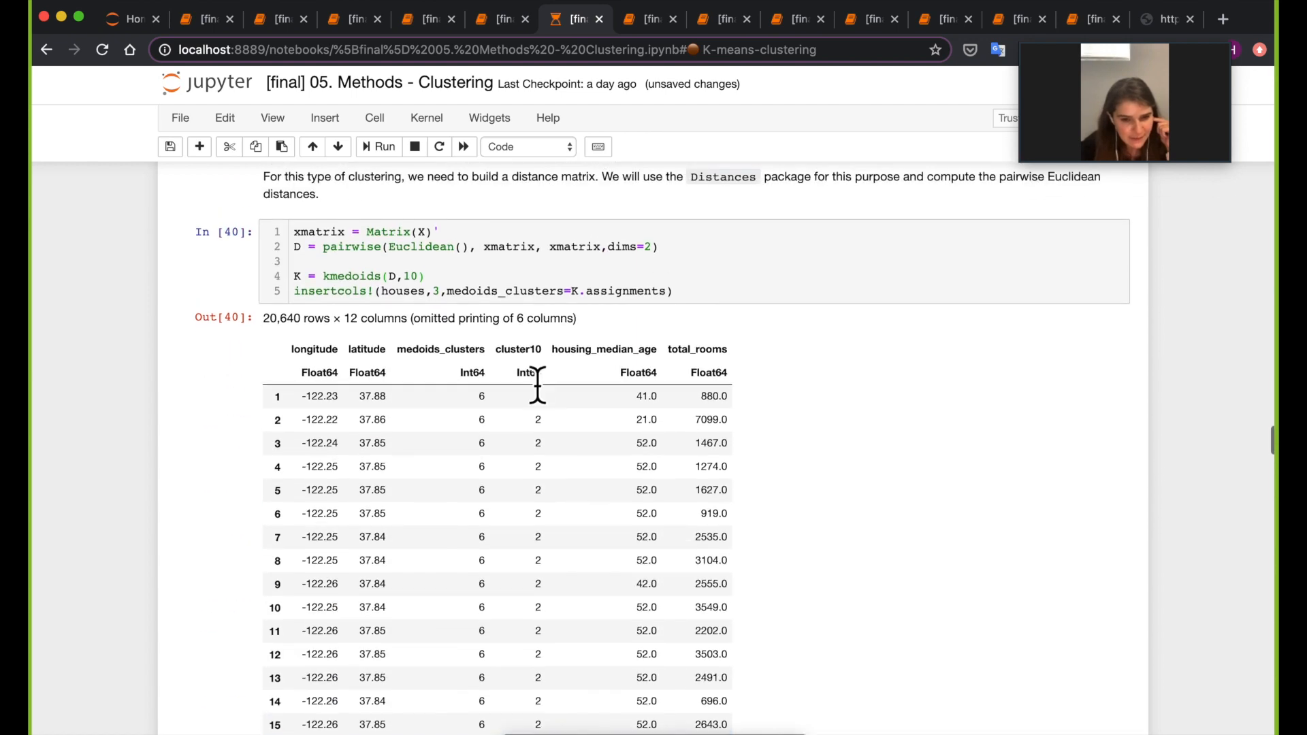
{"action": "scroll", "scroll_direction": "up", "scroll_amount": 3}
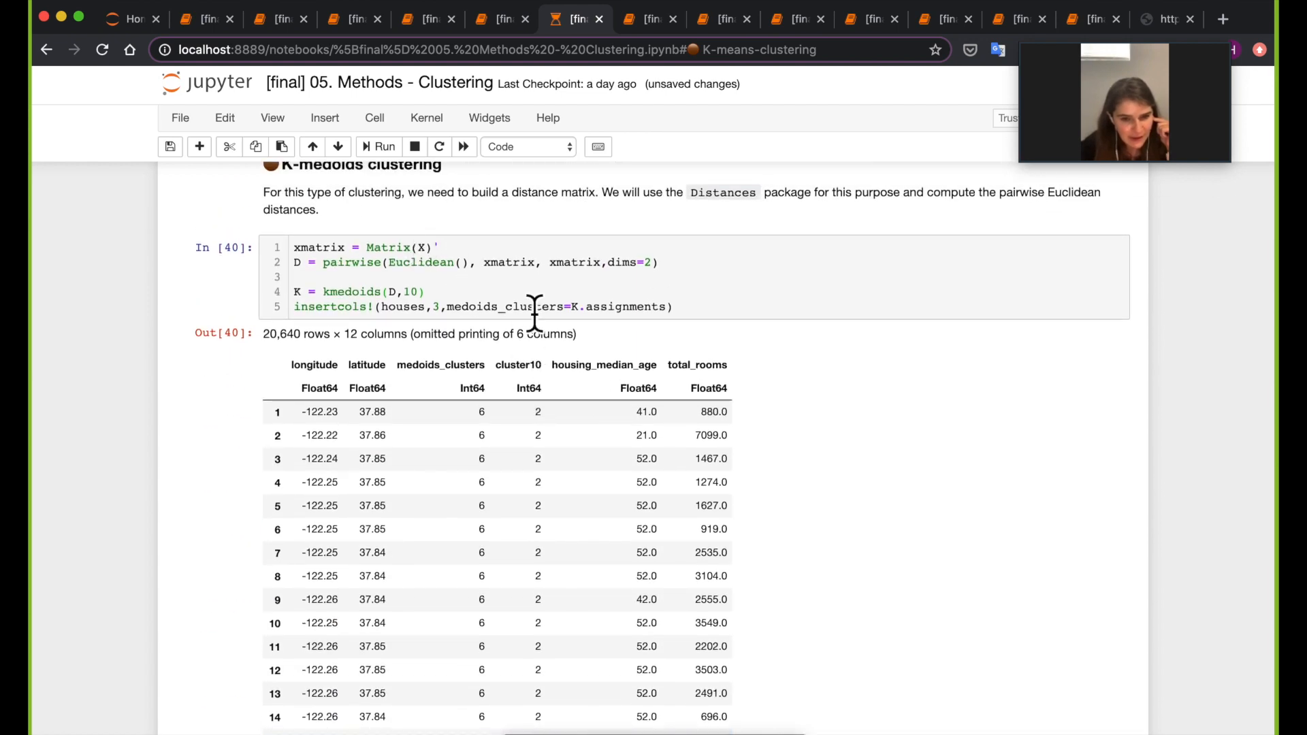
{"action": "scroll", "scroll_direction": "down", "scroll_amount": 3}
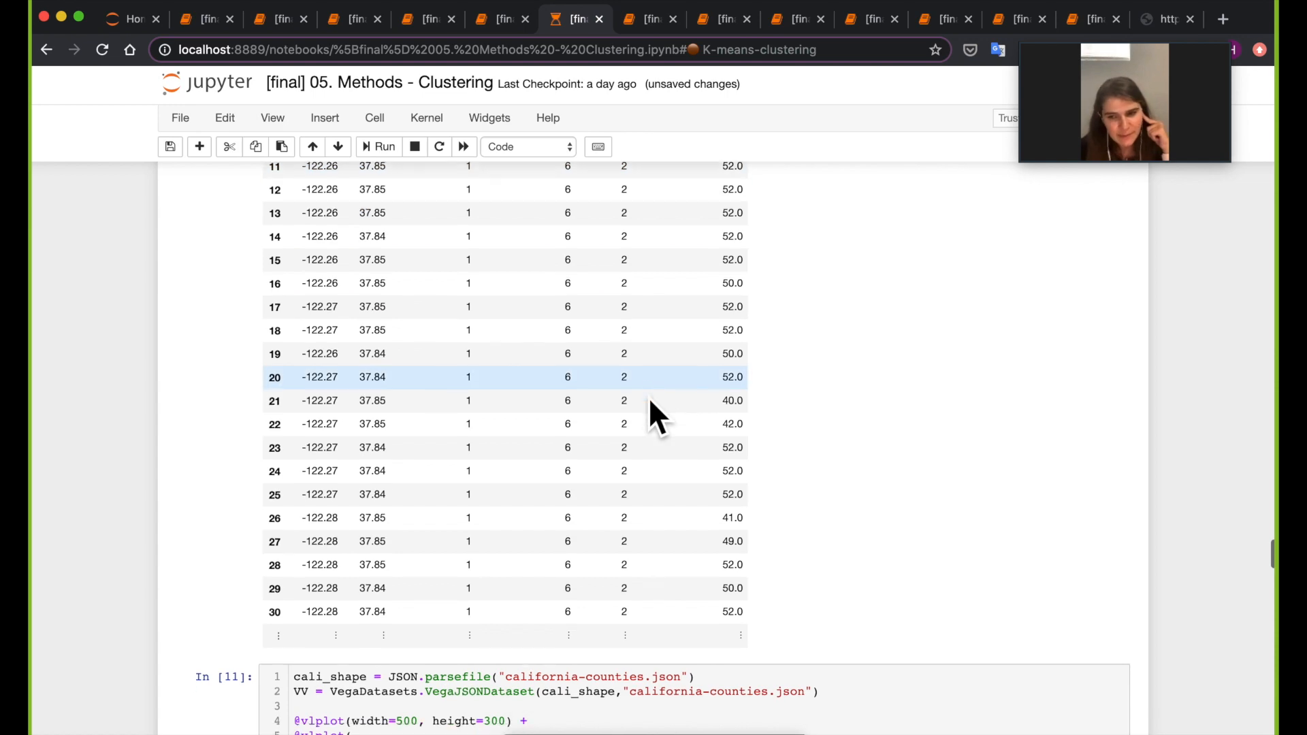
{"action": "scroll", "scroll_direction": "down", "scroll_amount": 3}
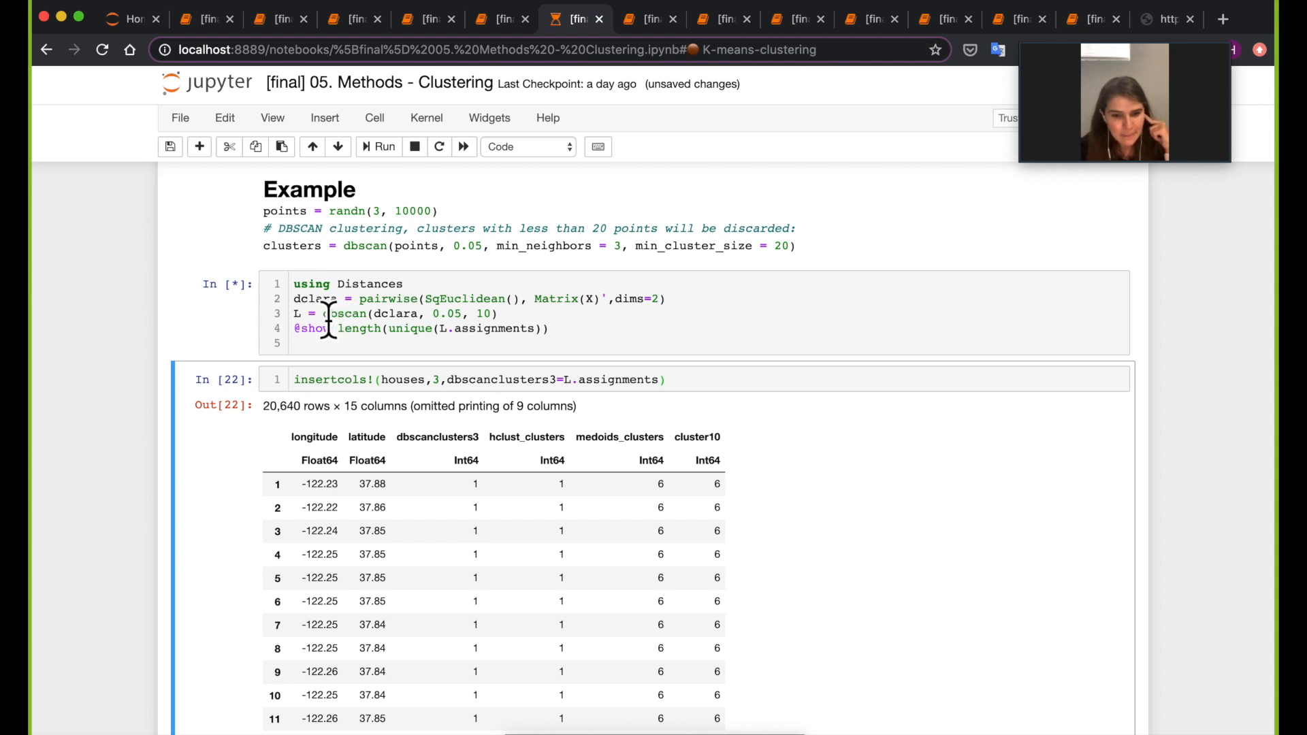
{"action": "left_click", "coordinate": [383, 147]}
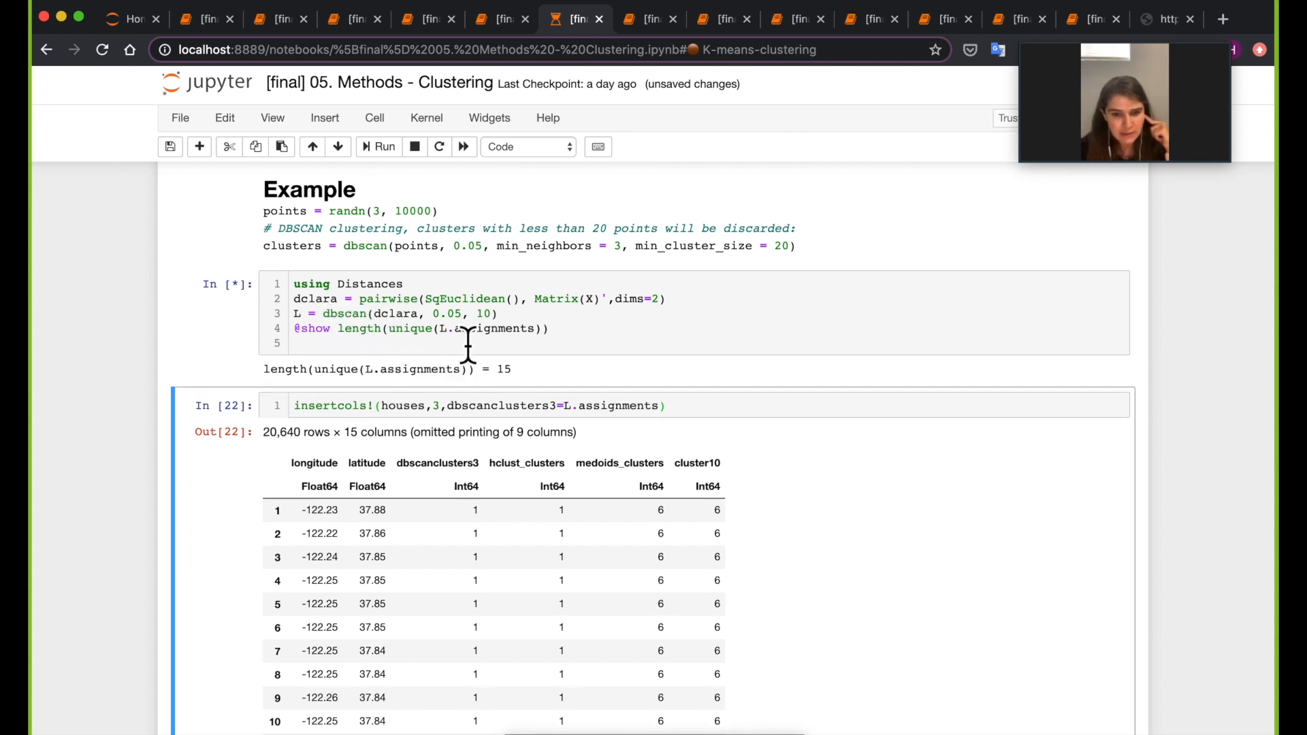
{"action": "left_click", "coordinate": [378, 147]}
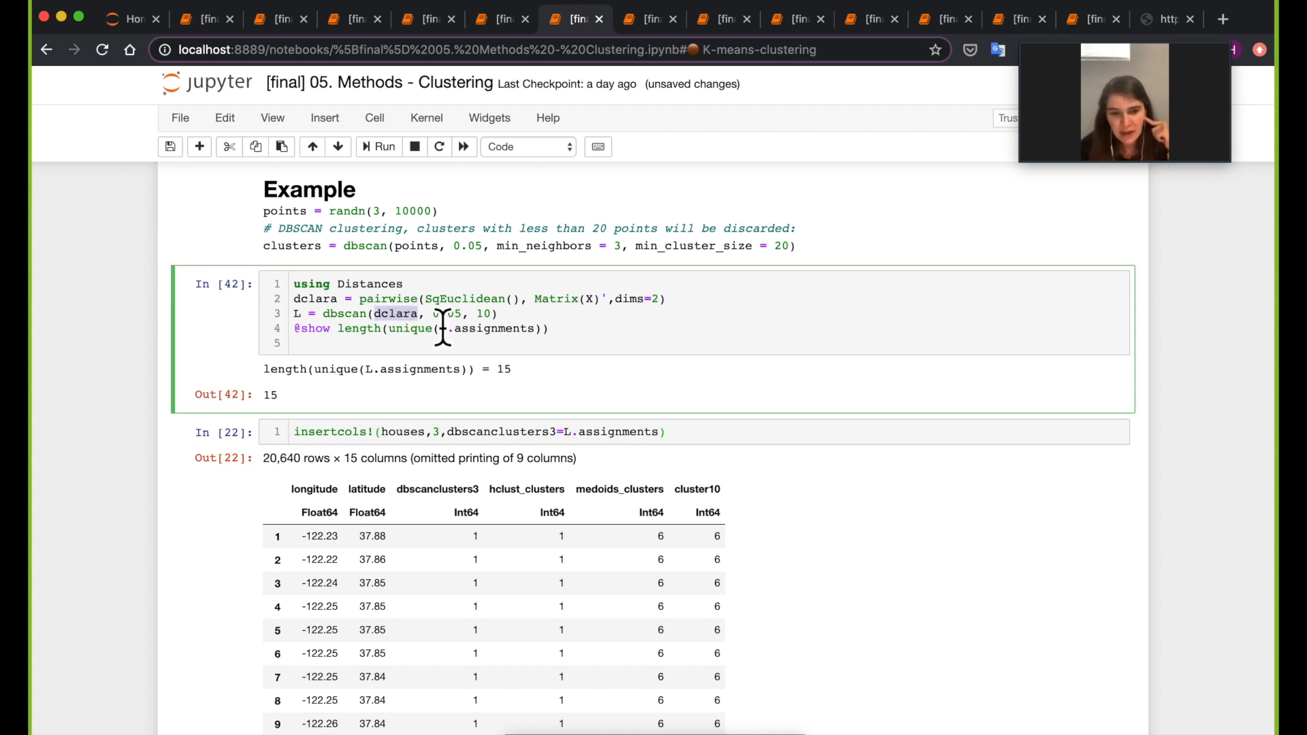
{"action": "scroll", "scroll_direction": "up", "scroll_amount": 3}
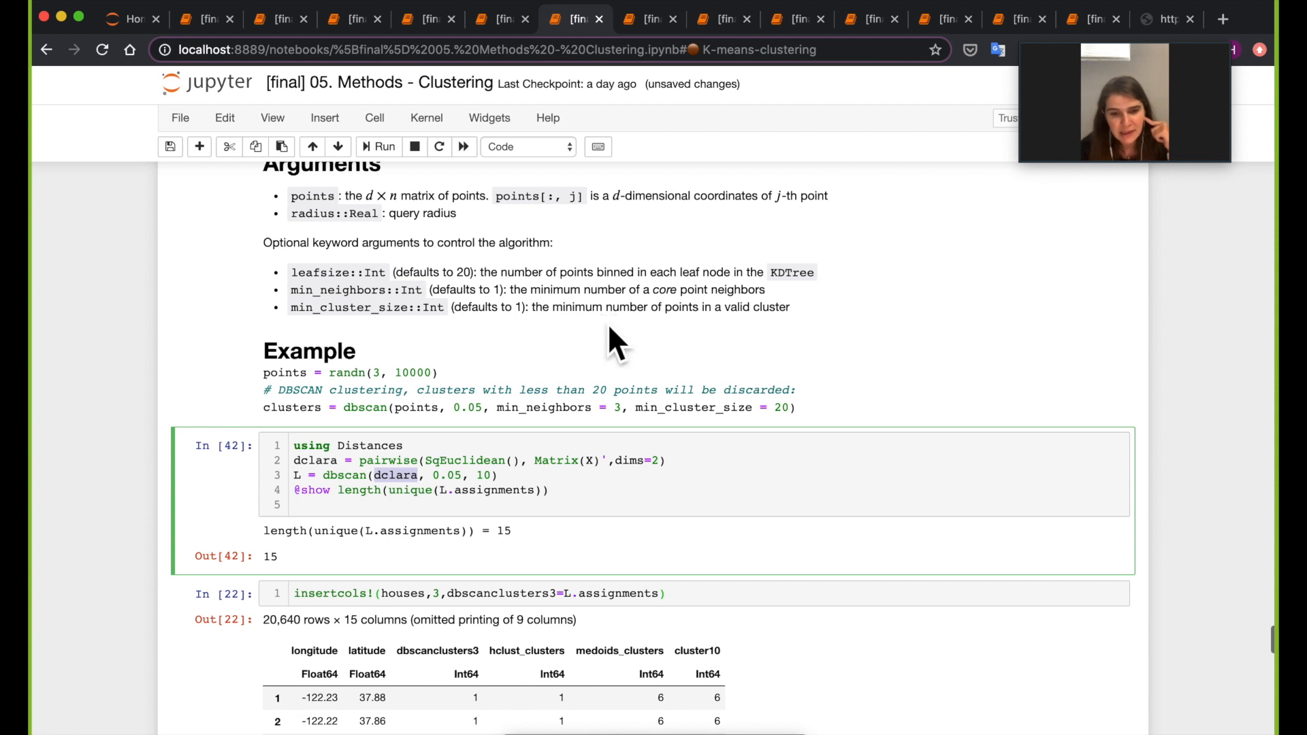
{"action": "scroll", "scroll_direction": "up", "scroll_amount": 3}
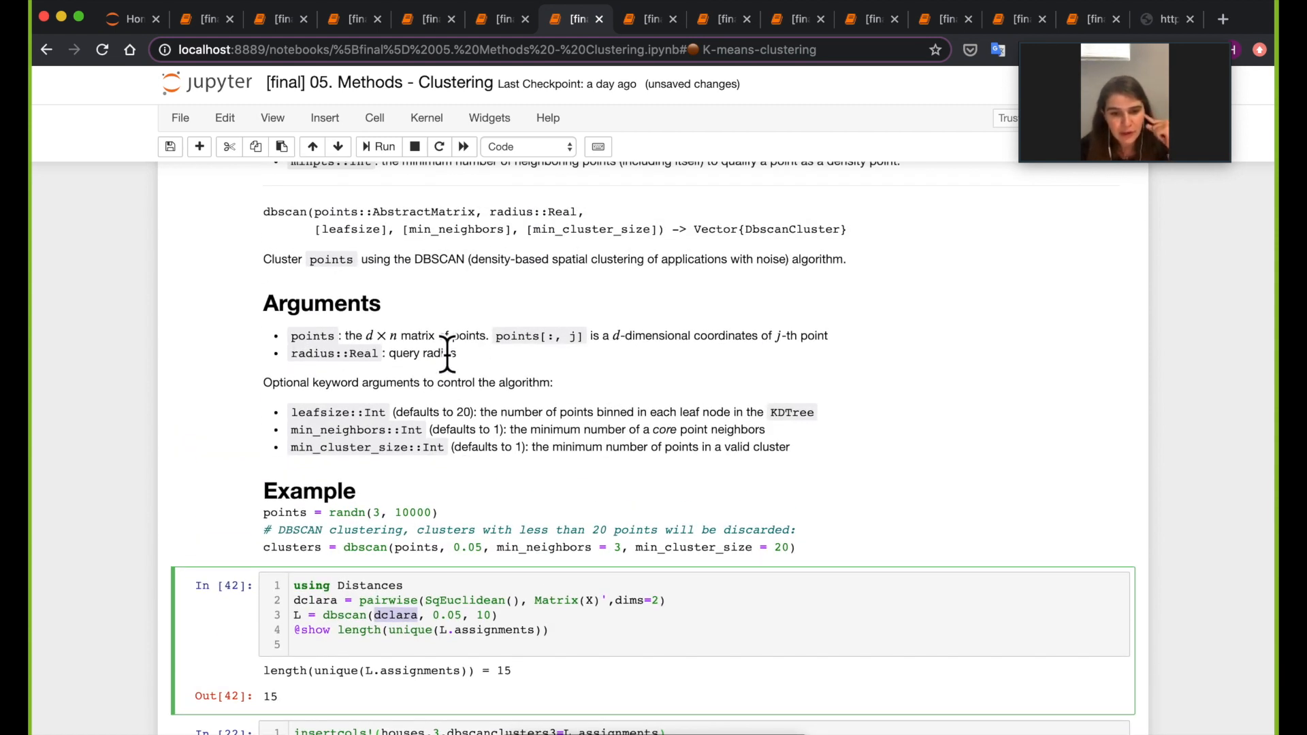
{"action": "mouse_move", "coordinate": [317, 350]}
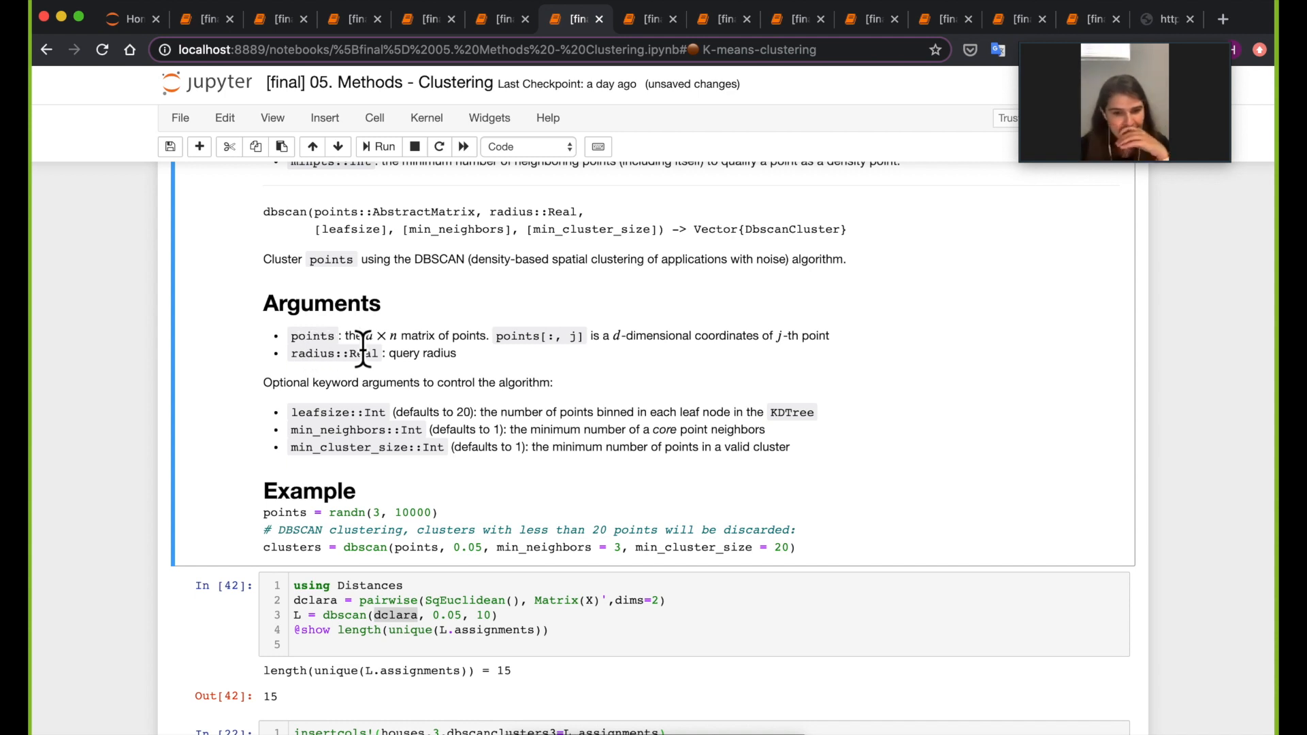
{"action": "mouse_move", "coordinate": [488, 380]}
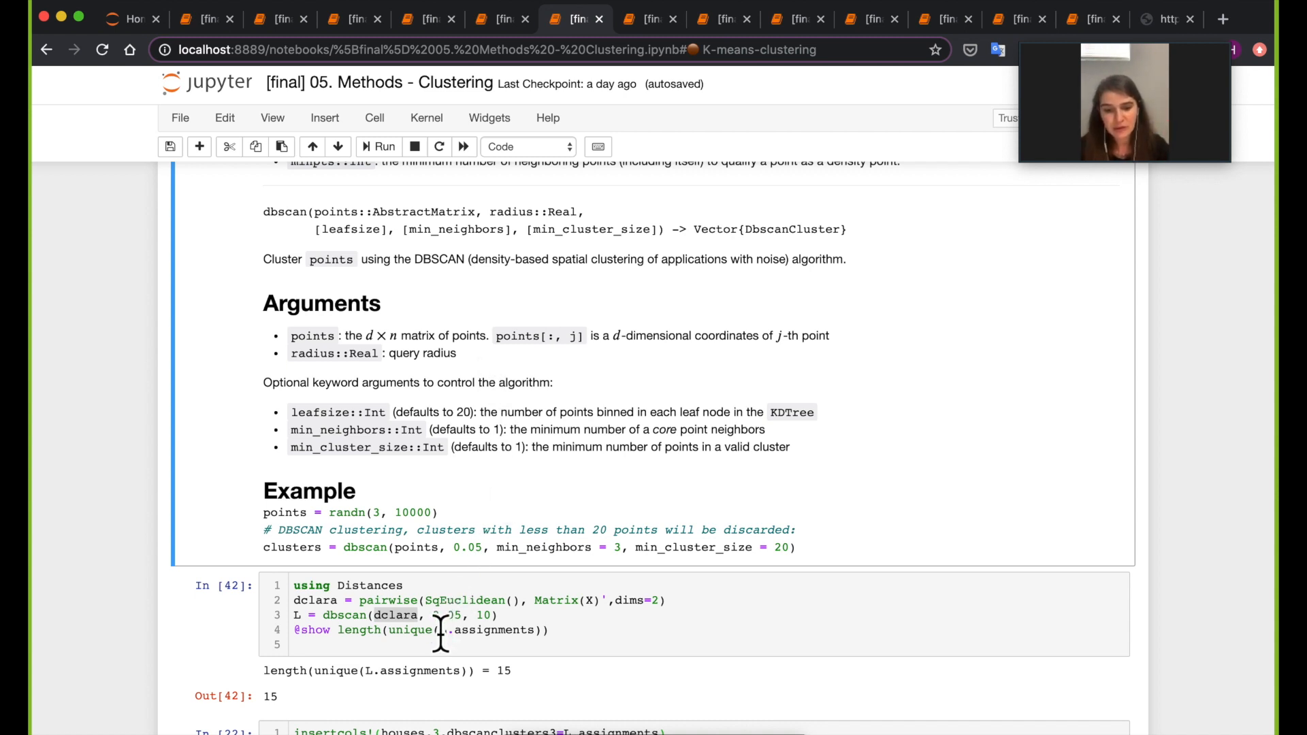
{"action": "mouse_move", "coordinate": [617, 629]}
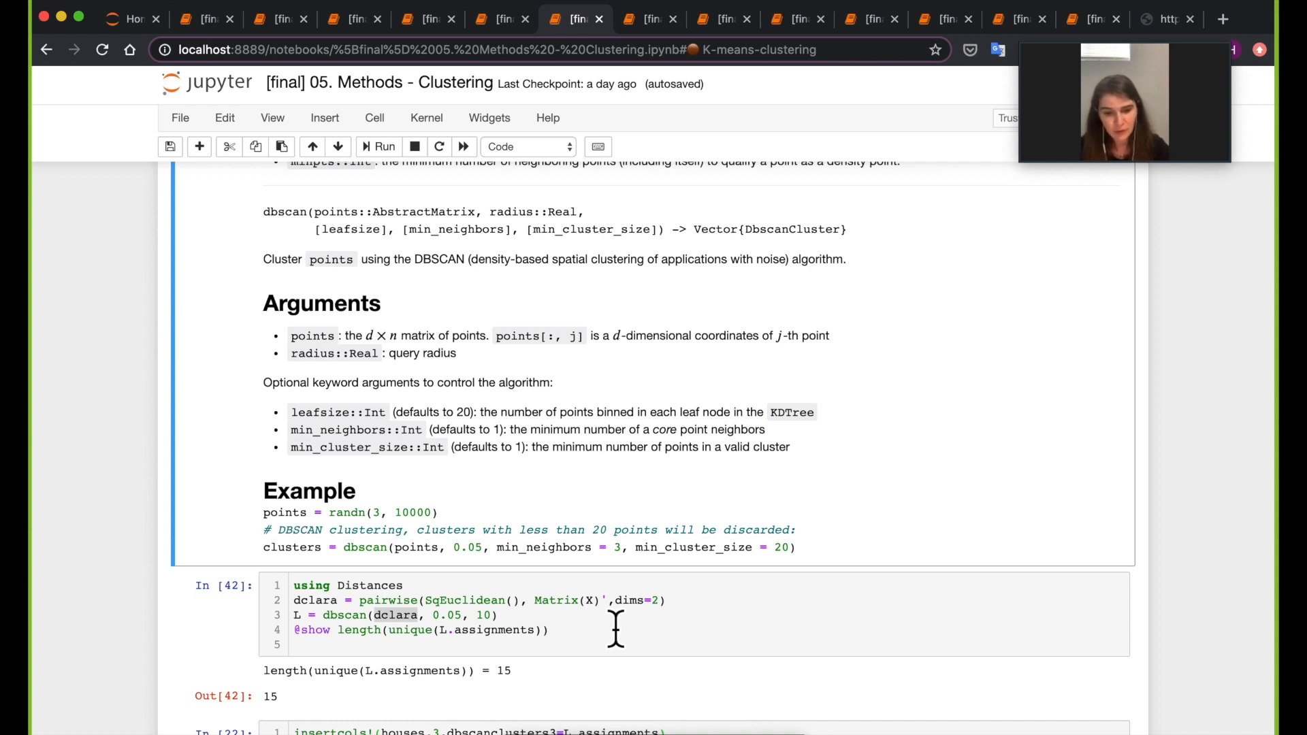
Run insertcols!(houses,3,dbscanclusters3=L.assignments), giving 20,640 rows × 14 columns.
{"action": "scroll", "scroll_direction": "down", "scroll_amount": 3}
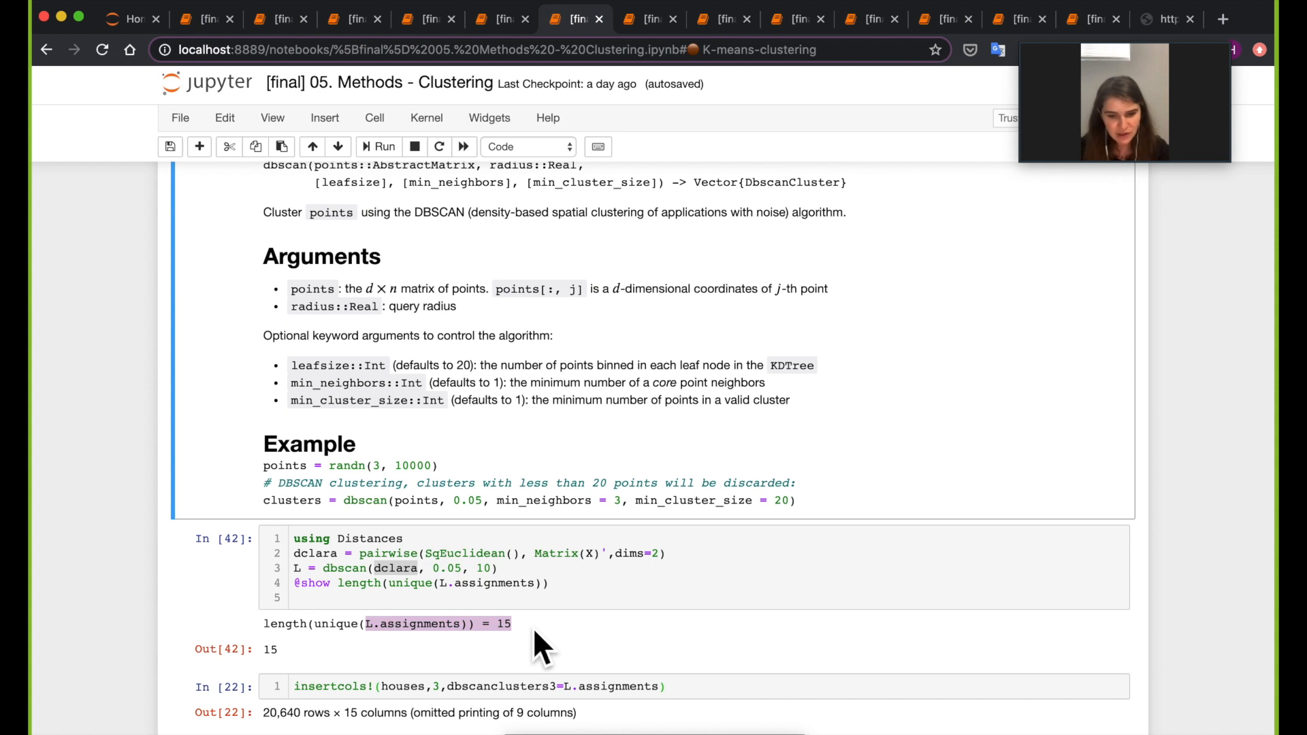
{"action": "scroll", "scroll_direction": "down", "scroll_amount": 3}
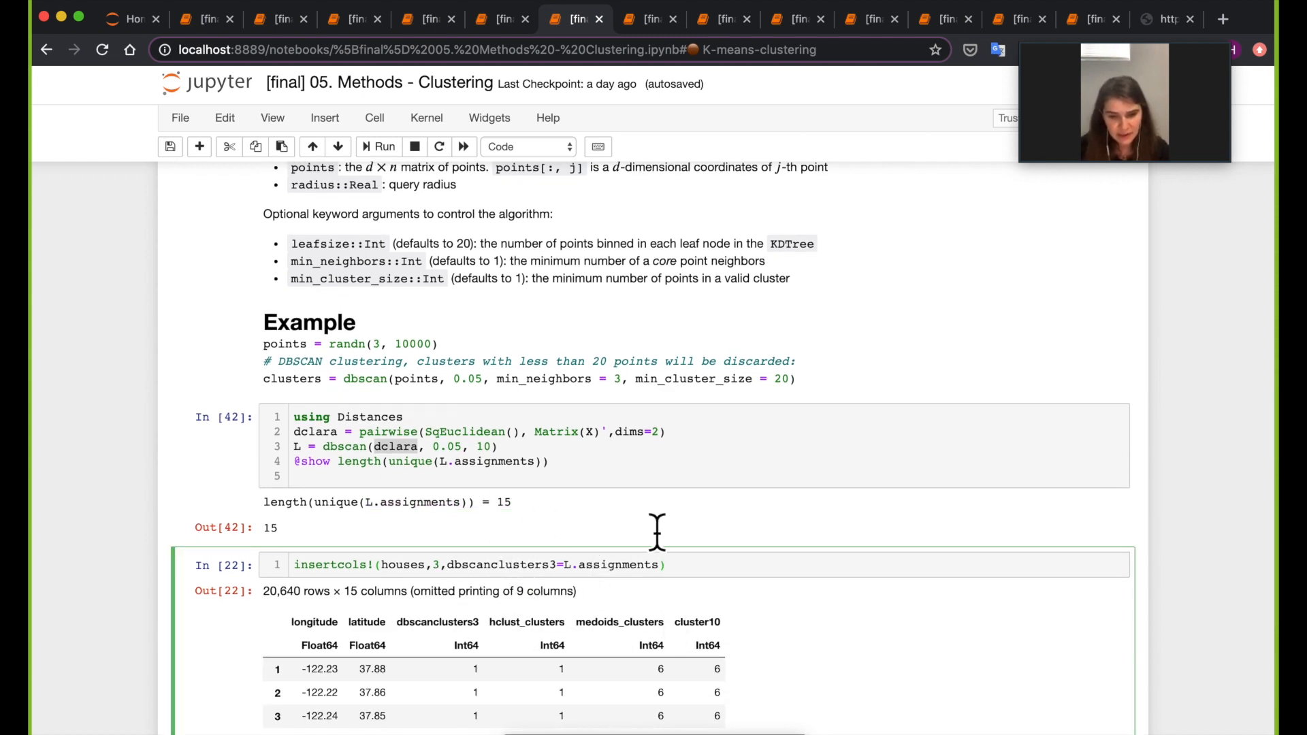
{"action": "scroll", "scroll_direction": "down", "scroll_amount": 3}
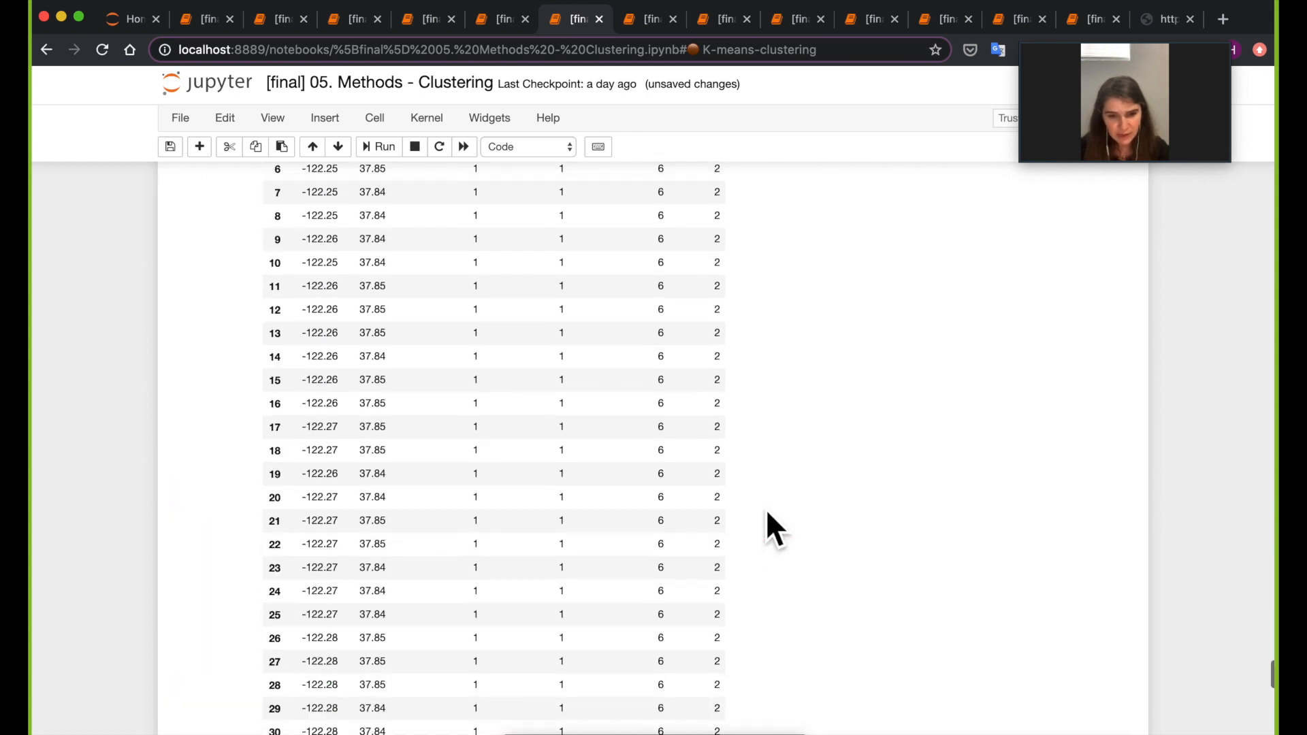
{"action": "scroll", "scroll_direction": "up", "scroll_amount": 3}
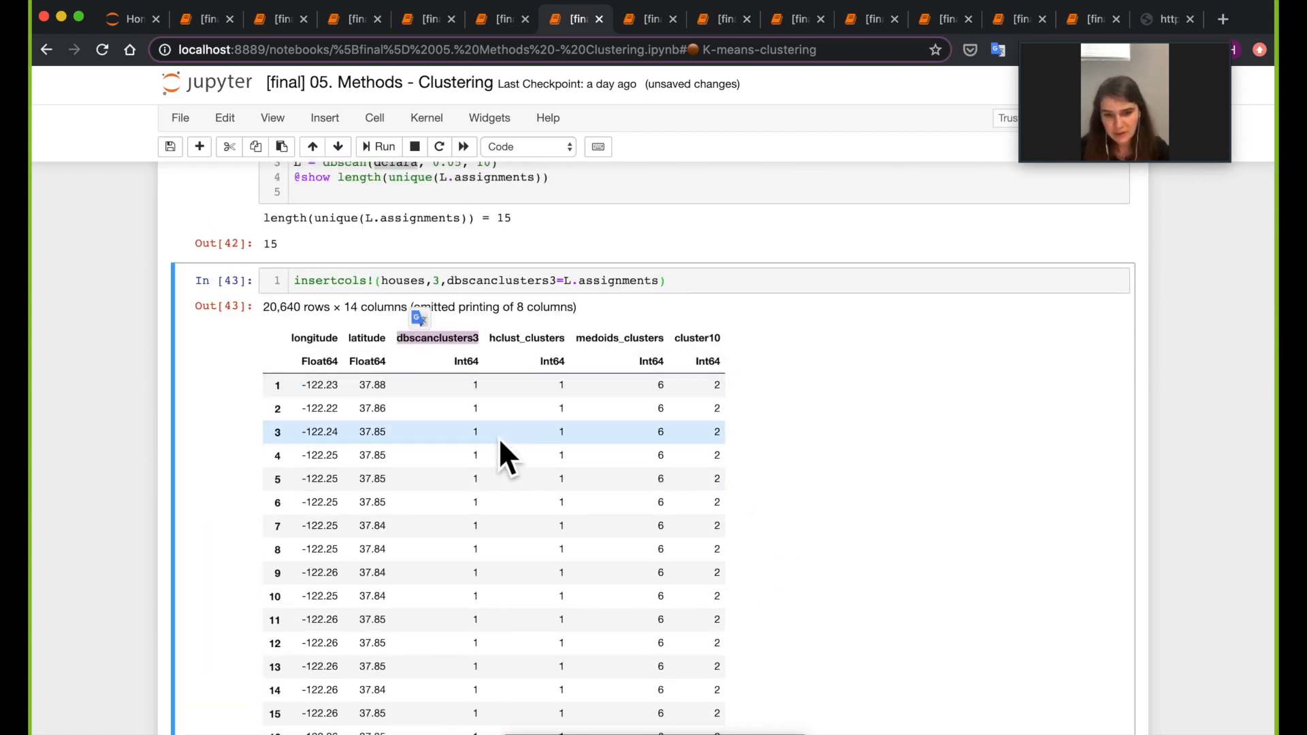
{"action": "scroll", "scroll_direction": "down", "scroll_amount": 3}
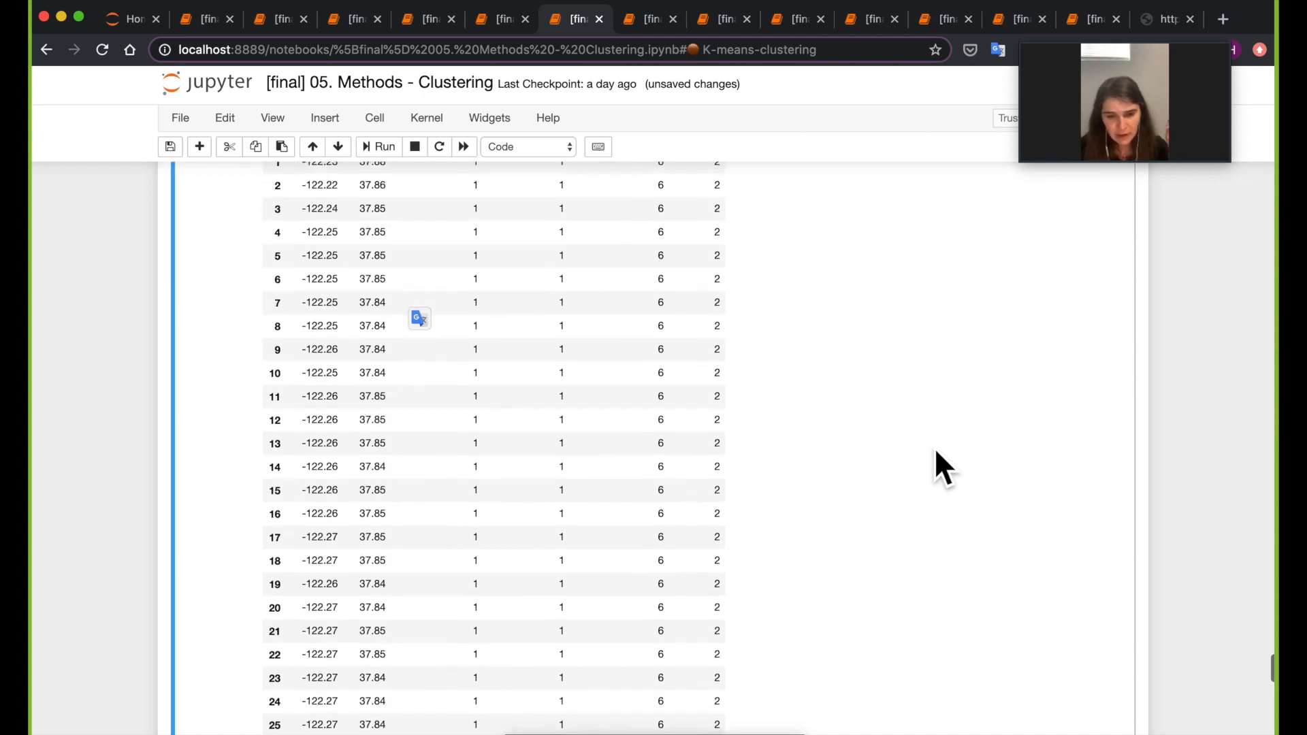
{"action": "scroll", "scroll_direction": "up", "scroll_amount": 3}
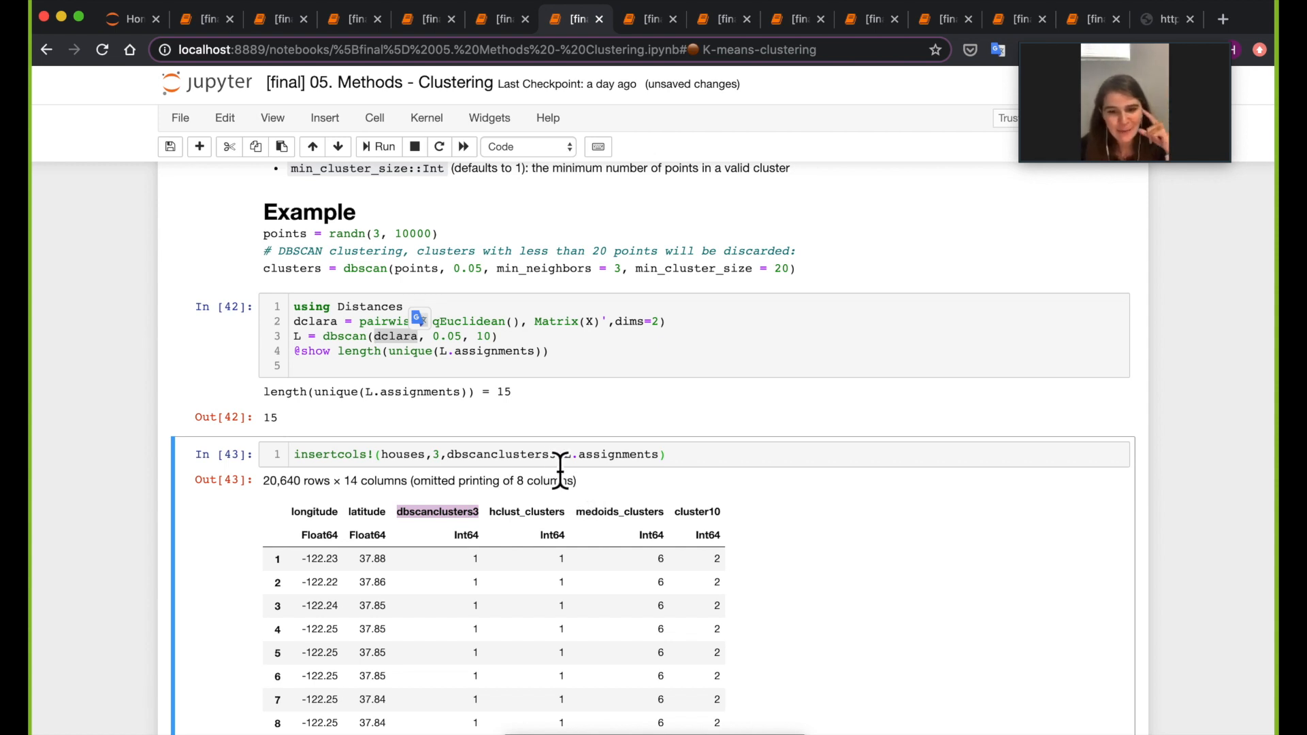
{"action": "mouse_move", "coordinate": [701, 521]}
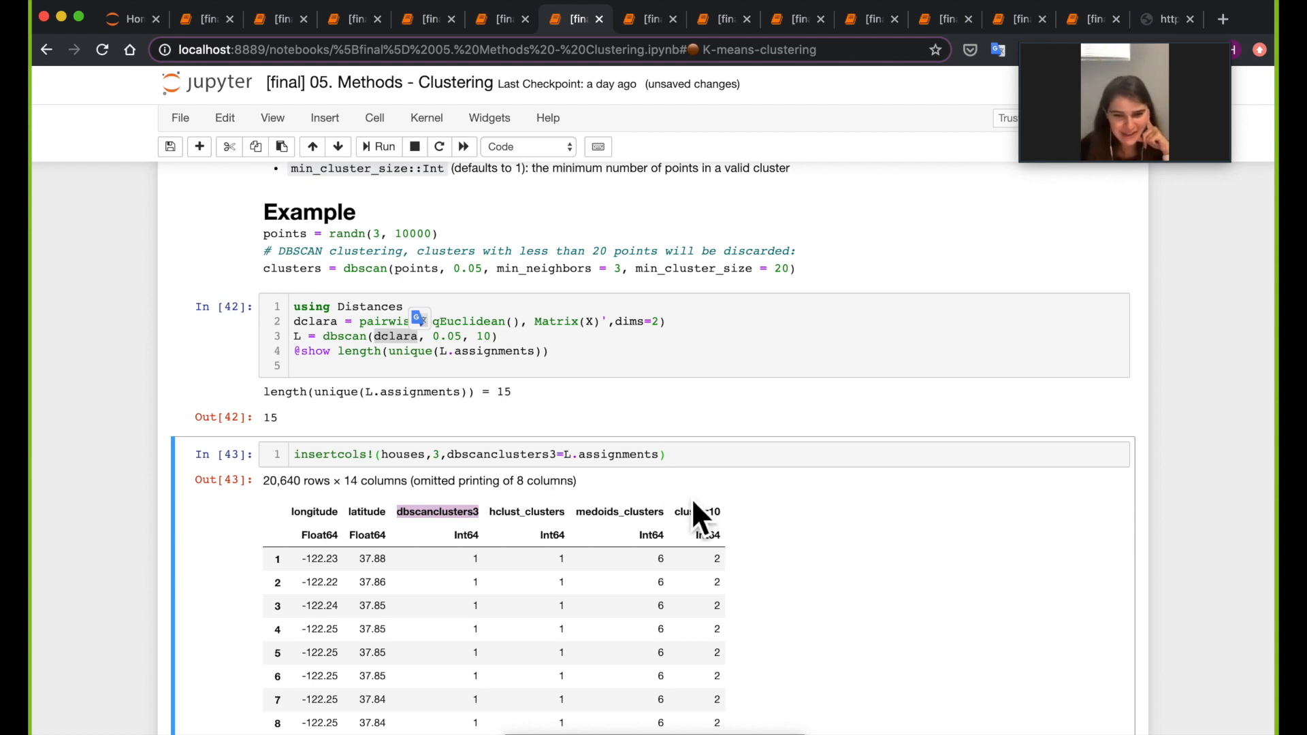
{"action": "mouse_move", "coordinate": [909, 616]}
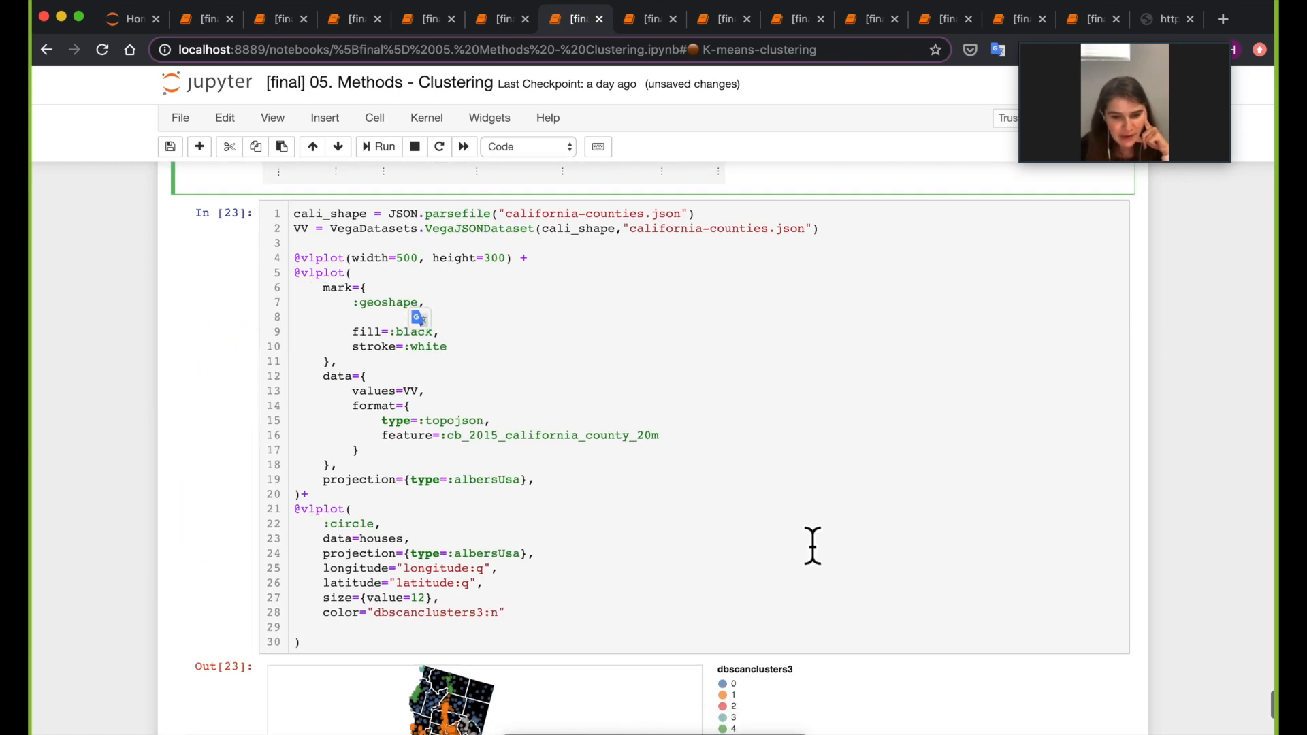
{"action": "scroll", "scroll_direction": "down", "scroll_amount": 3}
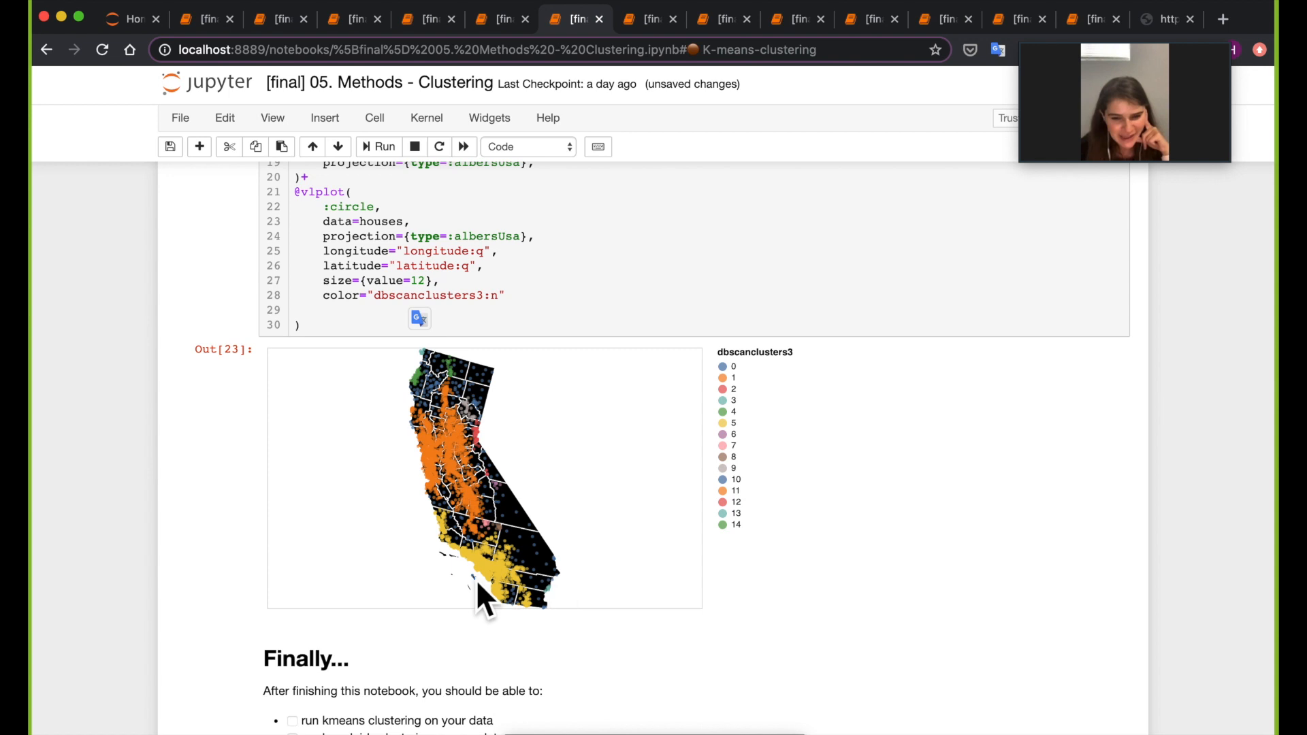
{"action": "mouse_move", "coordinate": [520, 608]}
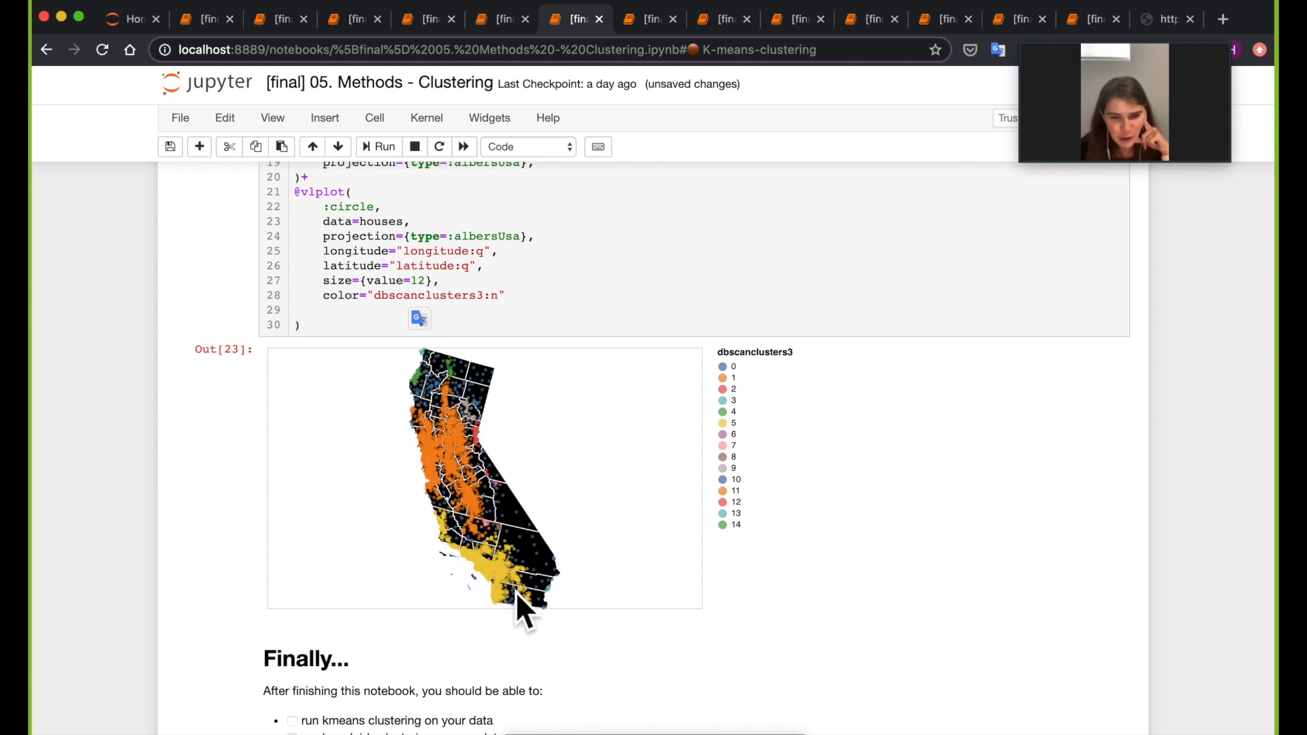
{"action": "mouse_move", "coordinate": [446, 463]}
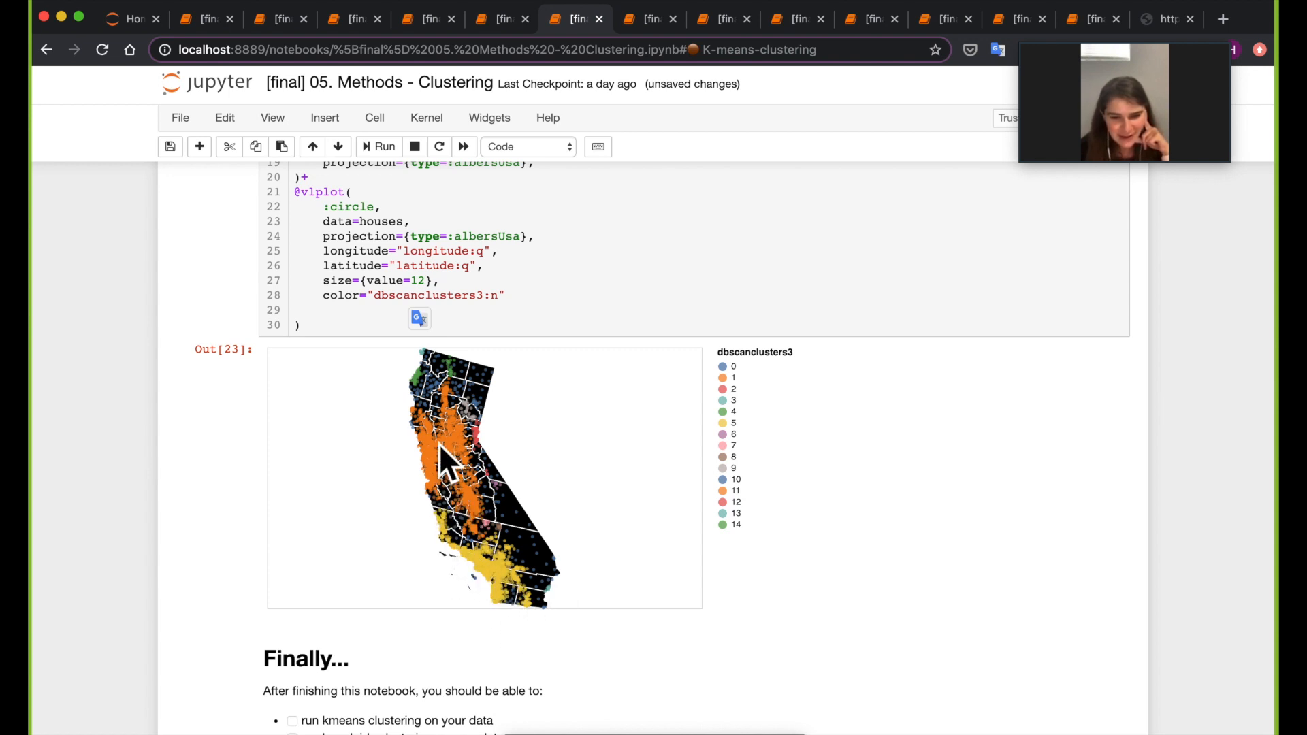
{"action": "mouse_move", "coordinate": [488, 529]}
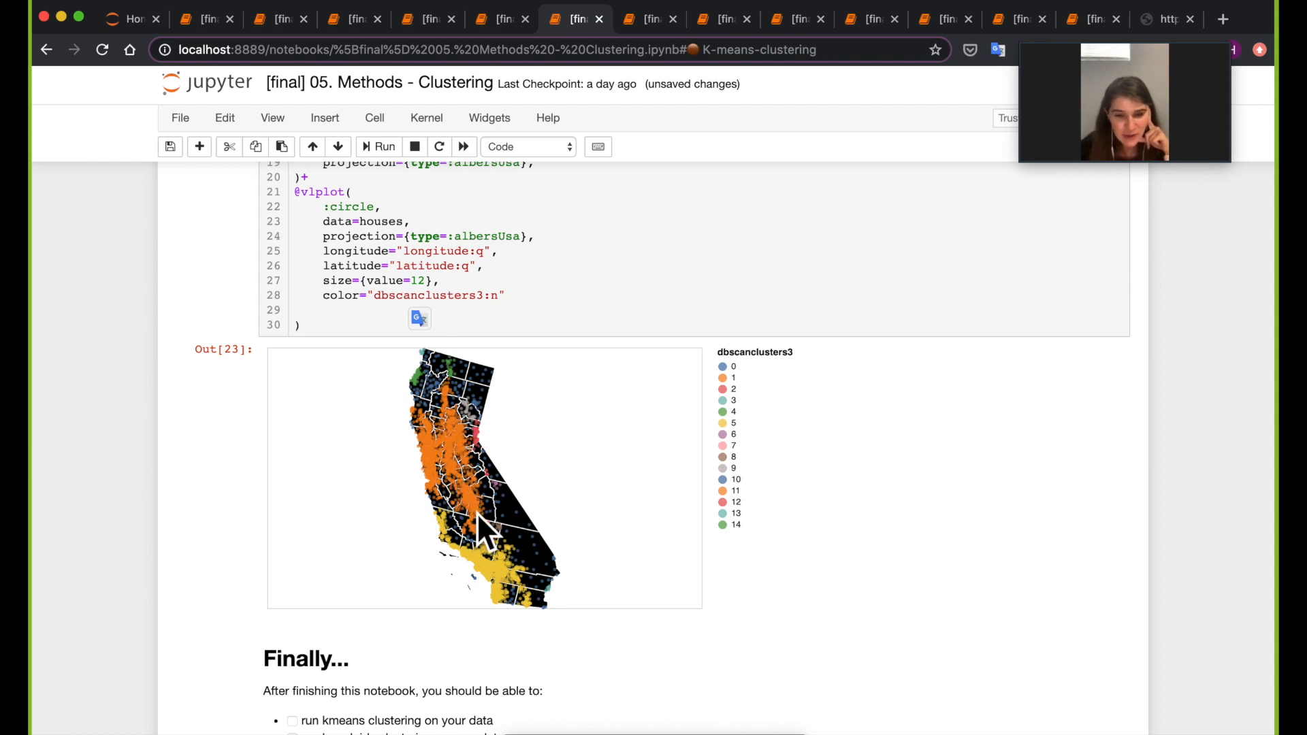
{"action": "mouse_move", "coordinate": [473, 467]}
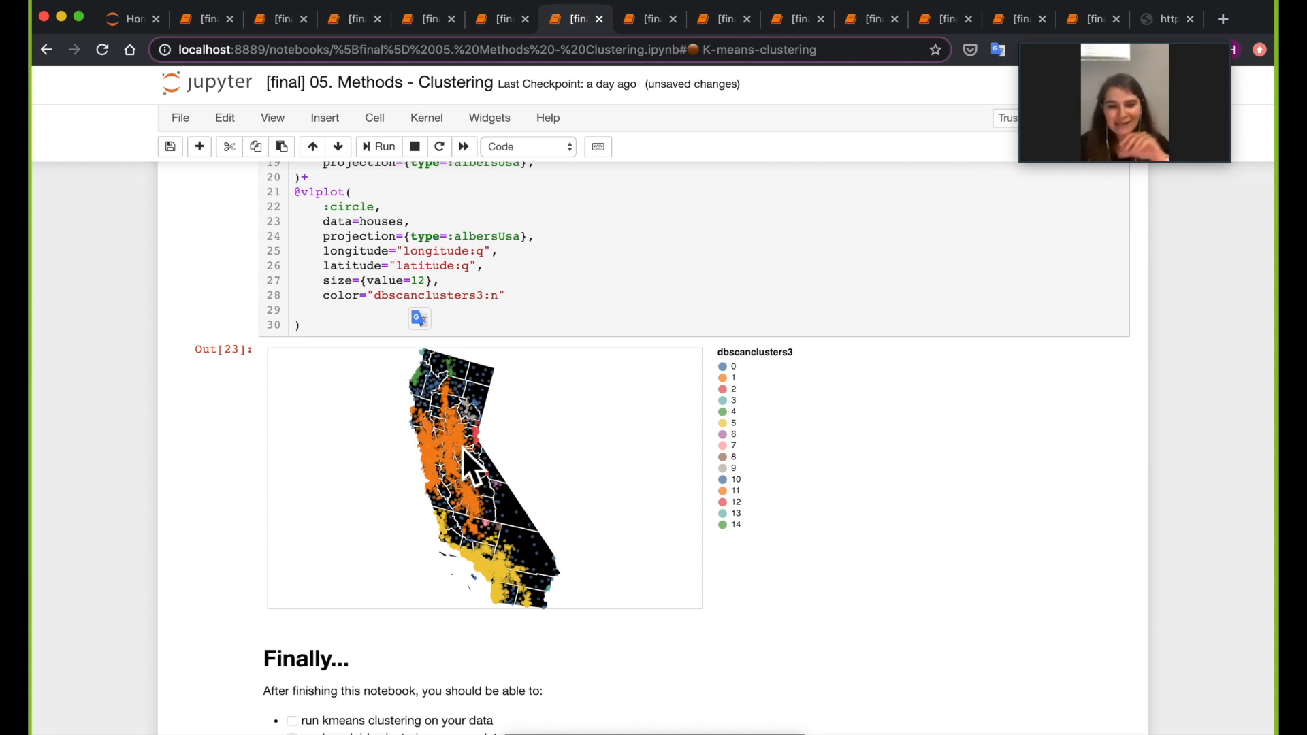
{"action": "scroll", "scroll_direction": "up", "scroll_amount": 3}
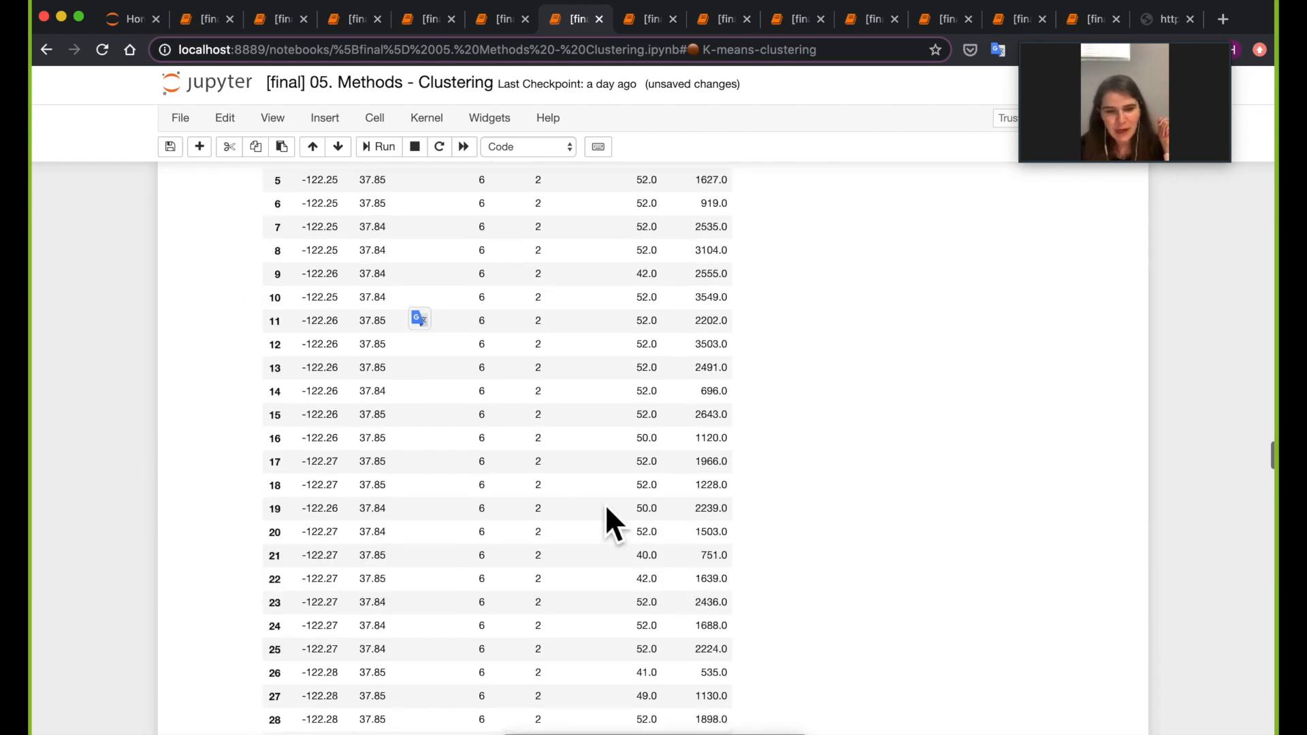
{"action": "scroll", "scroll_direction": "up", "scroll_amount": 3}
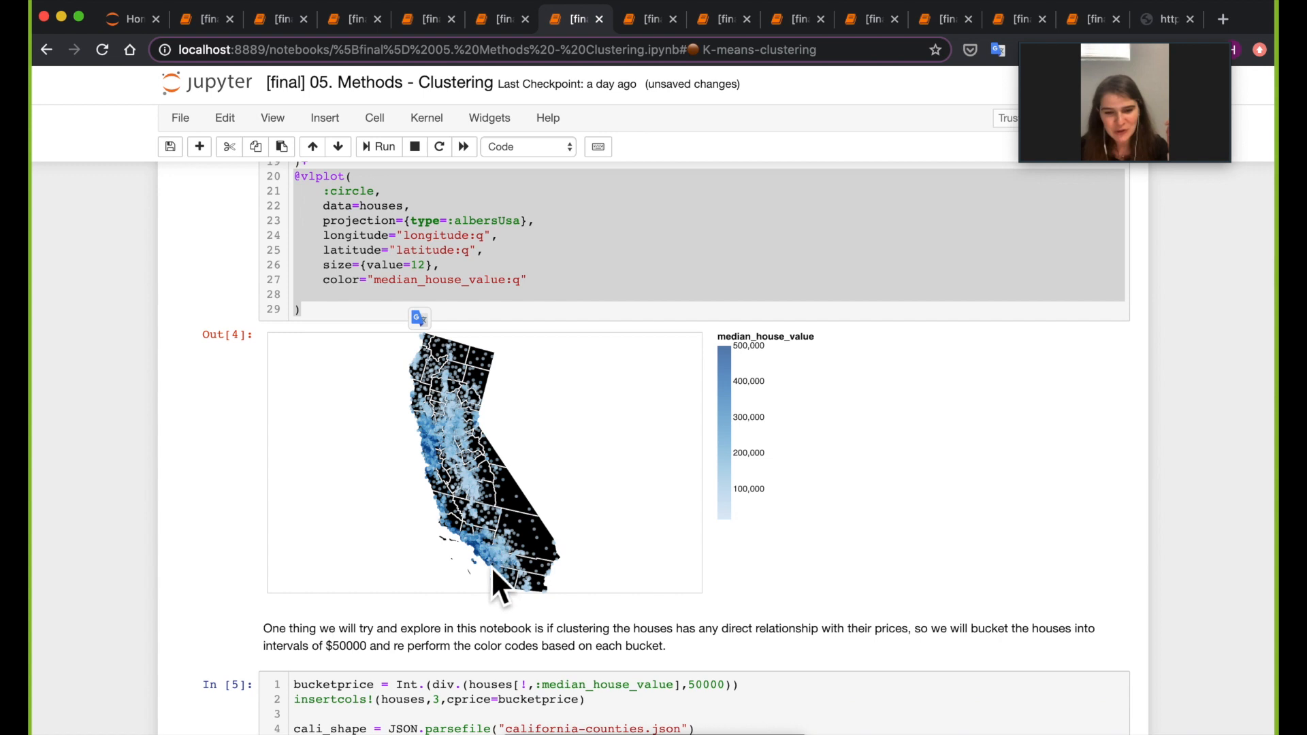
{"action": "mouse_move", "coordinate": [496, 575]}
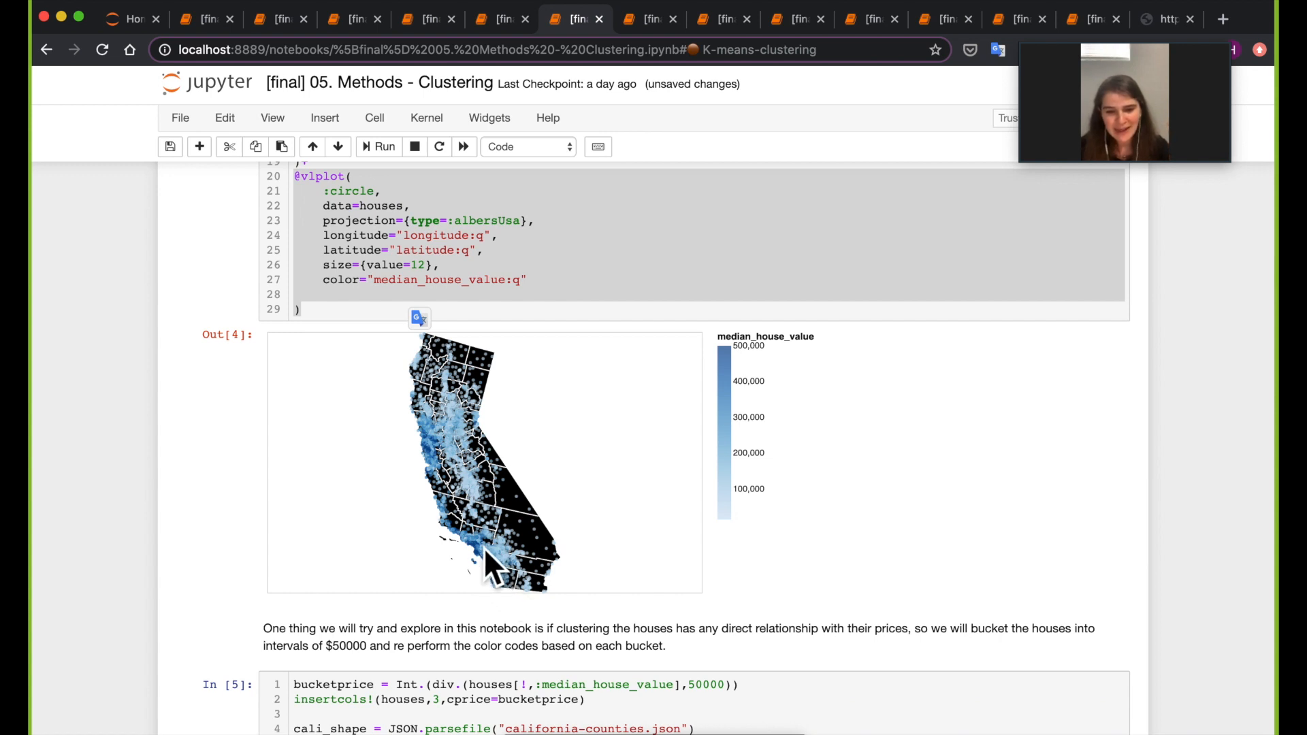
{"action": "mouse_move", "coordinate": [465, 546]}
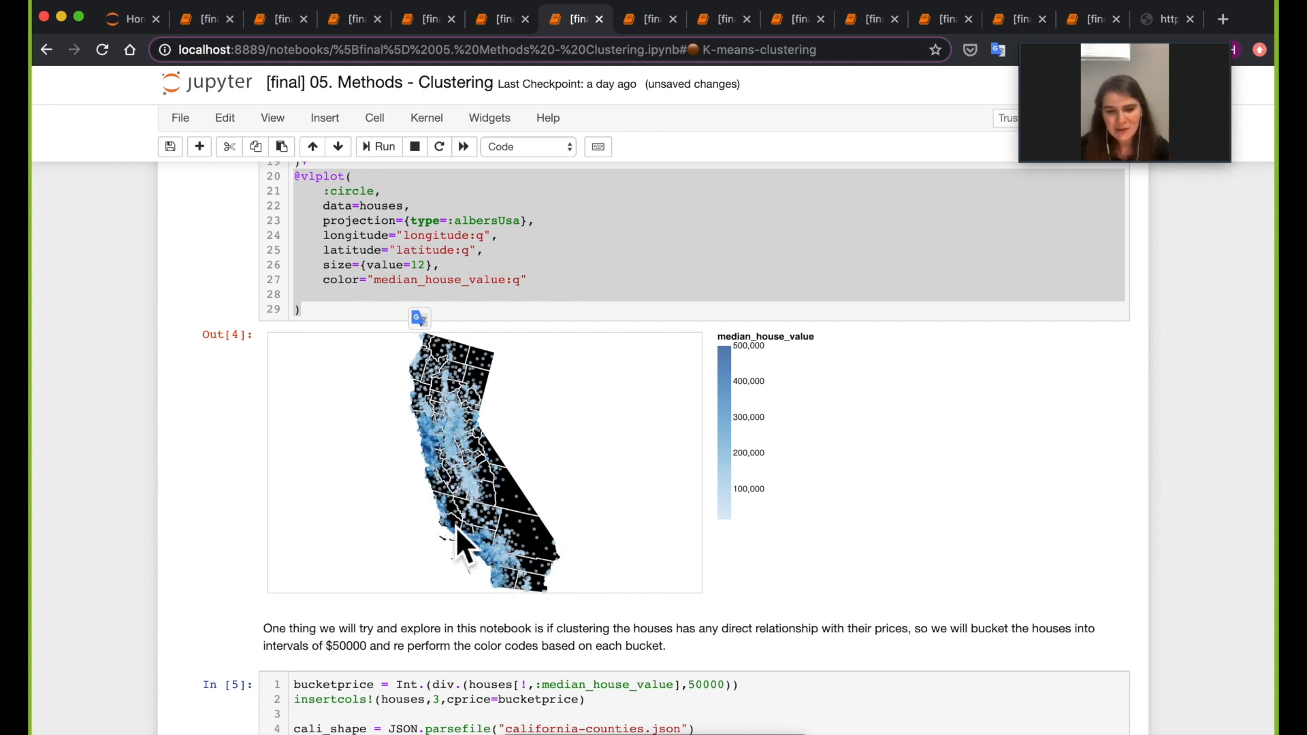
{"action": "mouse_move", "coordinate": [441, 420]}
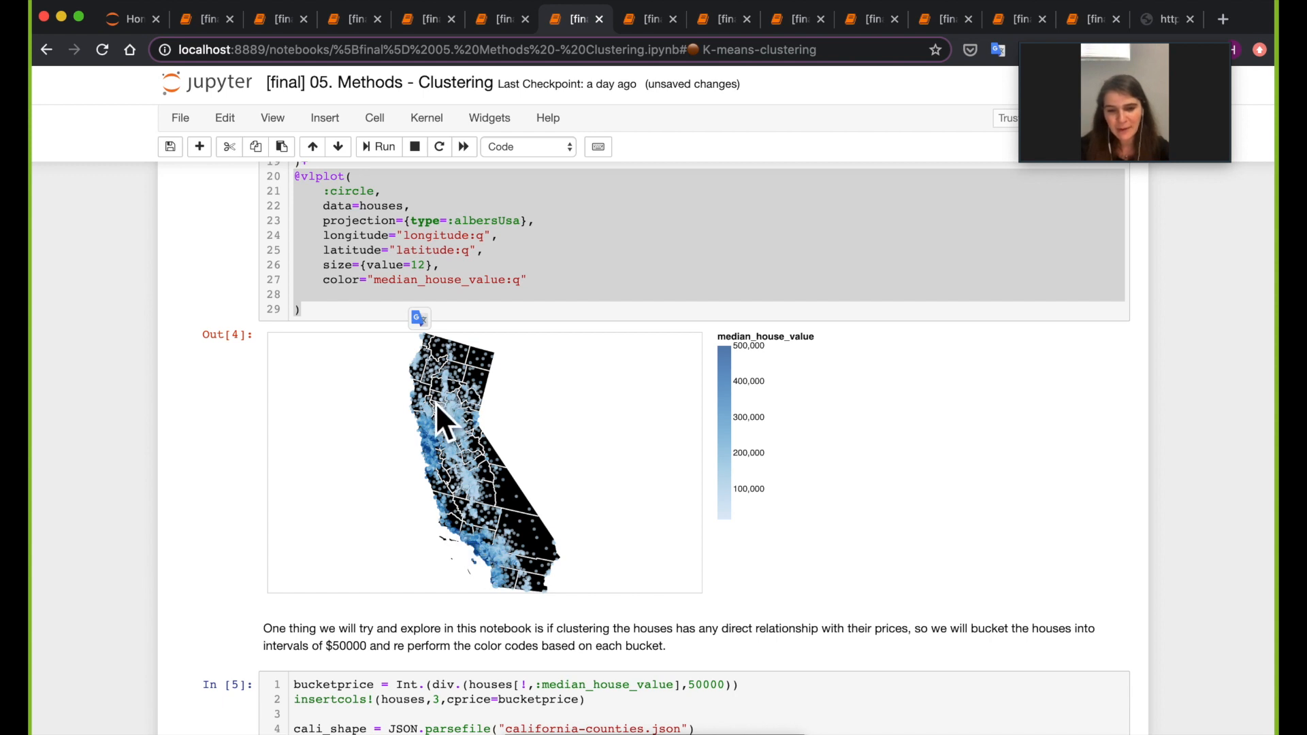
{"action": "mouse_move", "coordinate": [508, 600]}
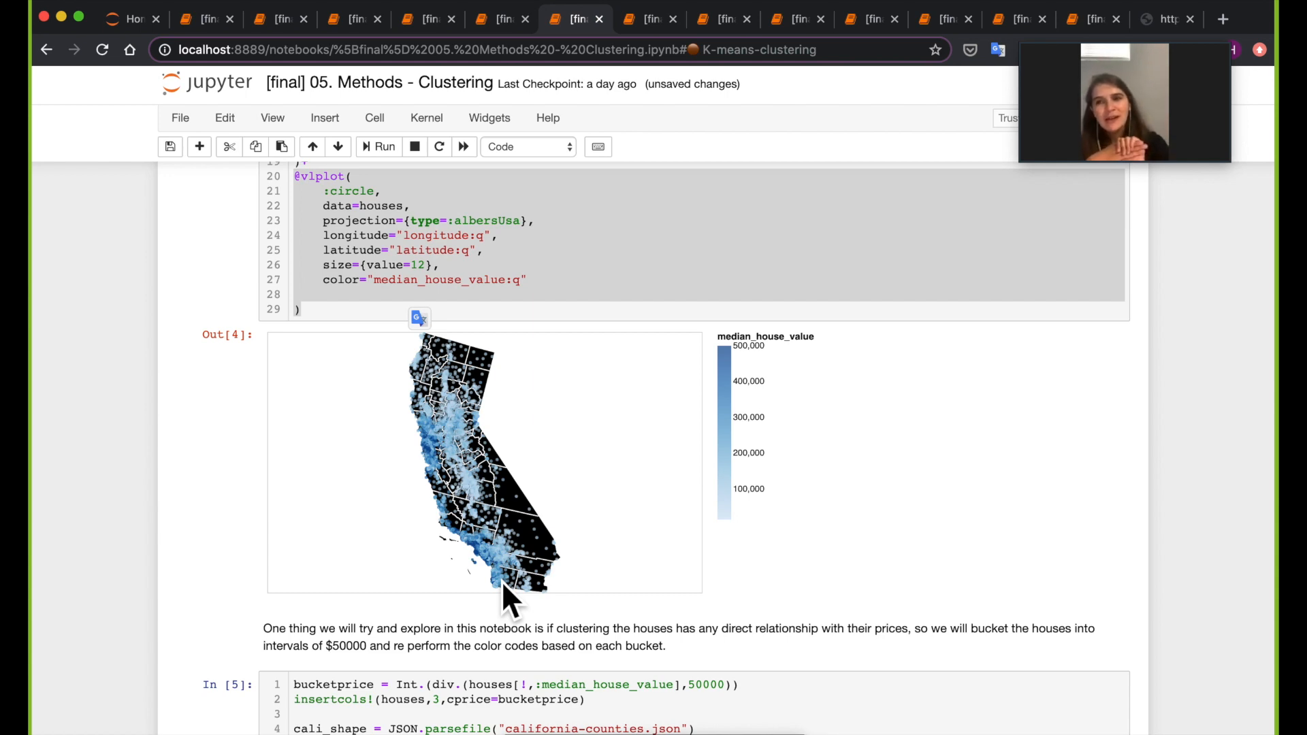
{"action": "scroll", "scroll_direction": "down", "scroll_amount": 3}
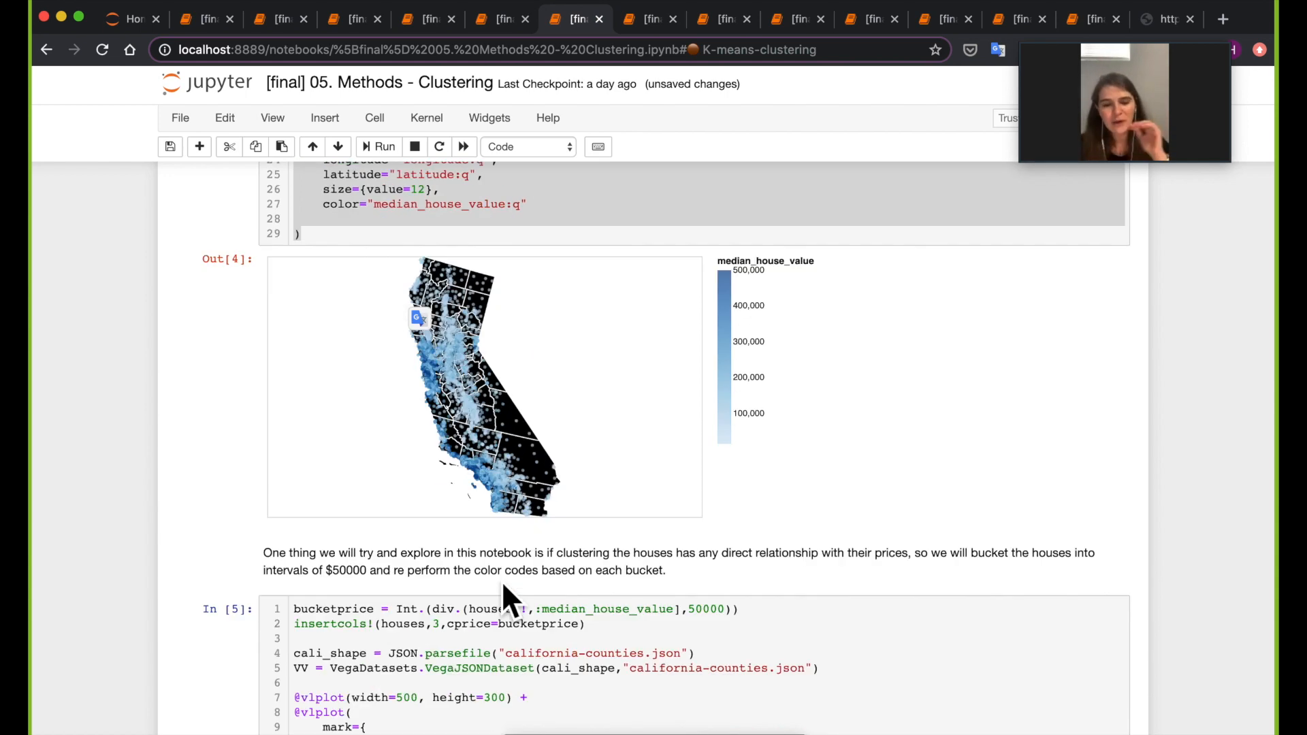
{"action": "scroll", "scroll_direction": "down", "scroll_amount": 3}
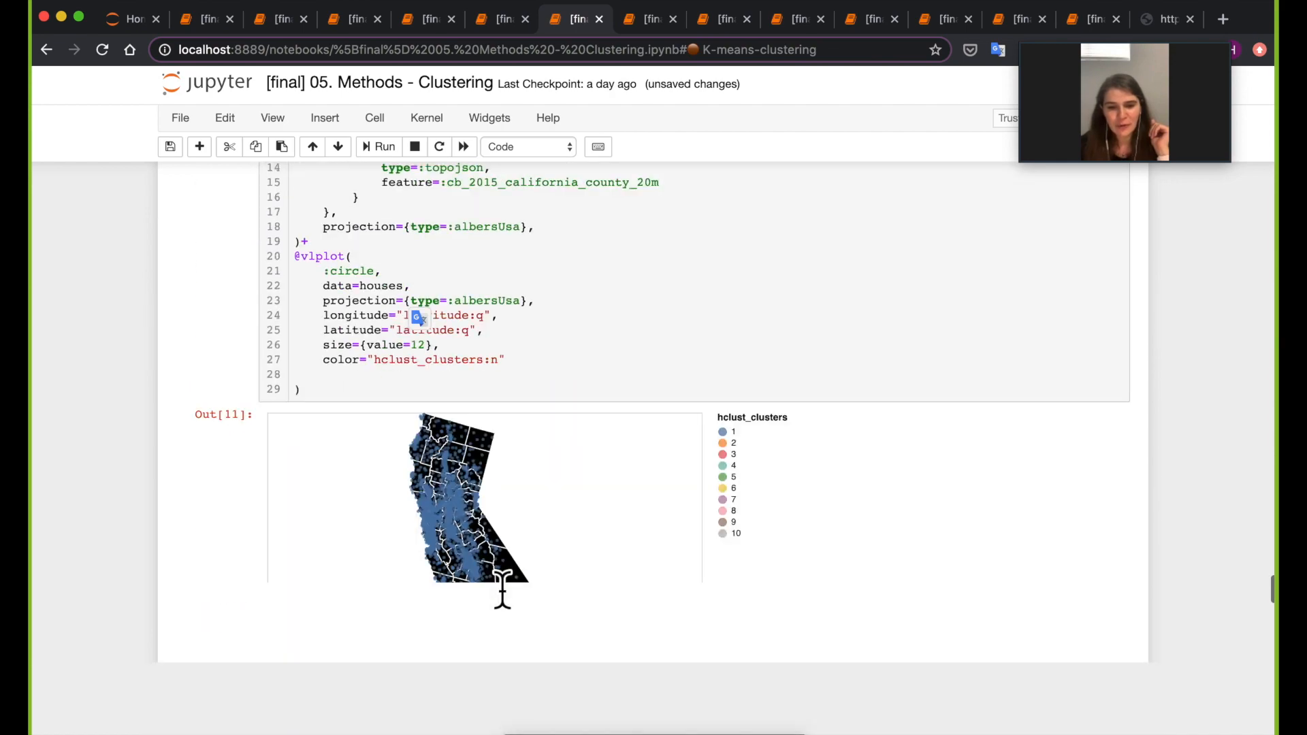
Render '# One cool finding' markdown showing the median-price heat map and k-means map.
{"action": "scroll", "scroll_direction": "down", "scroll_amount": 3}
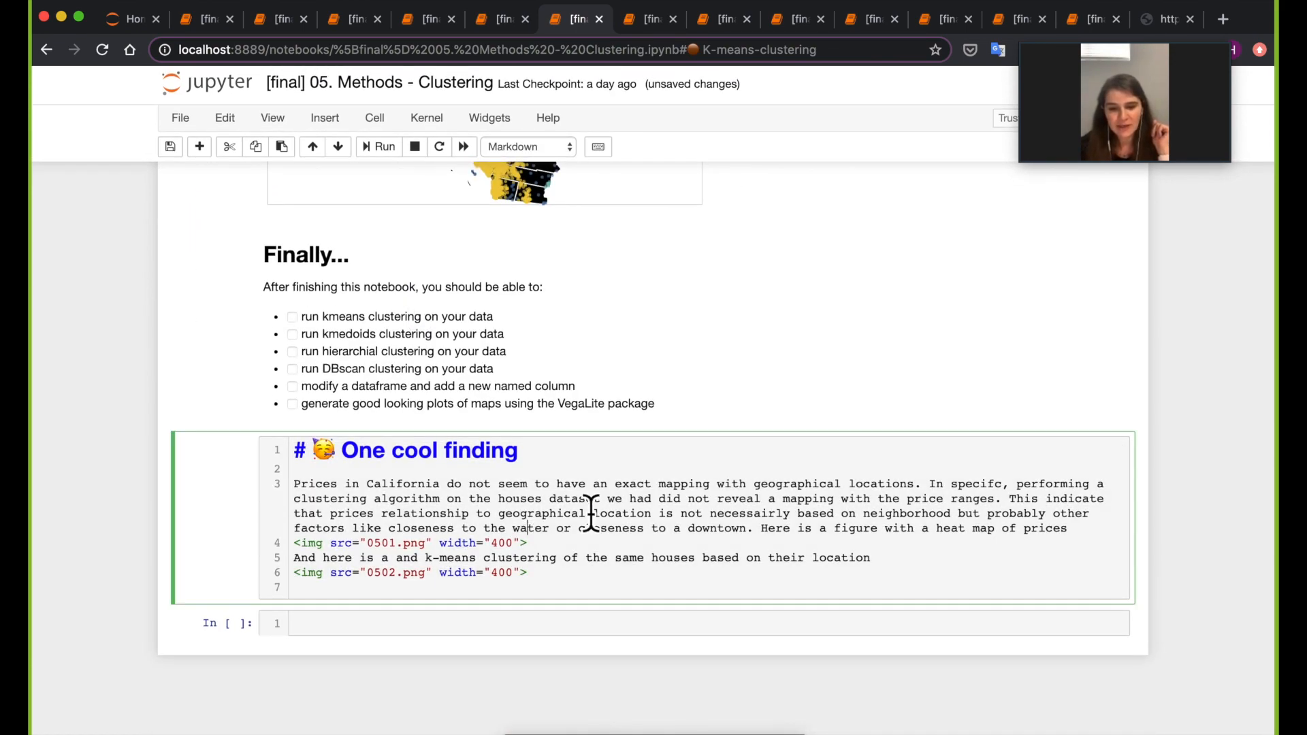
{"action": "left_click", "coordinate": [383, 147]}
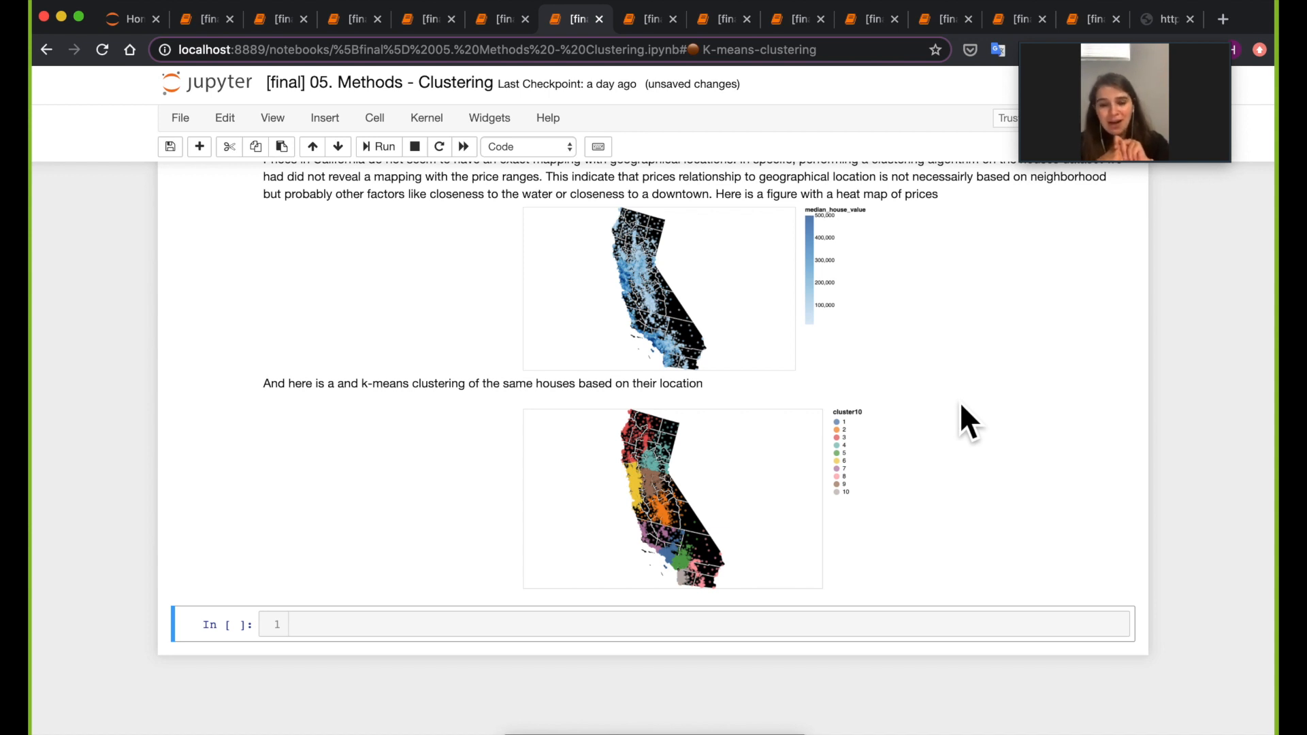
{"action": "scroll", "scroll_direction": "up", "scroll_amount": 3}
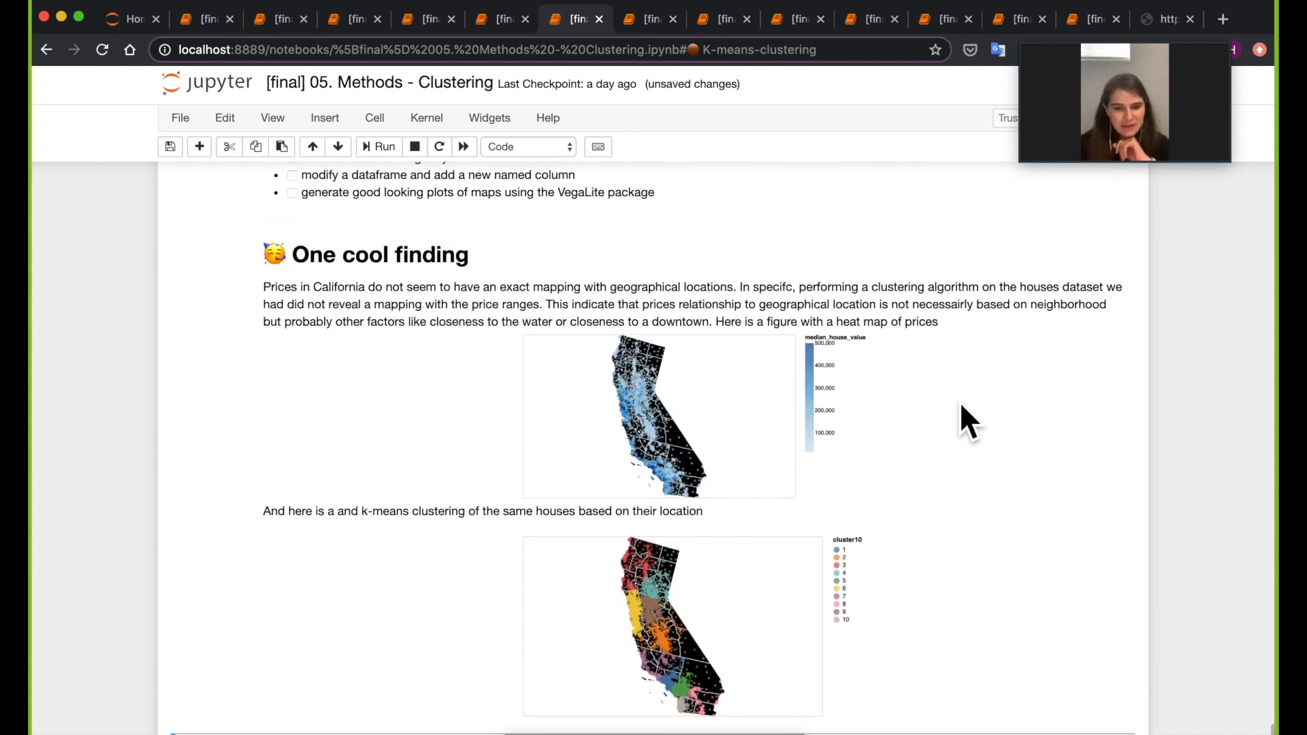